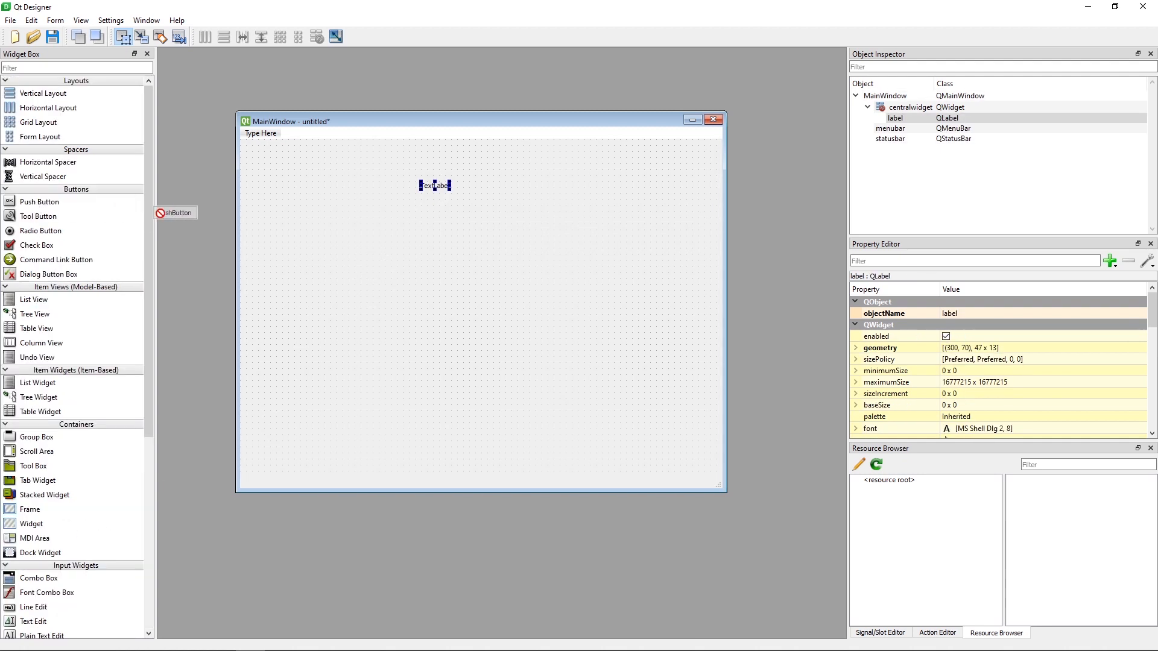
- Place a Push Button on the main window form just below the TextLabel
{"action": "left_click_drag", "start_coordinate": [175, 212], "coordinate": [442, 224]}
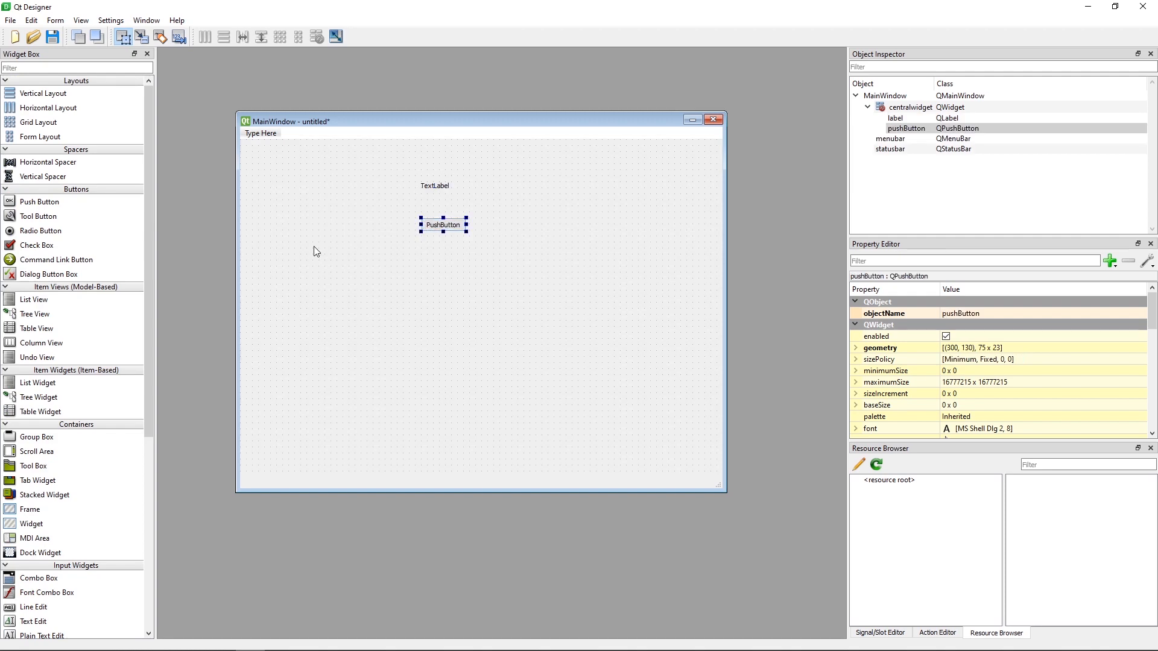
{"action": "scroll", "scroll_direction": "down", "scroll_amount": 3}
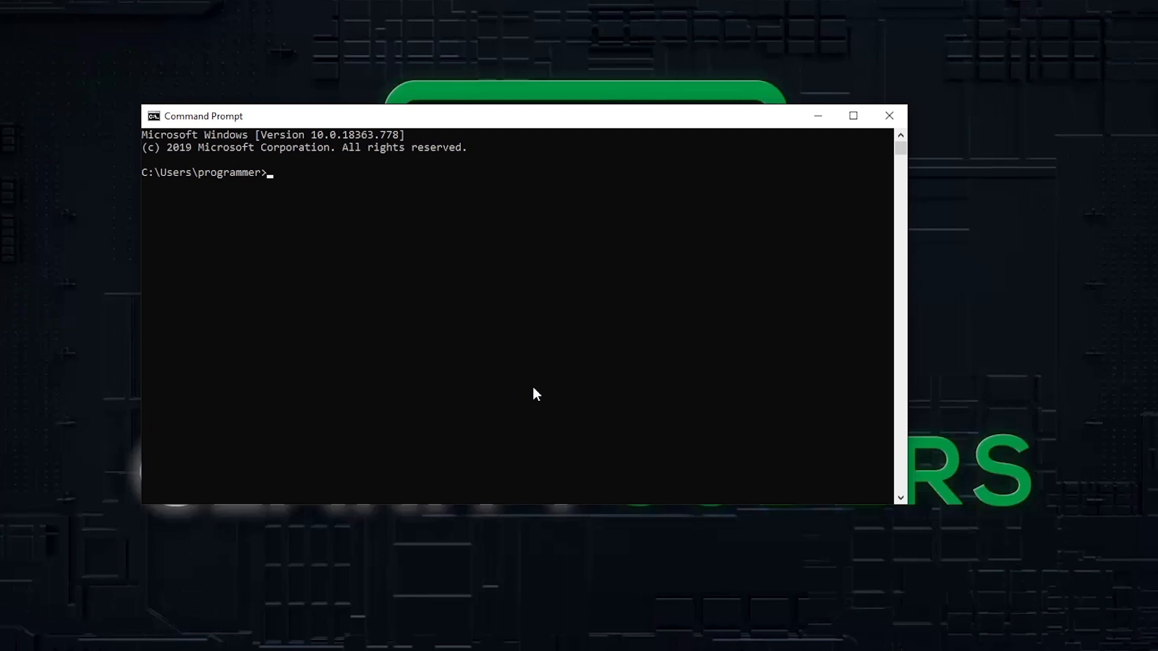
- Start and exit python, confirm Python 3.8.1 with python --version, then check pip
{"action": "type", "text": "python"}
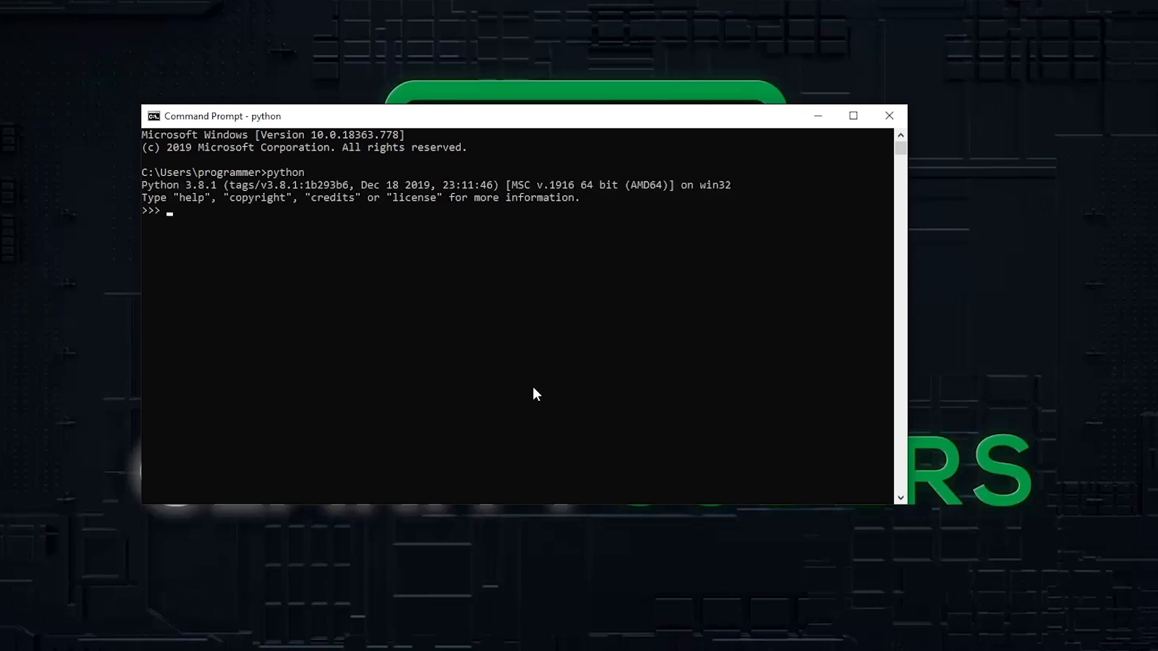
{"action": "type", "text": "pyu"}
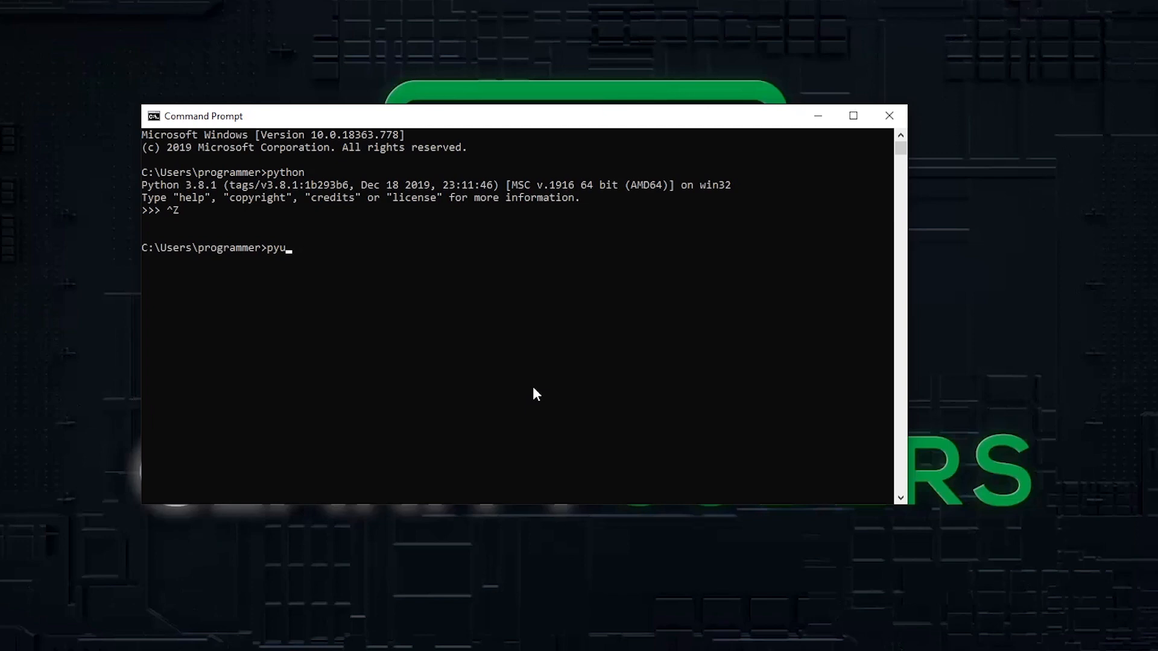
{"action": "type", "text": "thon --version"}
{"action": "key", "text": "Return"}
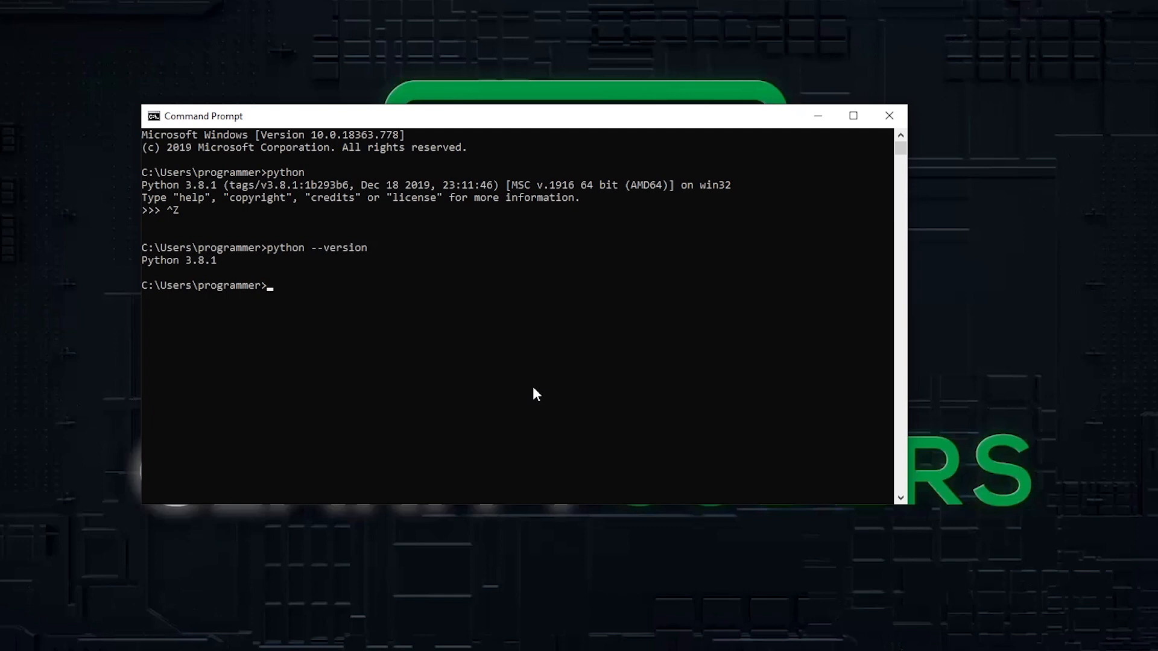
{"action": "type", "text": "pip"}
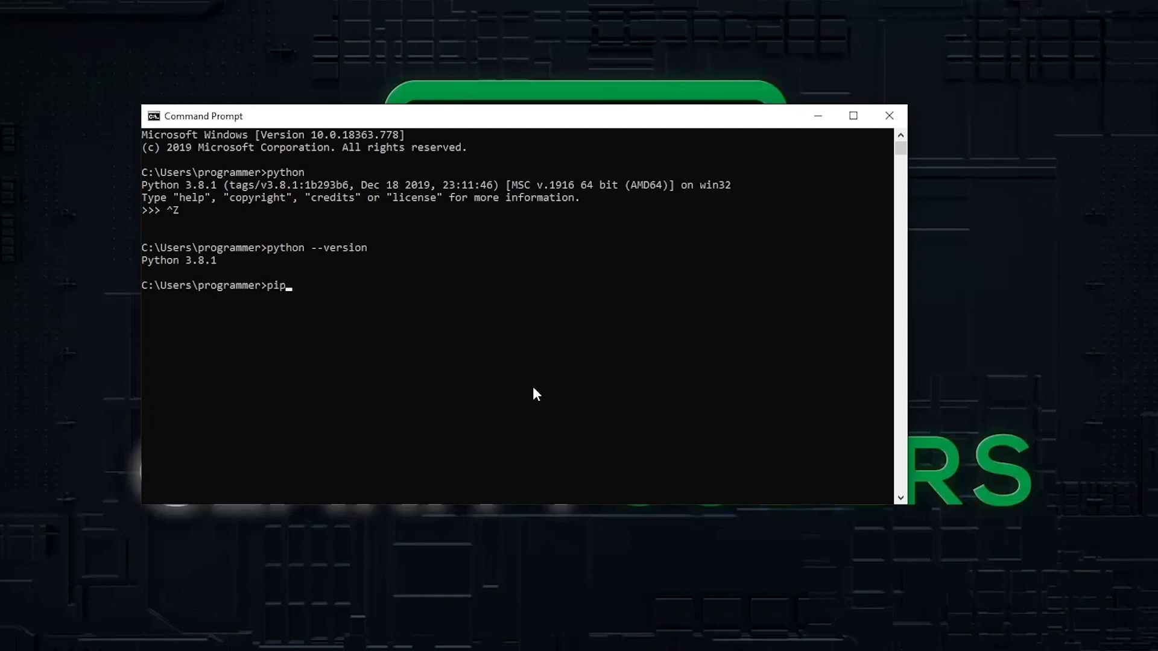
{"action": "key", "text": "Return"}
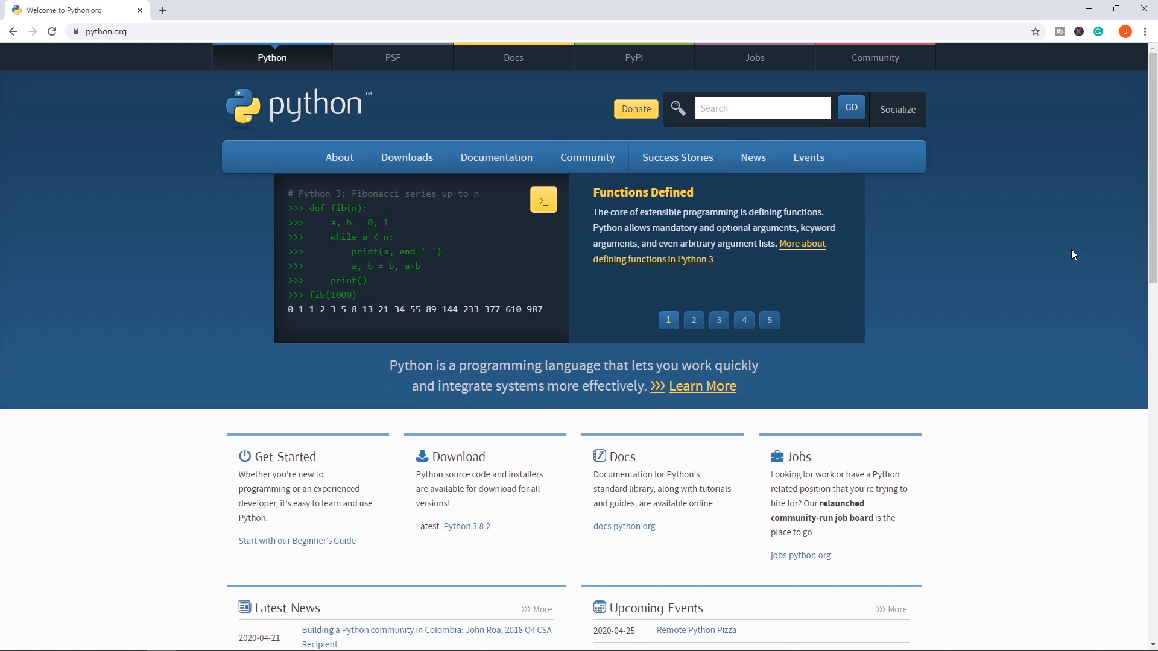
- View another featured code example on python.org, then go to the Downloads page
{"action": "left_click", "coordinate": [692, 320]}
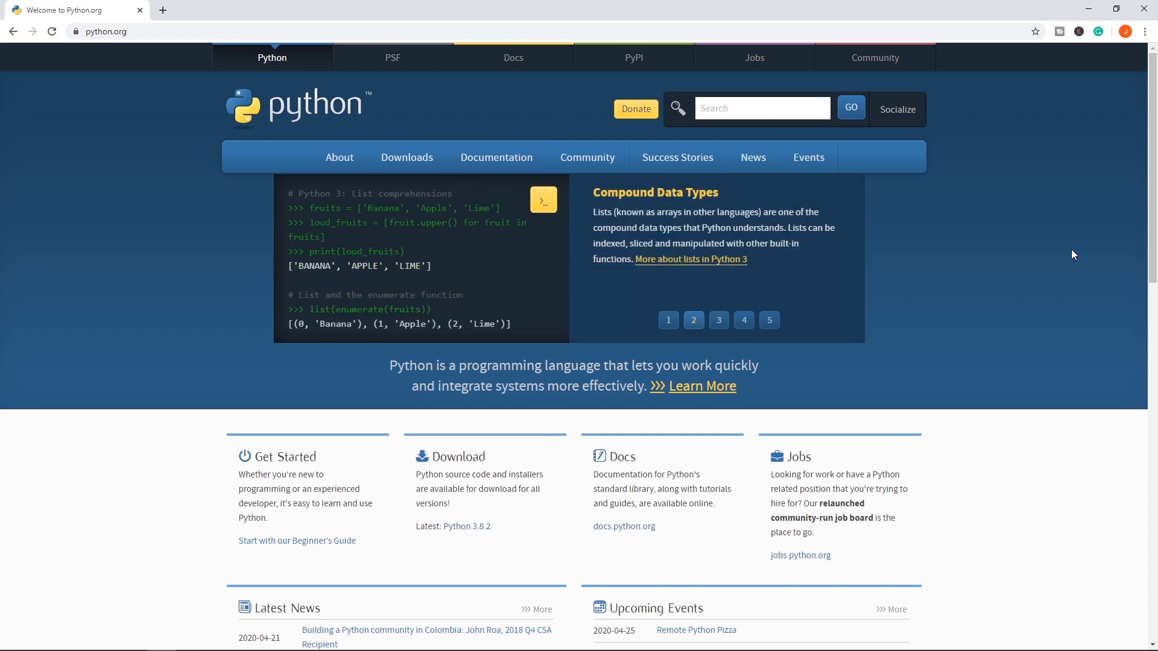
{"action": "left_click", "coordinate": [407, 157]}
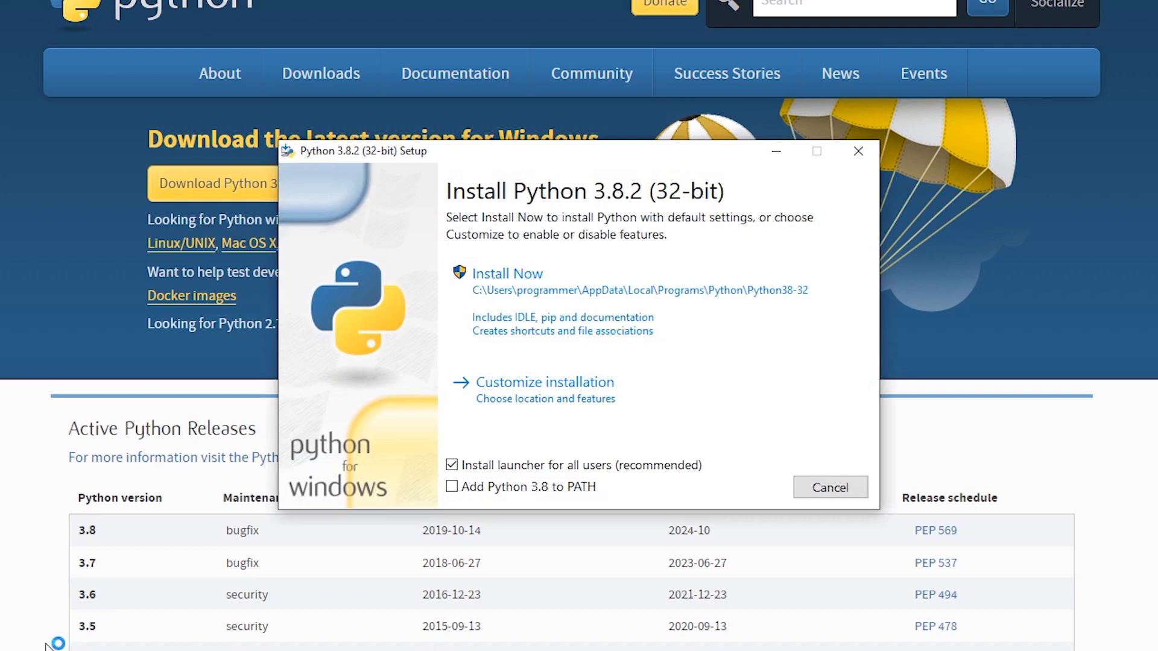
{"action": "mouse_move", "coordinate": [435, 310]}
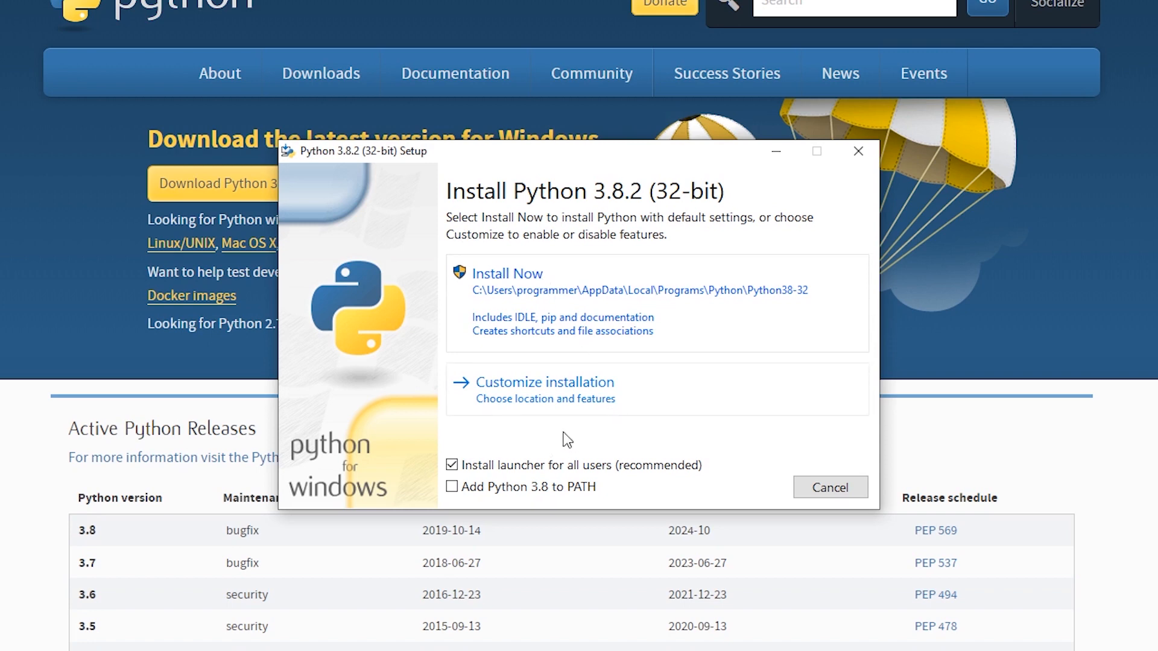
{"action": "mouse_move", "coordinate": [509, 308]}
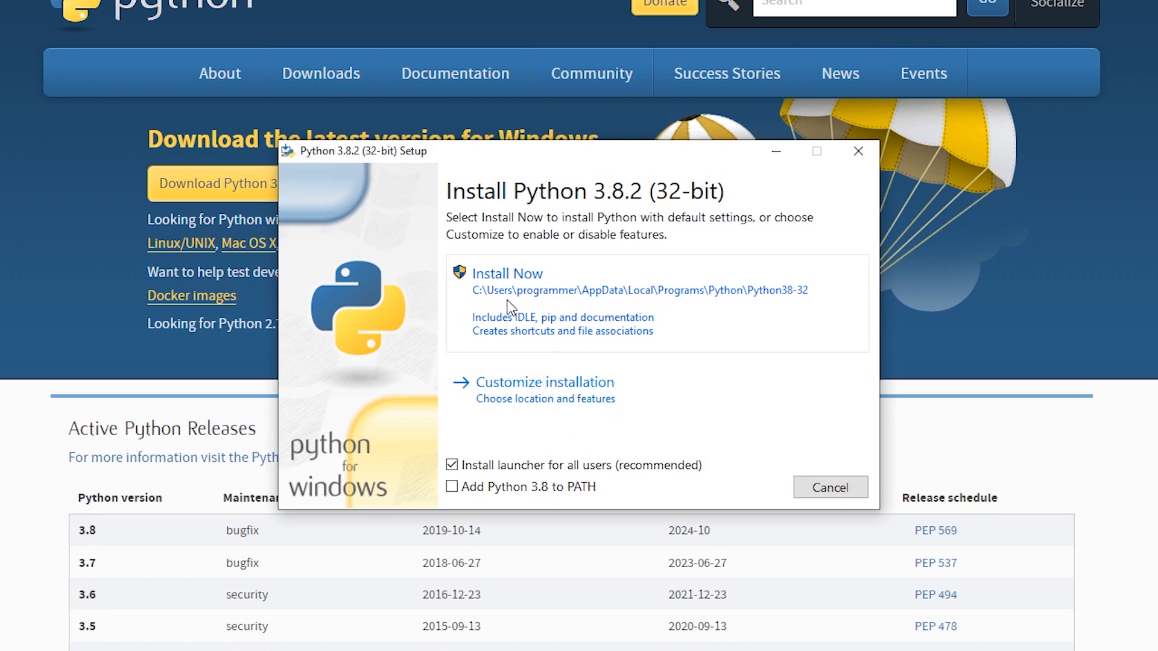
{"action": "mouse_move", "coordinate": [564, 282]}
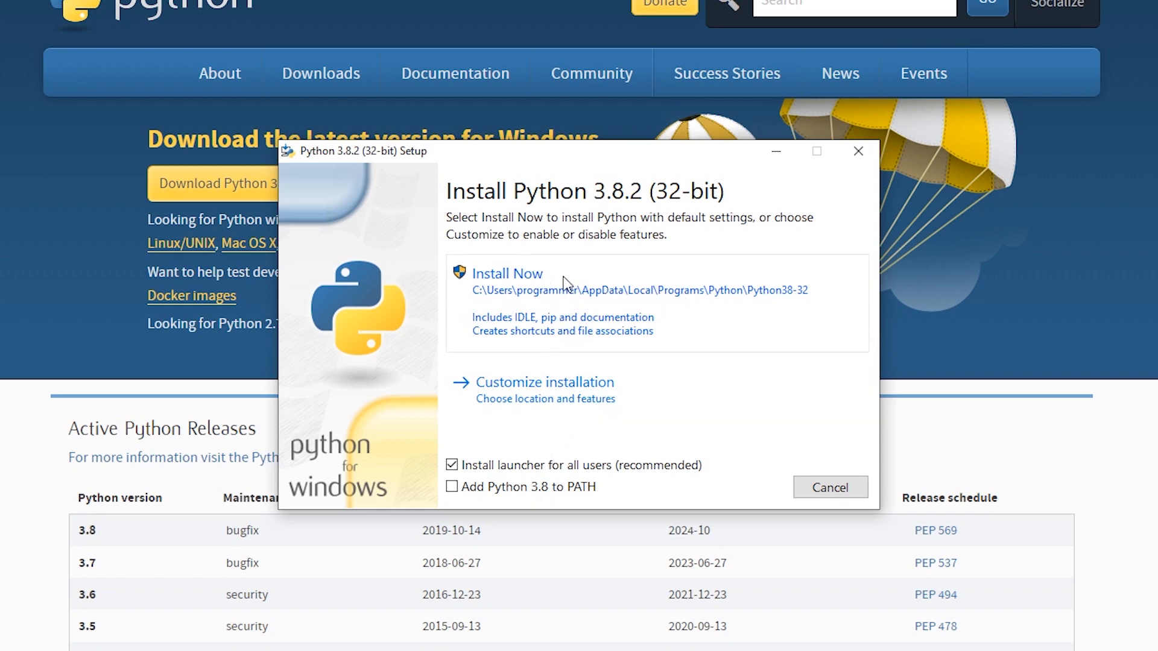
{"action": "mouse_move", "coordinate": [749, 304]}
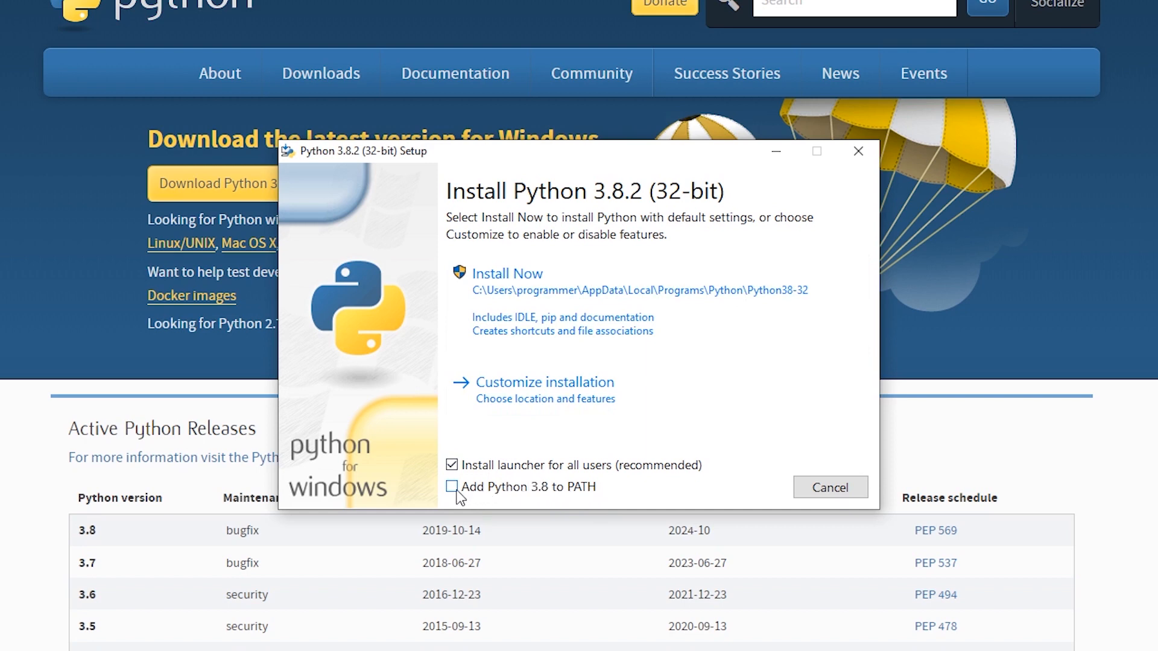
- Enable 'Add Python 3.8 to PATH' and choose Customize installation
{"action": "left_click", "coordinate": [451, 486]}
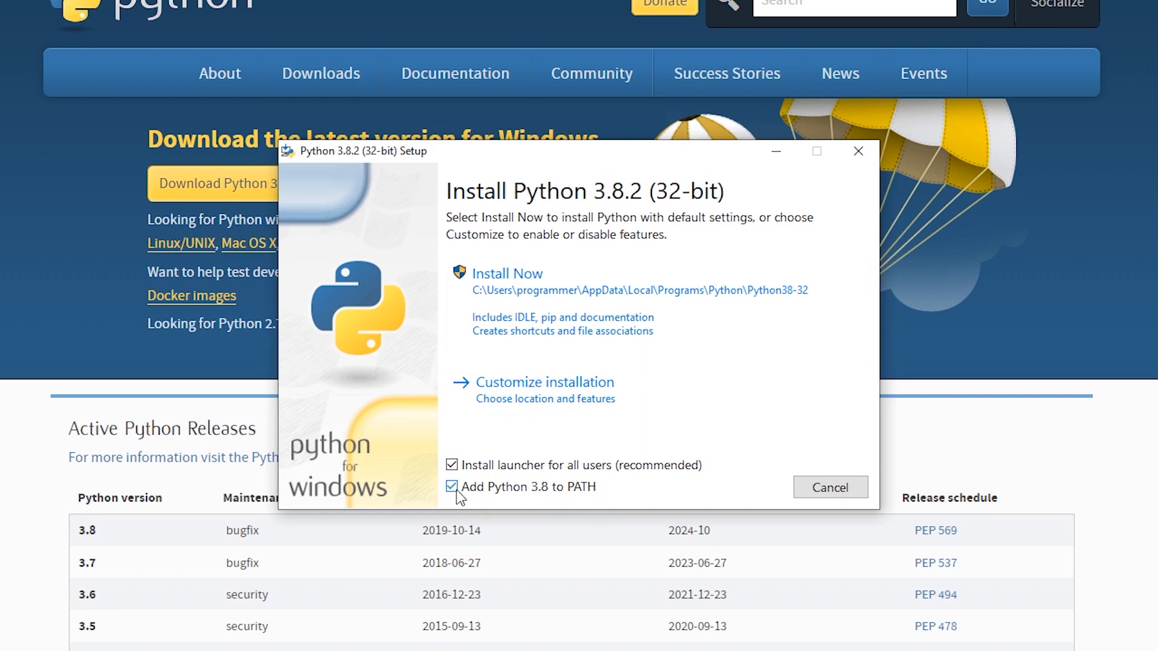
{"action": "left_click", "coordinate": [544, 383]}
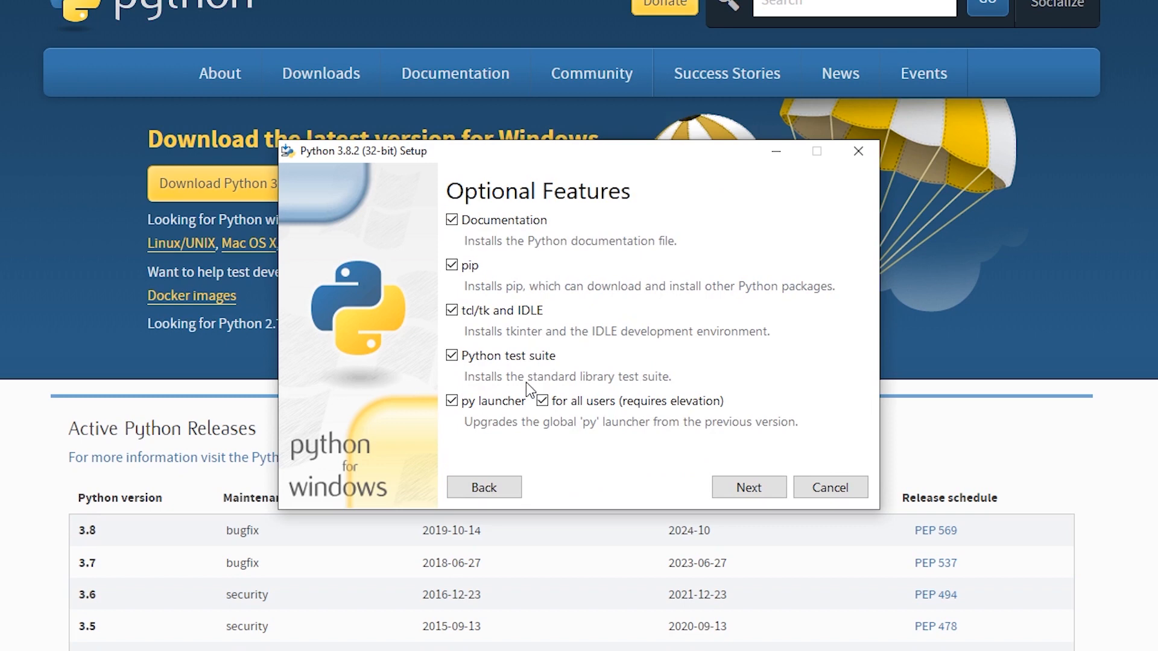
{"action": "mouse_move", "coordinate": [449, 382]}
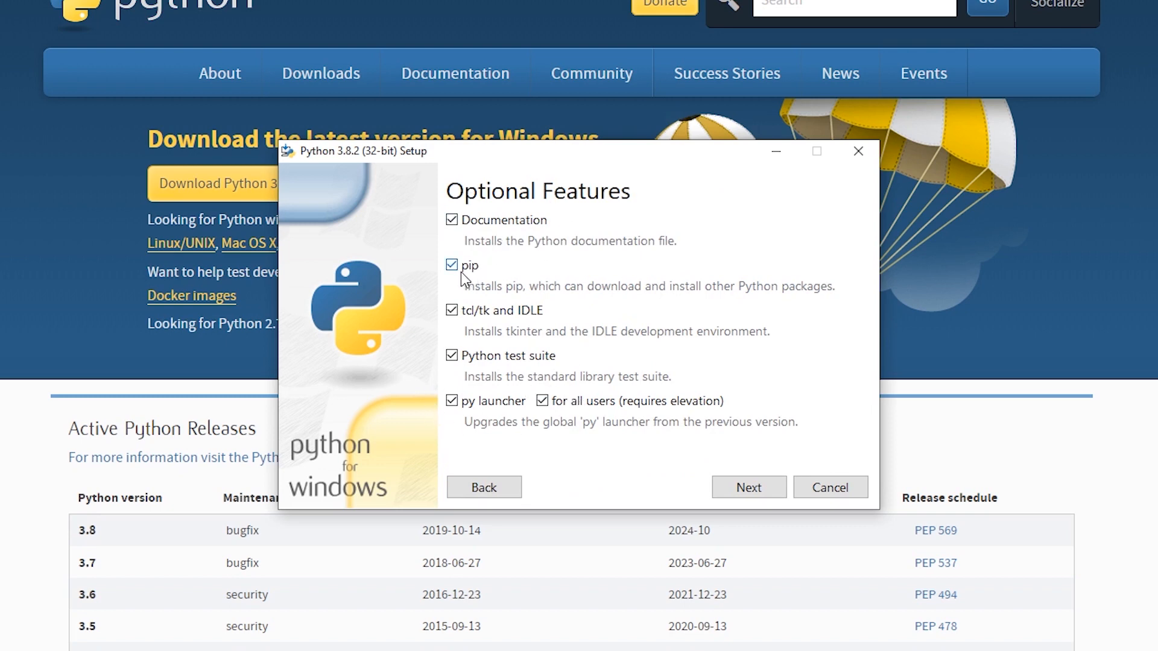
- Install Python 3.8.2 to C:\Python38-32 and close the finished setup
{"action": "left_click", "coordinate": [748, 487]}
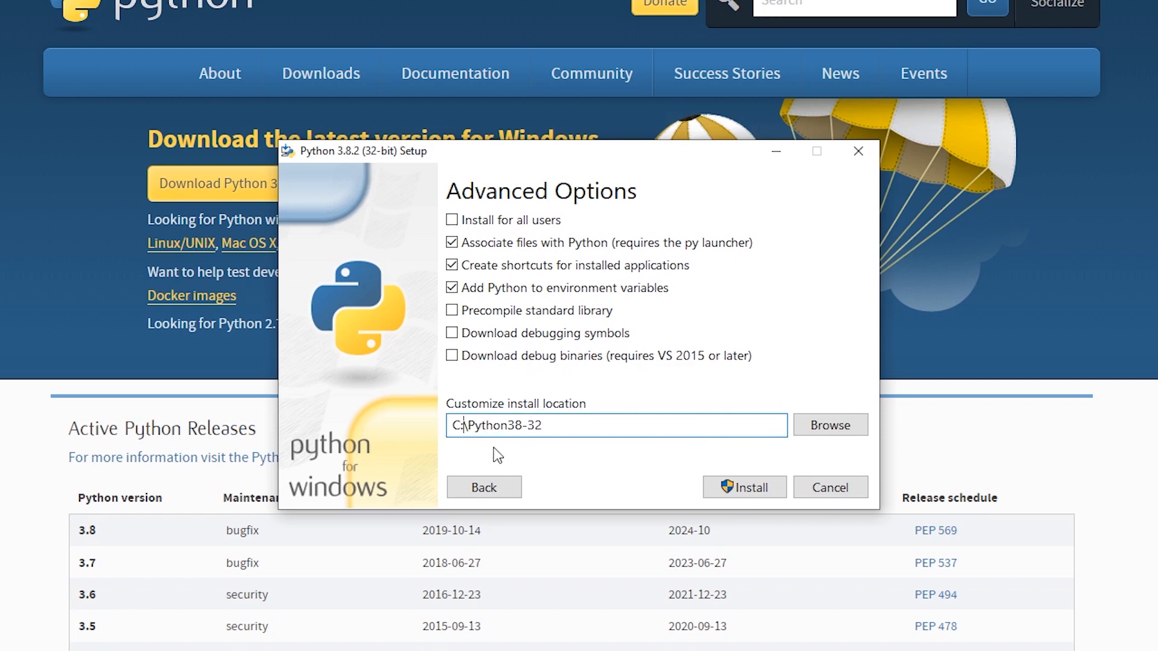
{"action": "mouse_move", "coordinate": [613, 424]}
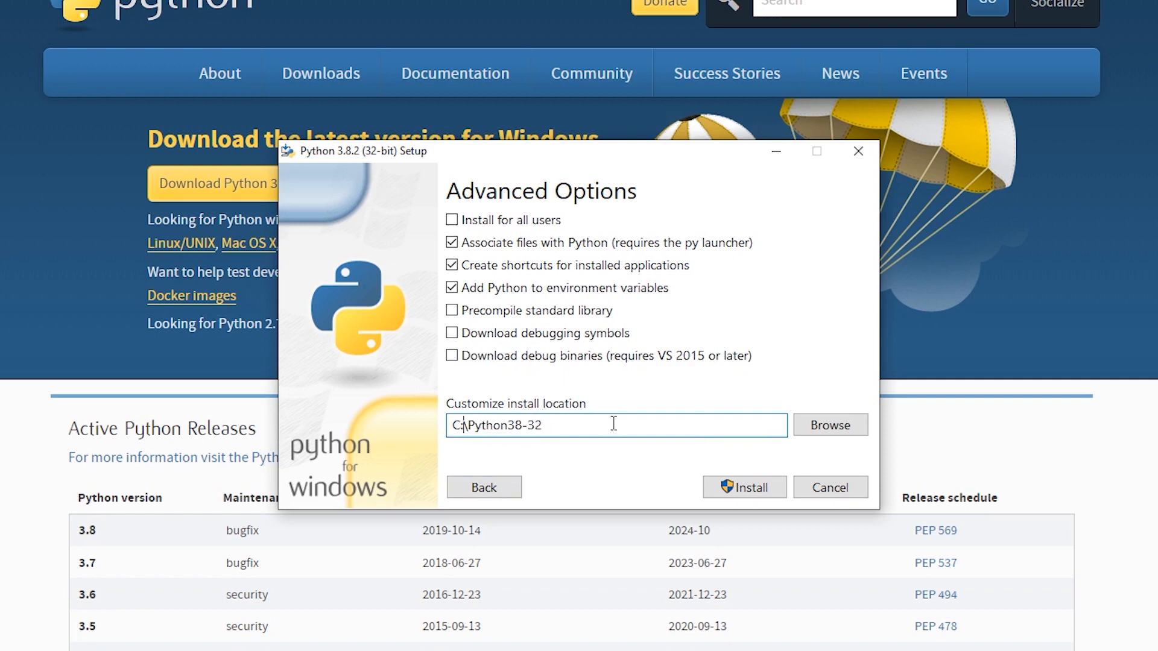
{"action": "left_click", "coordinate": [744, 488]}
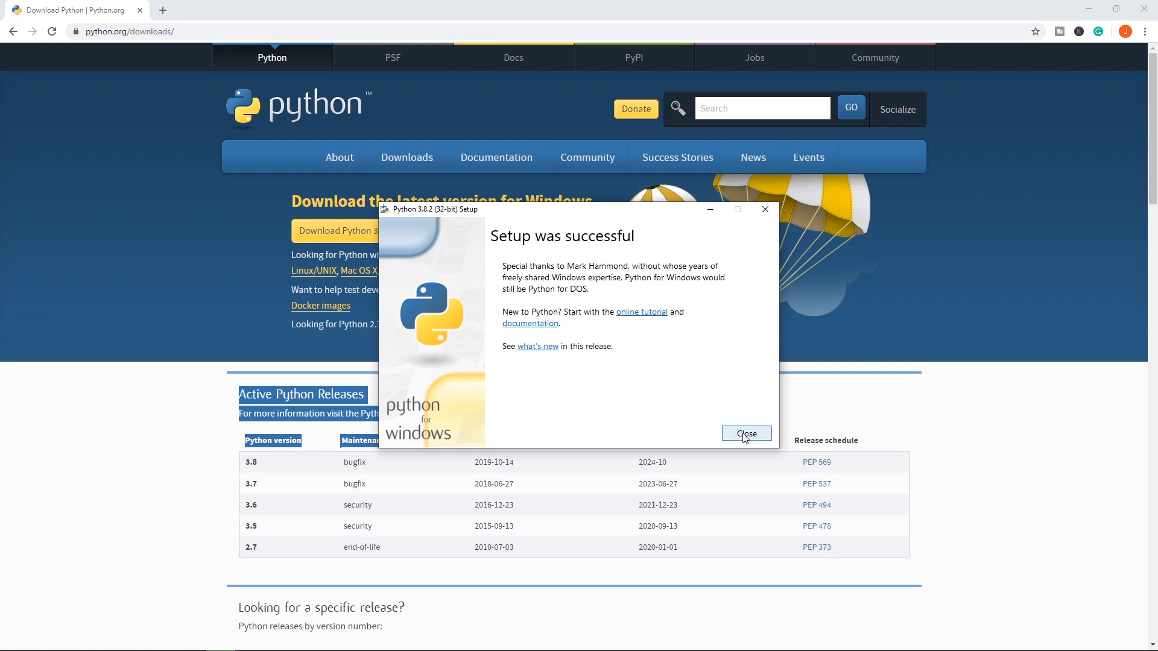
{"action": "left_click", "coordinate": [745, 433]}
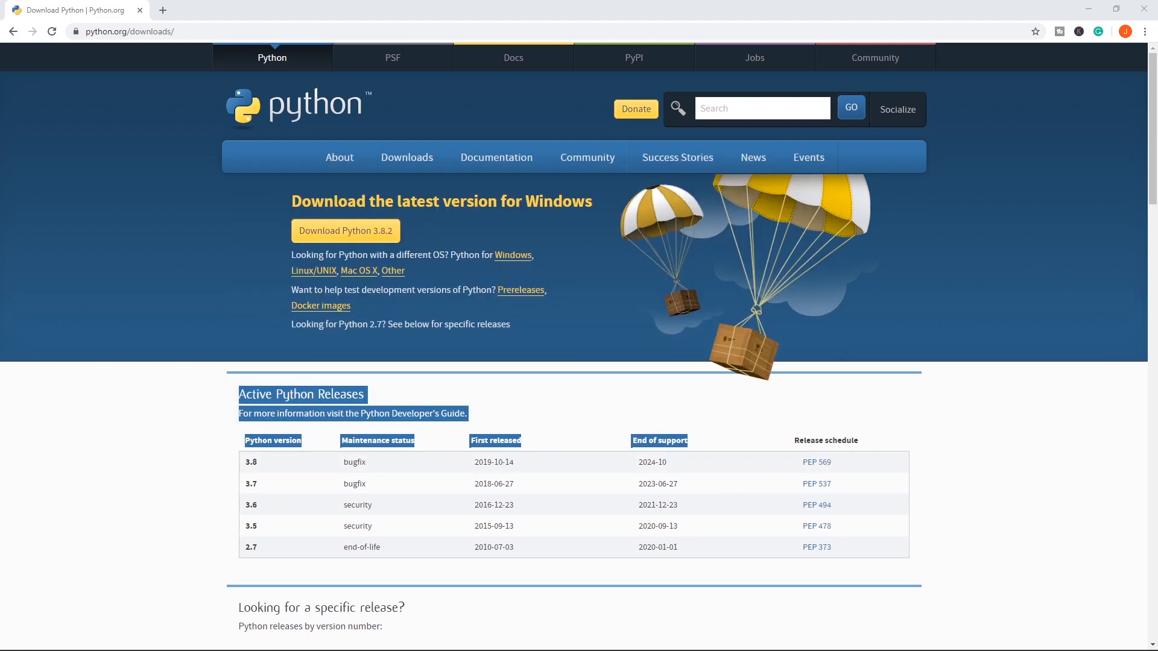
{"action": "mouse_move", "coordinate": [1092, 508]}
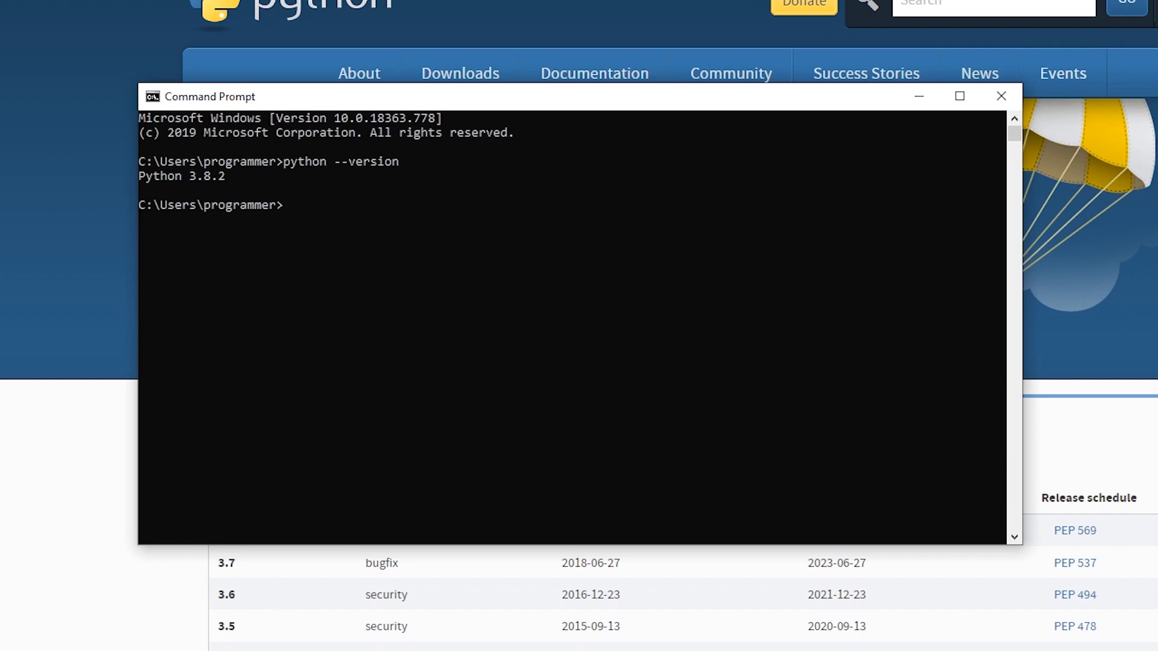
{"action": "mouse_move", "coordinate": [618, 376]}
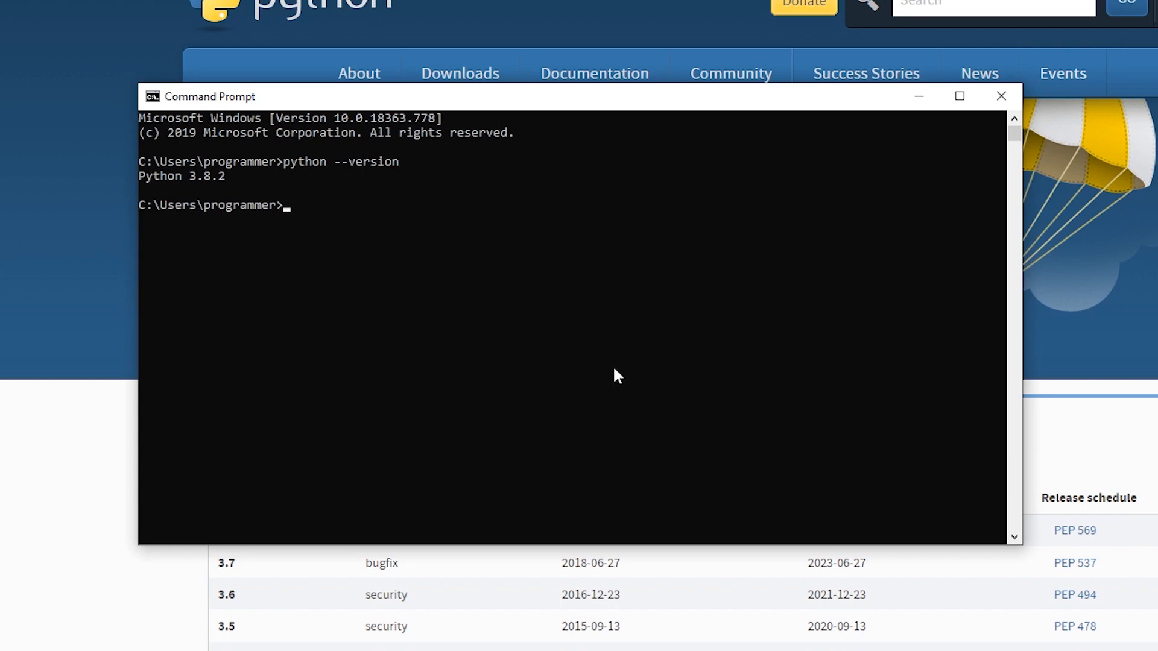
- Run pip install pyqt5 to install PyQt5 5.14.2 with PyQt5-sip 12.7.2
{"action": "type", "text": "pip install pyqt5"}
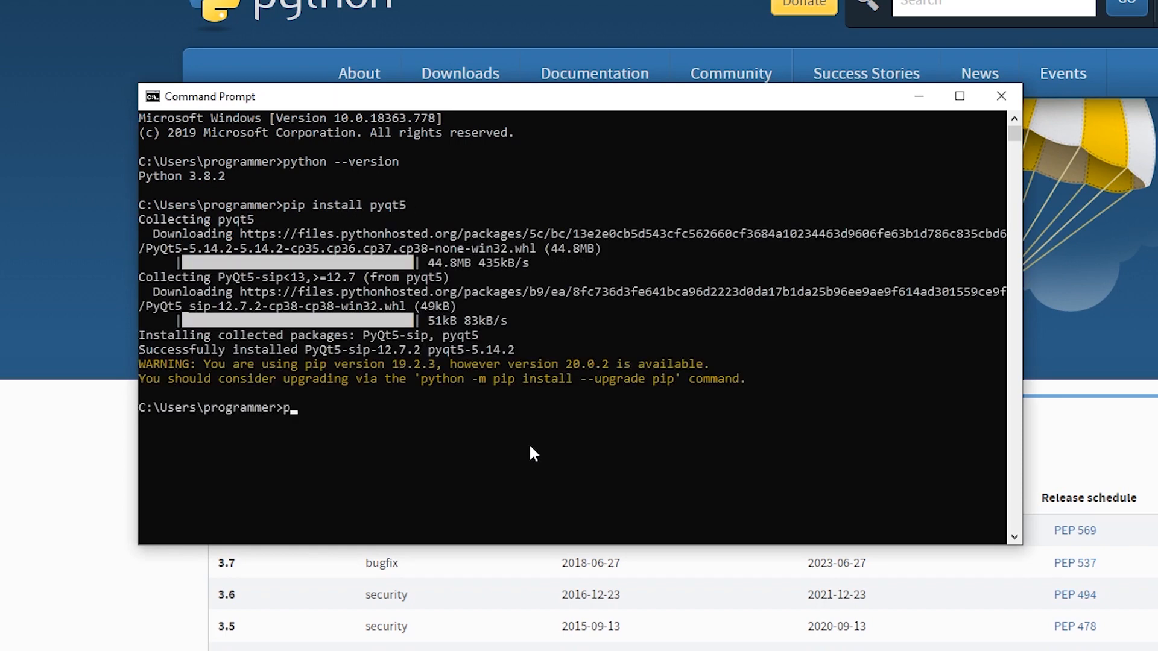
{"action": "type", "text": "ip"}
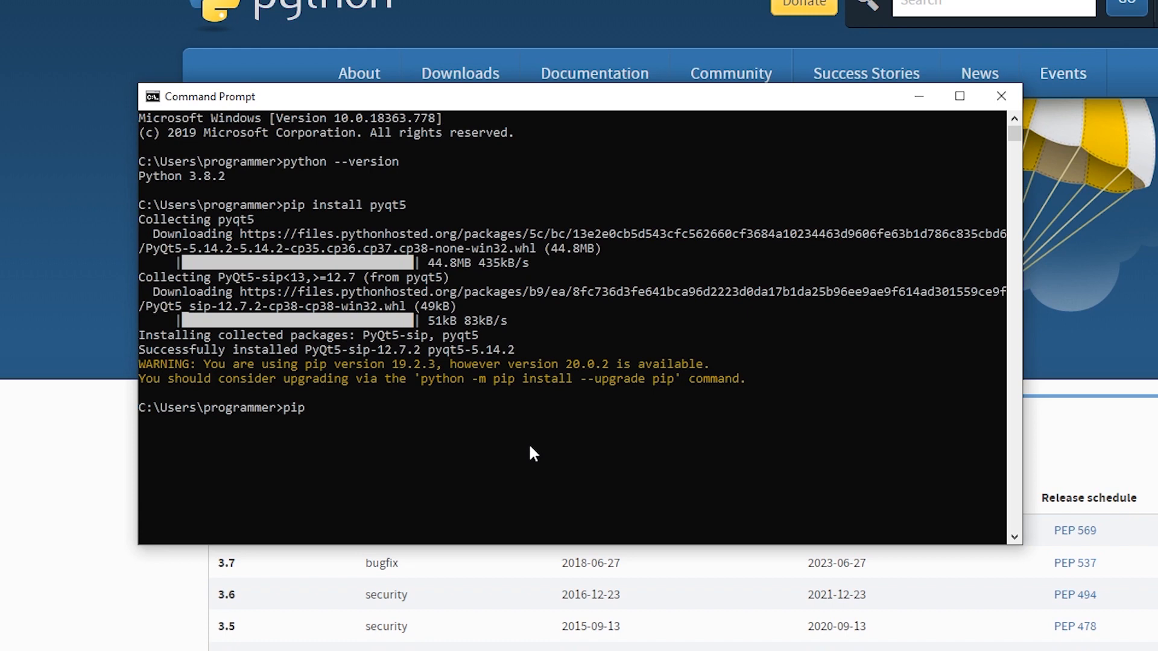
{"action": "type", "text": "install"}
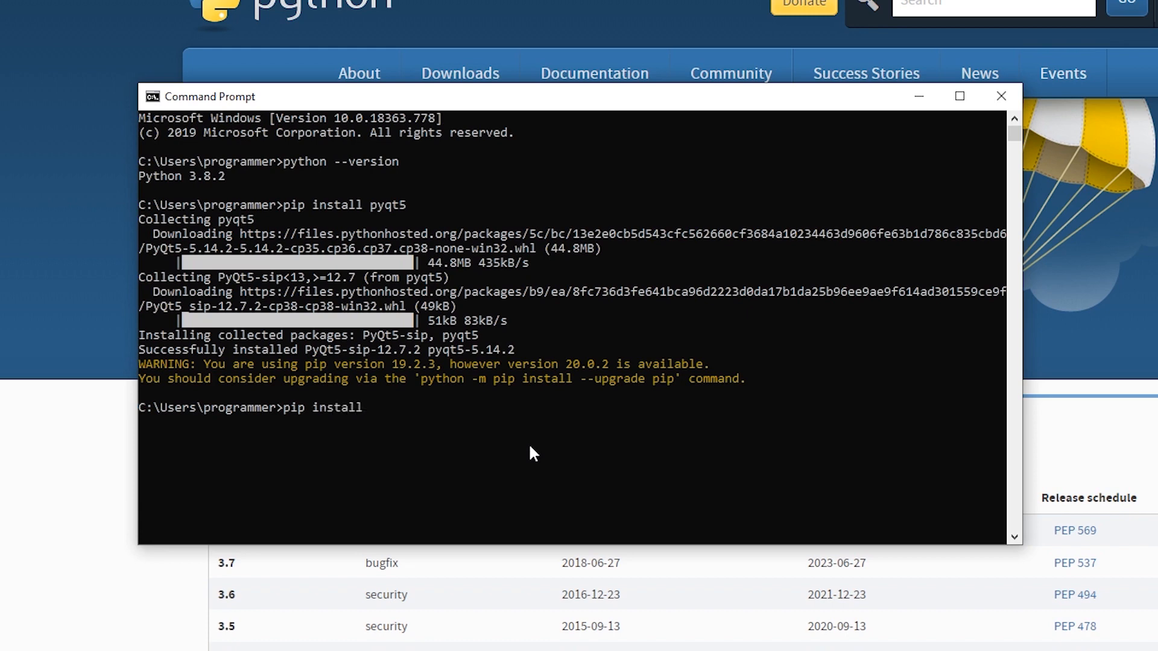
{"action": "type", "text": "pyqt5-tools"}
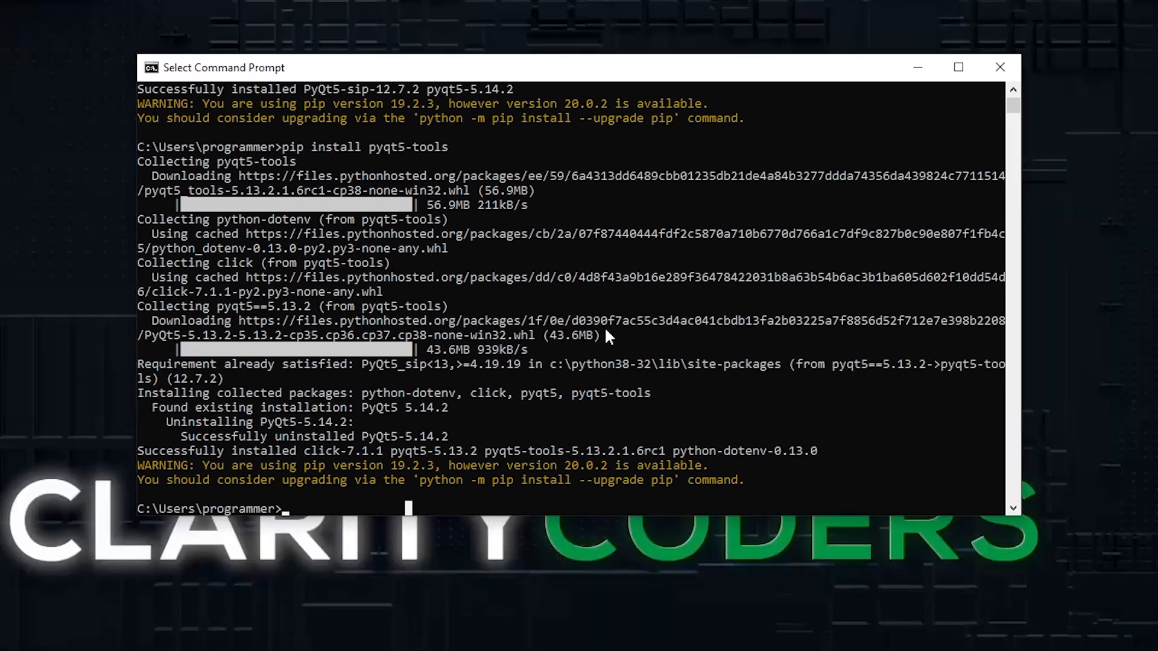
- Start the Python interpreter and attempt print(site.getsitepack...) to list site-packages
{"action": "type", "text": "python"}
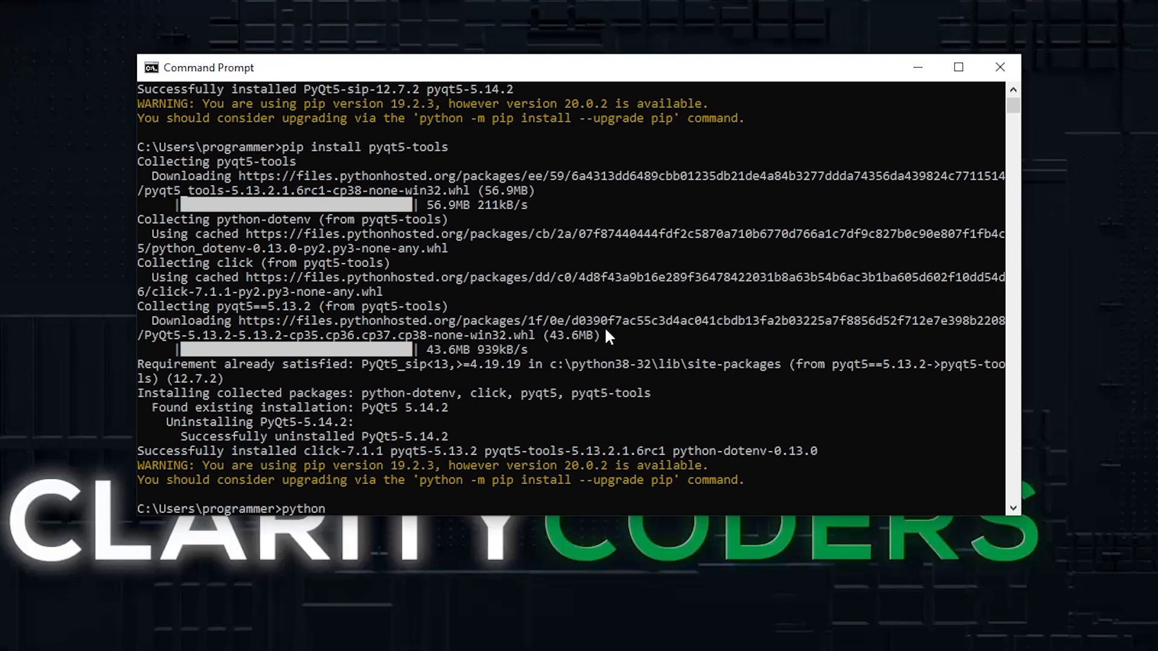
{"action": "key", "text": "Return"}
{"action": "type", "text": "p"}
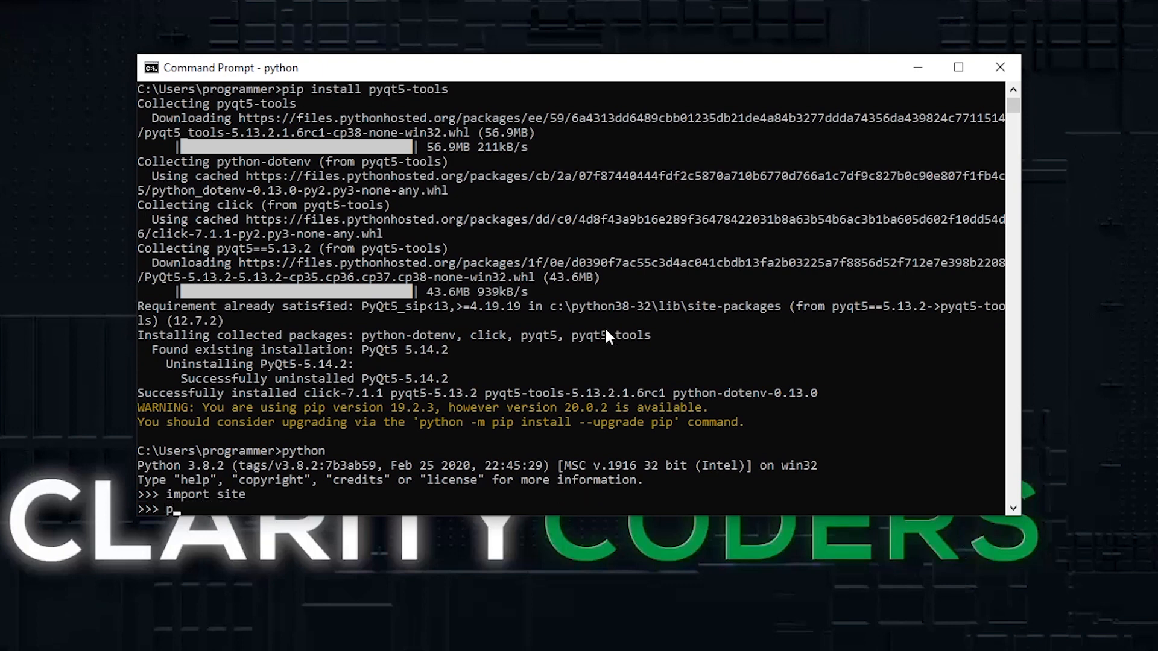
{"action": "type", "text": "rint("}
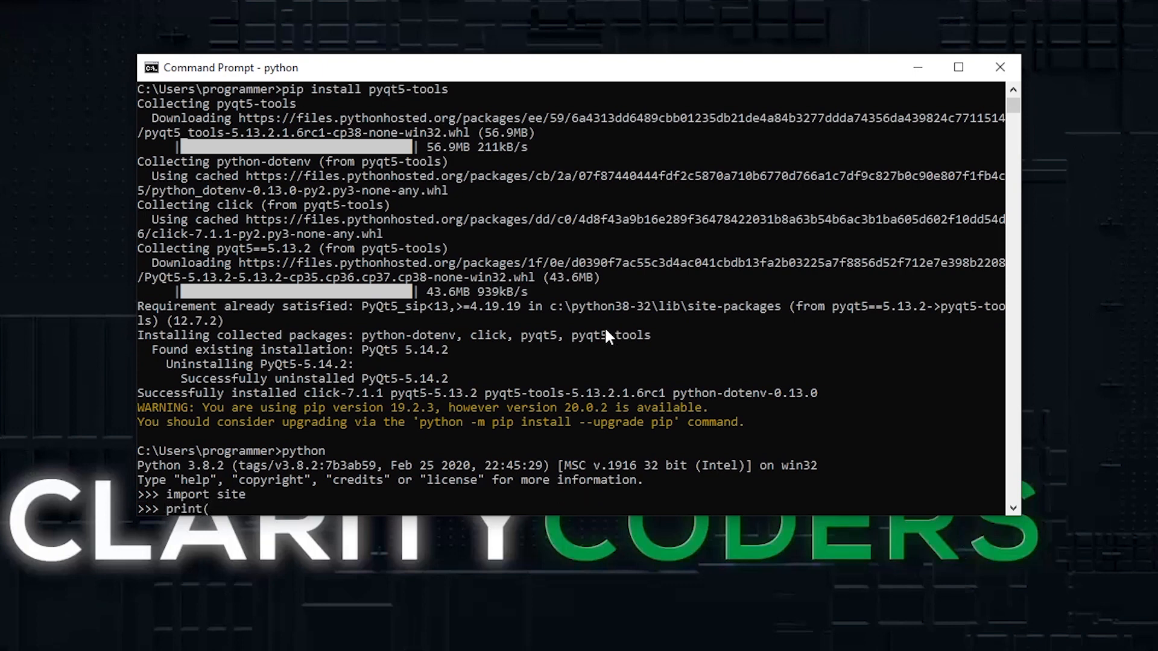
{"action": "type", "text": "site."}
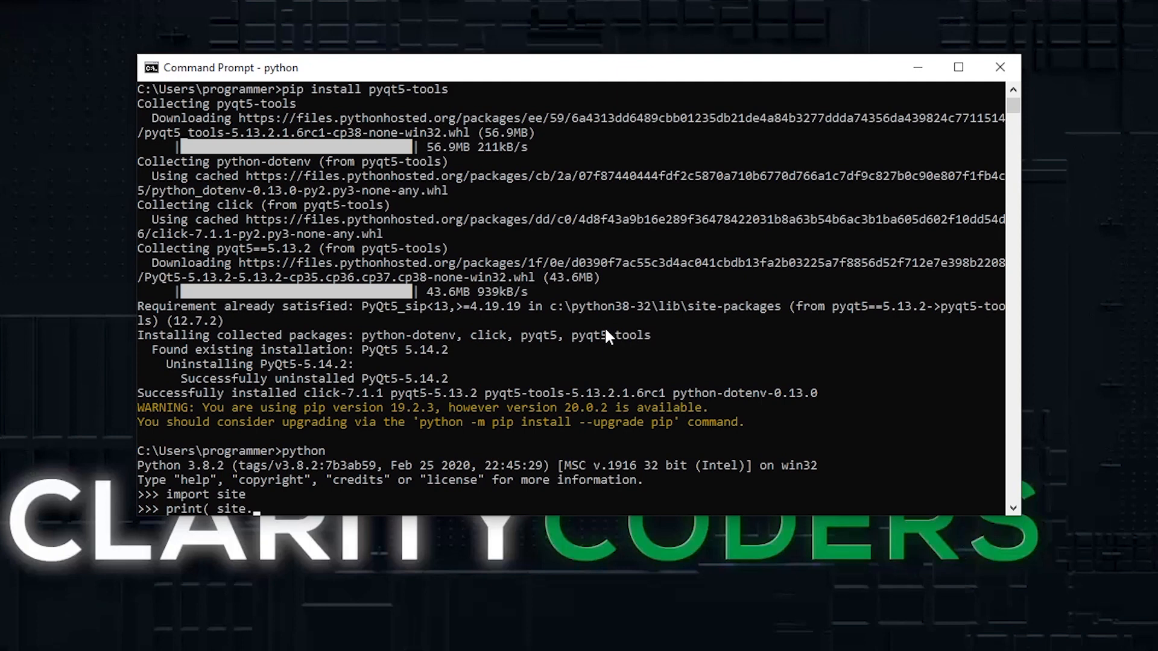
{"action": "type", "text": "getsitepack"}
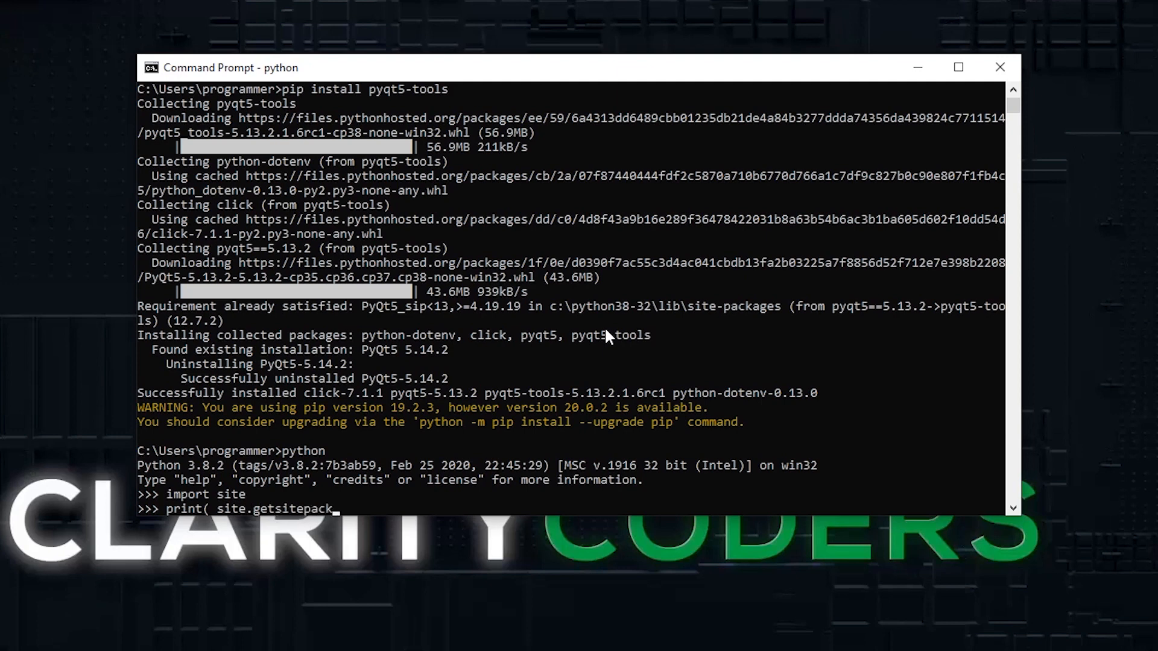
{"action": "key", "text": "Return"}
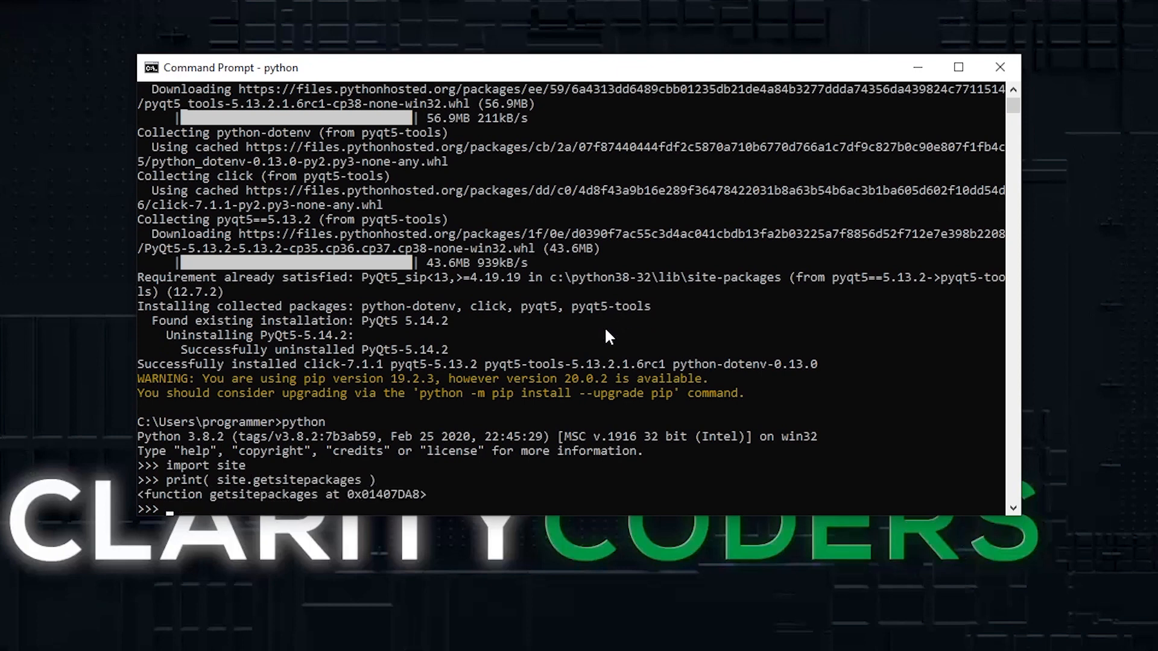
- Run the corrected print(site.getsitepackages()) showing C:\Python38-32\lib\site-packages
{"action": "type", "text": "print( site.getsitepackages()"}
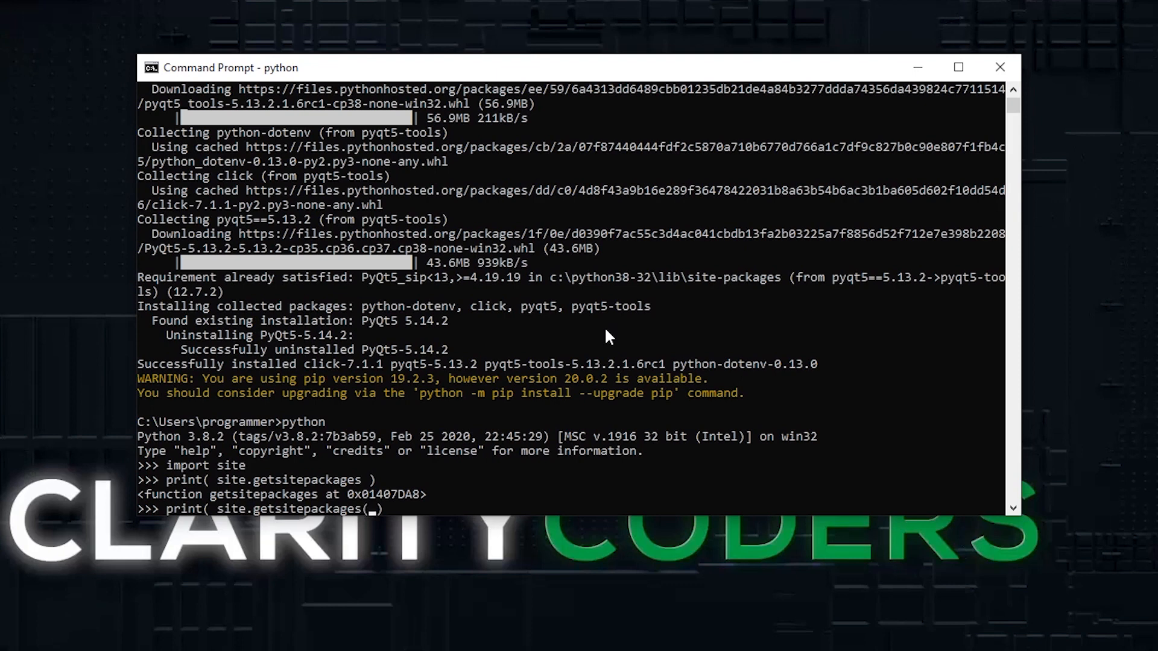
{"action": "type", "text": ") )"}
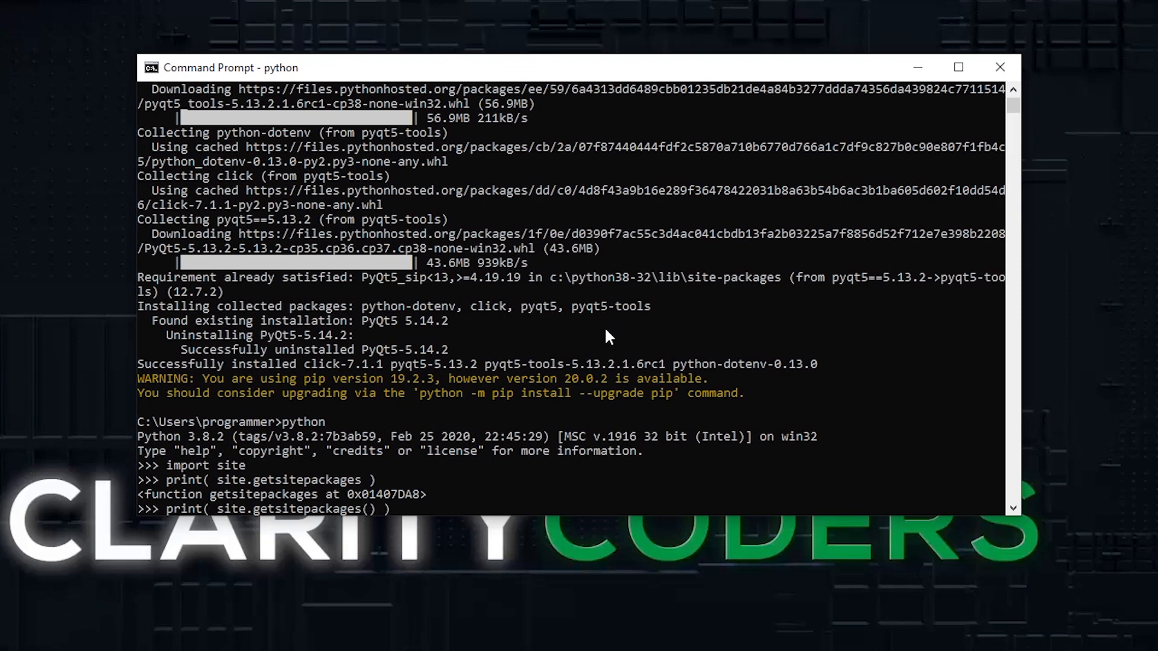
{"action": "key", "text": "Return"}
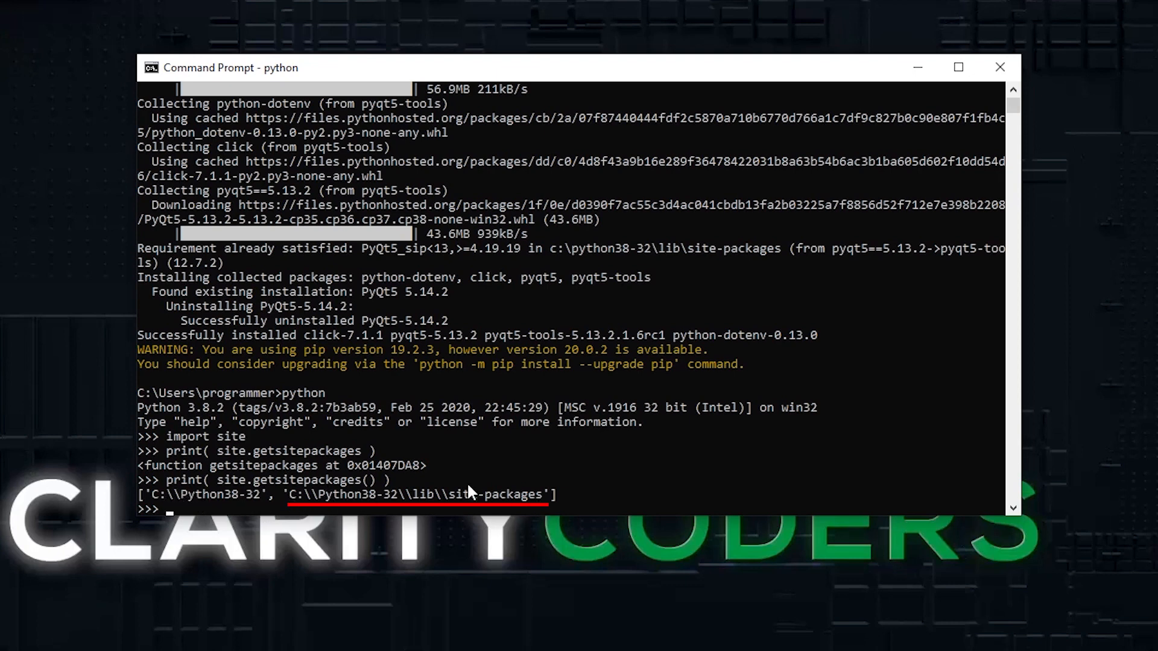
{"action": "mouse_move", "coordinate": [281, 508]}
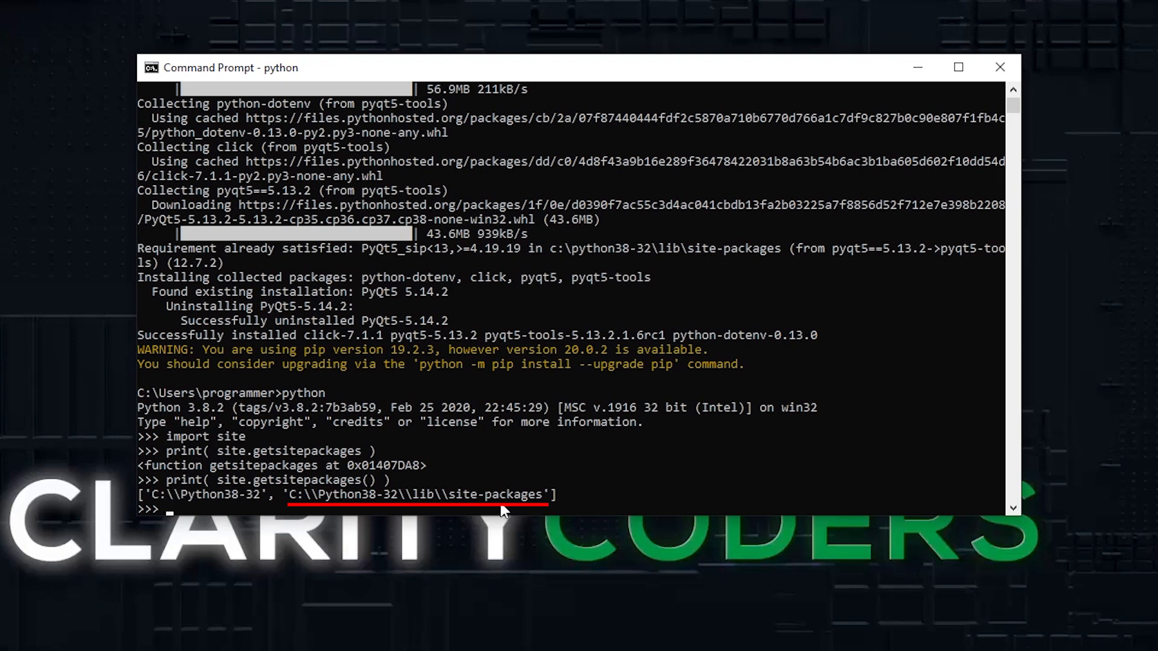
{"action": "mouse_move", "coordinate": [319, 515]}
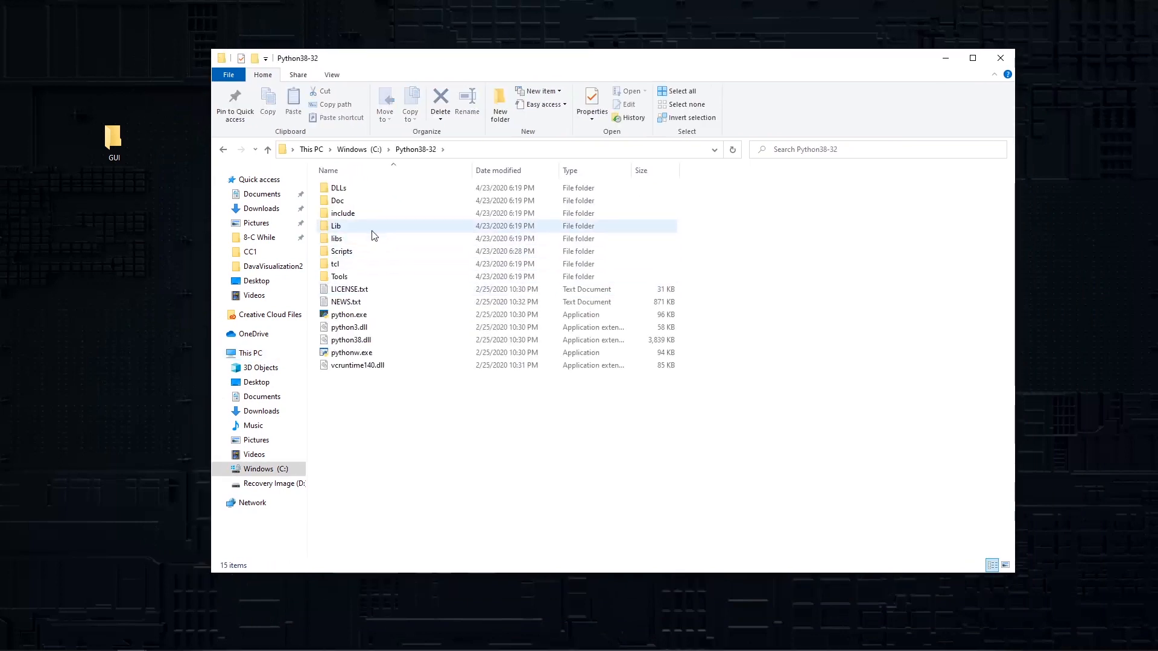
- Browse into Lib\site-packages\pyqt5_tools\Qt\bin in File Explorer
{"action": "double_click", "coordinate": [337, 226]}
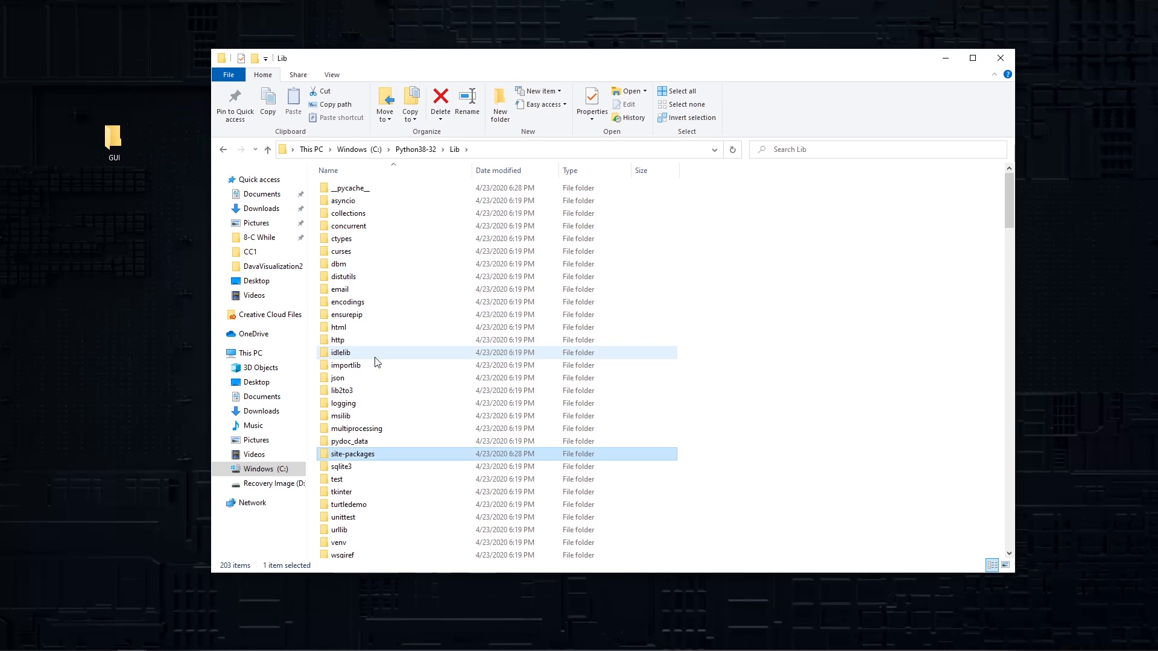
{"action": "double_click", "coordinate": [352, 454]}
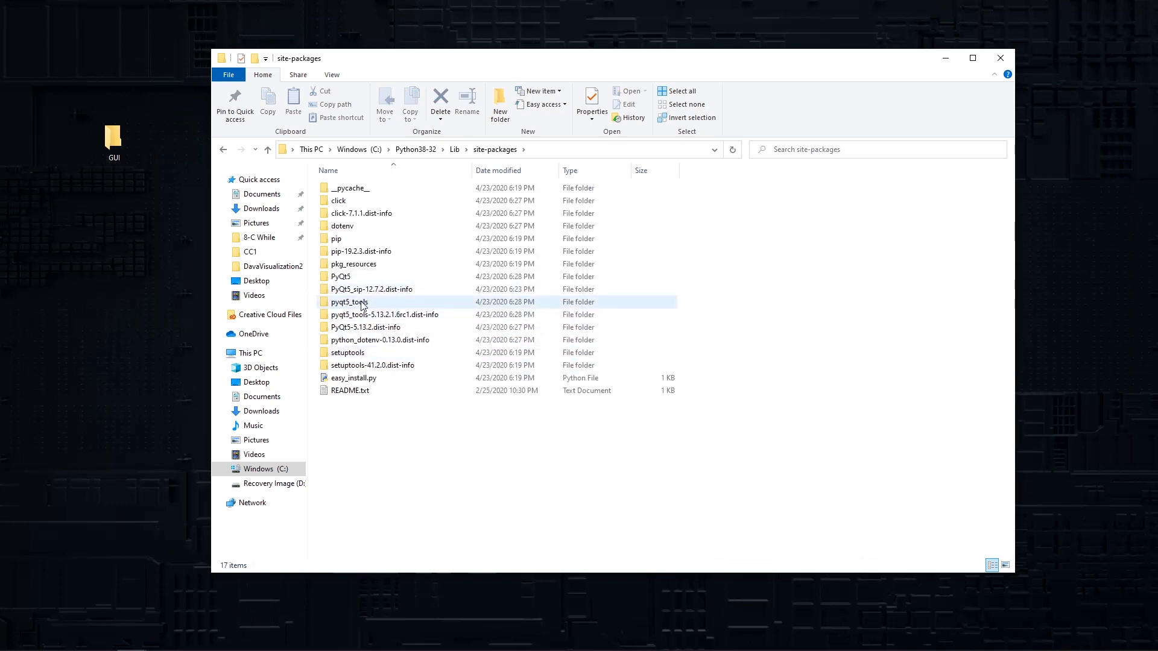
{"action": "mouse_move", "coordinate": [349, 302]}
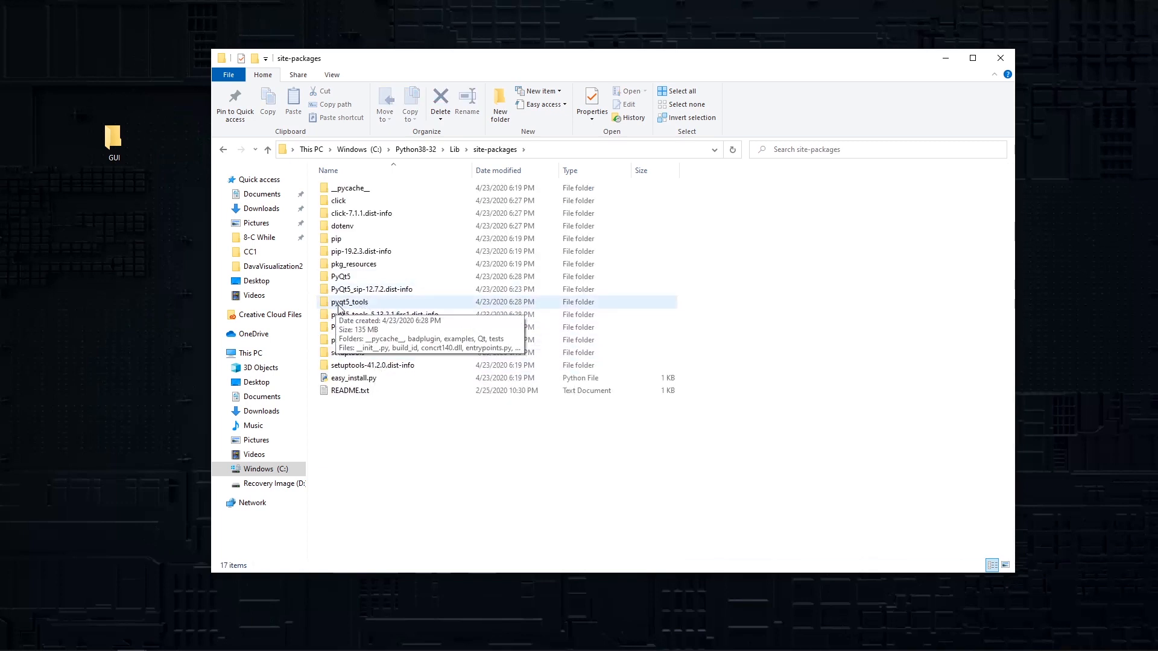
{"action": "mouse_move", "coordinate": [376, 305]}
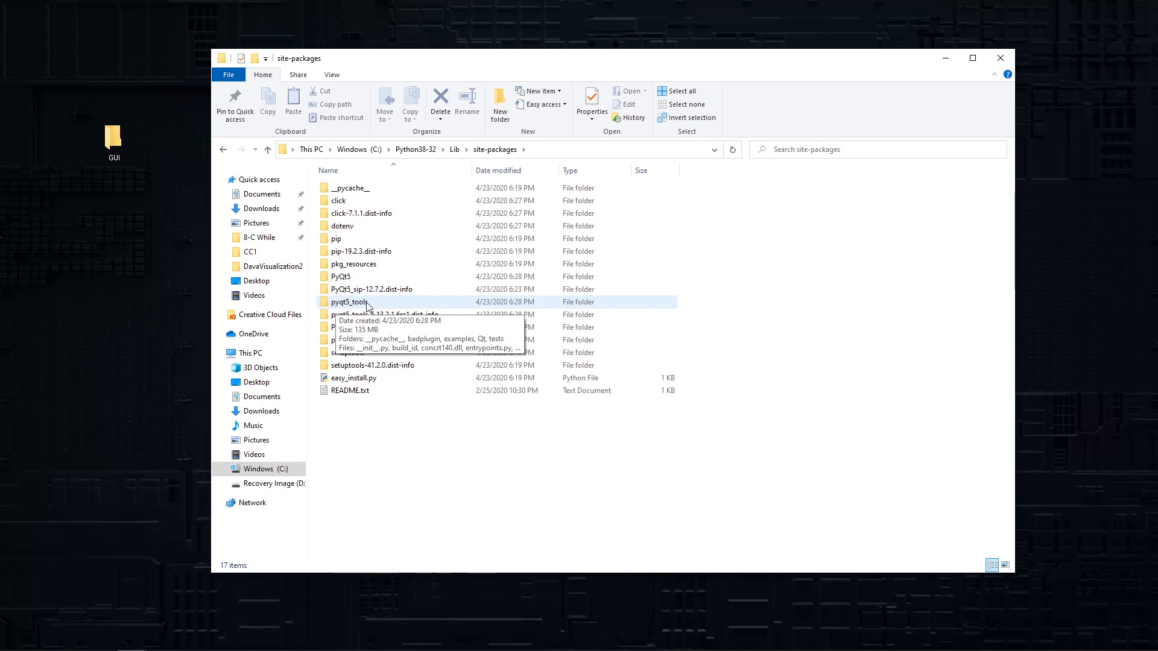
{"action": "mouse_move", "coordinate": [382, 304]}
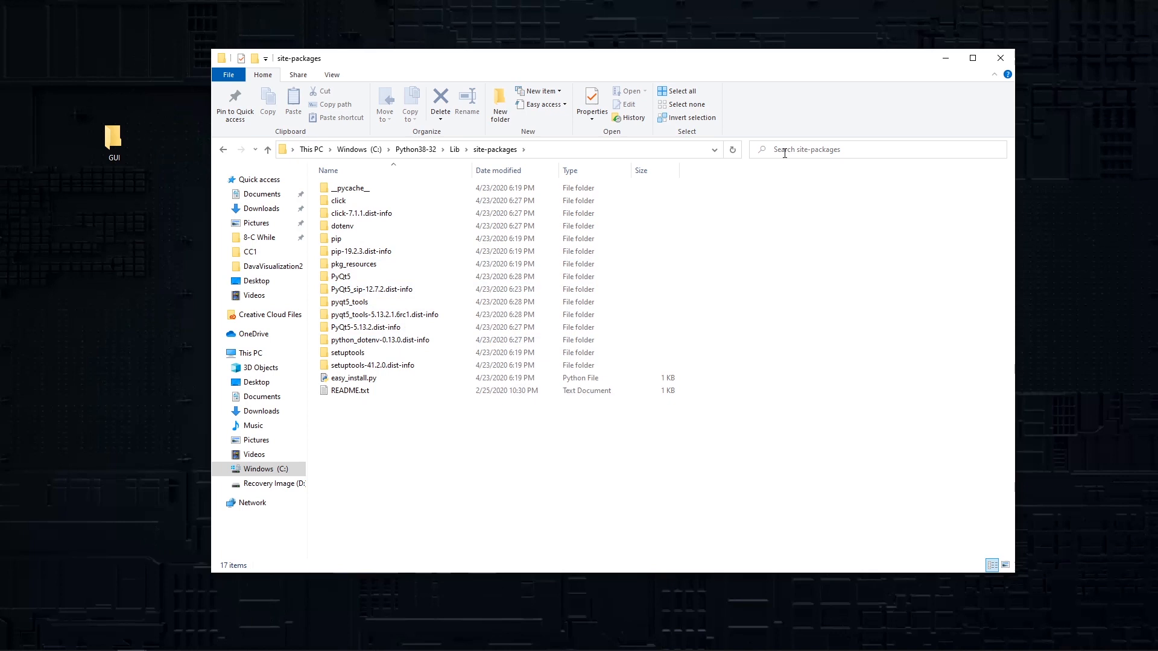
{"action": "mouse_move", "coordinate": [820, 150]}
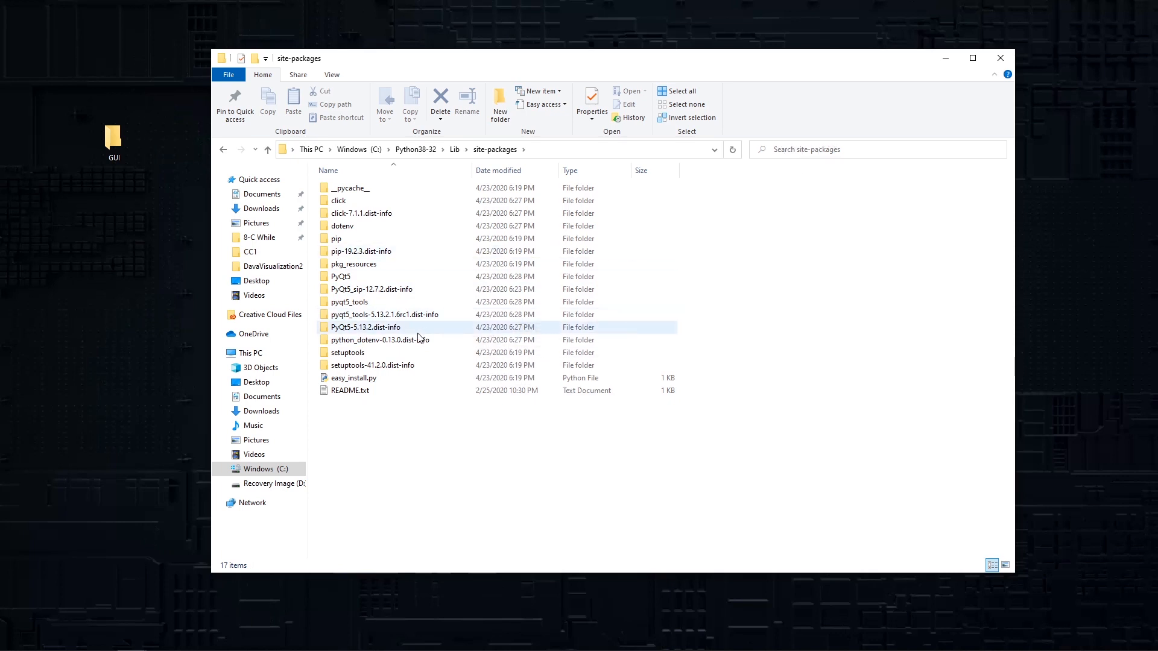
{"action": "left_click", "coordinate": [348, 302]}
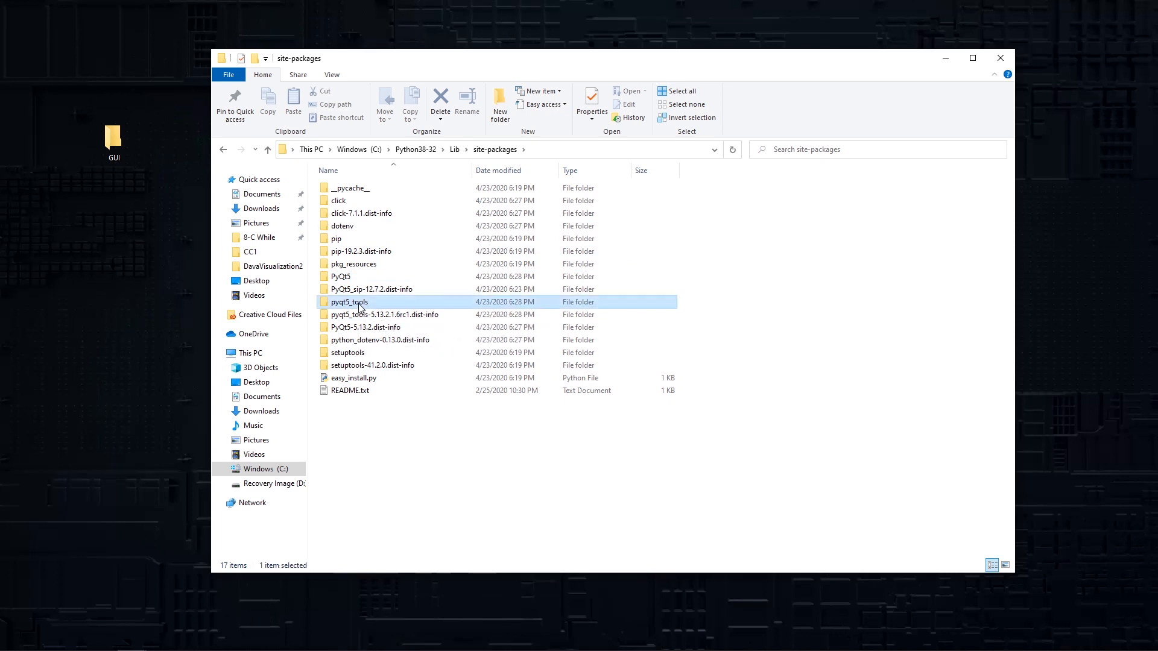
{"action": "double_click", "coordinate": [350, 301]}
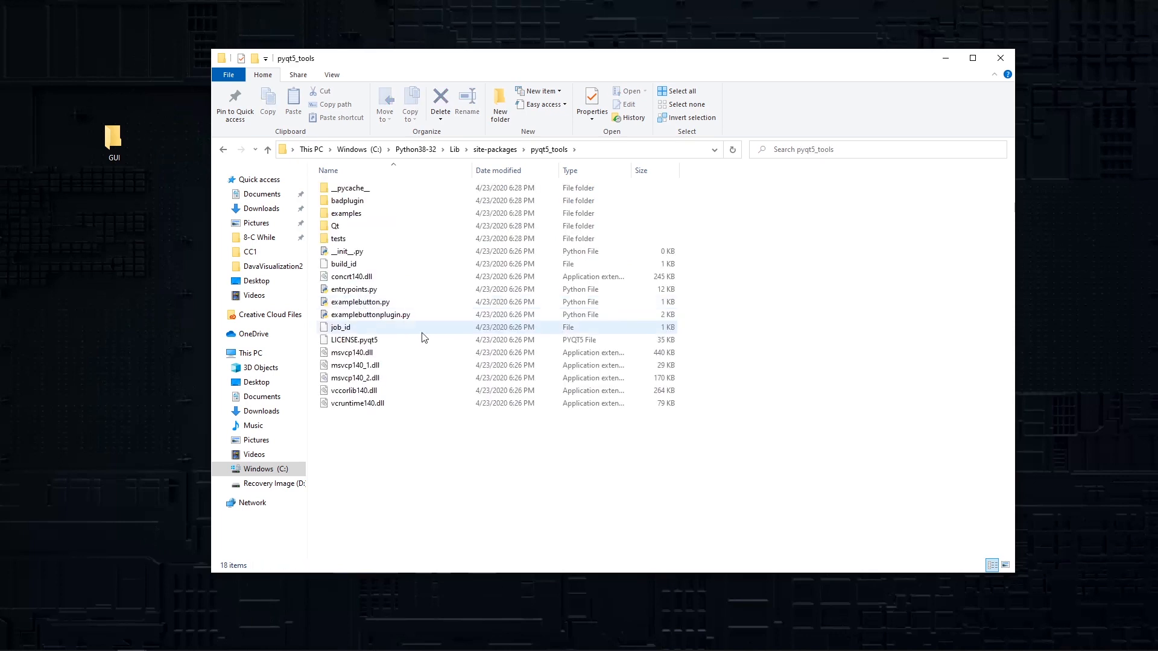
{"action": "mouse_move", "coordinate": [392, 288]}
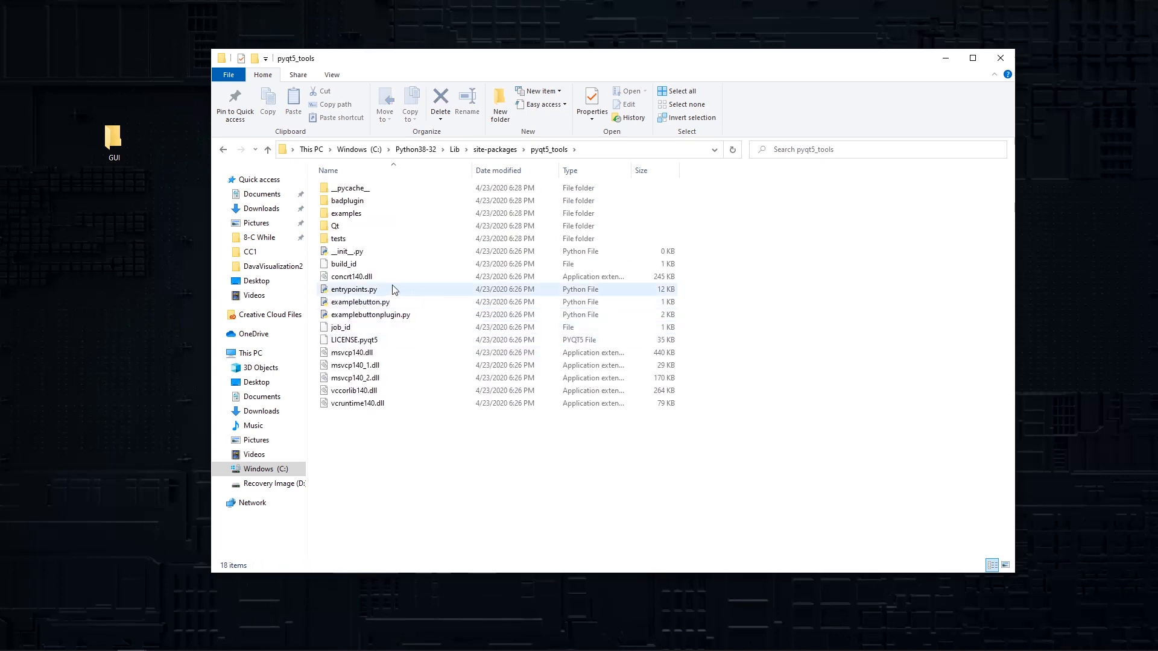
{"action": "double_click", "coordinate": [335, 225]}
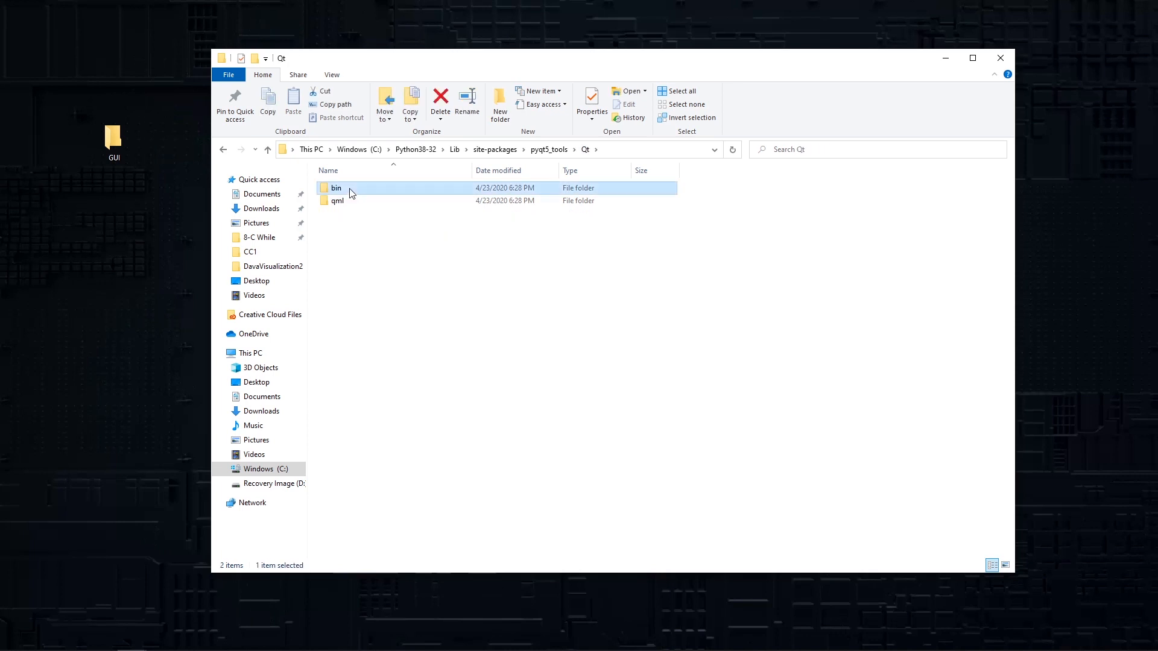
{"action": "double_click", "coordinate": [336, 188]}
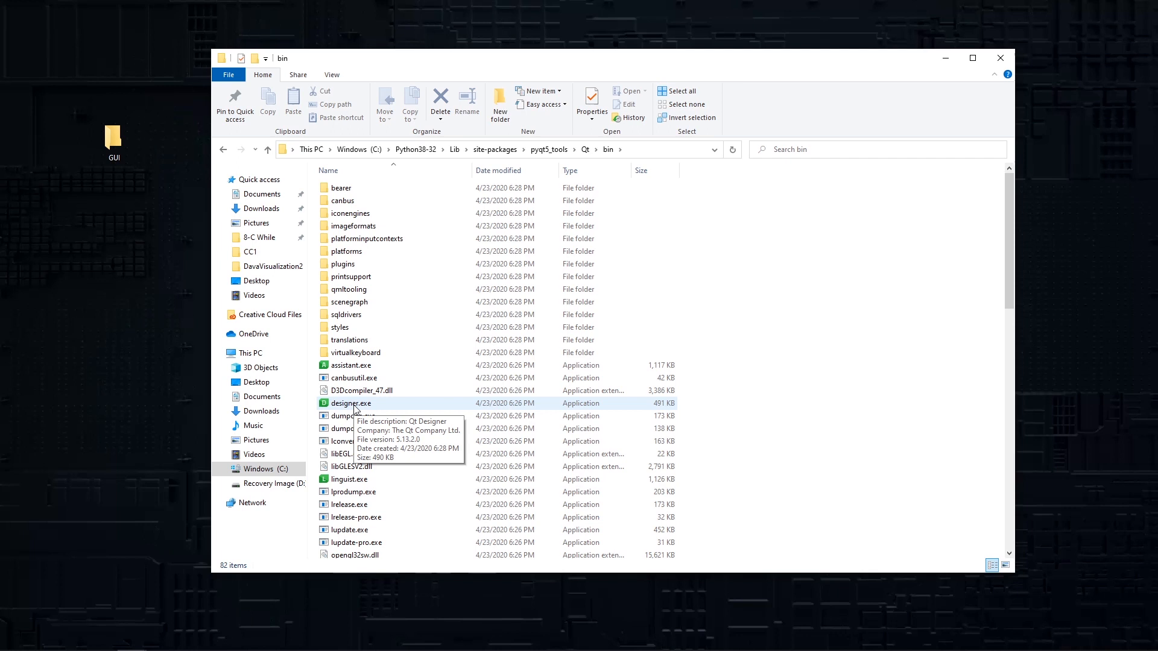
- Create a shortcut to designer.exe and select the new shortcut
{"action": "left_click", "coordinate": [351, 403]}
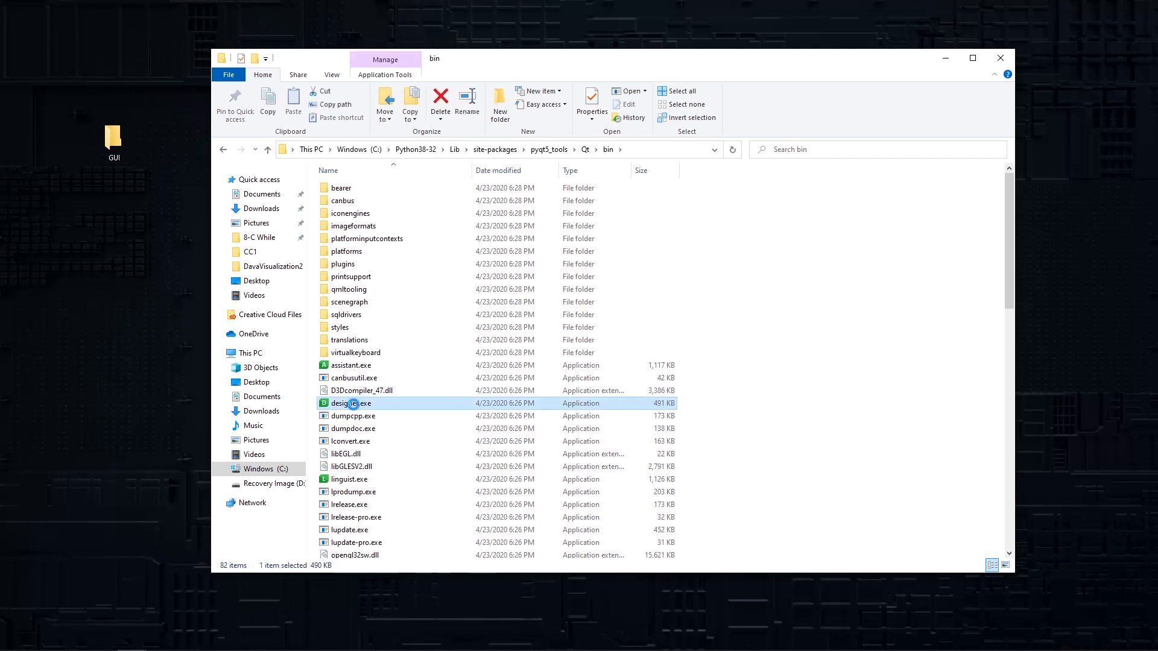
{"action": "right_click", "coordinate": [350, 402]}
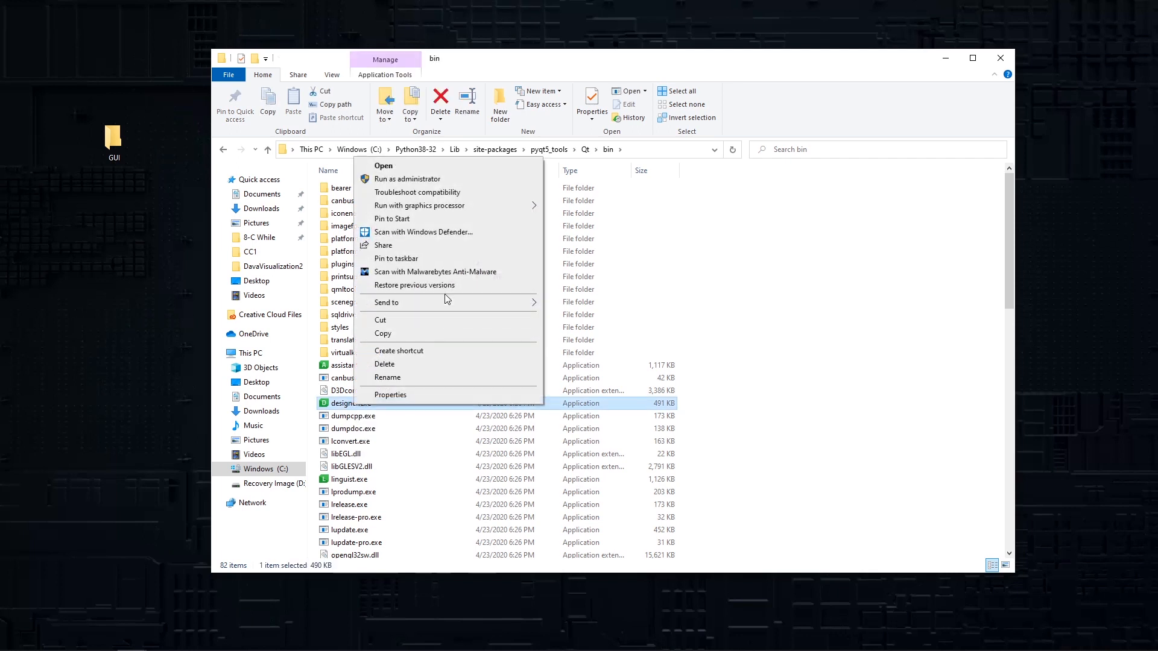
{"action": "mouse_move", "coordinate": [427, 258]}
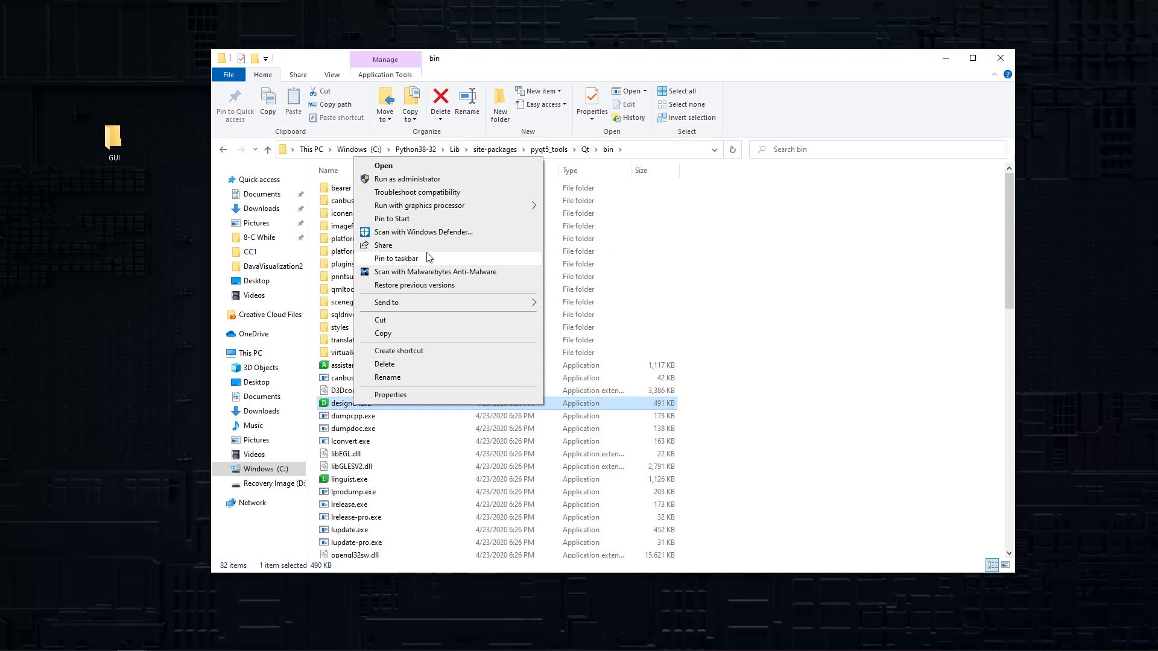
{"action": "left_click", "coordinate": [398, 349]}
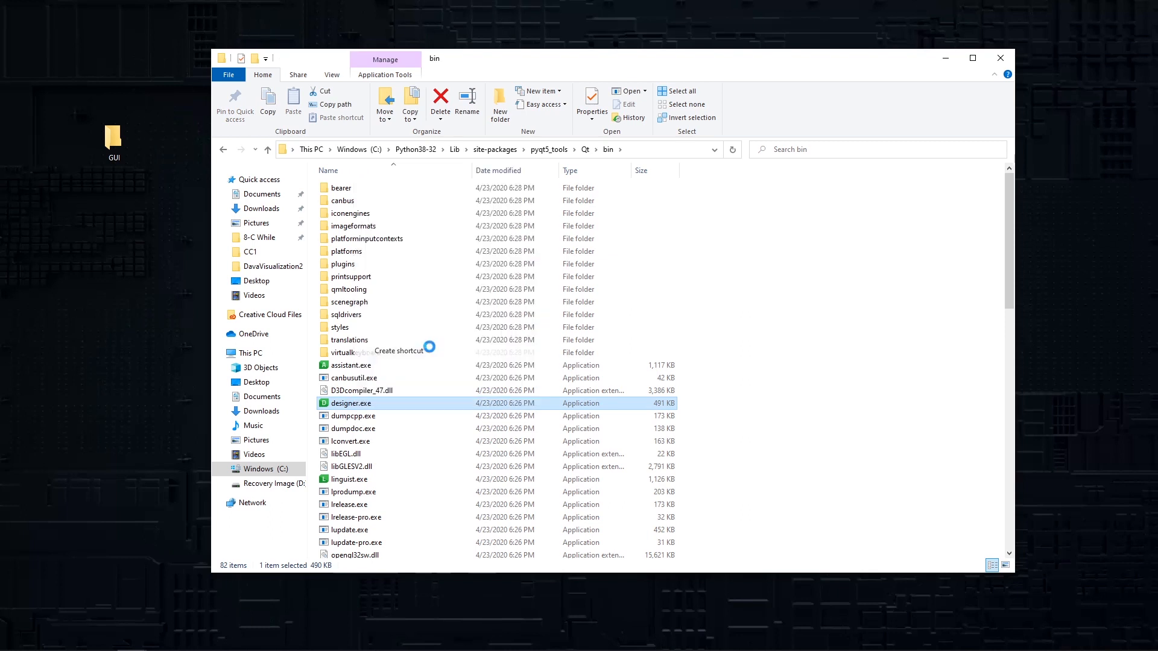
{"action": "left_click", "coordinate": [397, 350]}
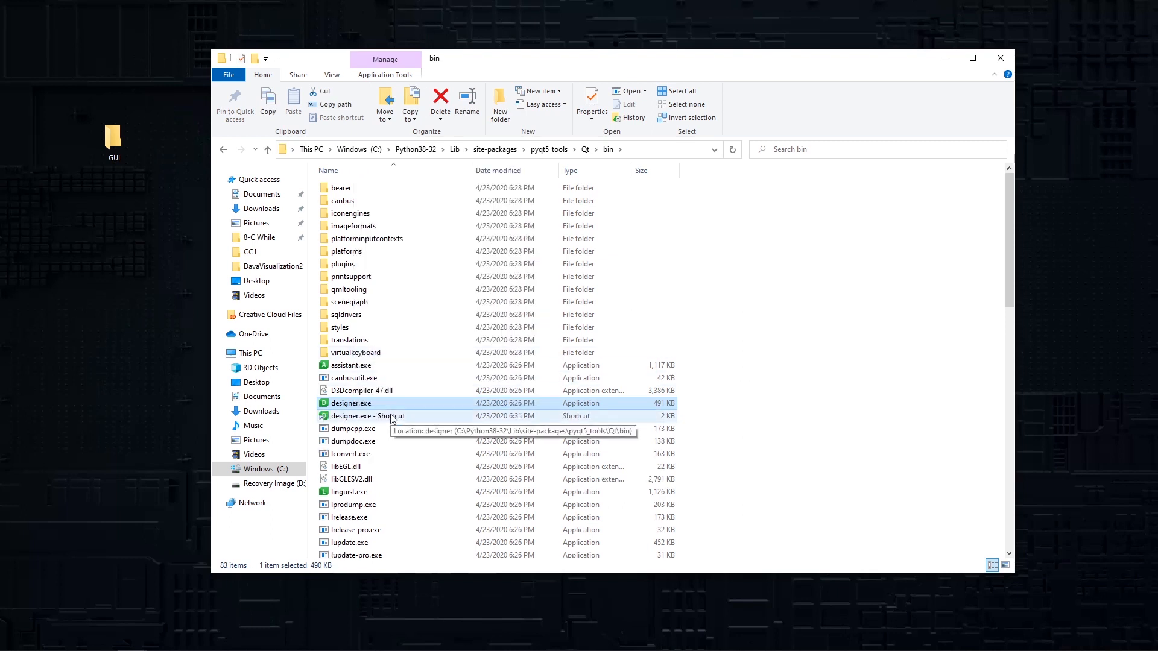
{"action": "left_click", "coordinate": [366, 416]}
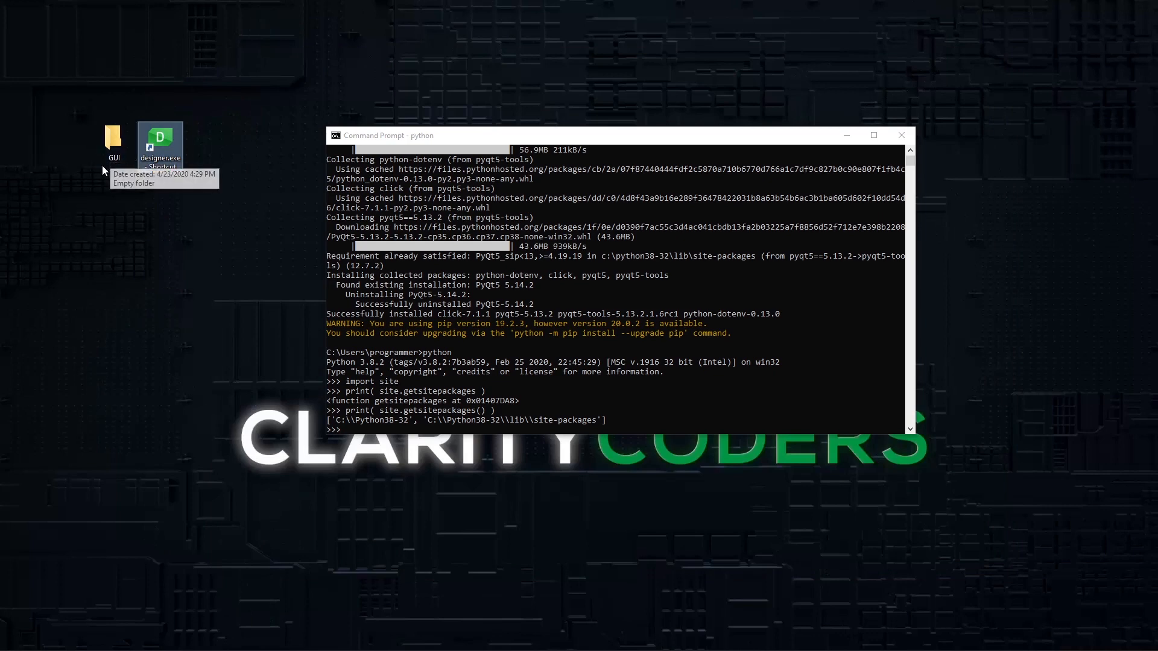
{"action": "mouse_move", "coordinate": [384, 427]}
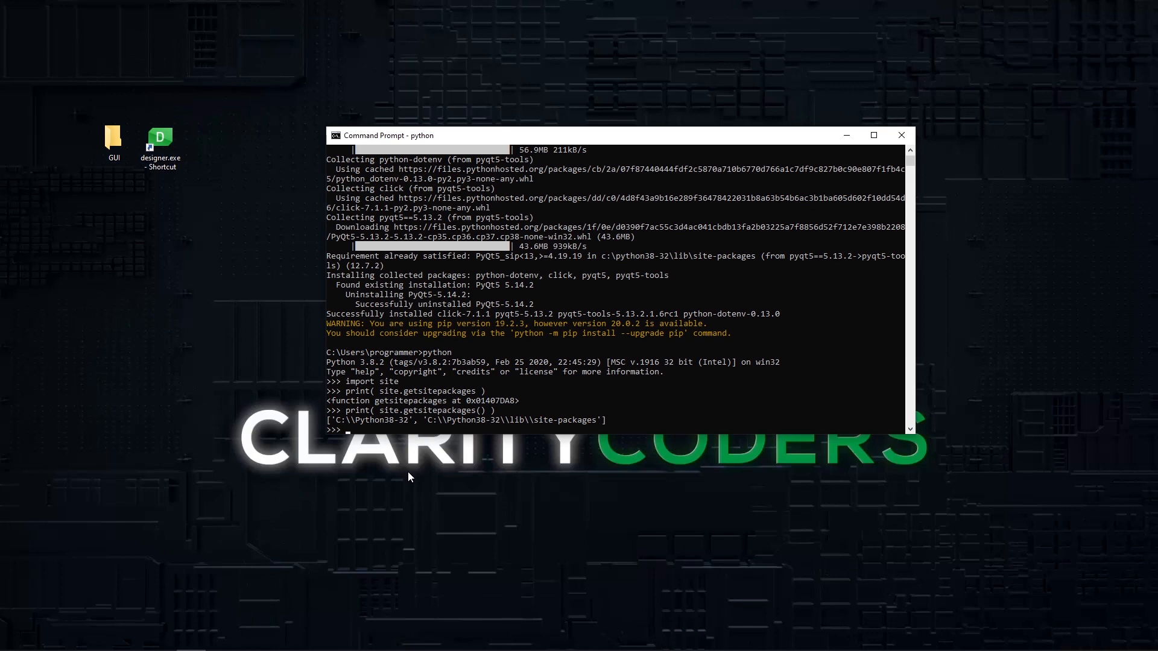
{"action": "mouse_move", "coordinate": [411, 399]}
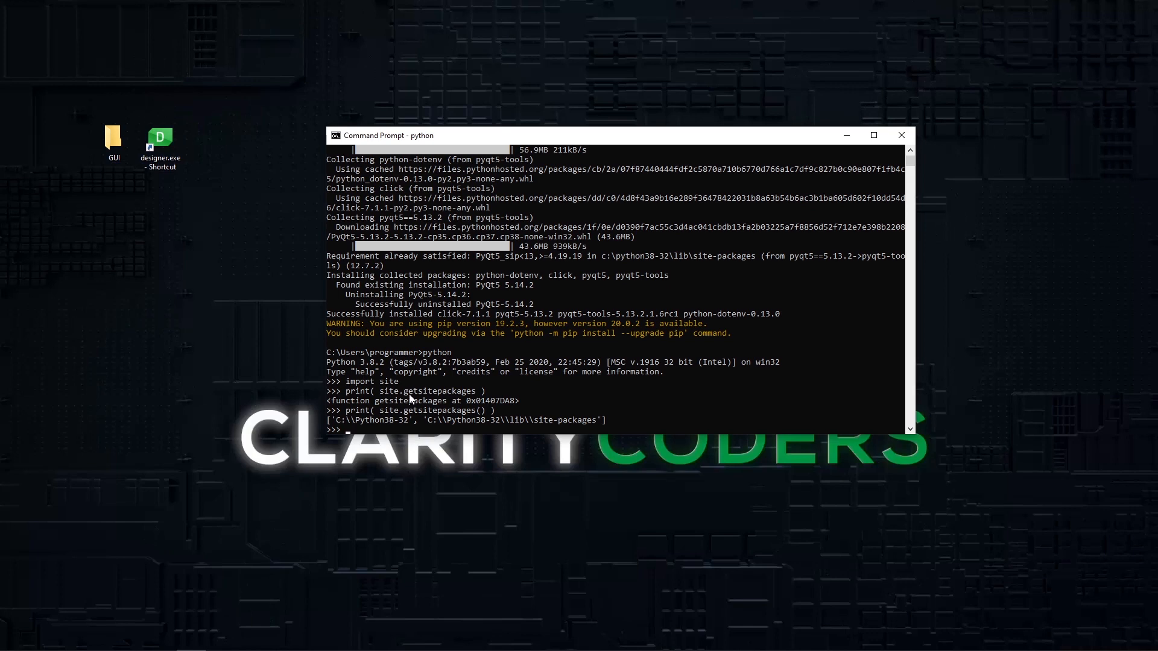
- Exit the Python interpreter with Ctrl+Z
{"action": "key", "text": "ctrl+z"}
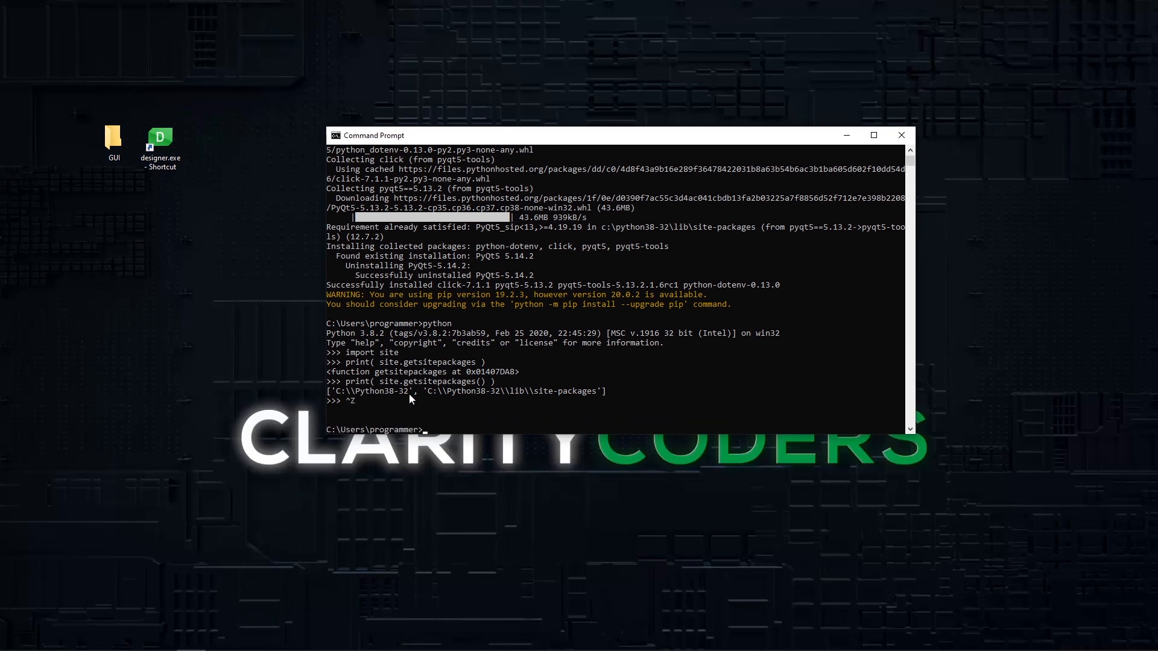
{"action": "mouse_move", "coordinate": [922, 156]}
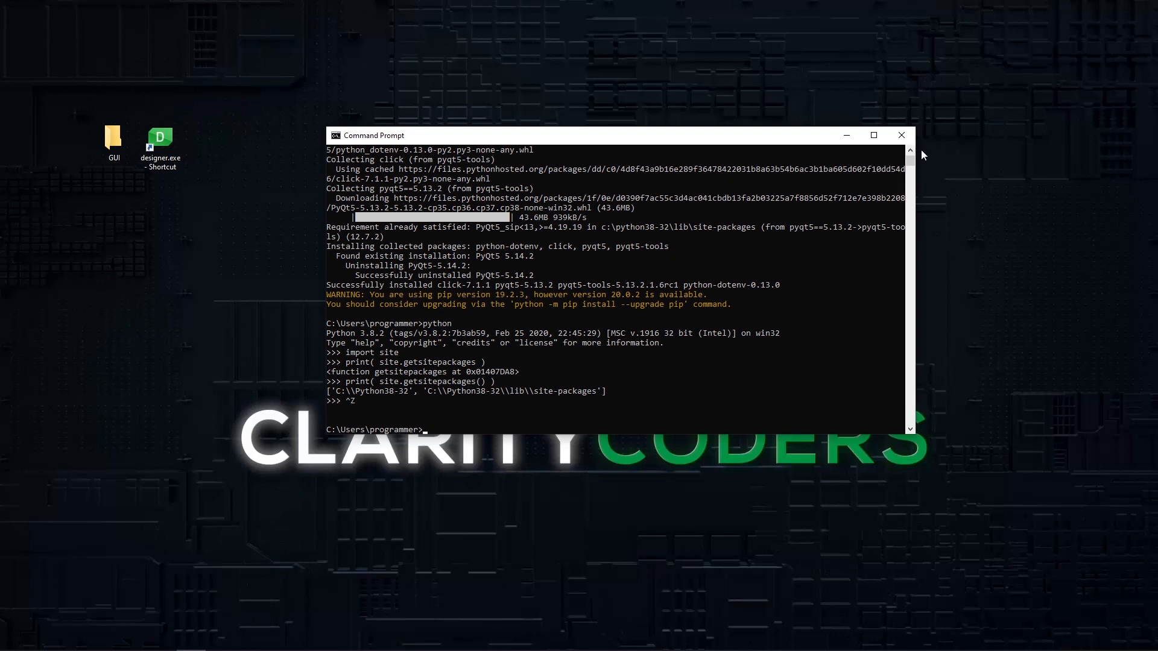
{"action": "mouse_move", "coordinate": [216, 236]}
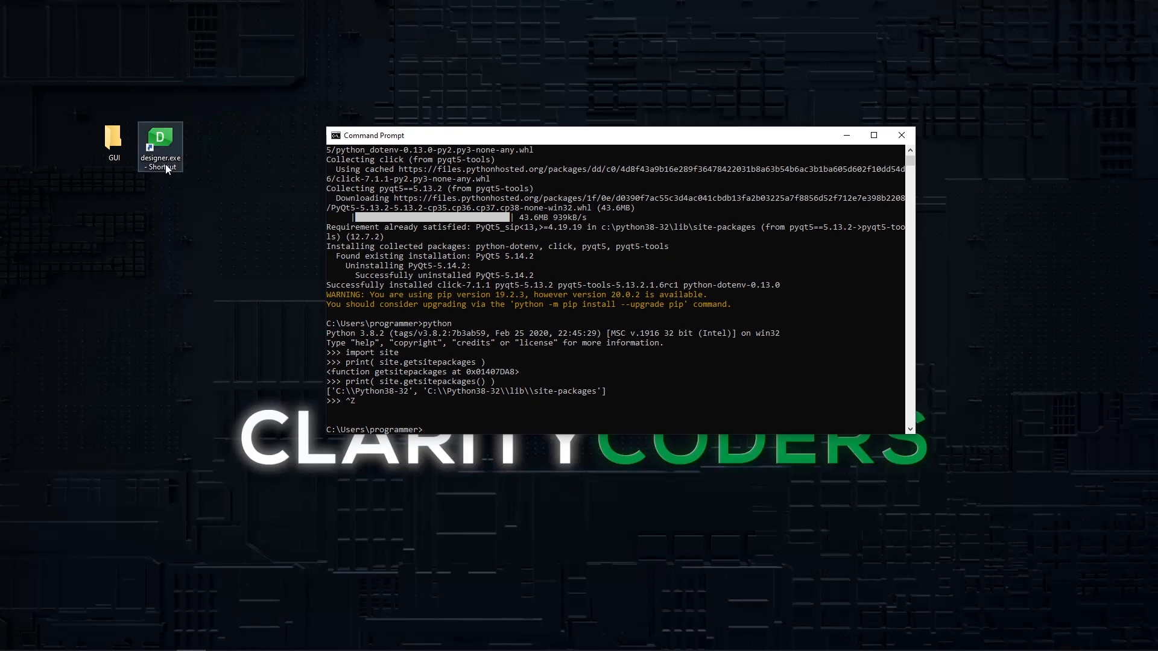
- Launch Qt Designer from the desktop shortcut and create a new Main Window form
{"action": "double_click", "coordinate": [159, 143]}
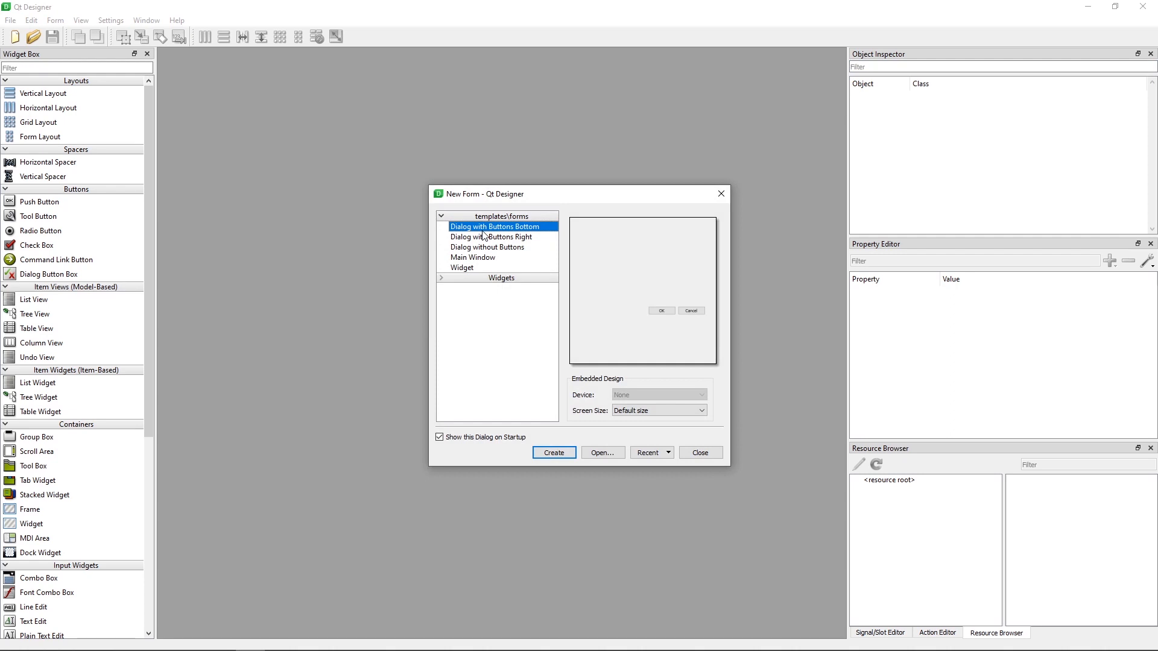
{"action": "mouse_move", "coordinate": [479, 261]}
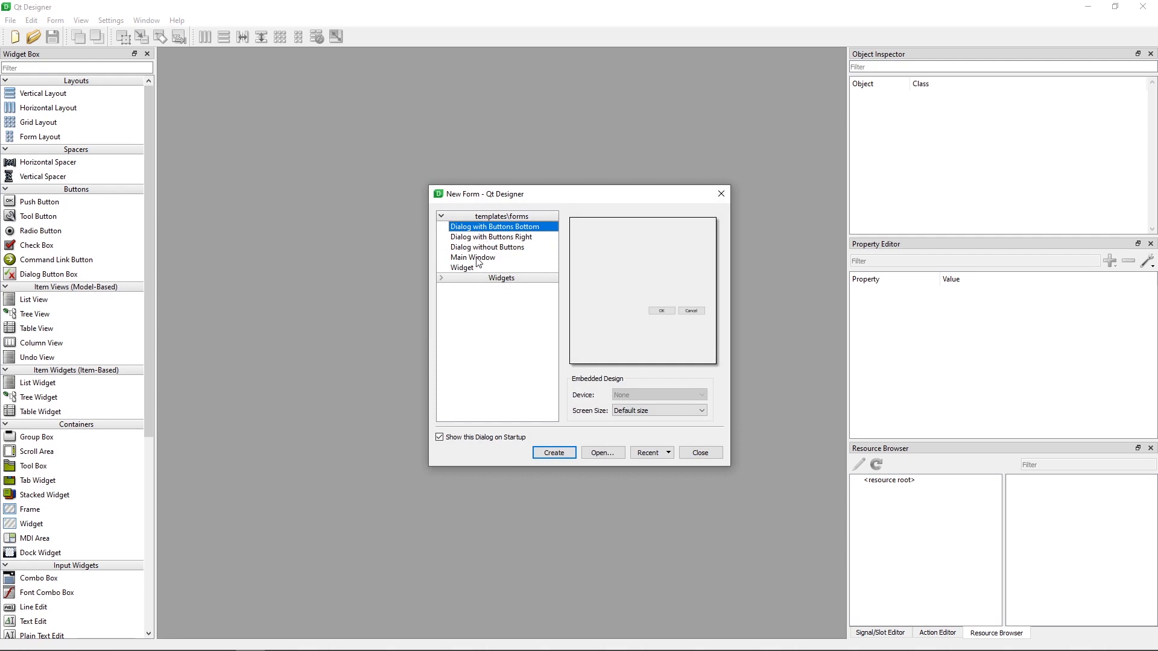
{"action": "left_click", "coordinate": [473, 257]}
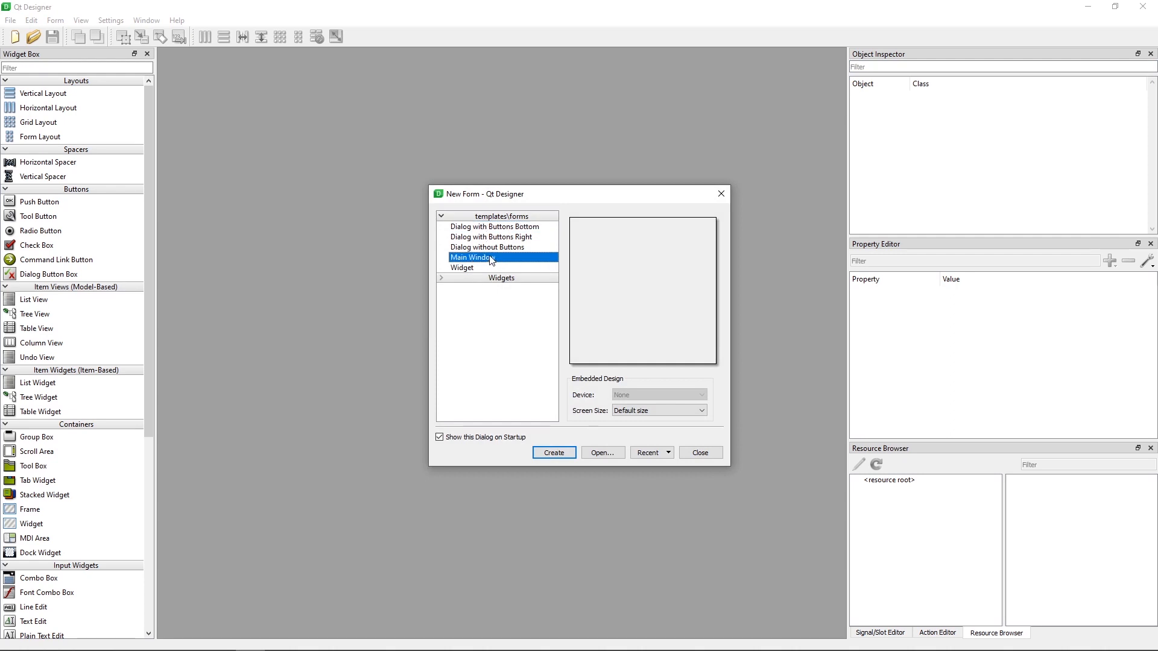
{"action": "mouse_move", "coordinate": [494, 382]}
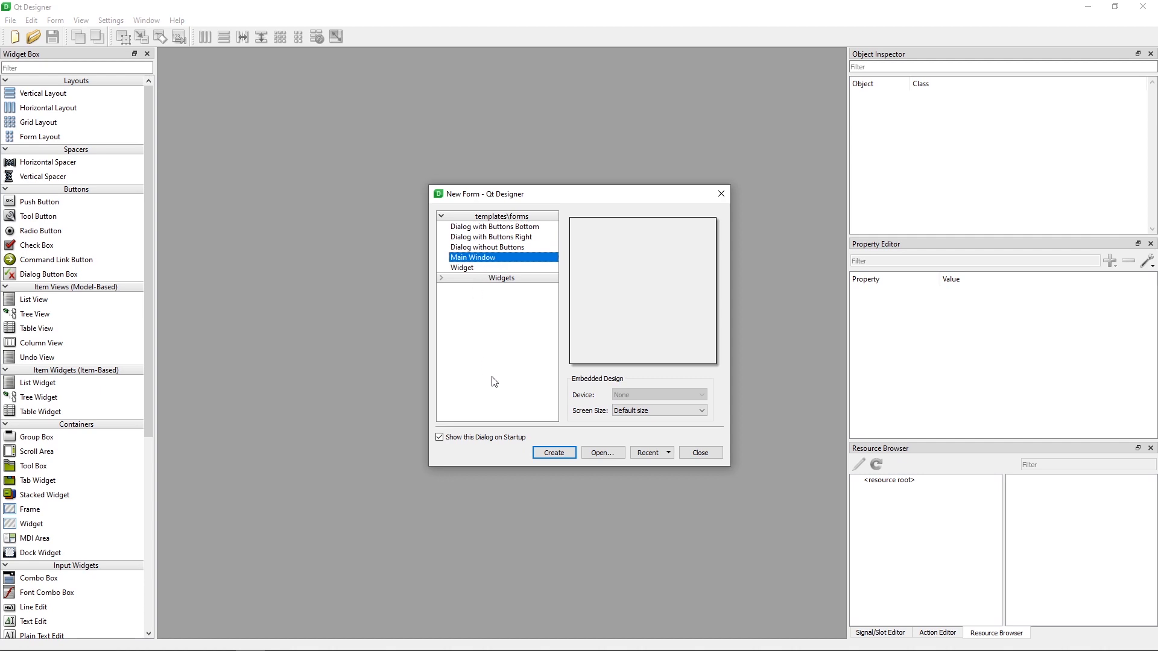
{"action": "left_click", "coordinate": [554, 452]}
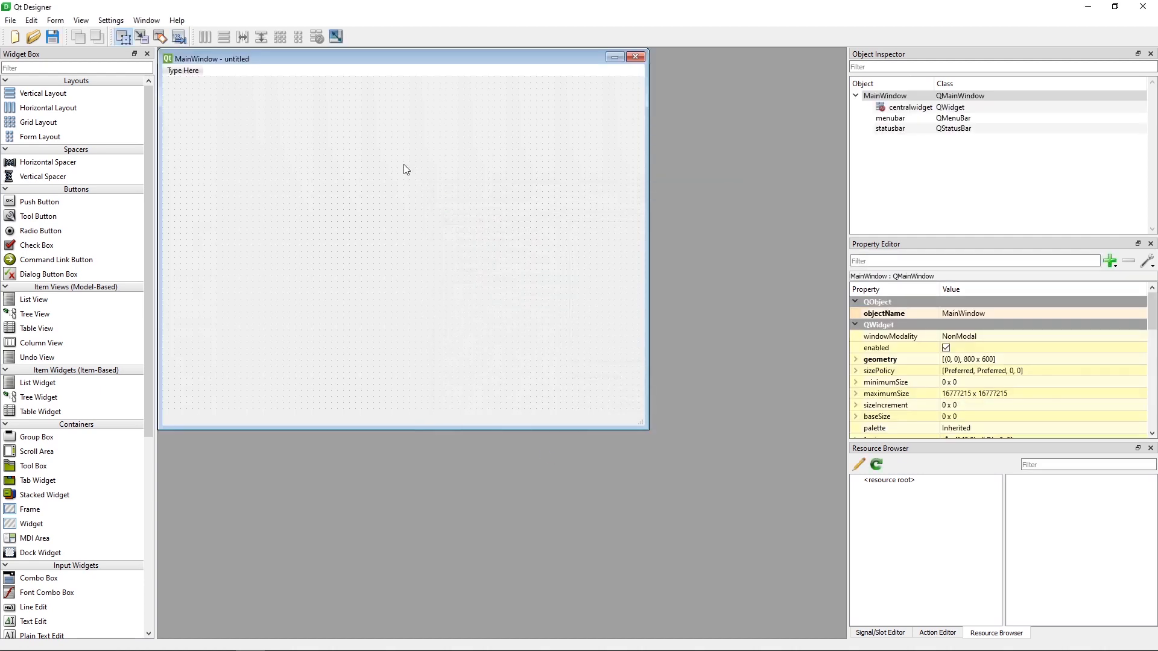
- Move the form toward the canvas centre and place a Label, Line Edit and Push Button on it
{"action": "left_click_drag", "start_coordinate": [215, 58], "coordinate": [295, 121]}
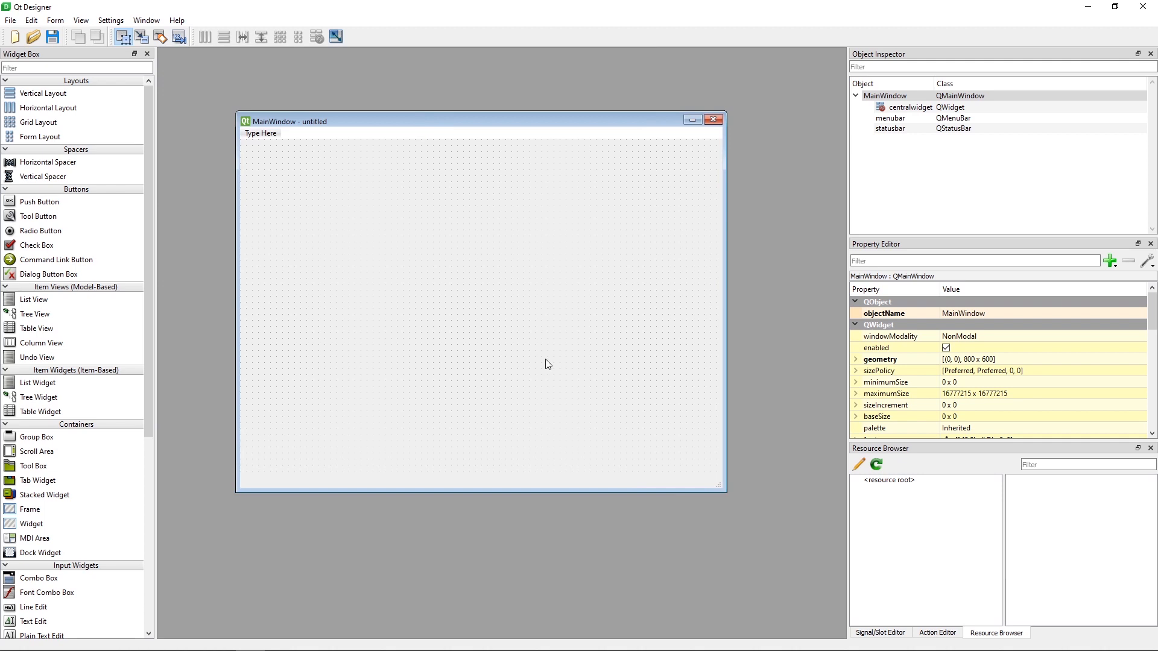
{"action": "mouse_move", "coordinate": [390, 307]}
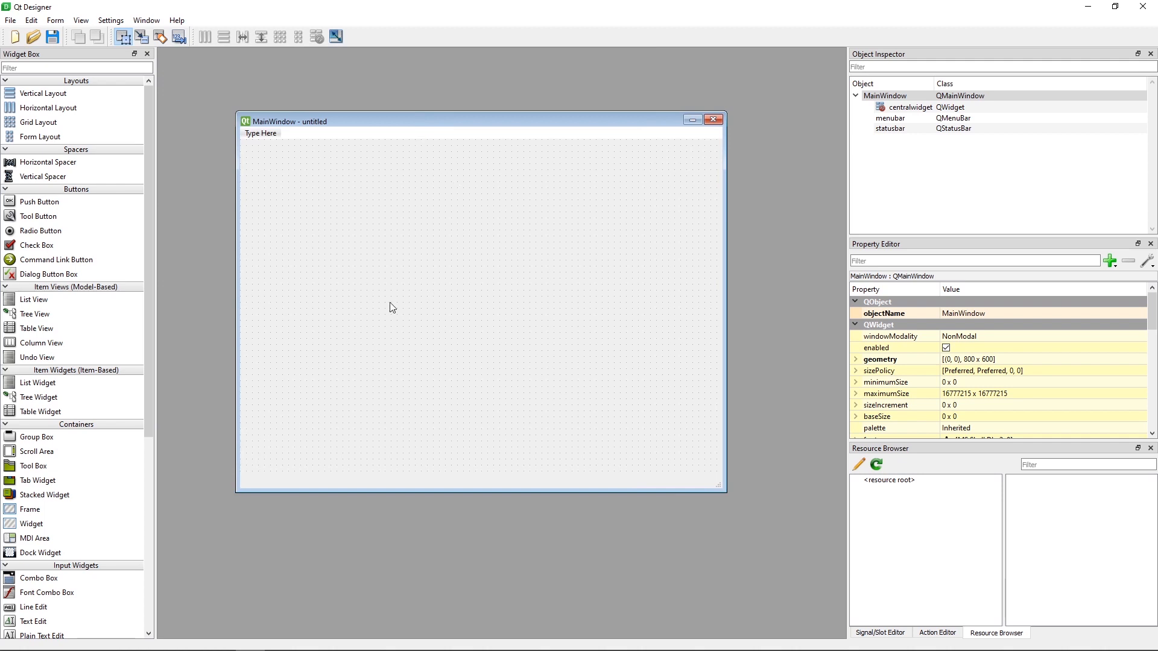
{"action": "mouse_move", "coordinate": [412, 322]}
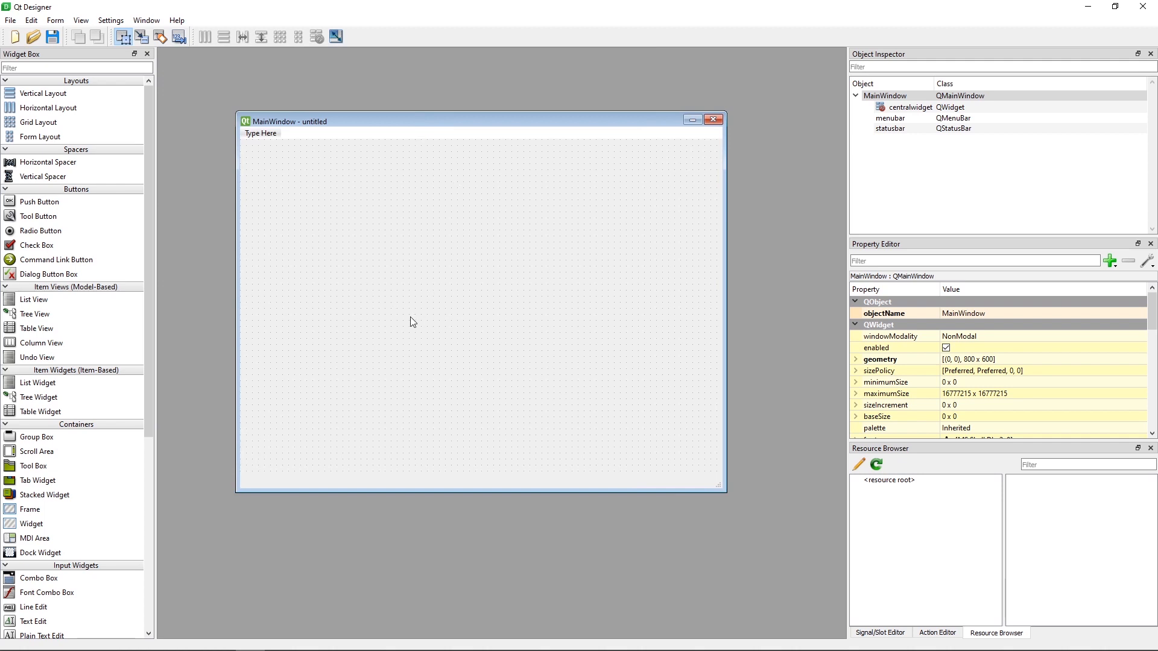
{"action": "mouse_move", "coordinate": [128, 119]}
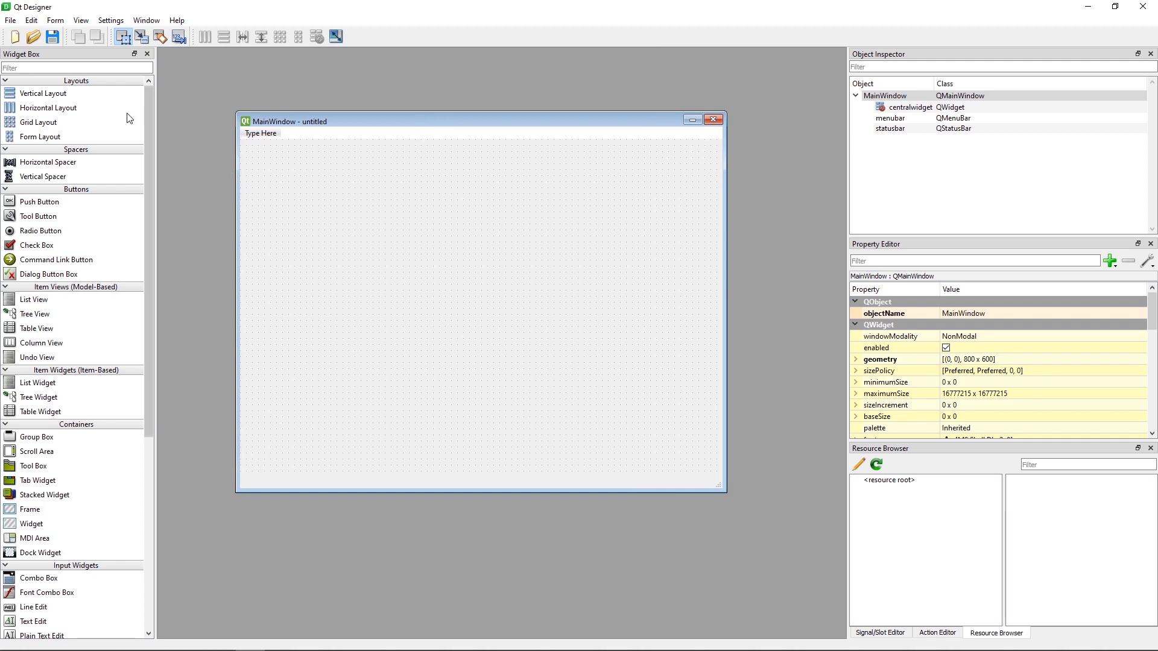
{"action": "mouse_move", "coordinate": [18, 591]}
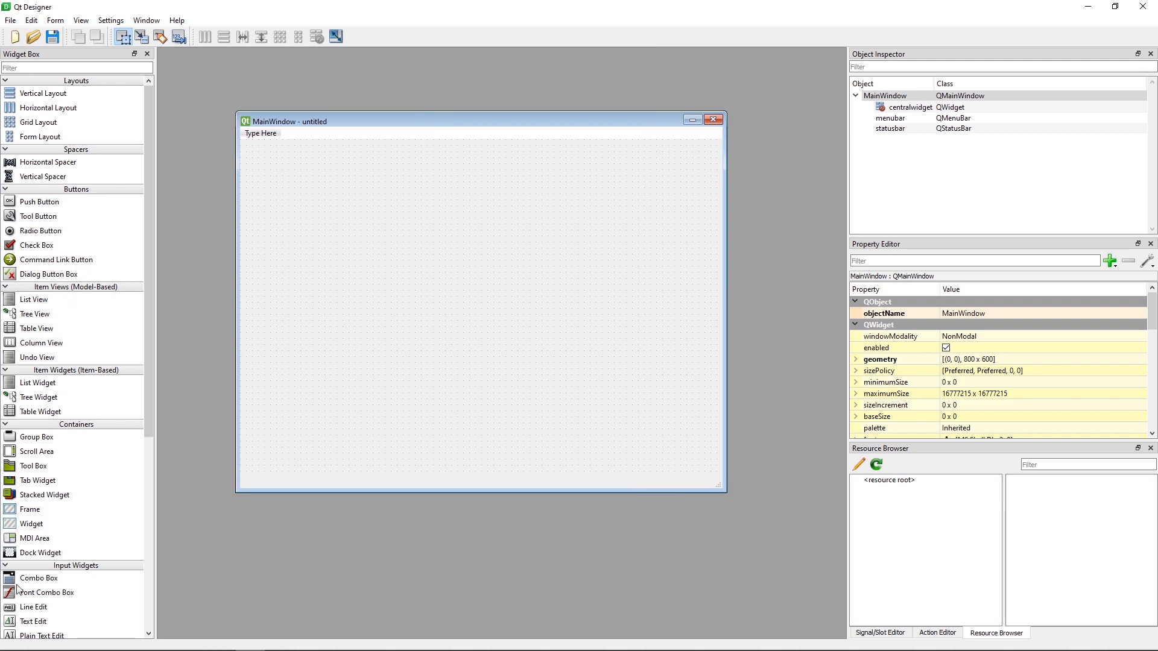
{"action": "mouse_move", "coordinate": [64, 527]}
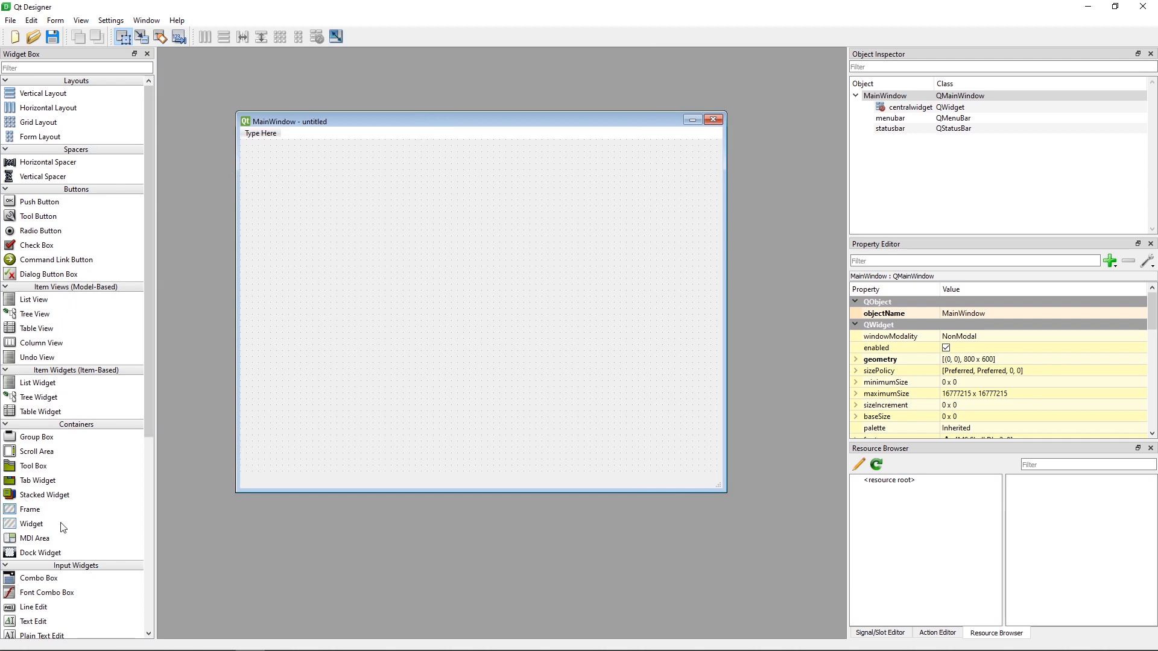
{"action": "scroll", "scroll_direction": "down", "scroll_amount": 3}
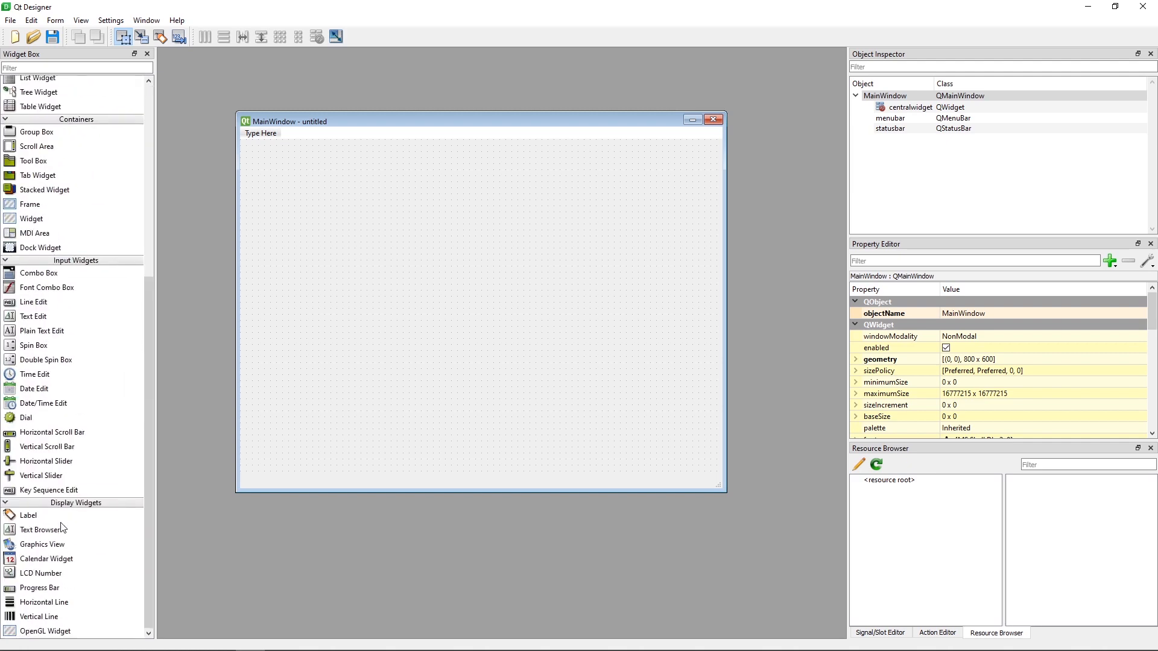
{"action": "mouse_move", "coordinate": [33, 518]}
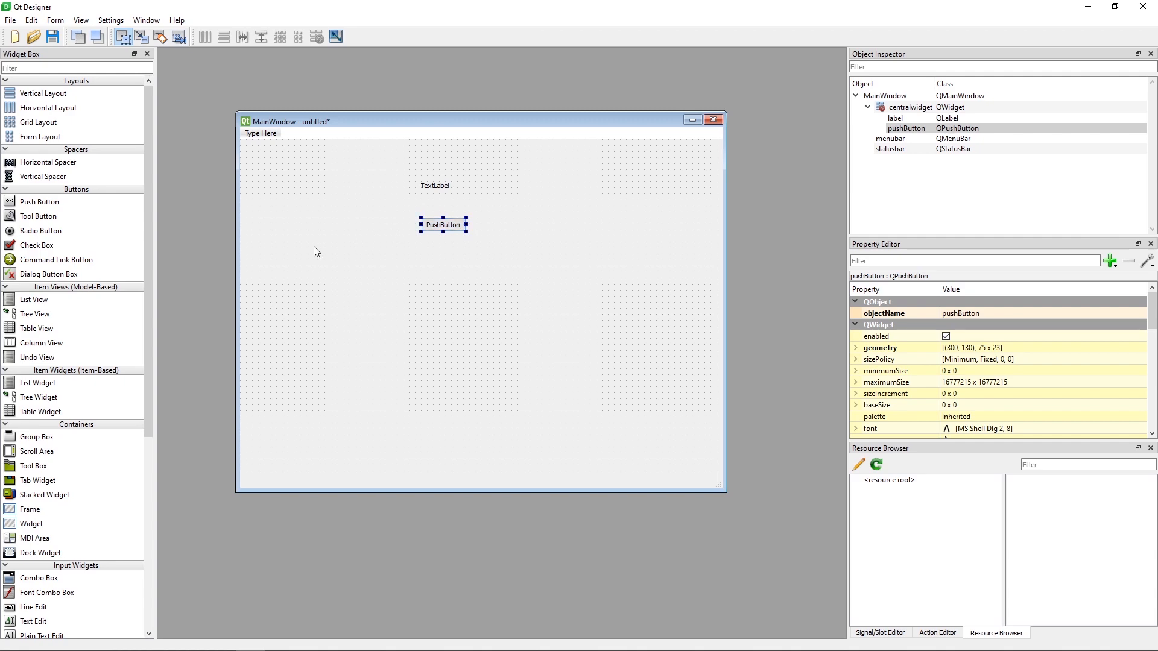
{"action": "scroll", "scroll_direction": "down", "scroll_amount": 3}
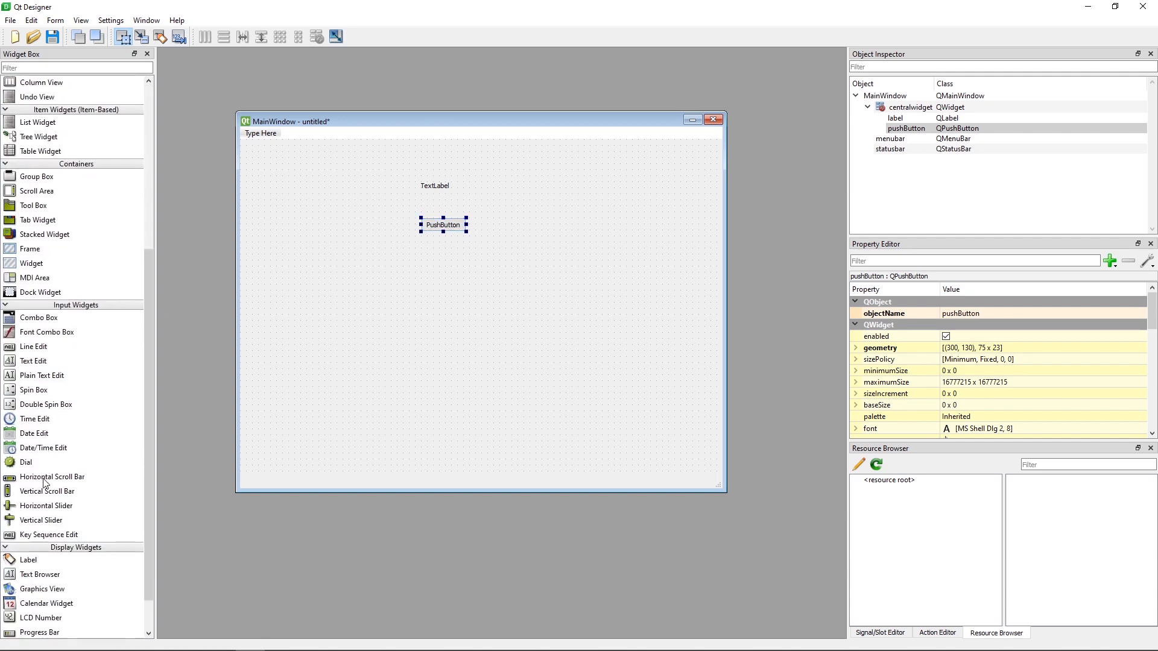
{"action": "scroll", "scroll_direction": "down", "scroll_amount": 3}
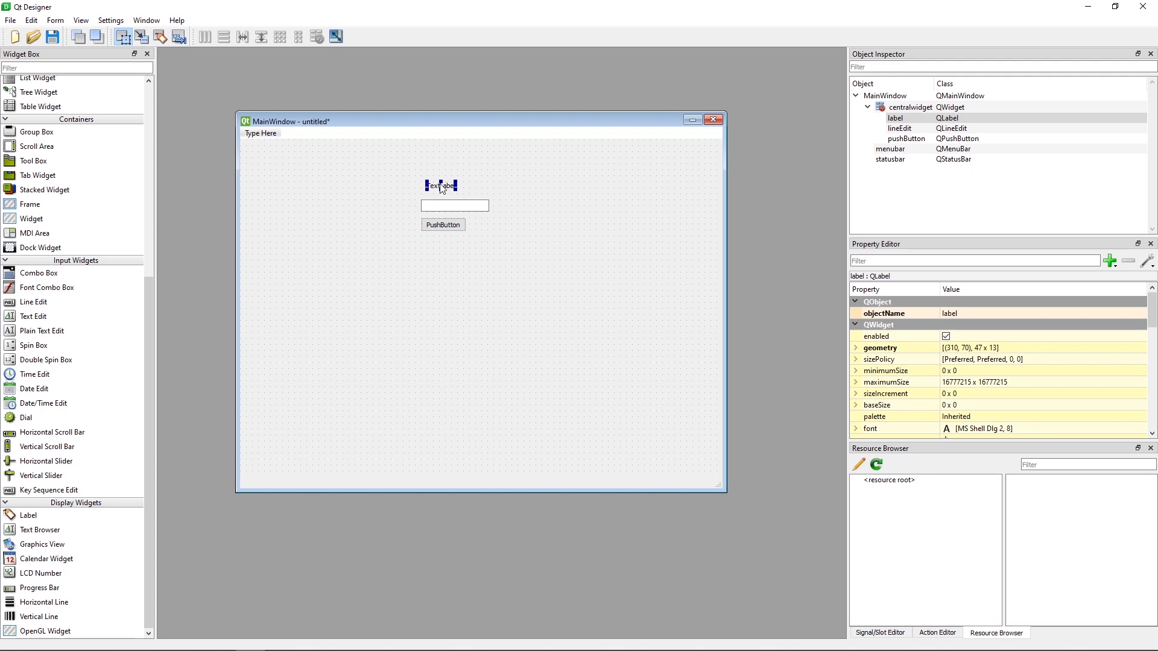
- Set the button caption to 'Greet Me' and the label text to 'Enter your name:'
{"action": "left_click", "coordinate": [442, 225]}
{"action": "type", "text": "Greet Me"}
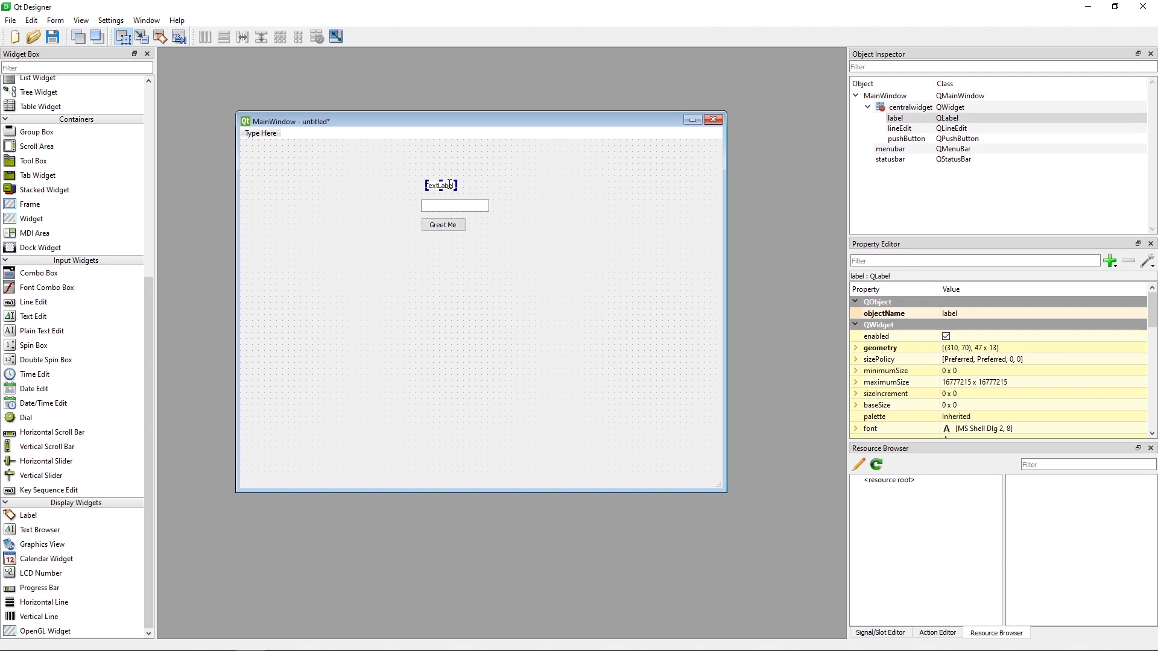
{"action": "double_click", "coordinate": [440, 186]}
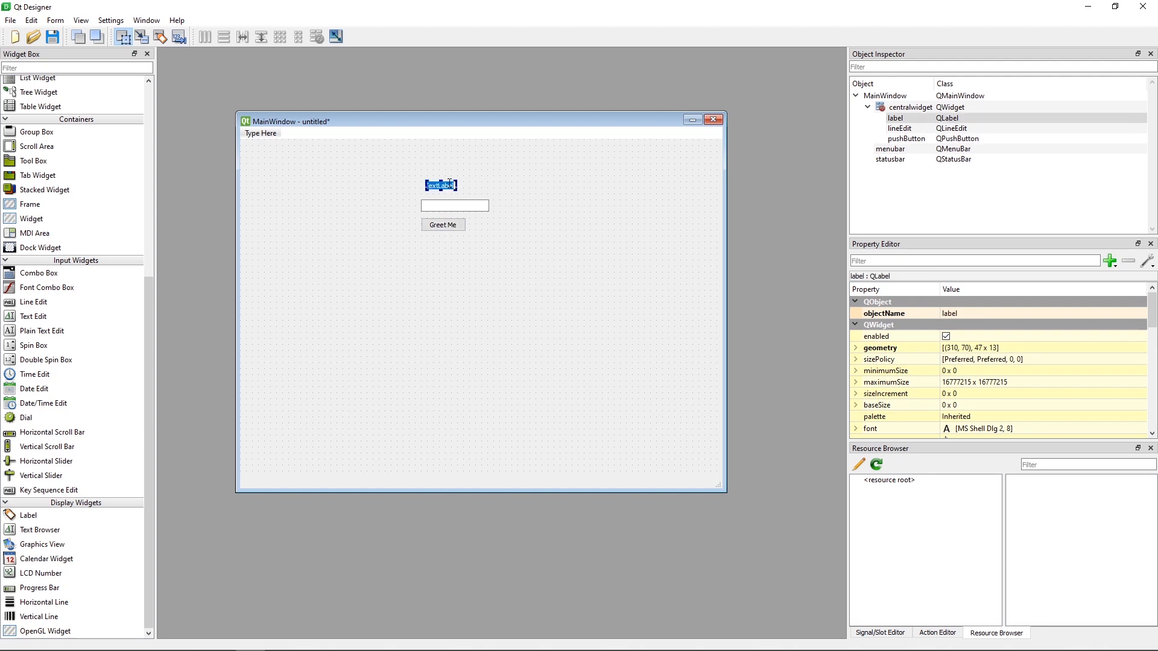
{"action": "type", "text": "Enter []"}
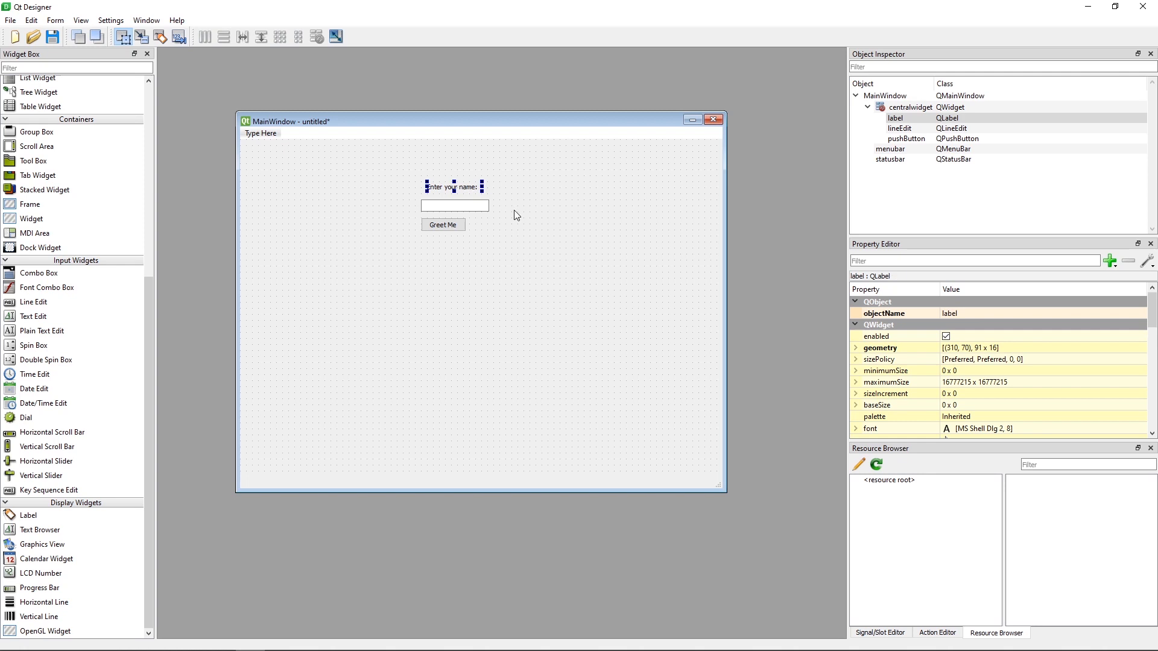
{"action": "mouse_move", "coordinate": [500, 206]}
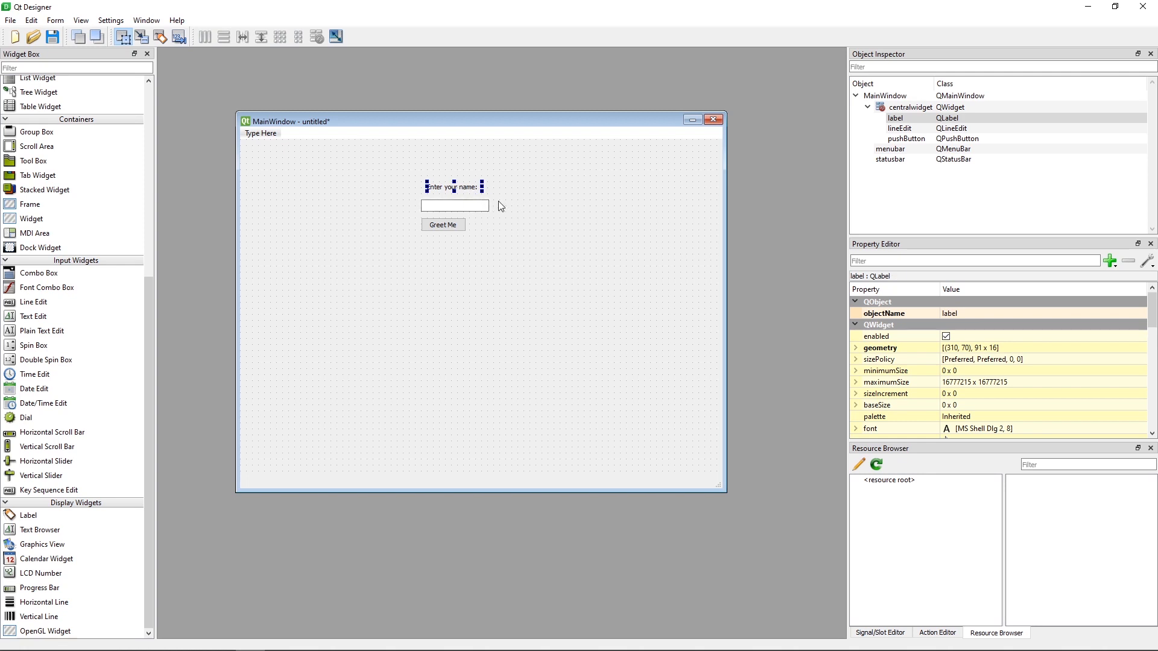
{"action": "mouse_move", "coordinate": [469, 191]}
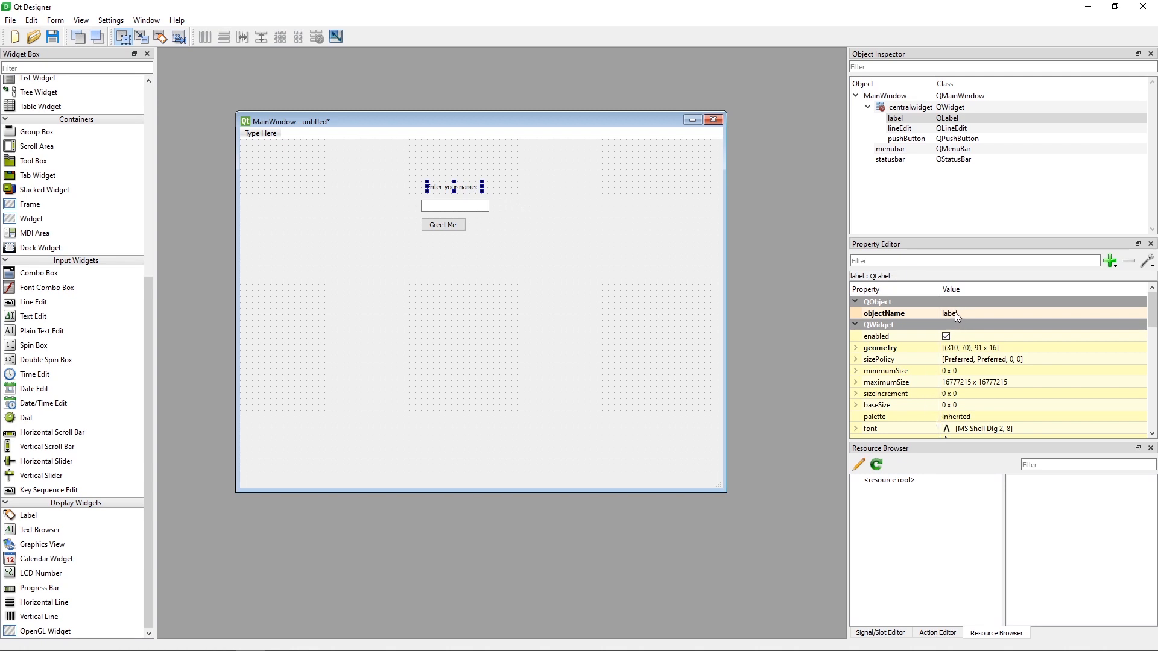
- Rename the label, line edit and button objectNames to label1, entry1 and button1
{"action": "double_click", "coordinate": [960, 313]}
{"action": "type", "text": "1"}
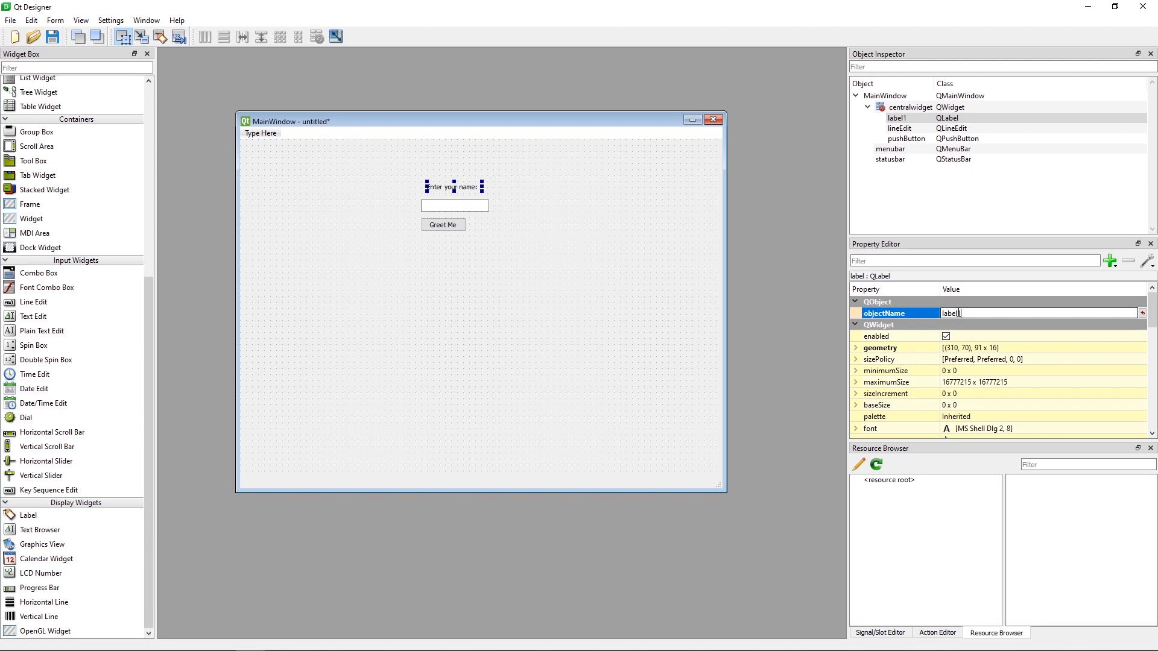
{"action": "left_click", "coordinate": [455, 205]}
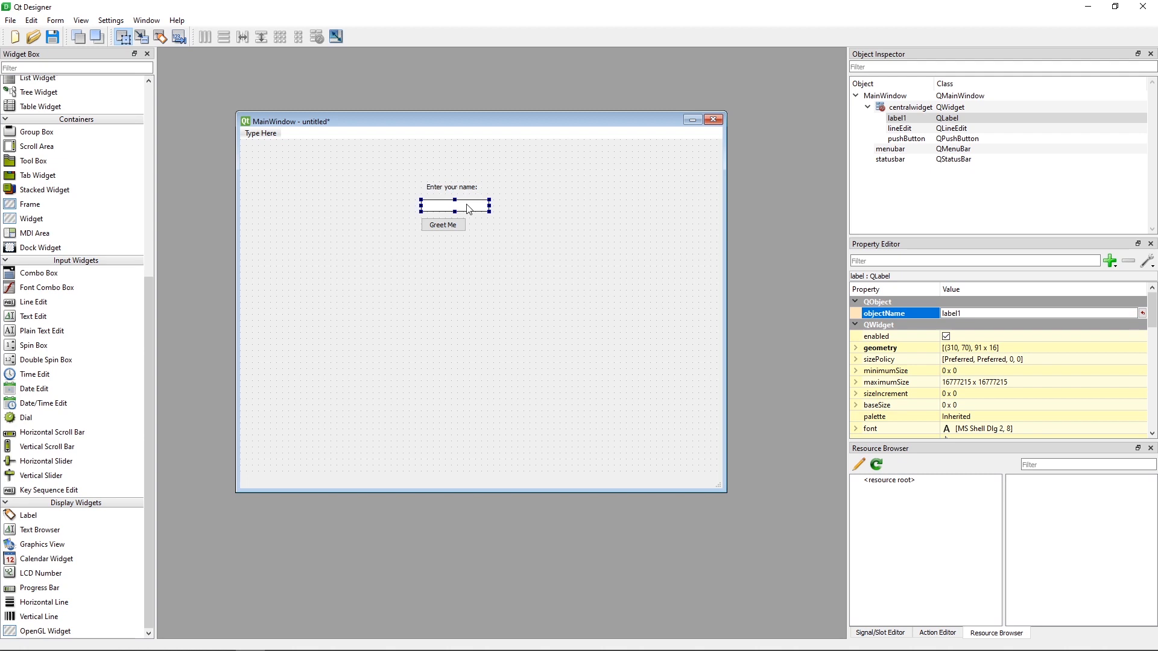
{"action": "left_click", "coordinate": [456, 205]}
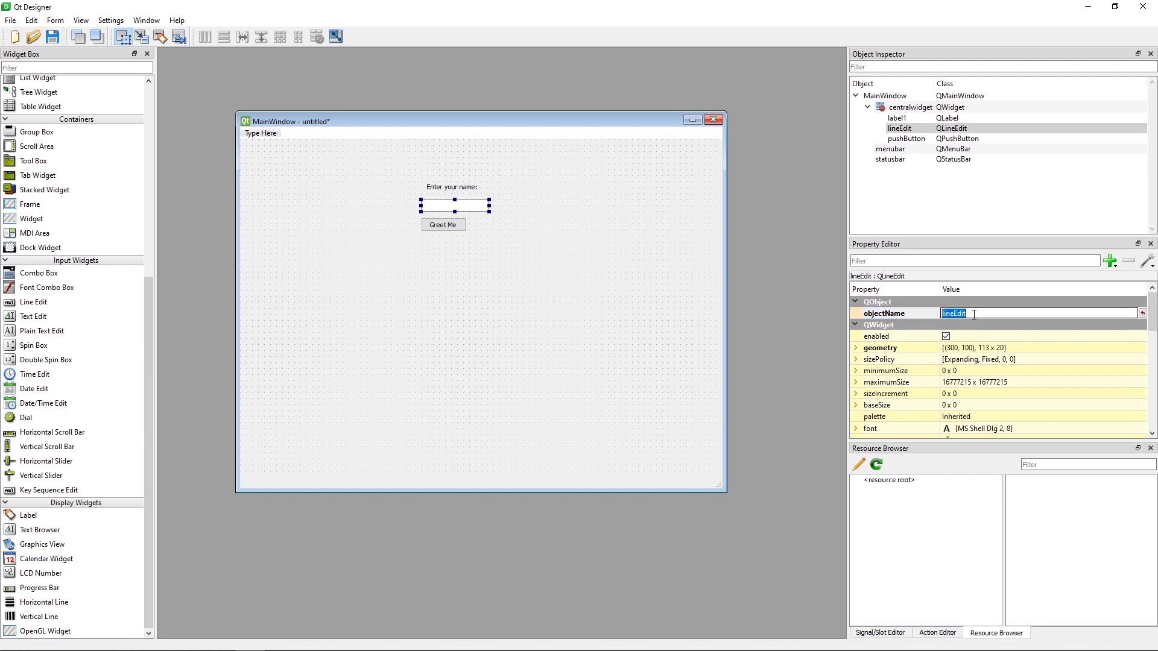
{"action": "type", "text": "entry1"}
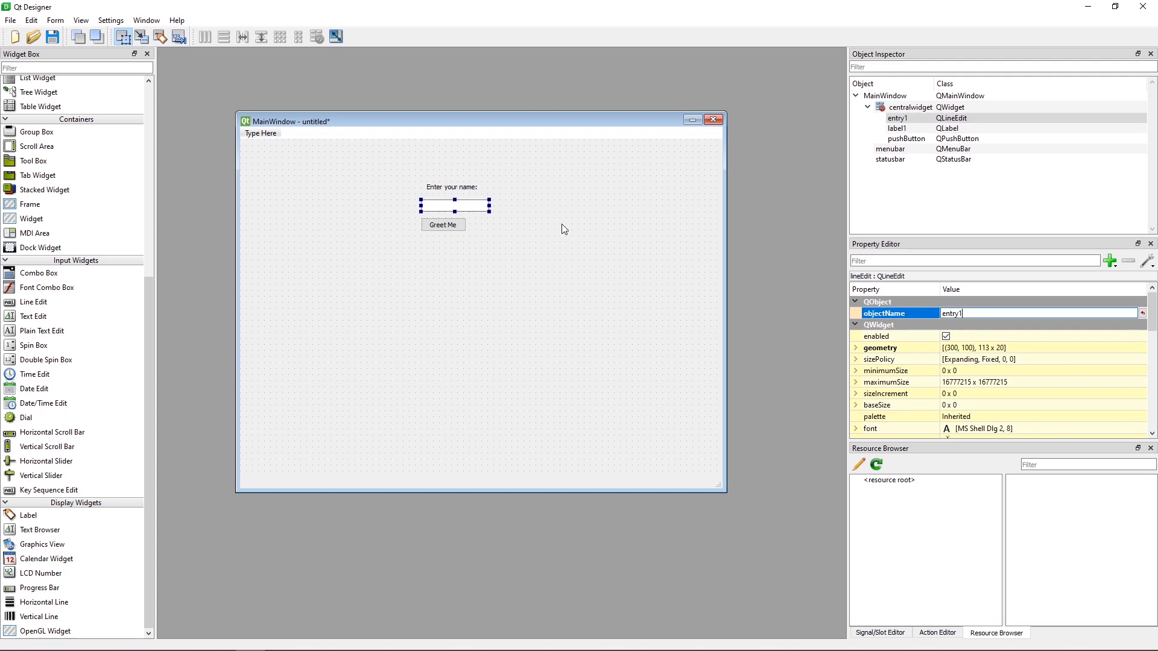
{"action": "left_click", "coordinate": [442, 224]}
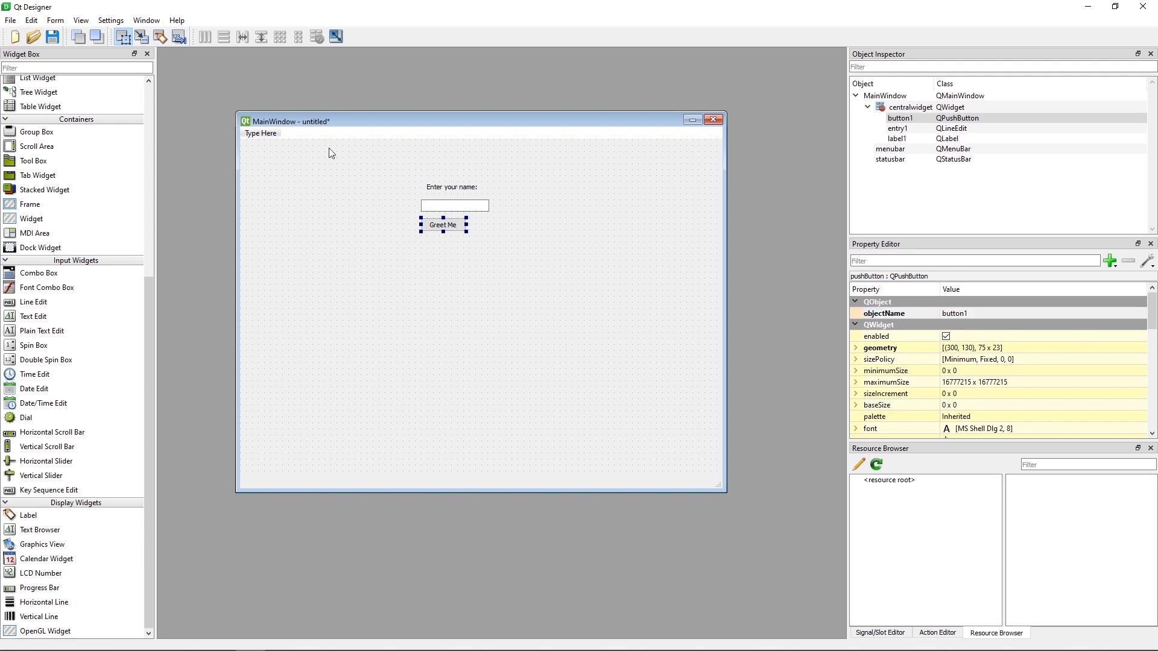
{"action": "mouse_move", "coordinate": [396, 206]}
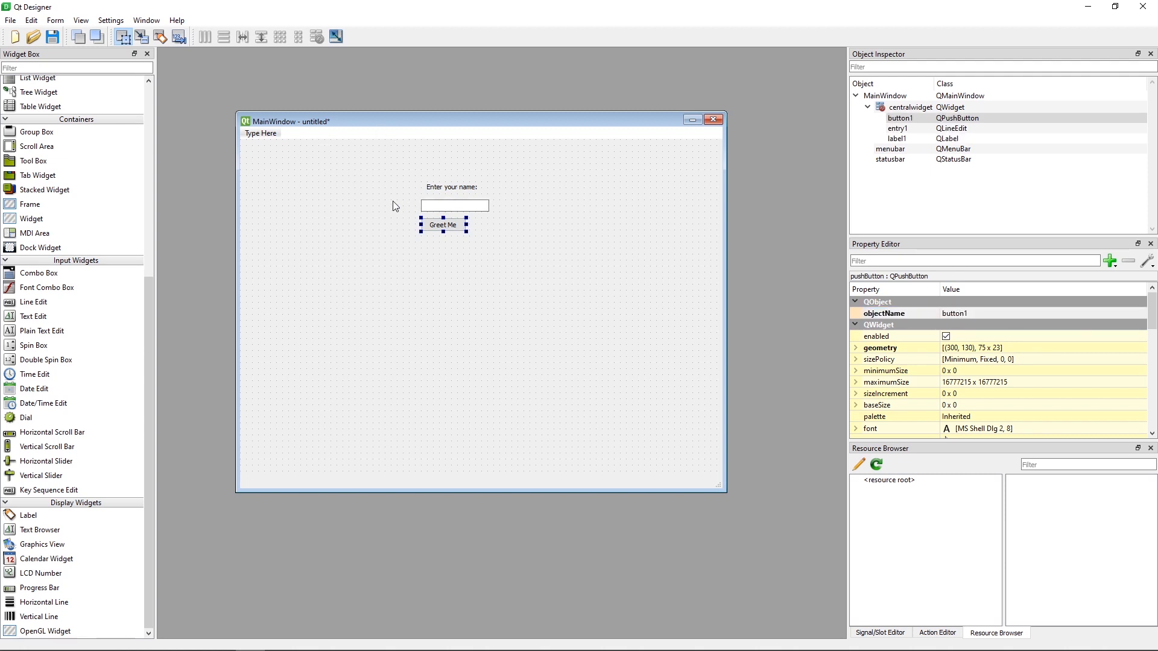
- Save the form as gui.ui with the Desktop's GUI folder as the destination
{"action": "left_click", "coordinate": [11, 20]}
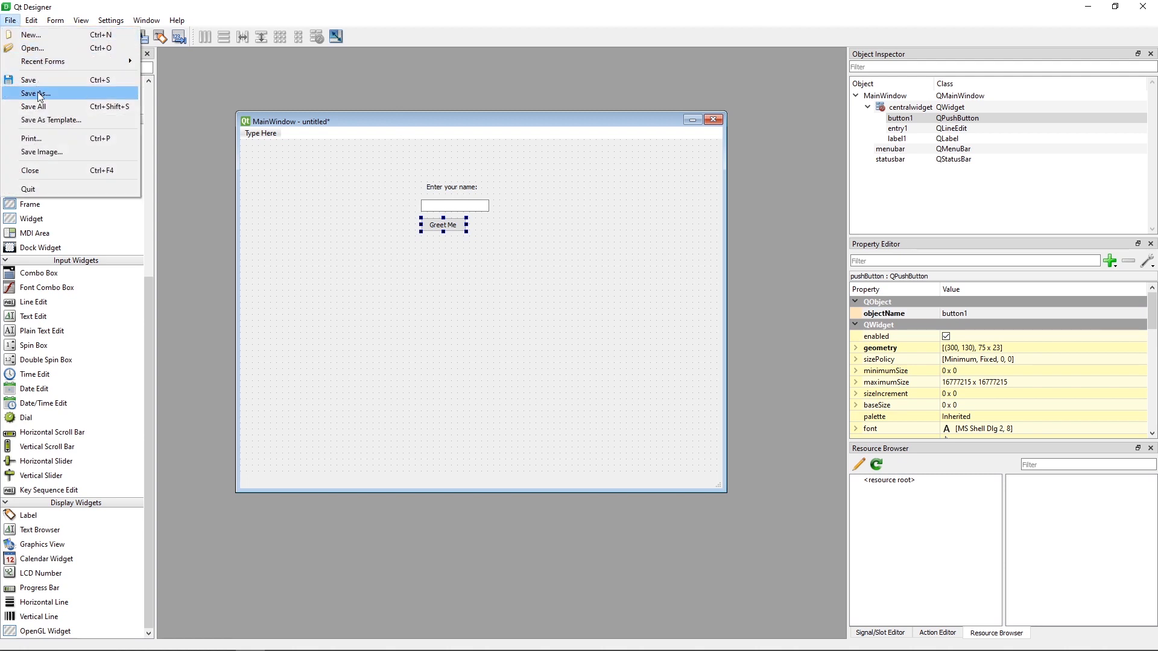
{"action": "left_click", "coordinate": [36, 94]}
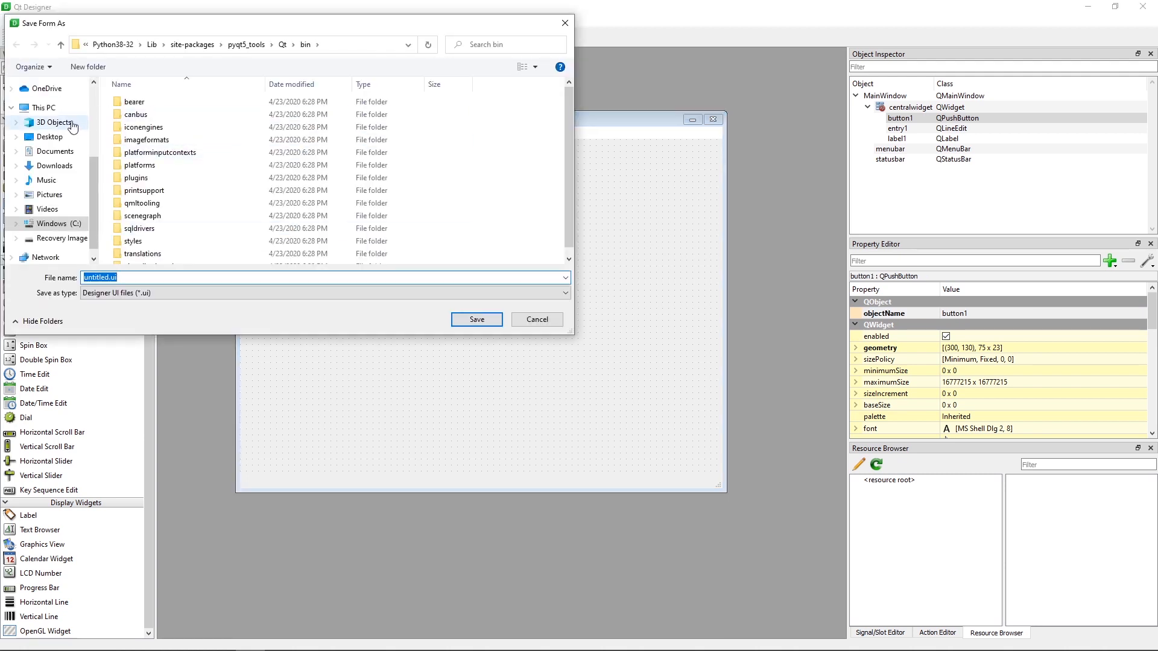
{"action": "left_click", "coordinate": [48, 137]}
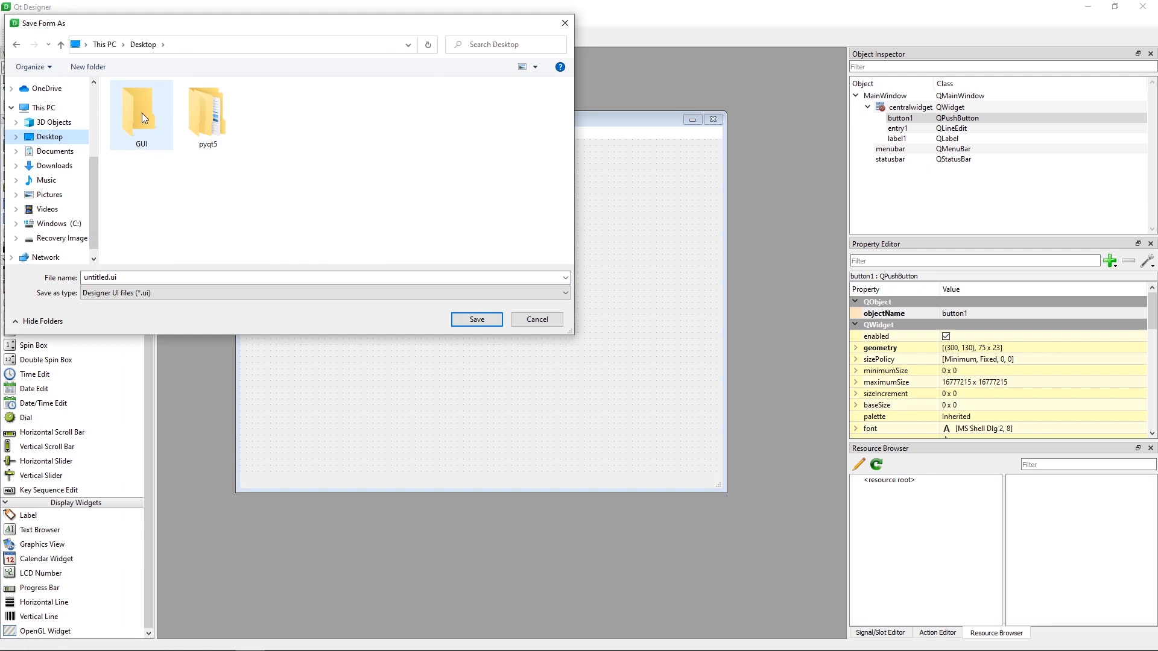
{"action": "double_click", "coordinate": [143, 110]}
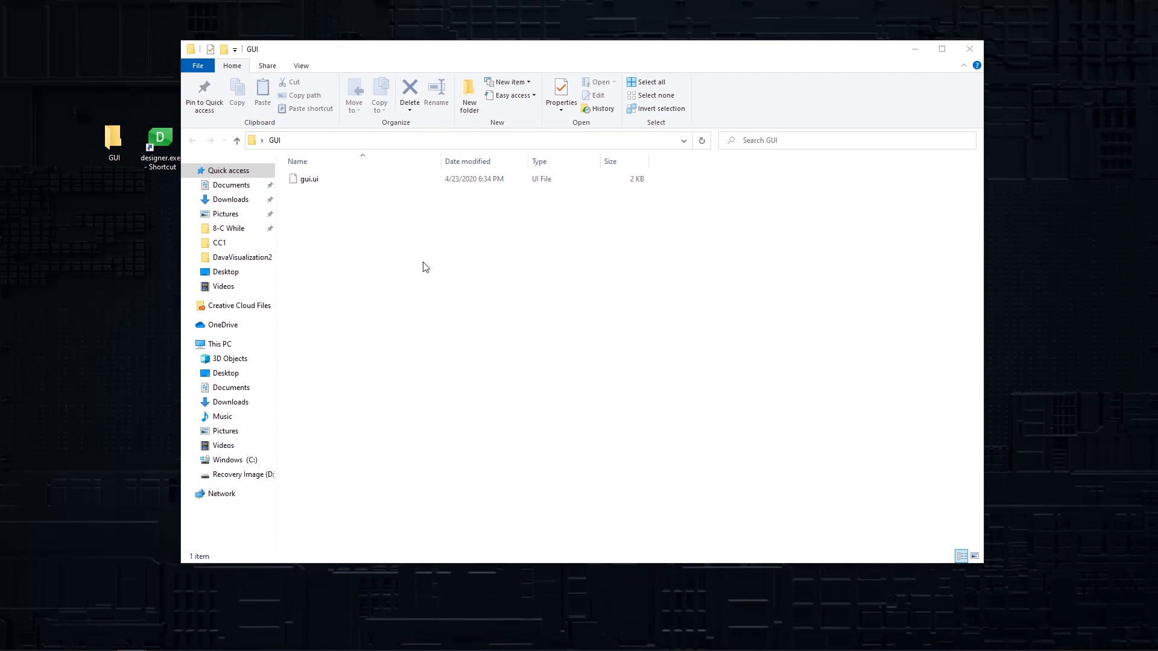
{"action": "mouse_move", "coordinate": [347, 149]}
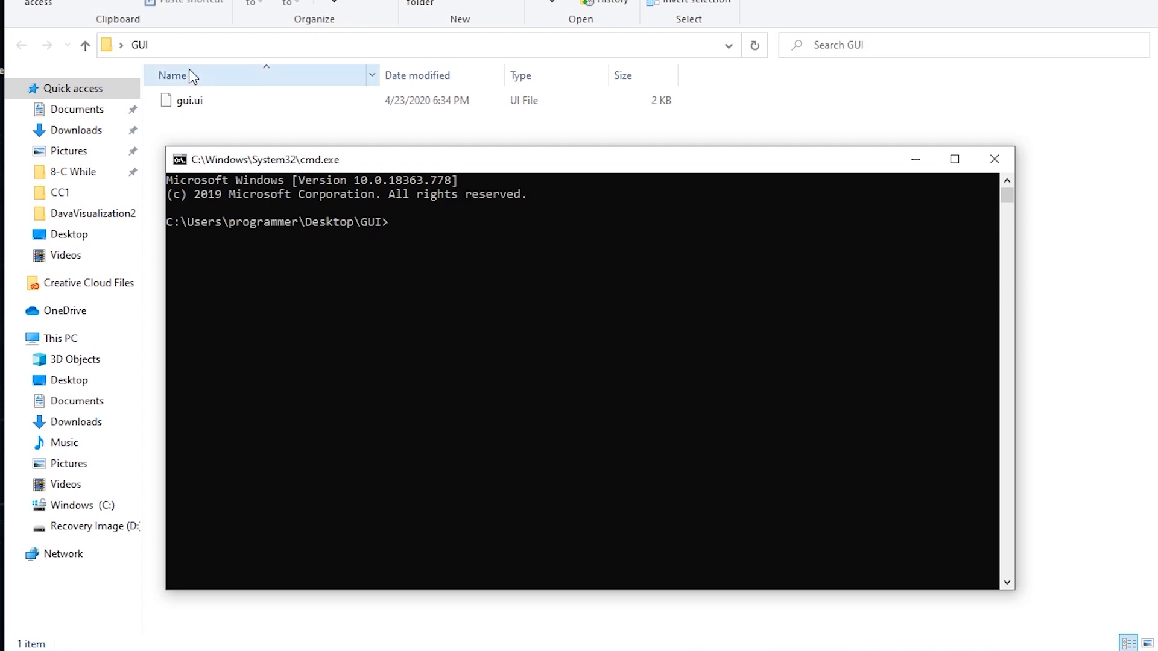
{"action": "mouse_move", "coordinate": [191, 120]}
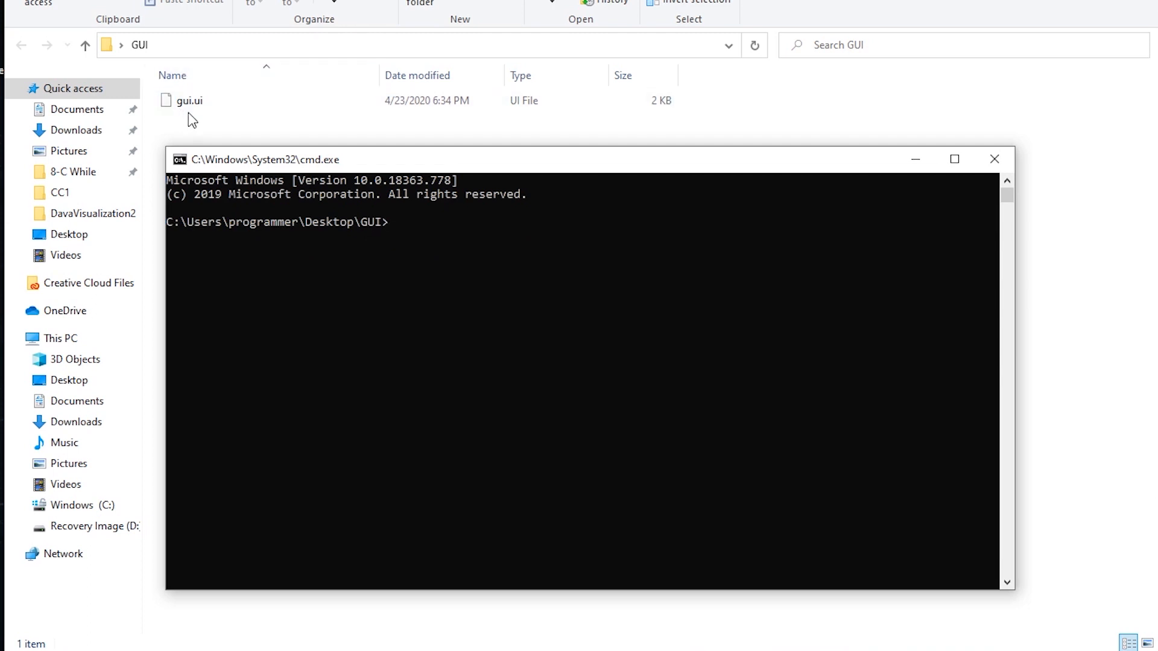
- Run pyuic5 -x gui.ui -o example.py in the GUI folder to generate example.py
{"action": "left_click", "coordinate": [191, 100]}
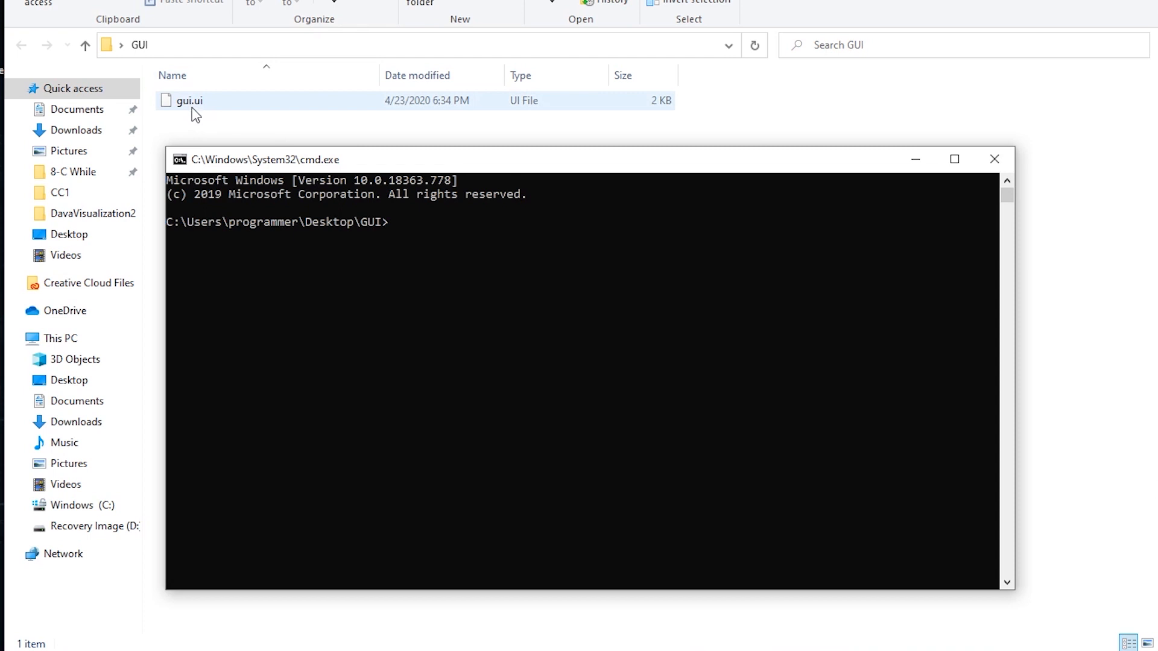
{"action": "left_click", "coordinate": [511, 313]}
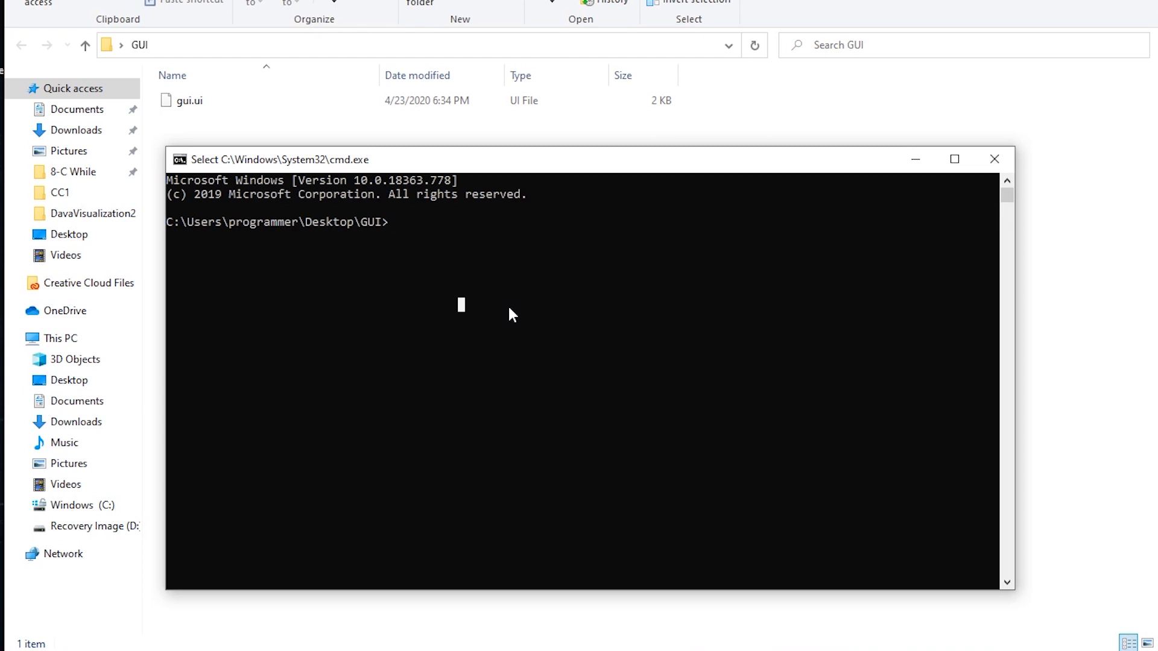
{"action": "type", "text": "pyu"}
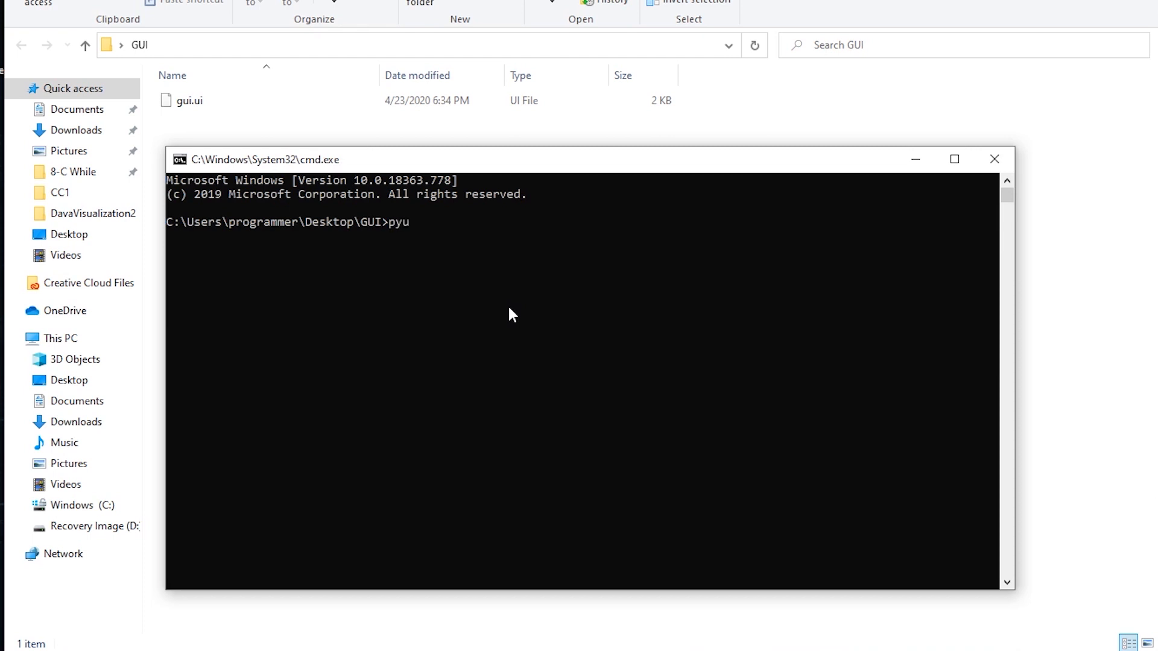
{"action": "type", "text": "ic5 -"}
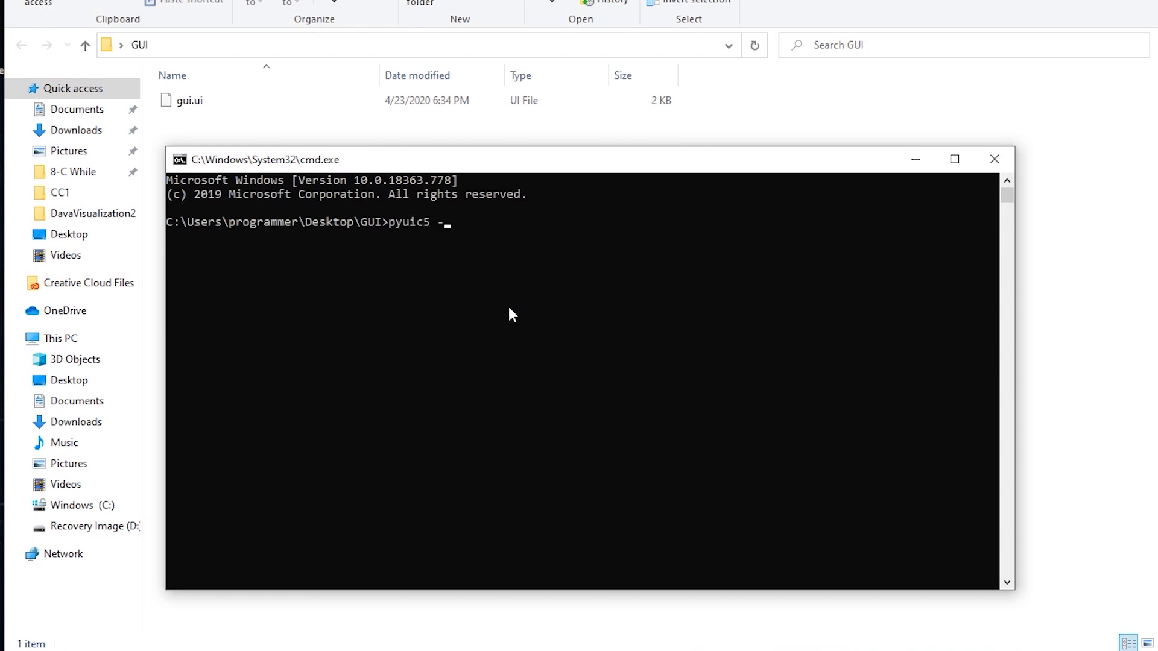
{"action": "type", "text": "x"}
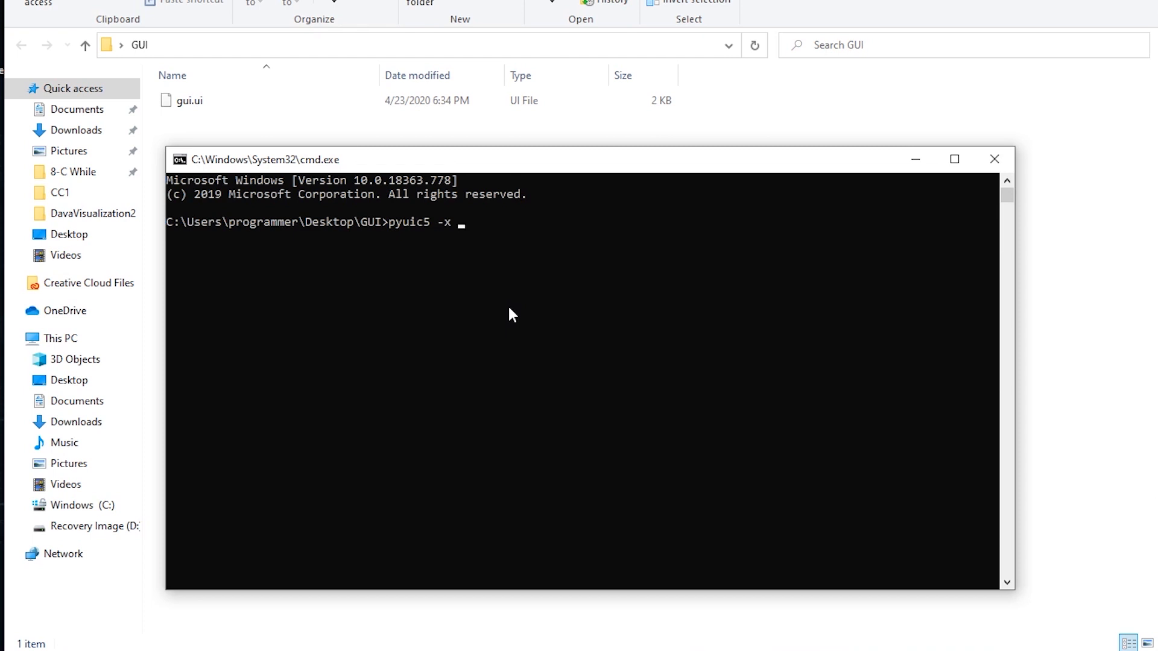
{"action": "type", "text": "gui"}
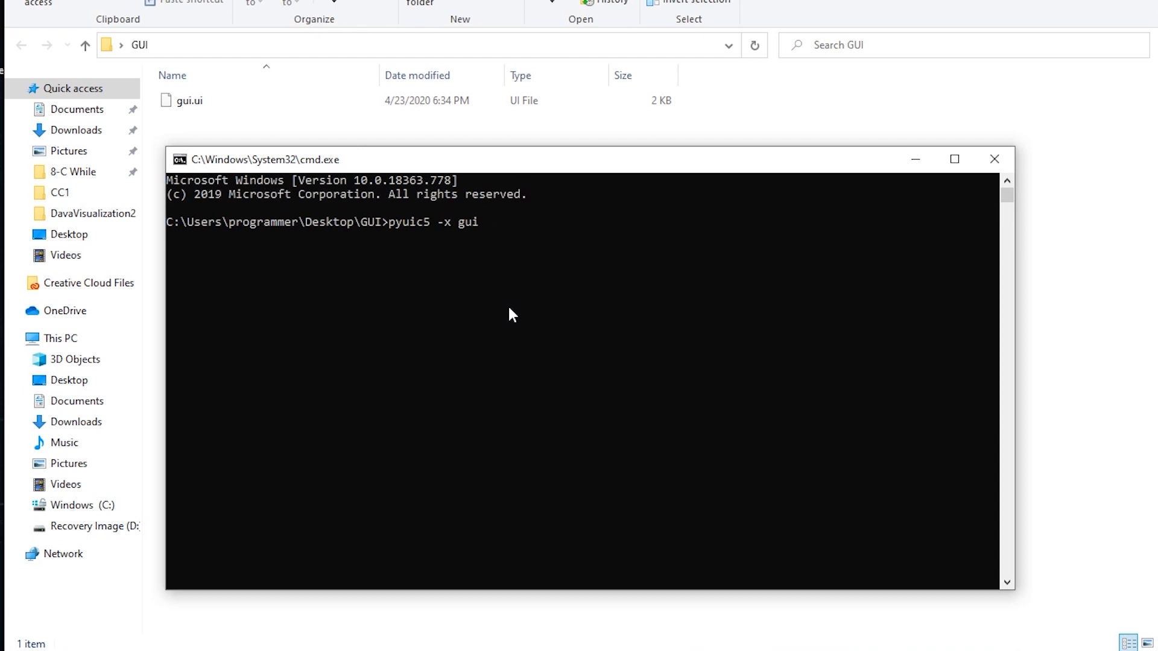
{"action": "type", "text": ".ui -o"}
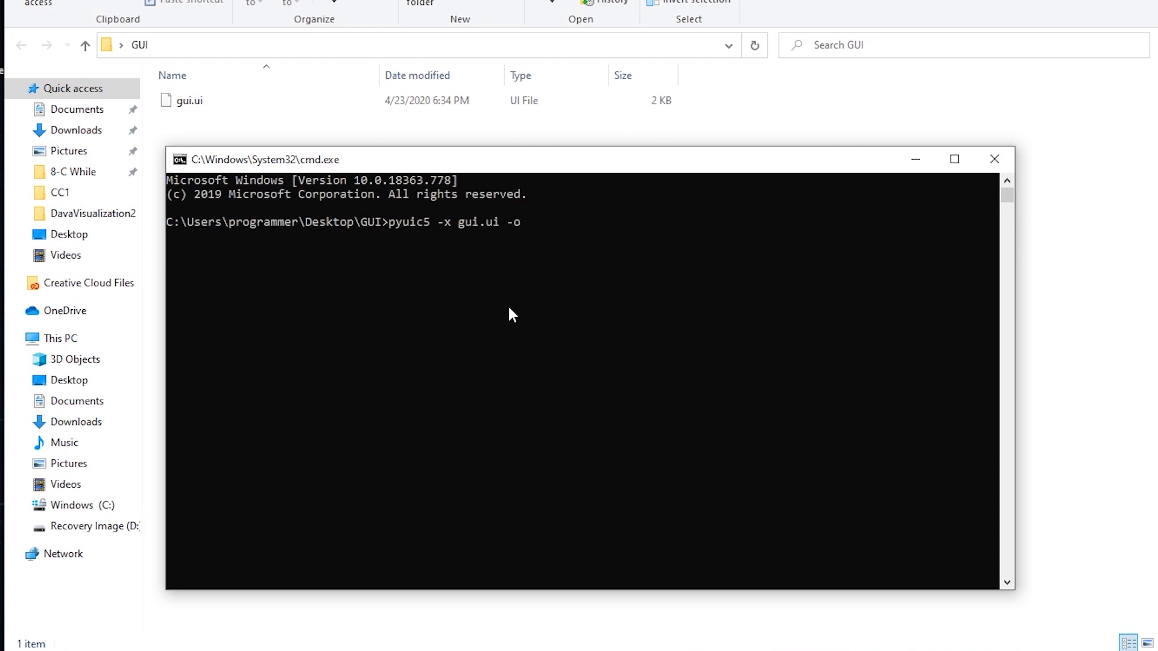
{"action": "type", "text": "e"}
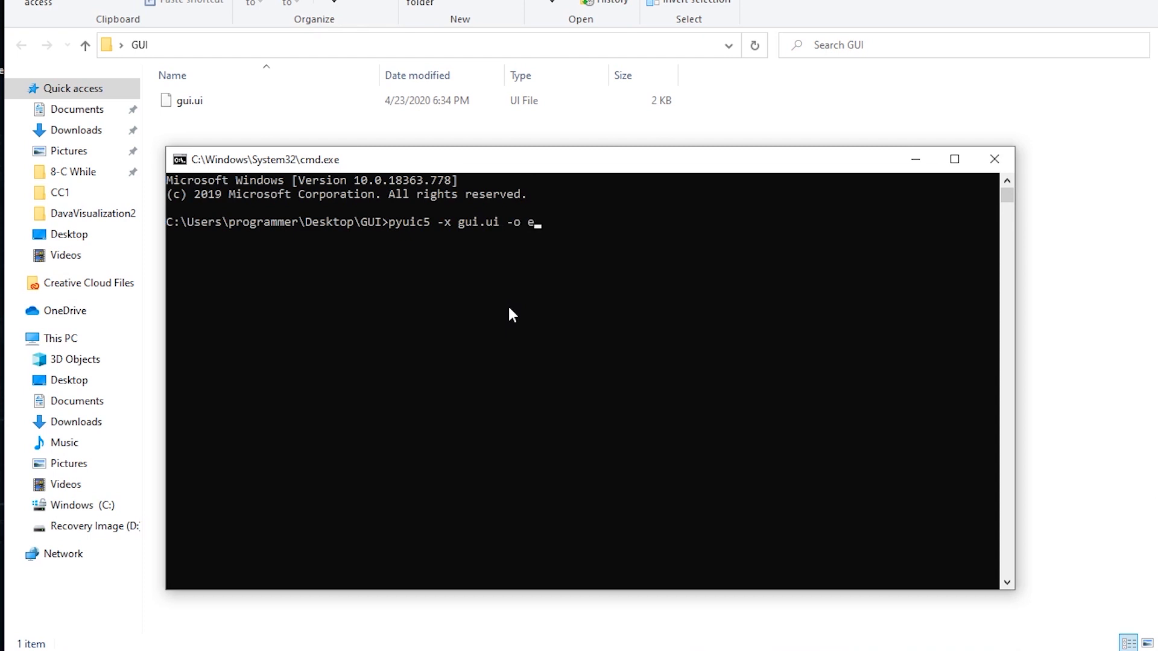
{"action": "type", "text": "xample.py"}
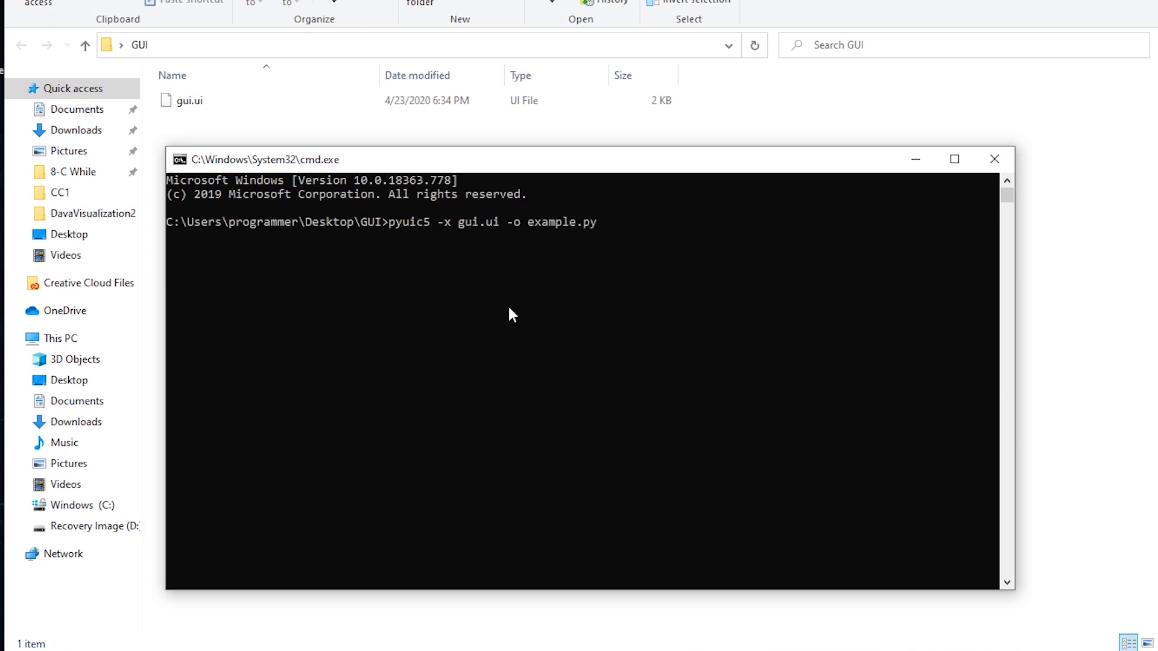
{"action": "key", "text": "Return"}
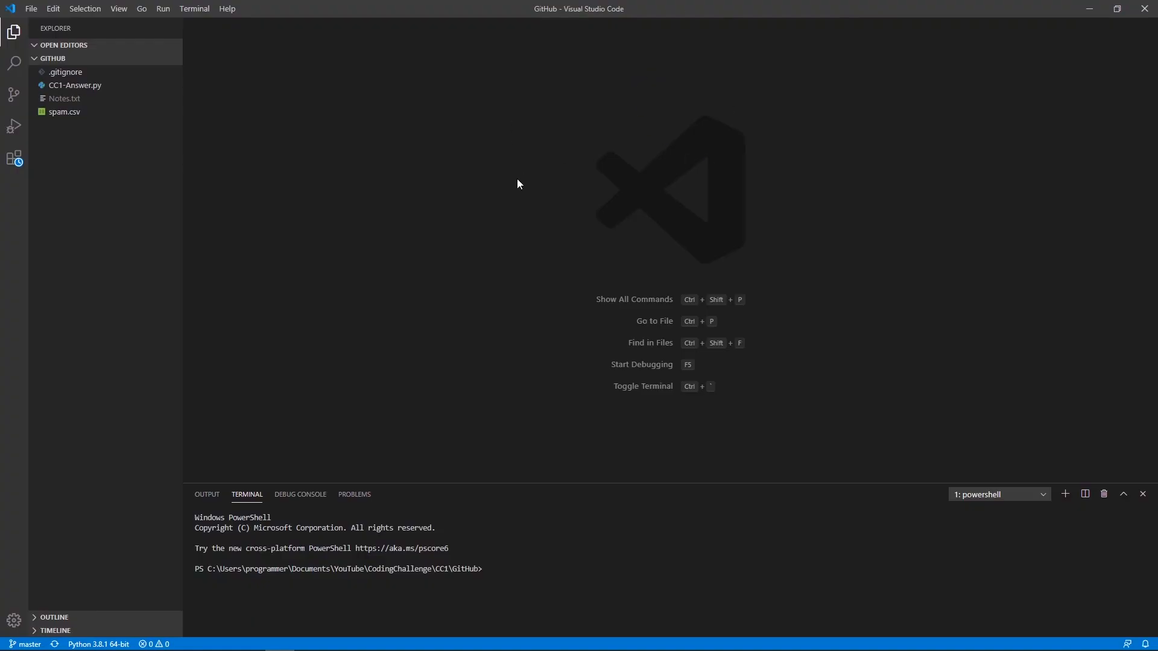
{"action": "mouse_move", "coordinate": [347, 156]}
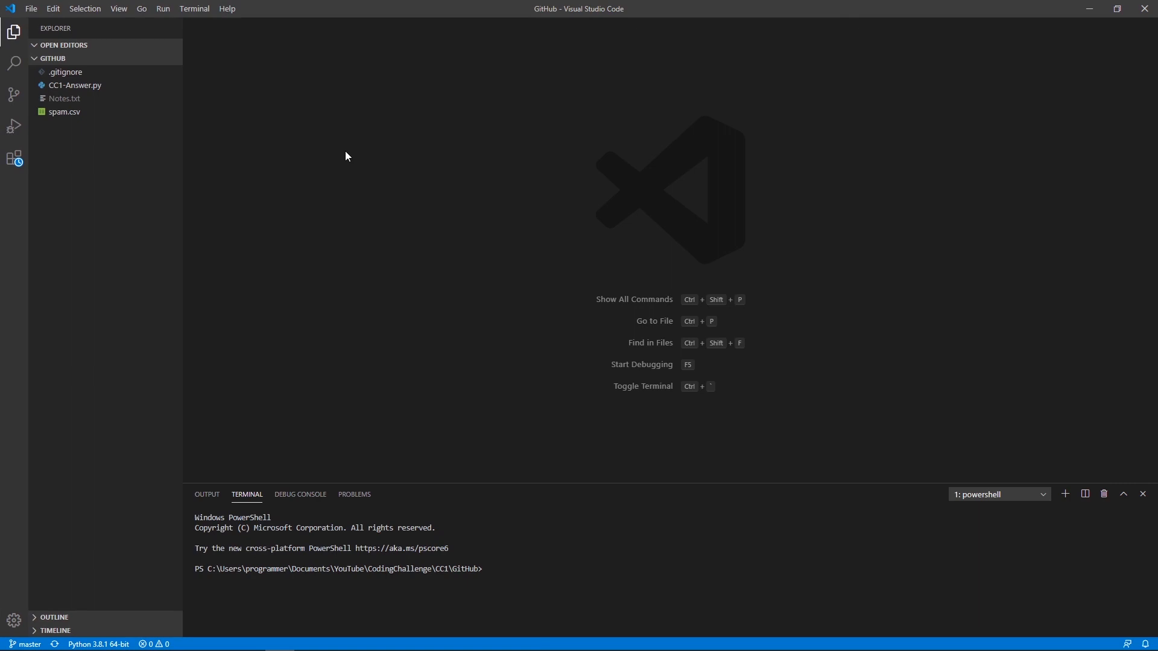
{"action": "mouse_move", "coordinate": [37, 12]}
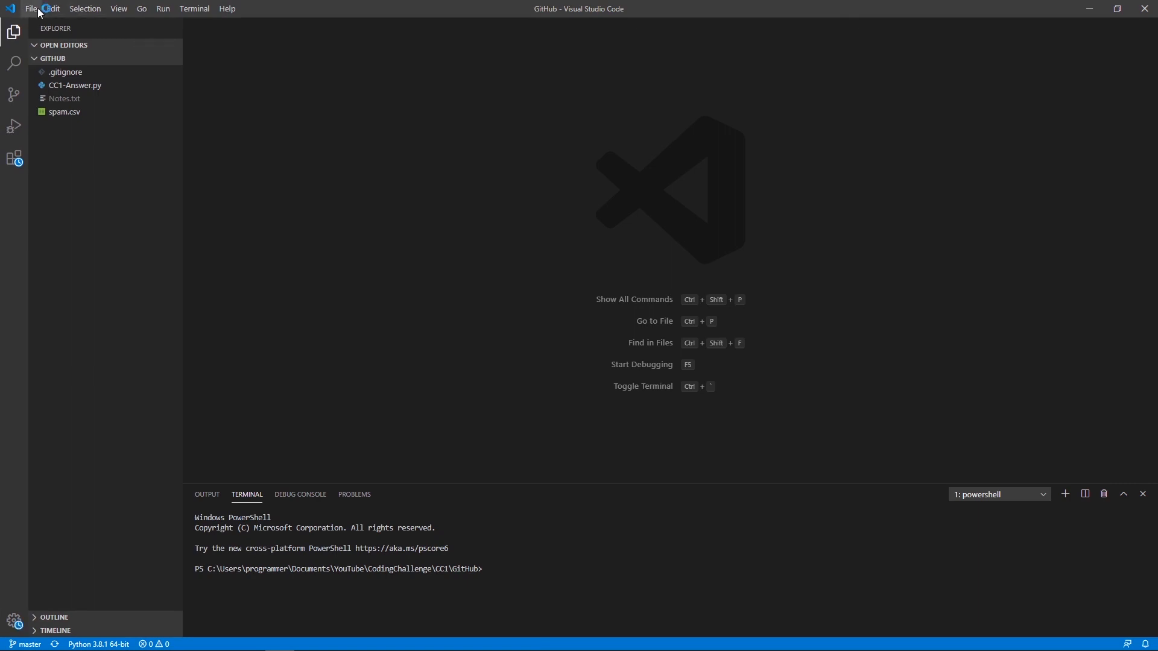
- Open the generated example.py from Desktop\GUI in the editor
{"action": "left_click", "coordinate": [32, 9]}
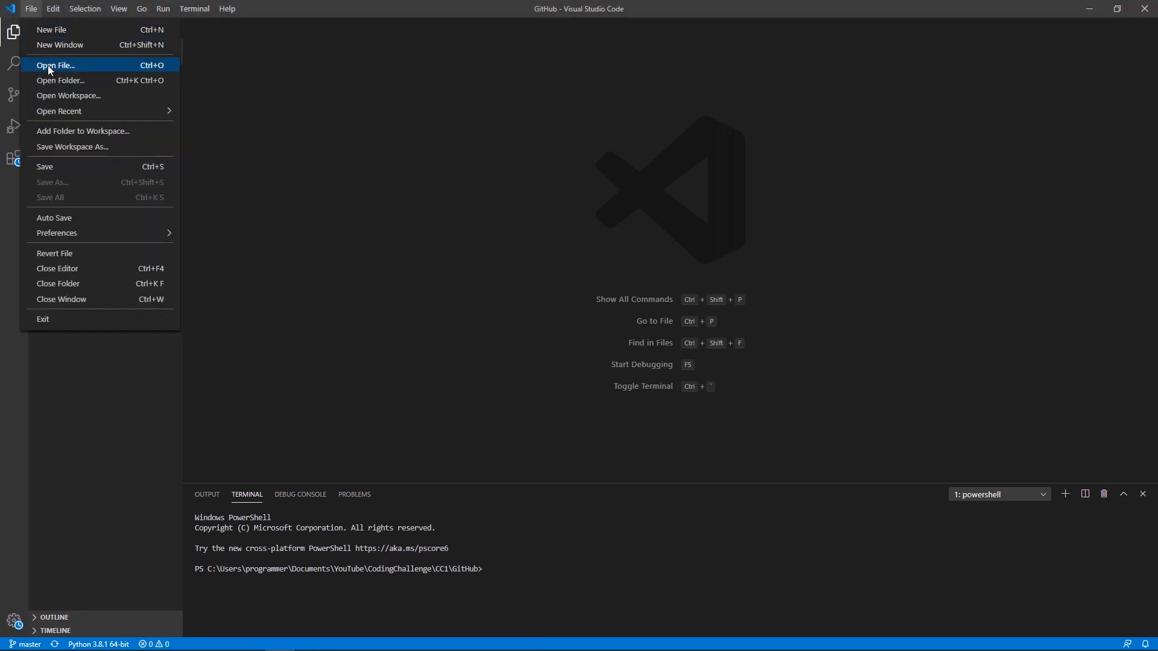
{"action": "left_click", "coordinate": [54, 65]}
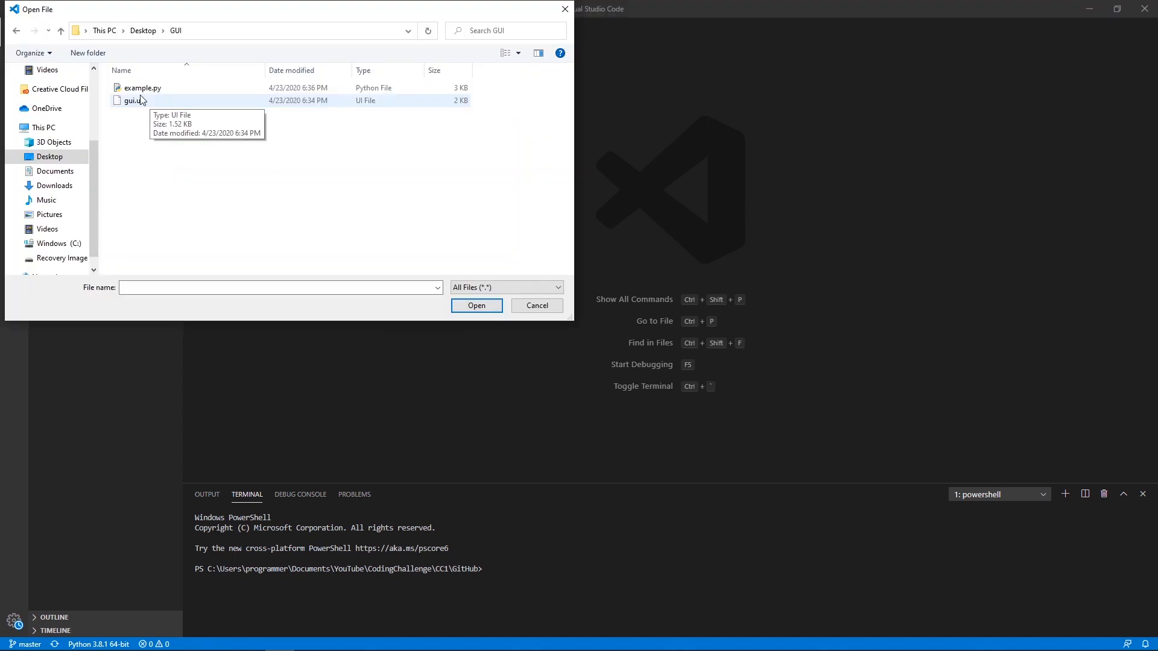
{"action": "left_click", "coordinate": [142, 88]}
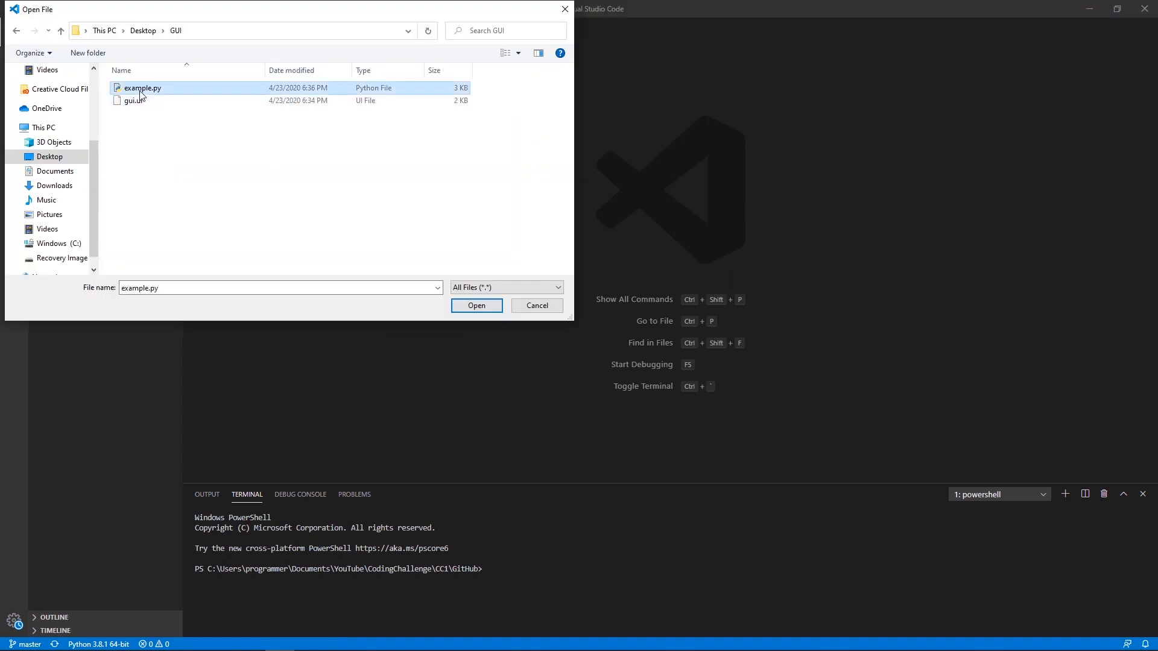
{"action": "left_click", "coordinate": [475, 305]}
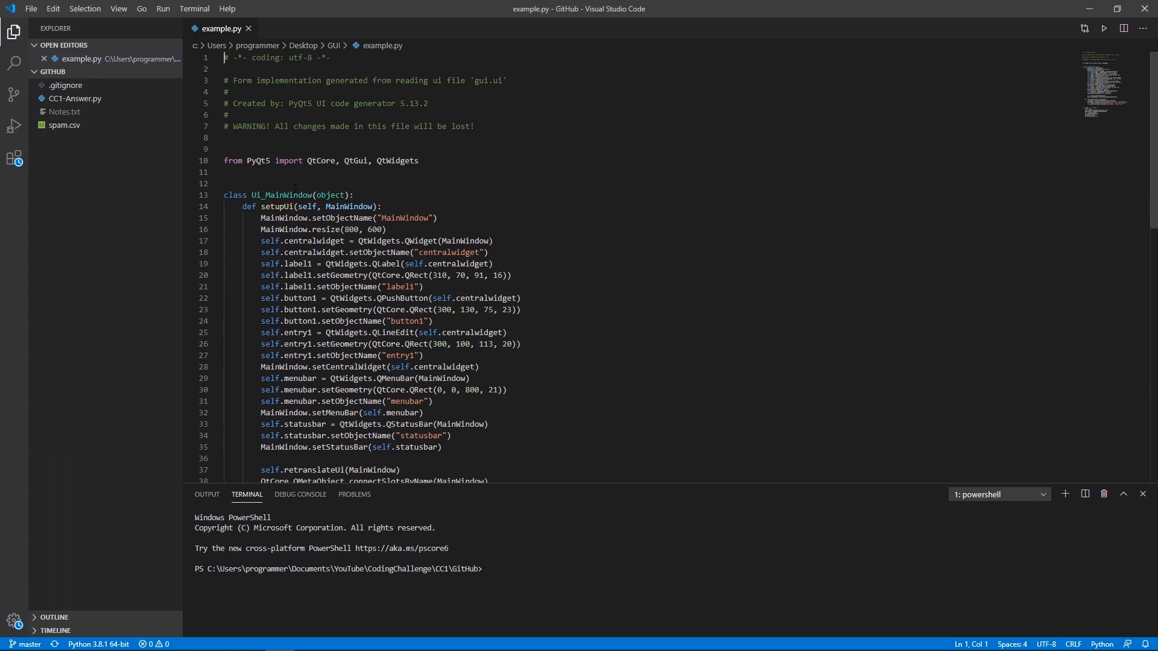
{"action": "scroll", "scroll_direction": "down", "scroll_amount": 3}
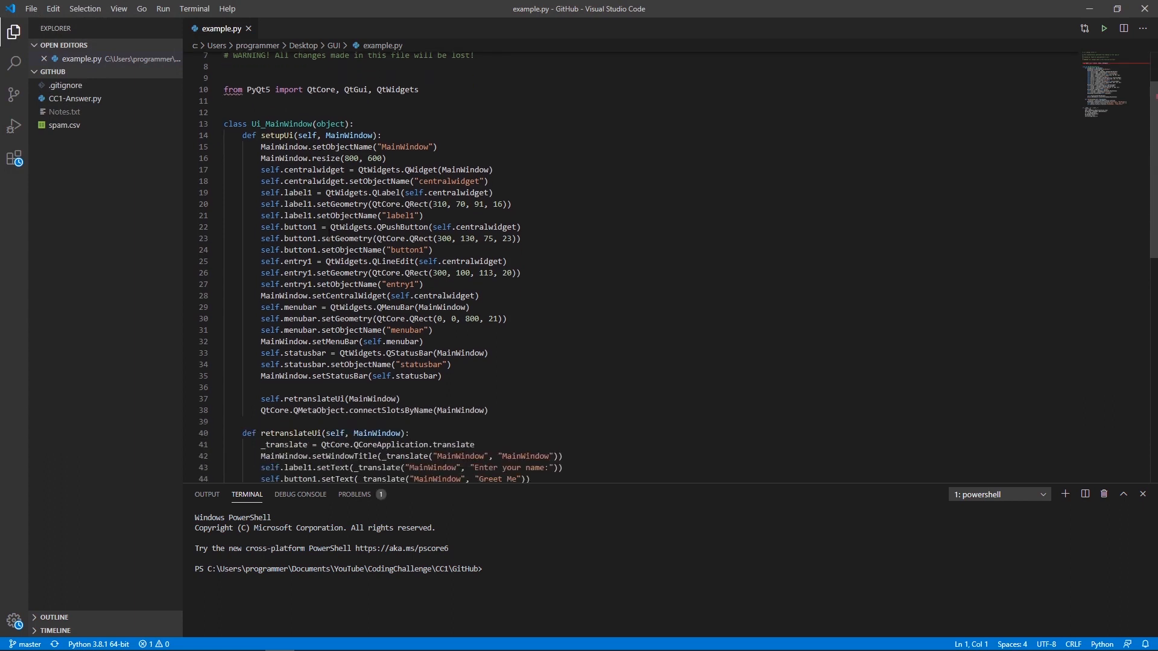
{"action": "scroll", "scroll_direction": "down", "scroll_amount": 3}
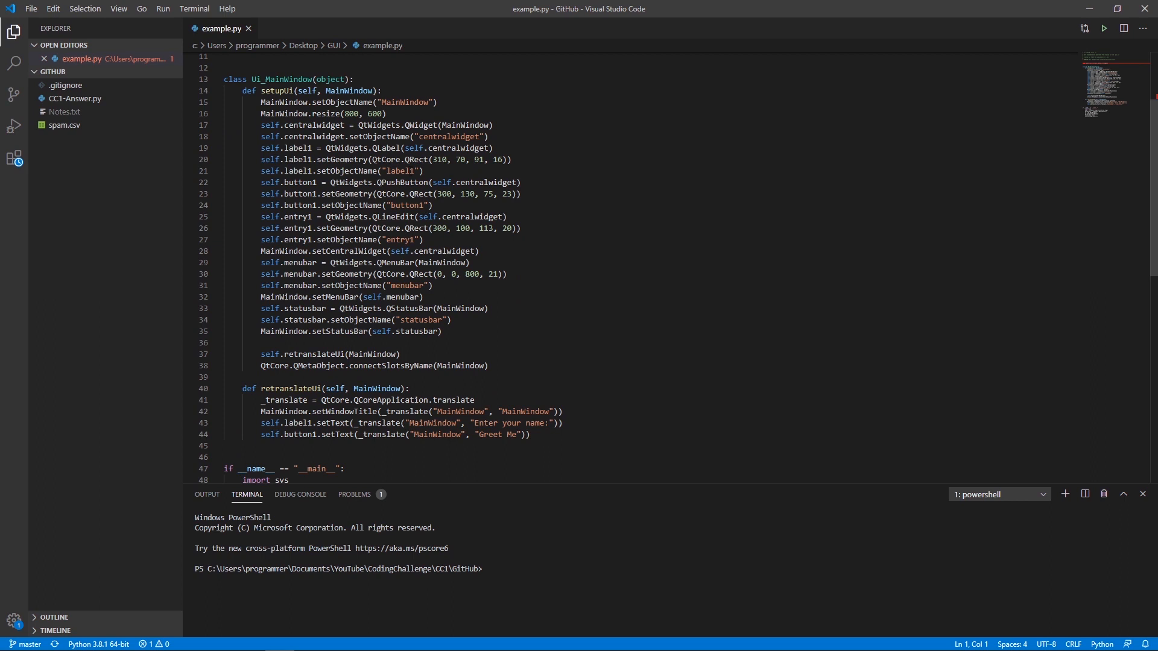
{"action": "scroll", "scroll_direction": "down", "scroll_amount": 3}
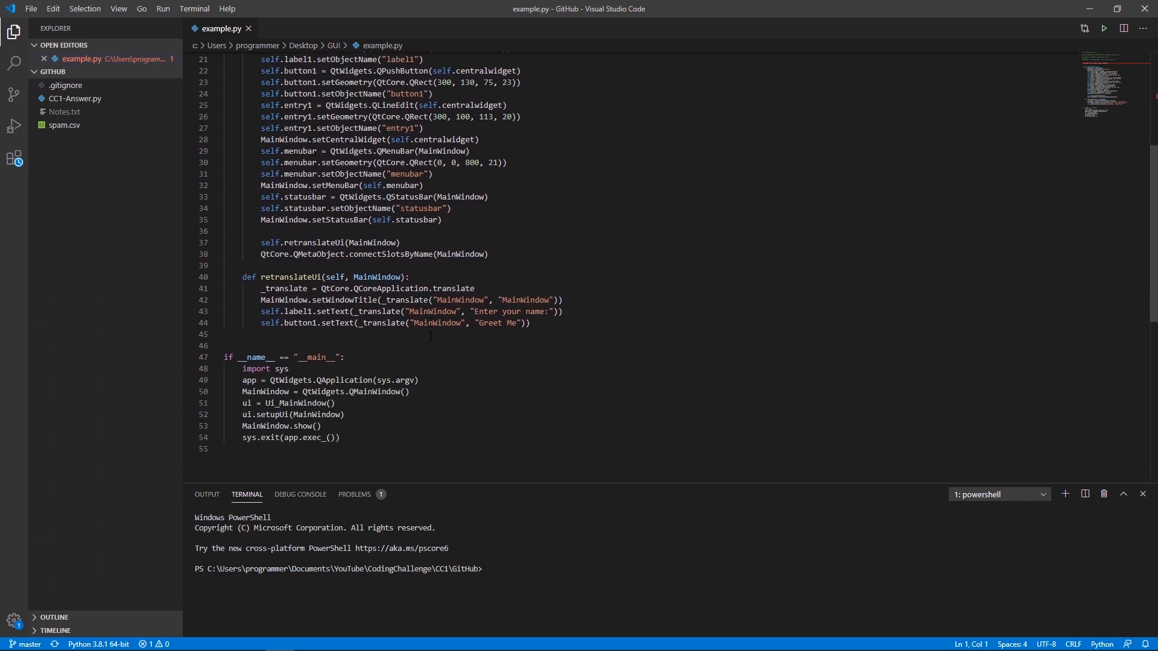
{"action": "scroll", "scroll_direction": "up", "scroll_amount": 3}
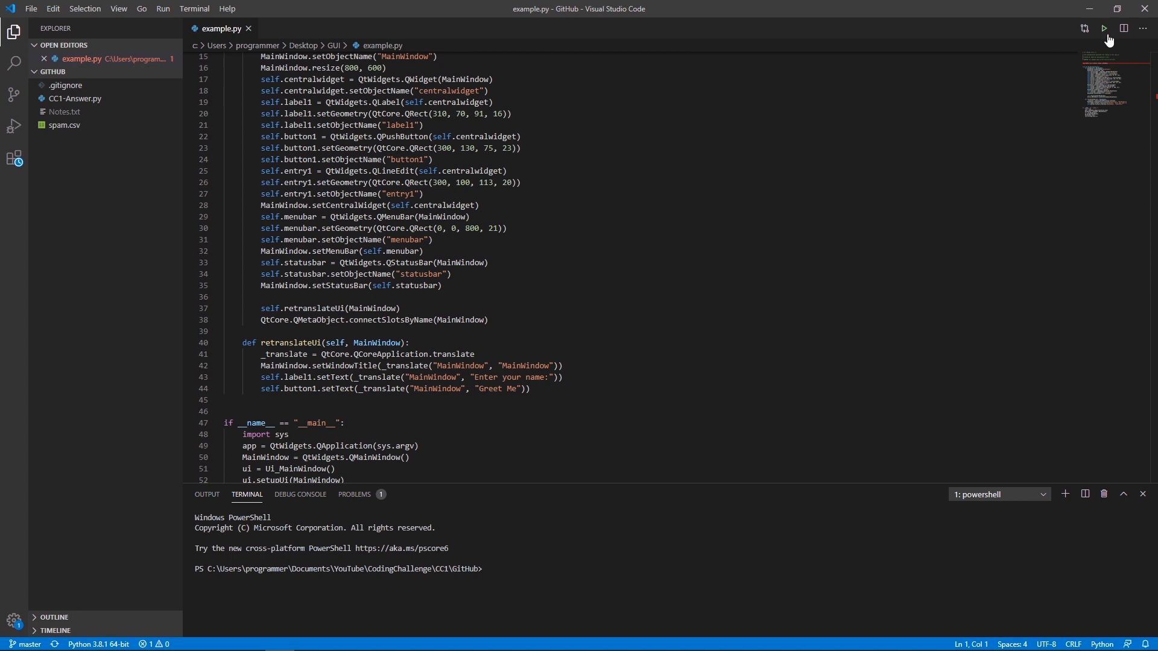
{"action": "mouse_move", "coordinate": [1103, 29]}
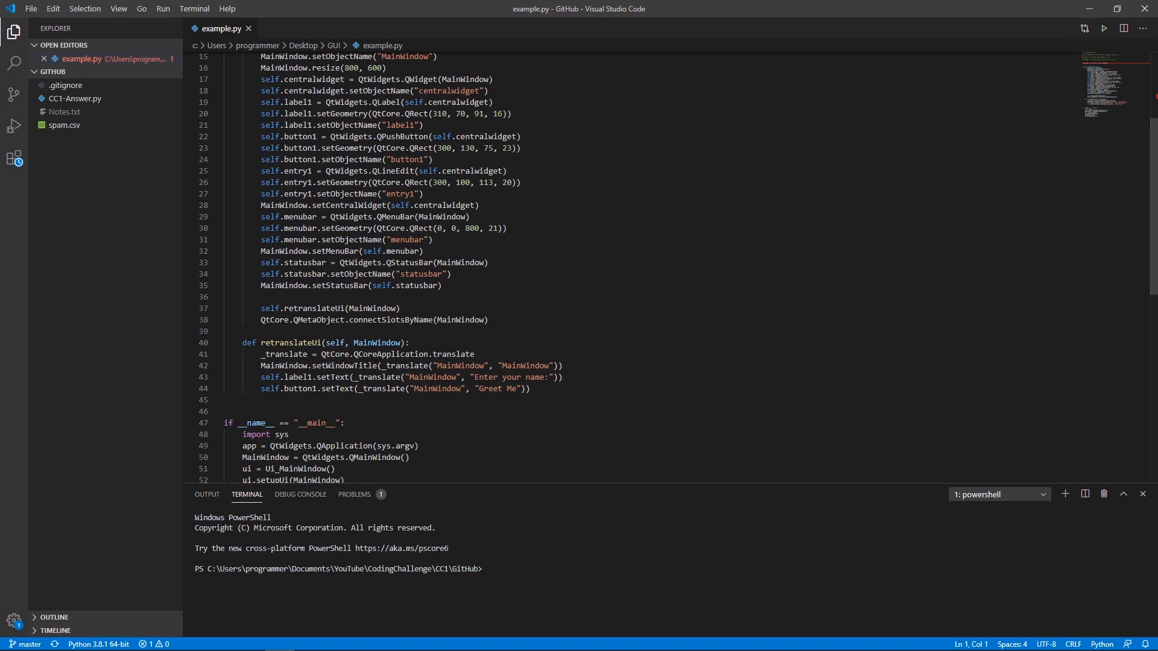
- Run python example.py from the command prompt to launch the designed window
{"action": "left_click", "coordinate": [250, 638]}
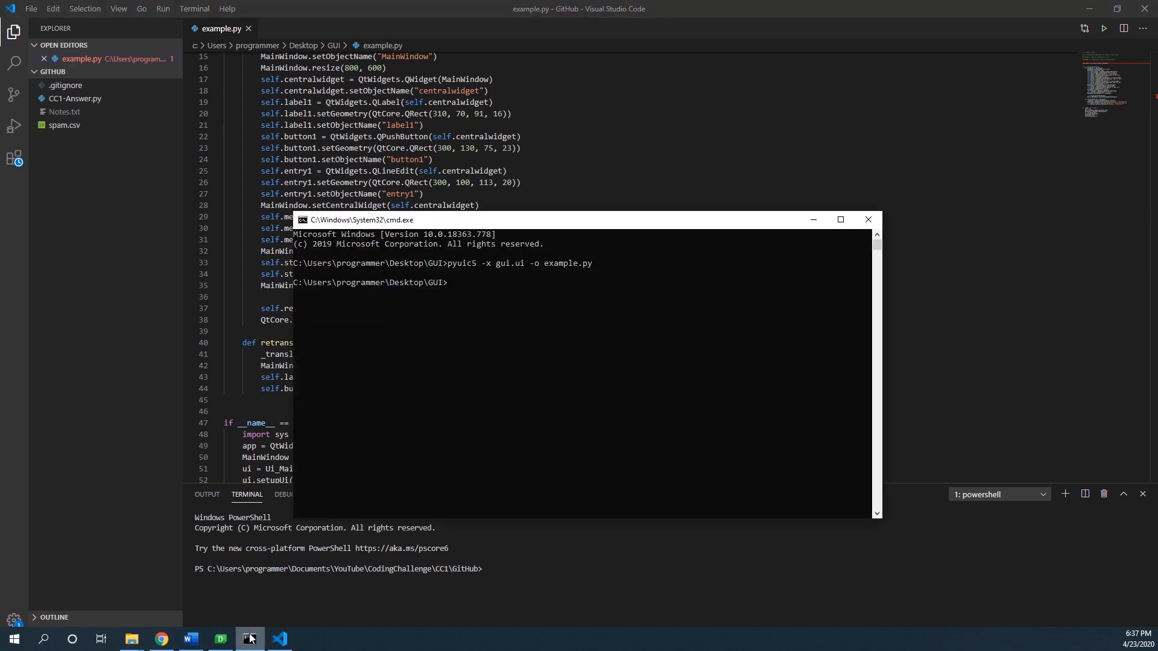
{"action": "left_click", "coordinate": [491, 345]}
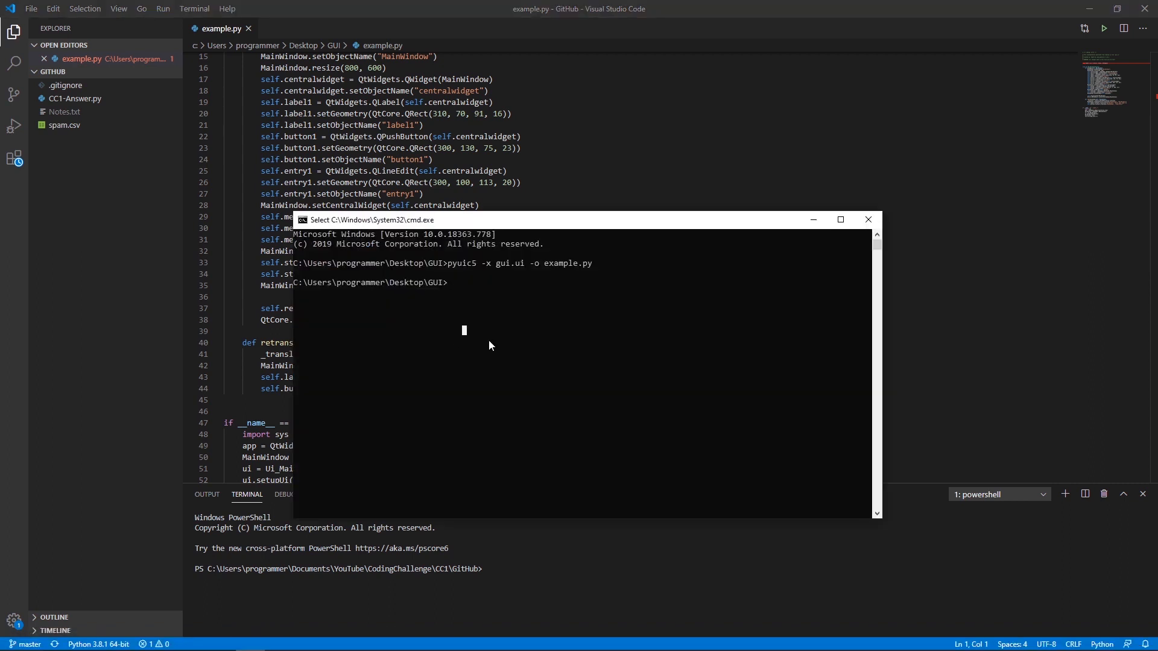
{"action": "type", "text": "python"}
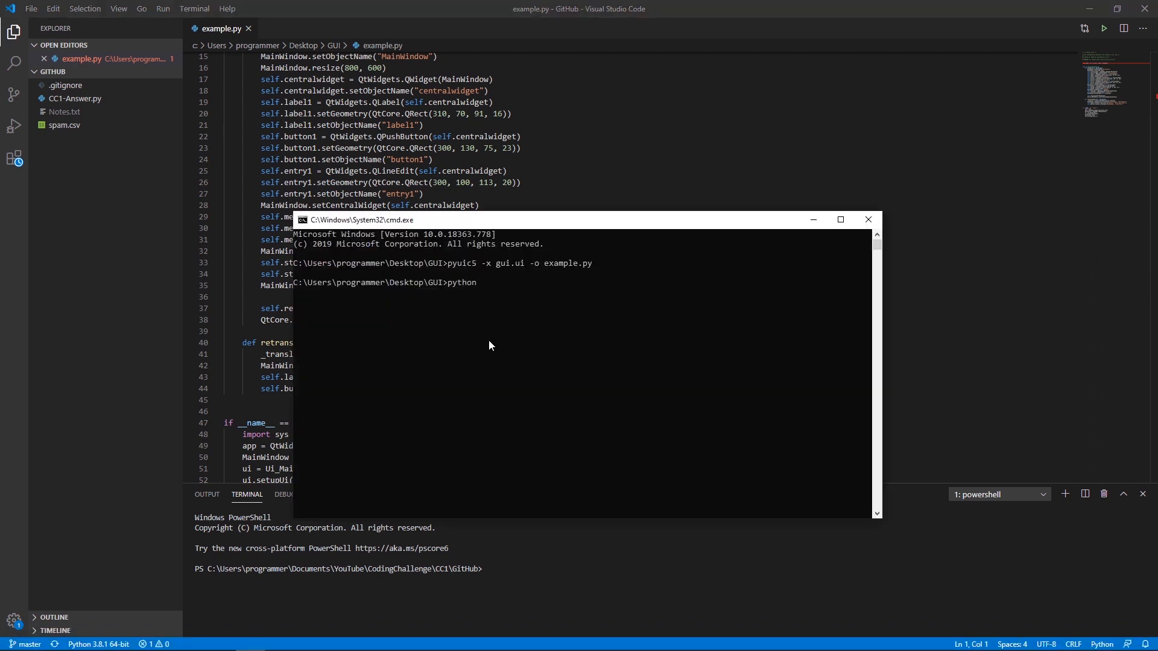
{"action": "mouse_move", "coordinate": [436, 288]}
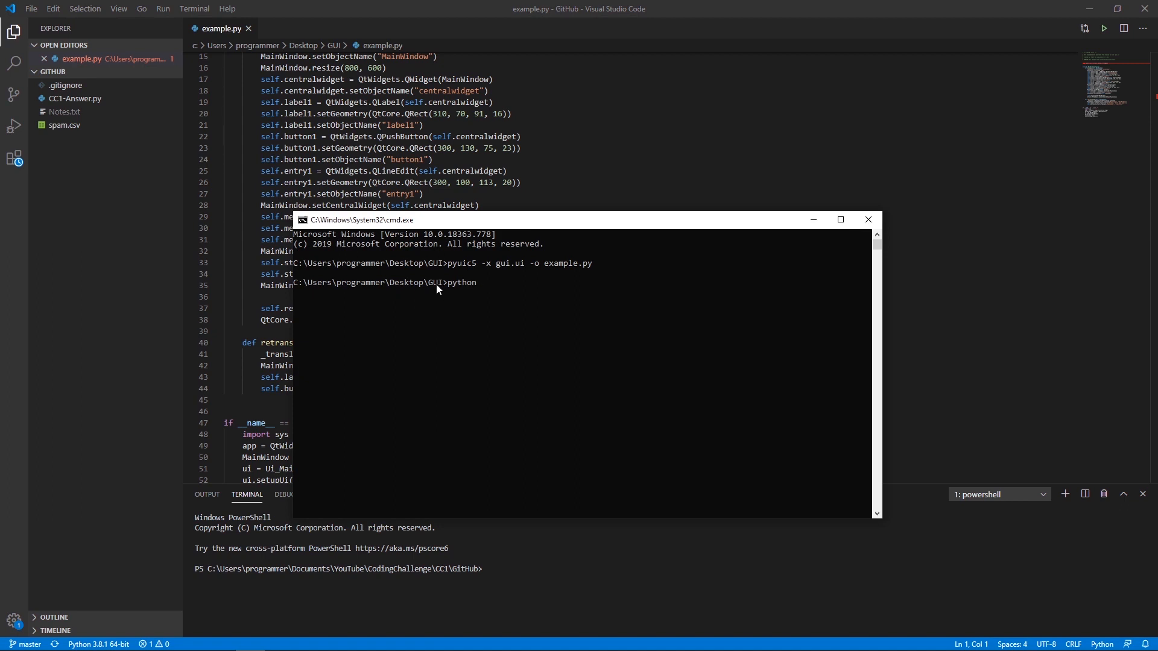
{"action": "mouse_move", "coordinate": [507, 313]}
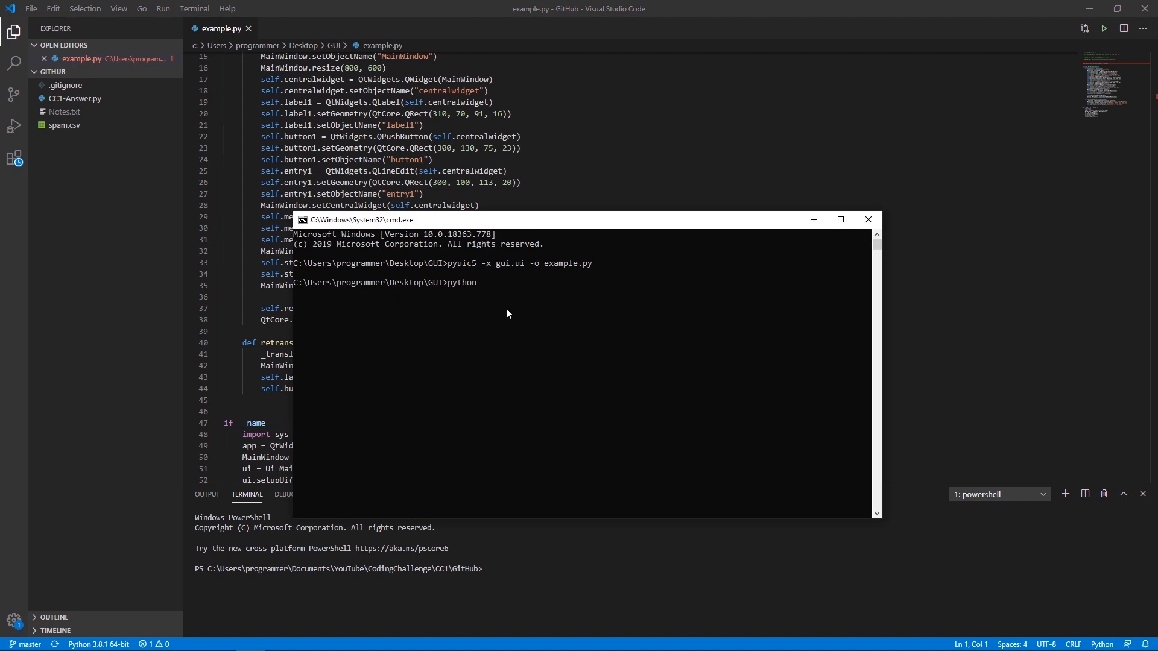
{"action": "type", "text": "example"}
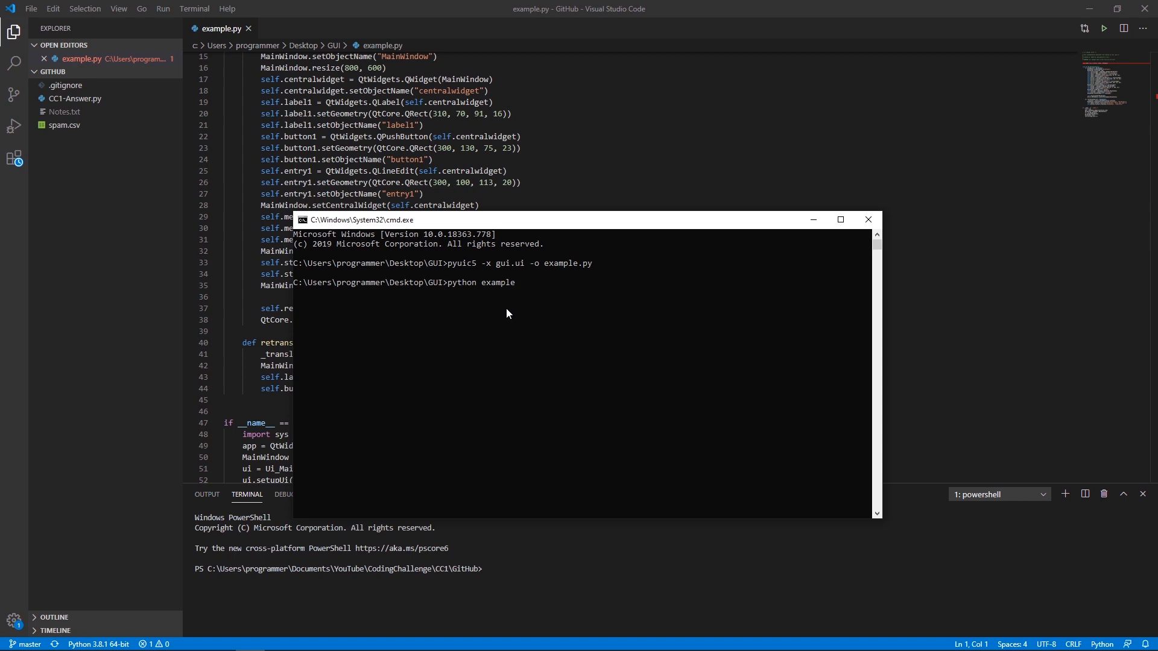
{"action": "key", "text": "Return"}
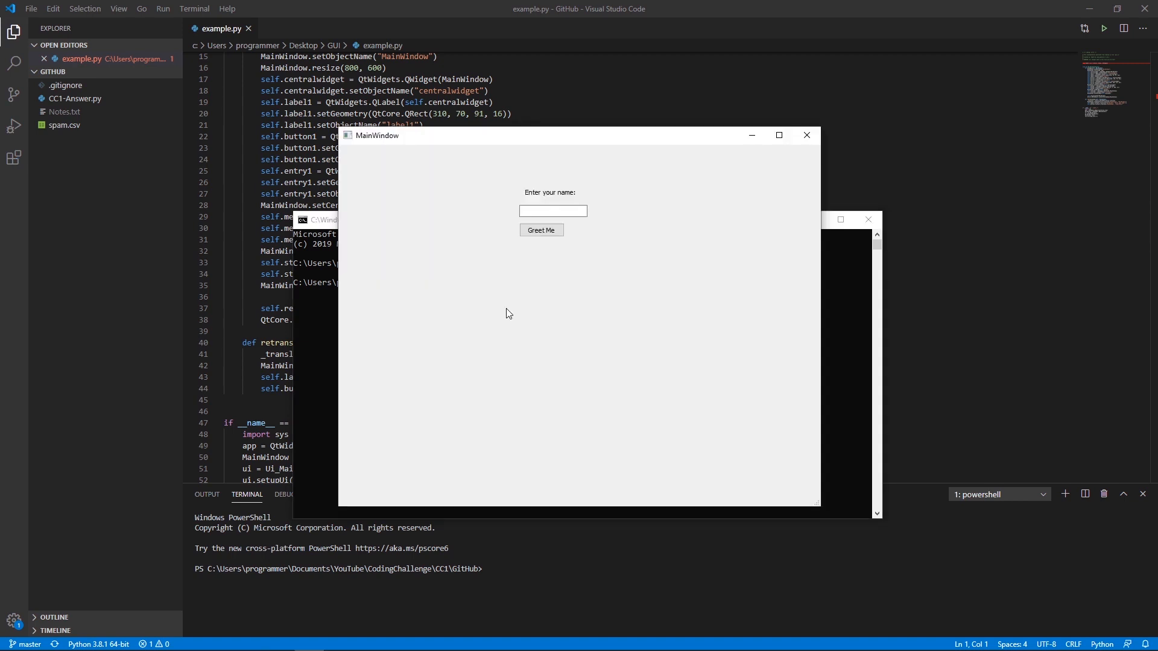
- Enter the name 'asdfa' in the window's name field, then hide the command prompt
{"action": "left_click", "coordinate": [552, 211]}
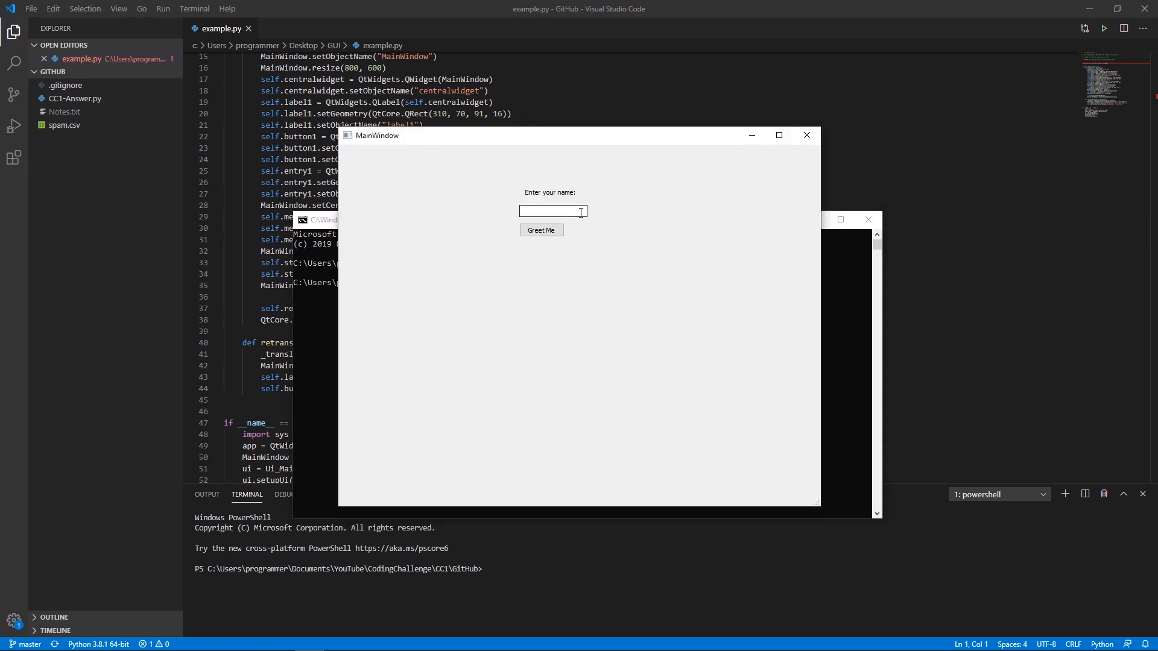
{"action": "type", "text": "asdfa"}
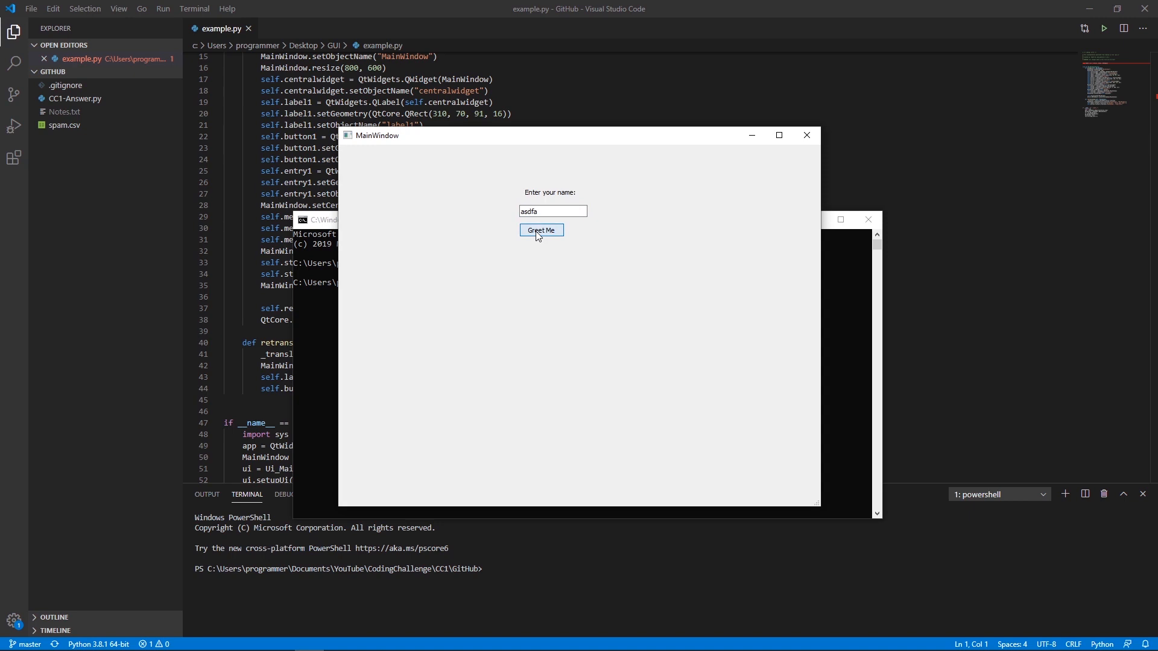
{"action": "mouse_move", "coordinate": [789, 207]}
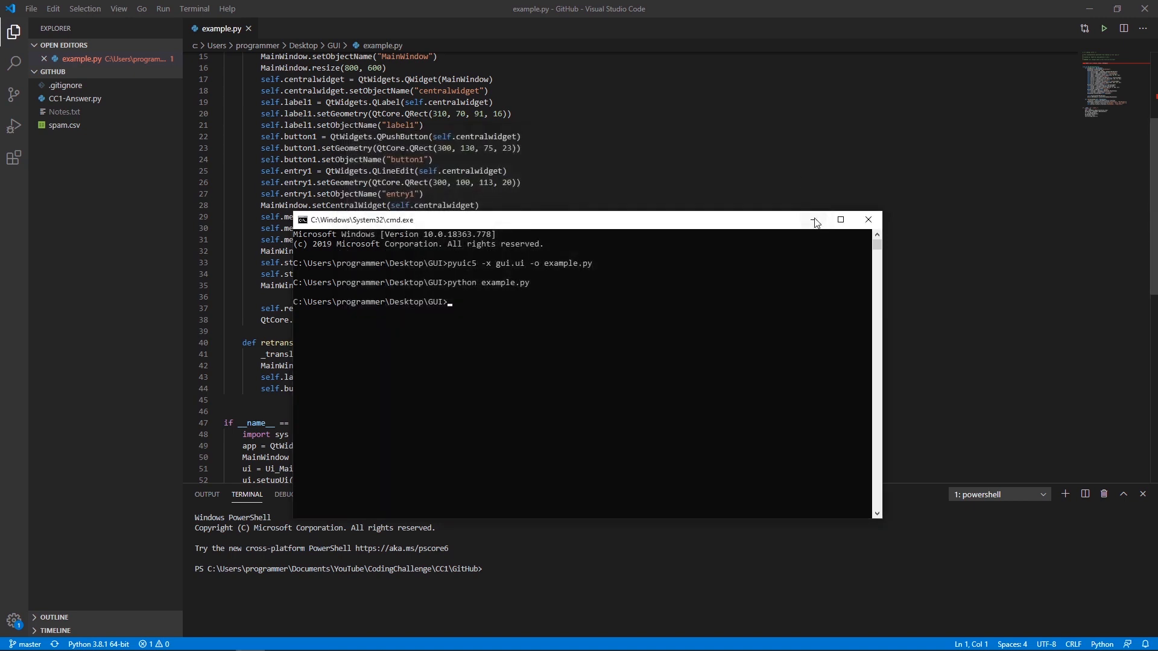
{"action": "left_click", "coordinate": [868, 220]}
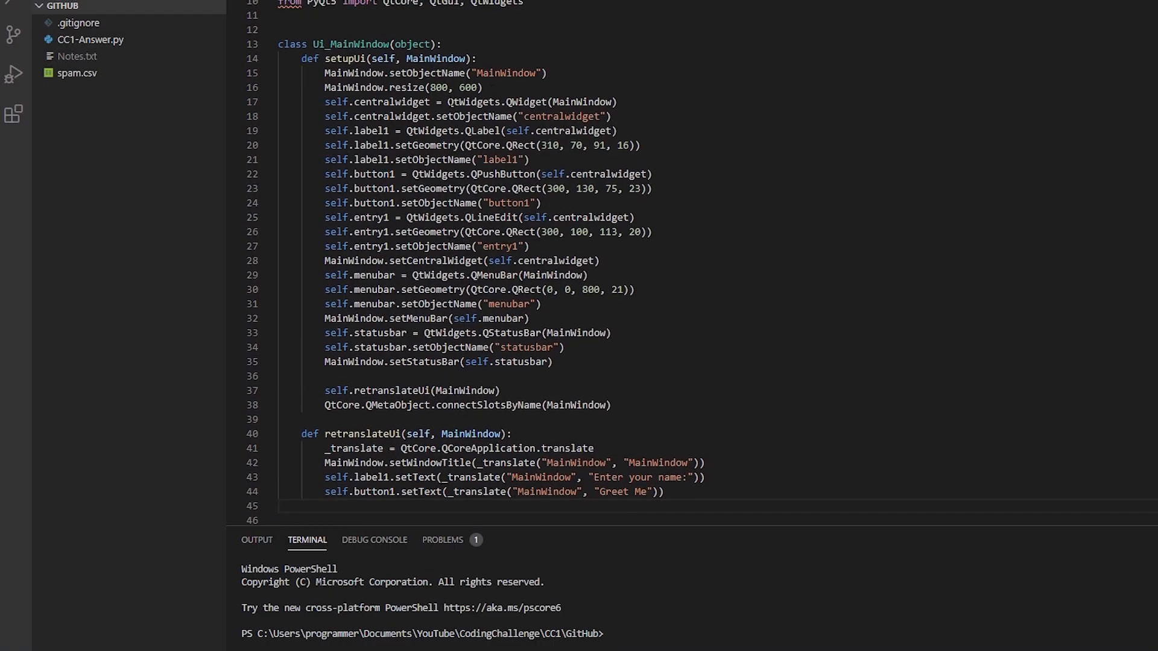
- Add a greet_me(self) method below retranslateUi whose body is print("Testing")
{"action": "scroll", "scroll_direction": "down", "scroll_amount": 3}
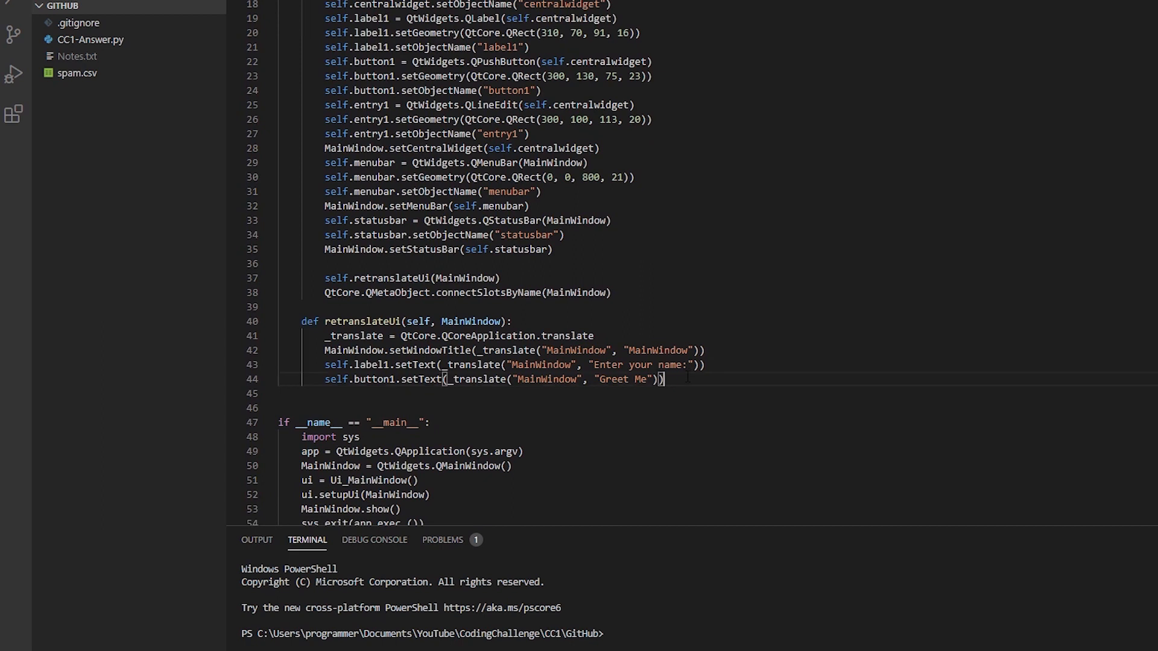
{"action": "type", "text": "def"}
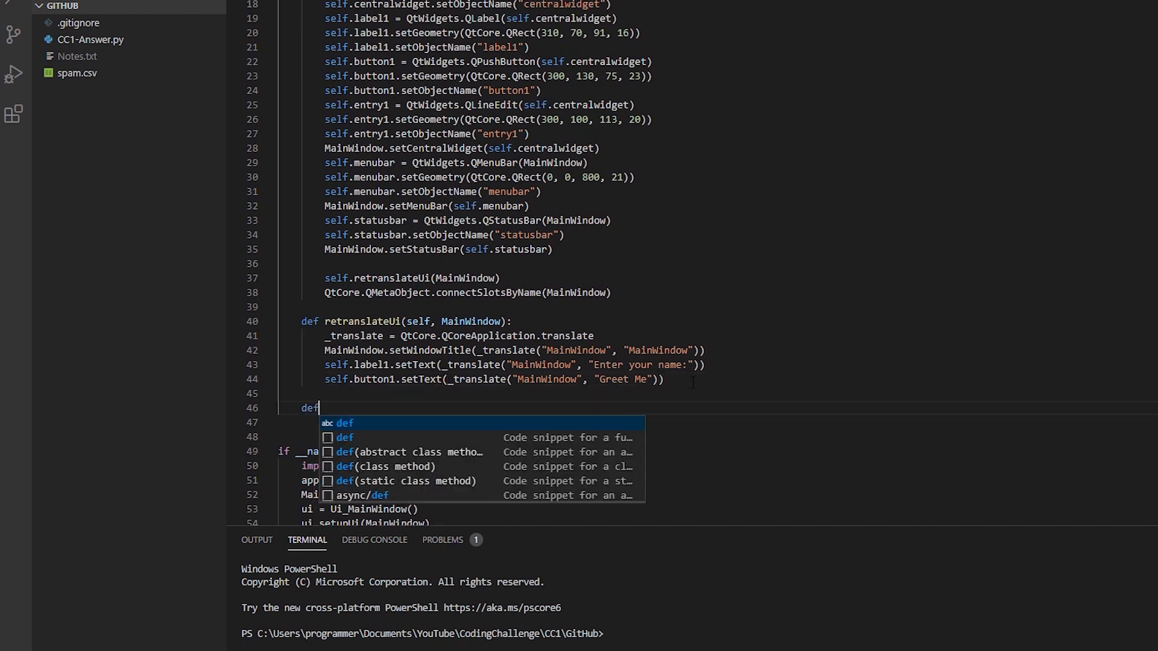
{"action": "type", "text": "greet_me()"}
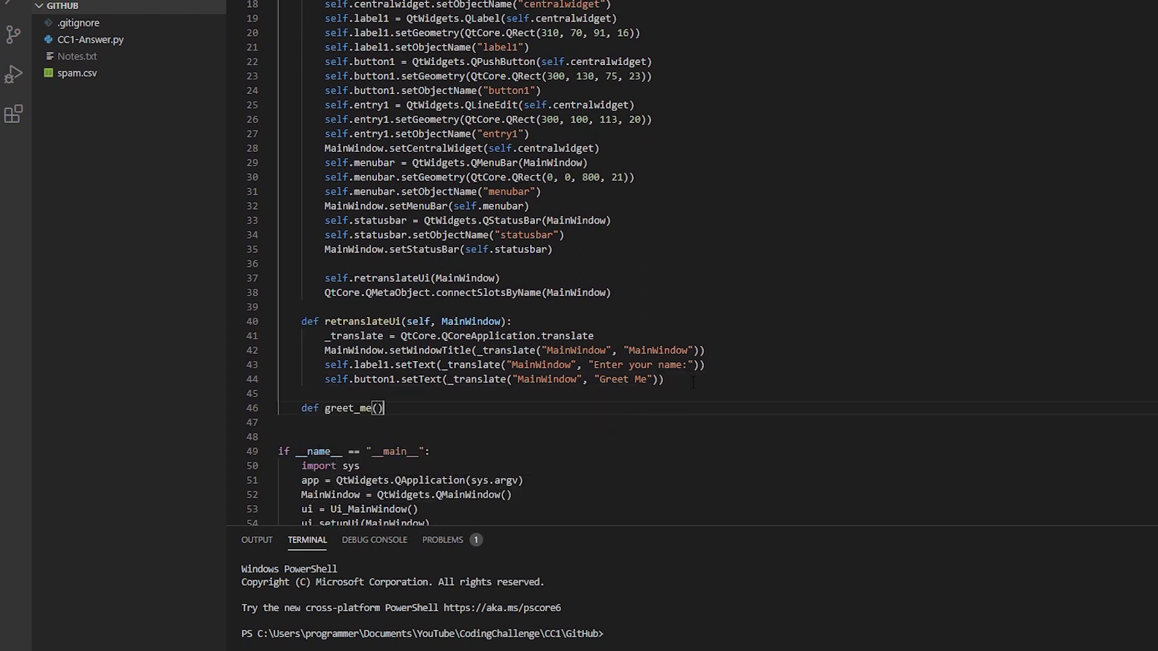
{"action": "type", "text": ":"}
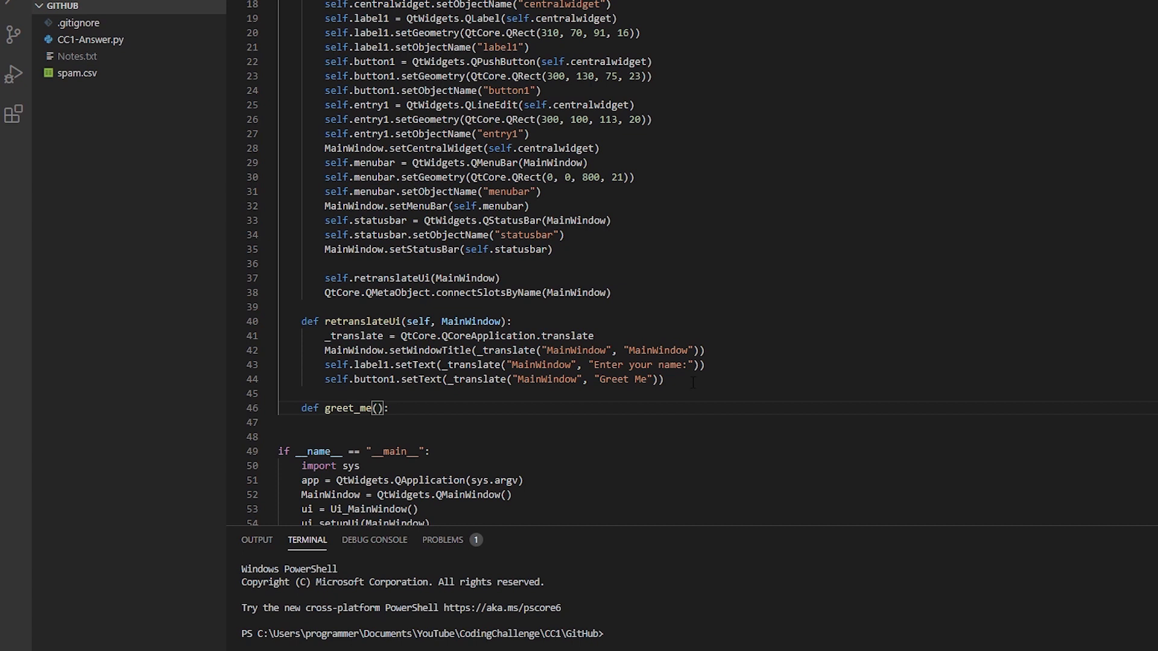
{"action": "type", "text": "se"}
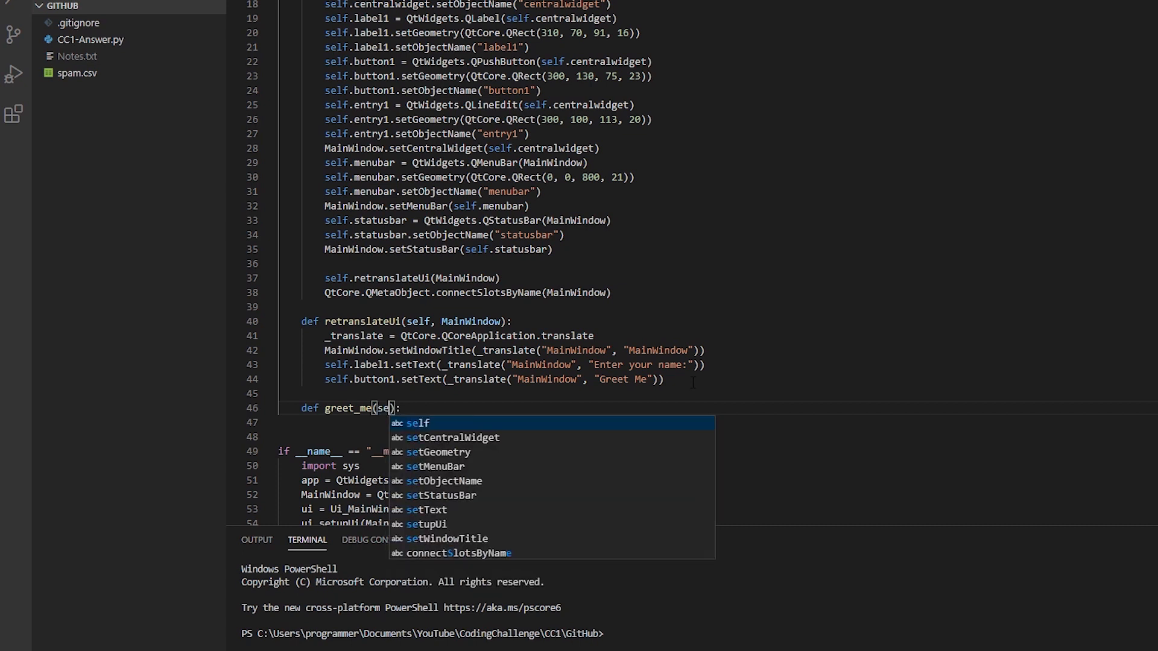
{"action": "type", "text": "lf"}
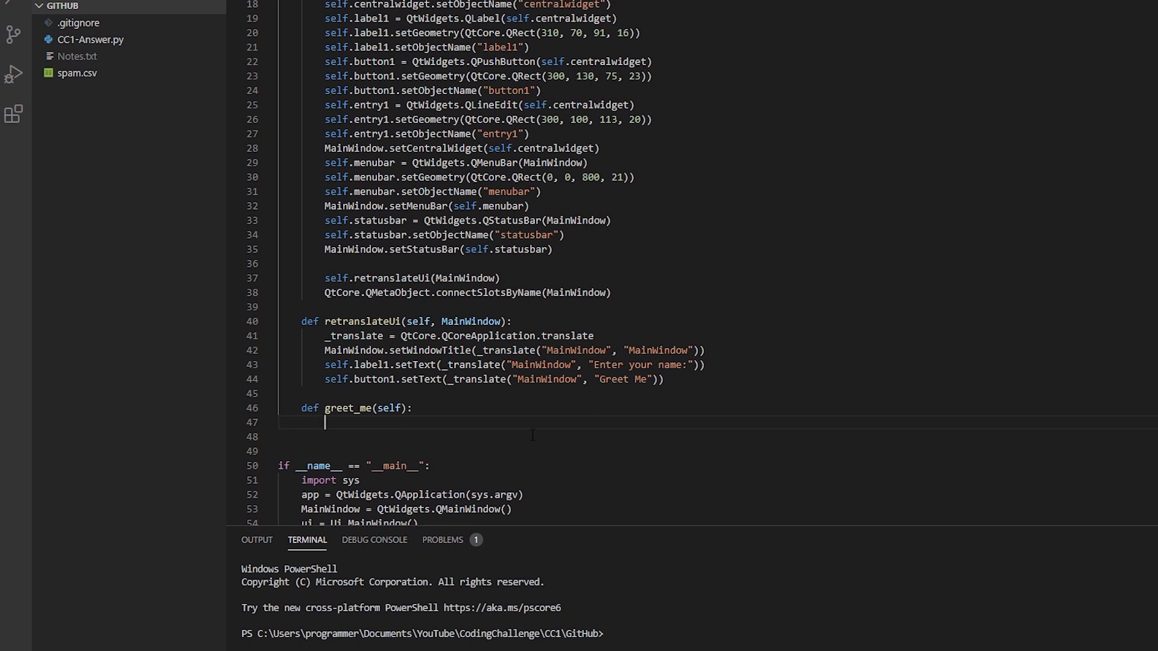
{"action": "type", "text": "p"}
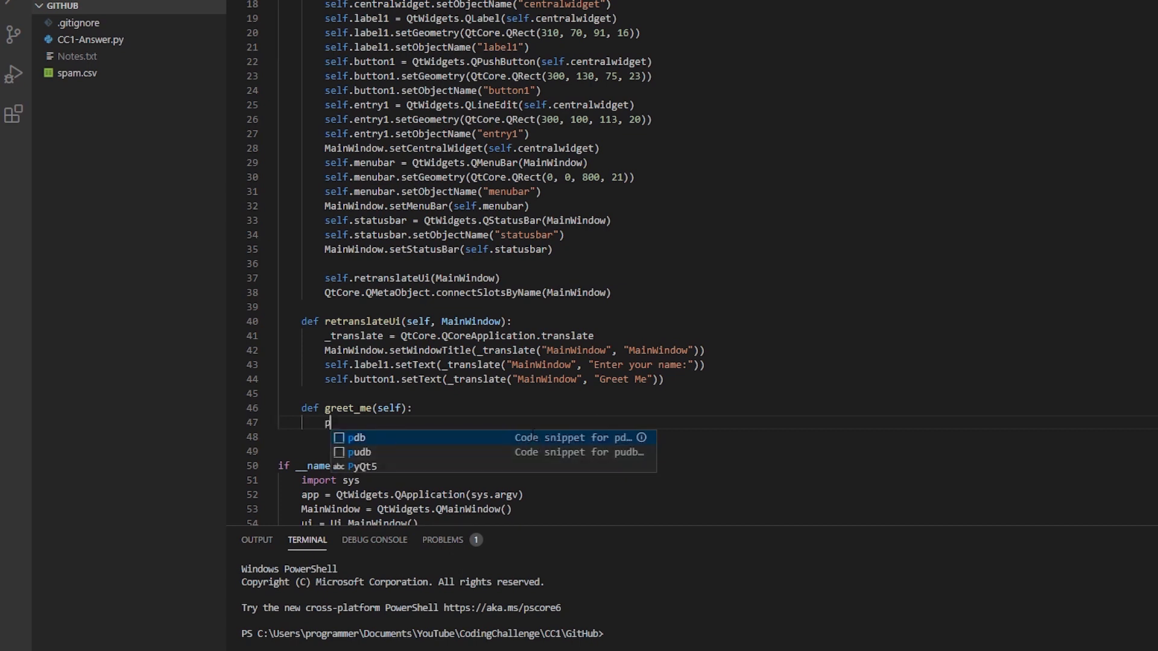
{"action": "type", "text": "rint(\"Testing\")"}
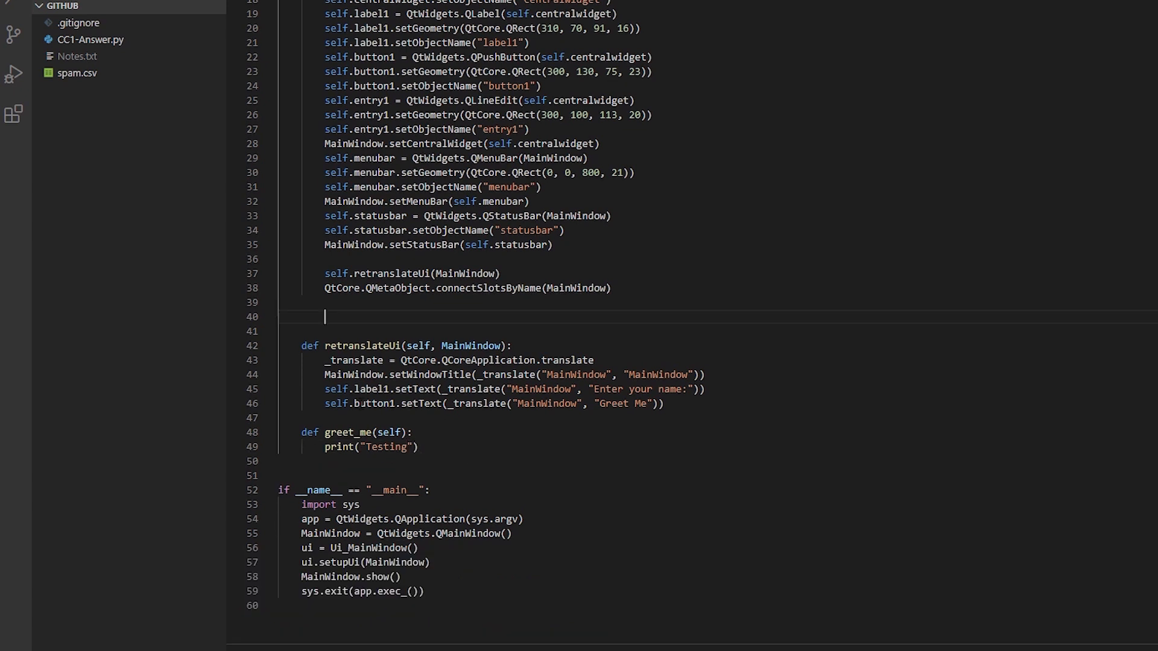
{"action": "mouse_move", "coordinate": [108, 454]}
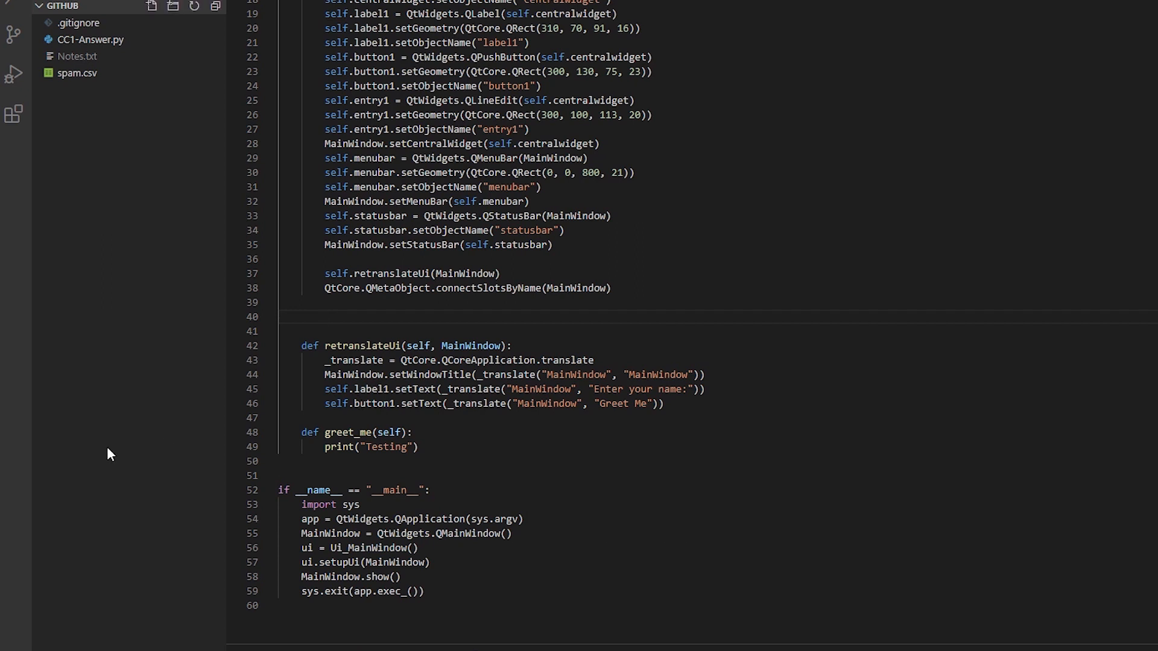
{"action": "mouse_move", "coordinate": [389, 320]}
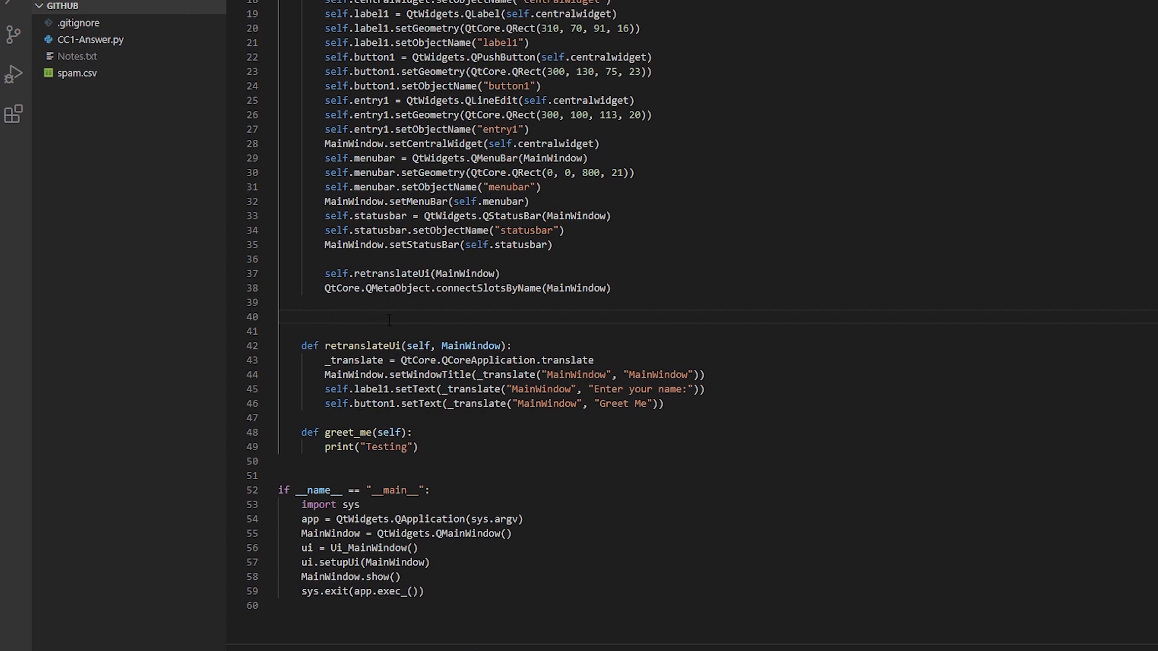
- Add self.button1.clicked.connect(self.greet_me) after the connectSlotsByName line
{"action": "type", "text": "self."}
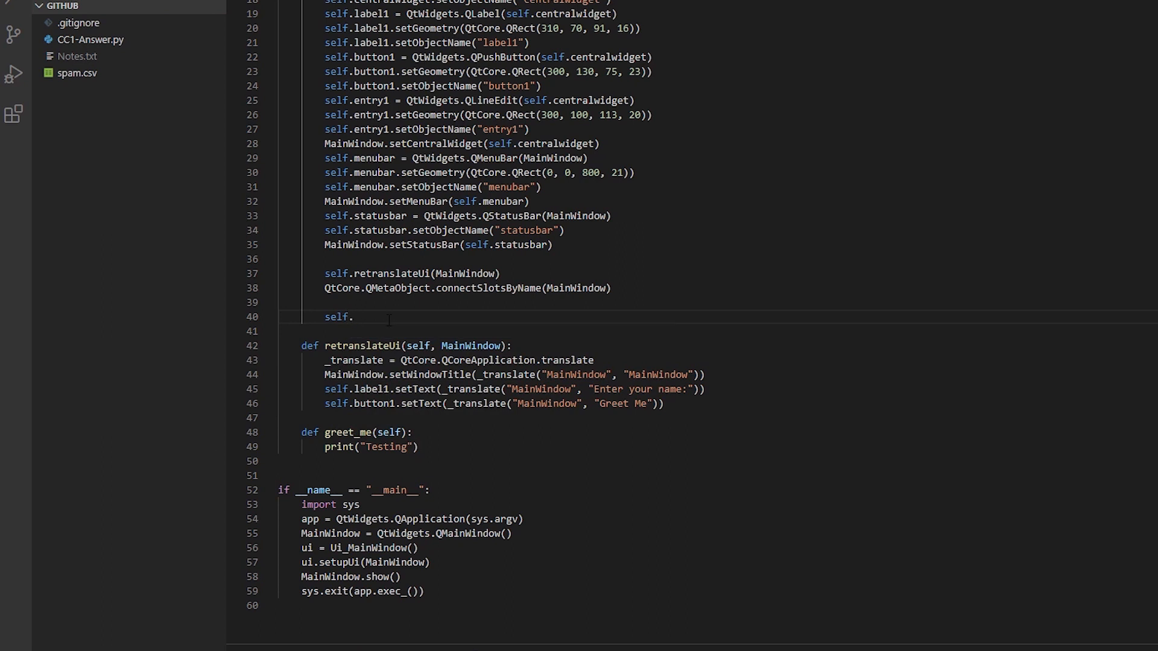
{"action": "type", "text": "button1"}
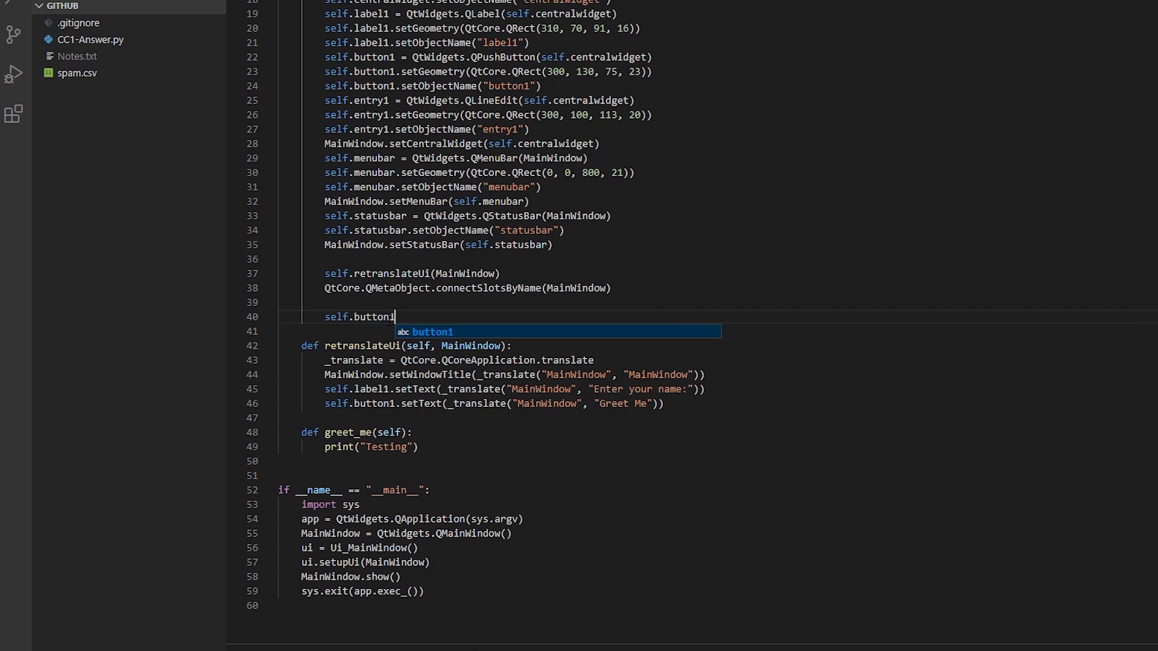
{"action": "type", "text": "."}
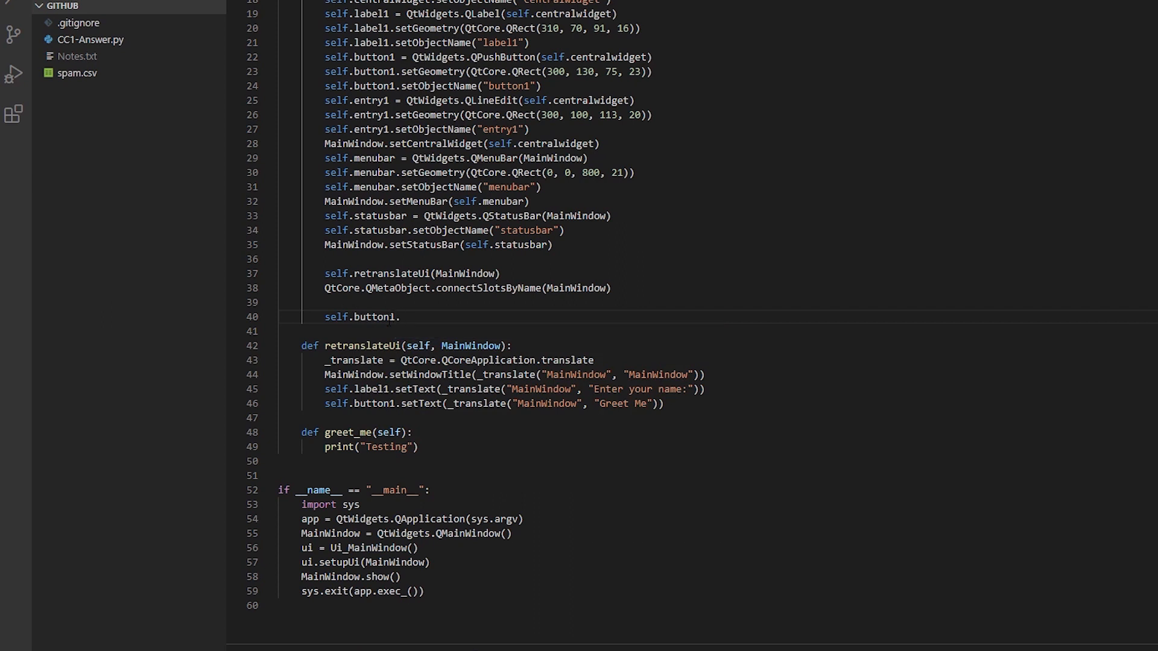
{"action": "type", "text": "clicked."}
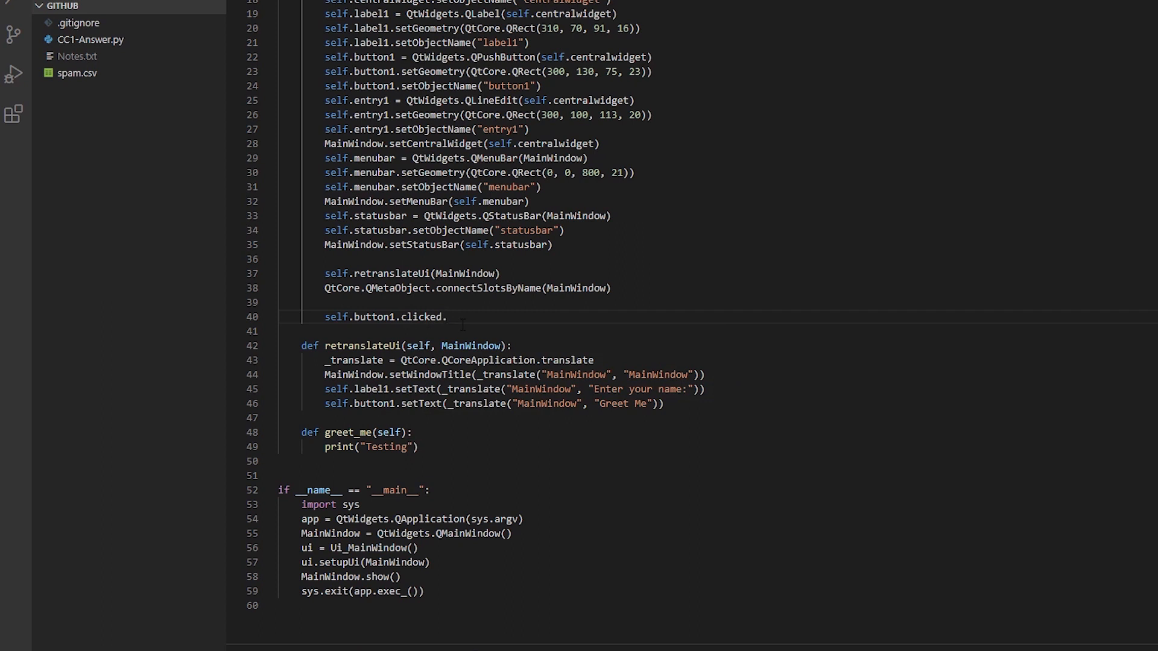
{"action": "type", "text": "connect("}
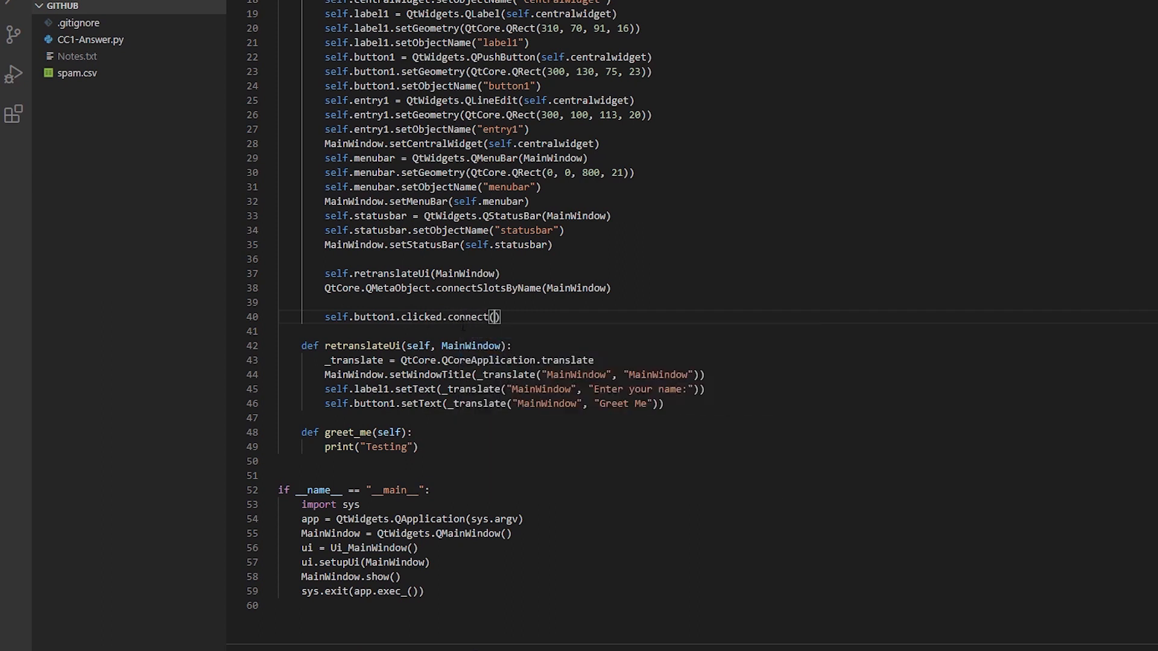
{"action": "type", "text": "self.greet_me"}
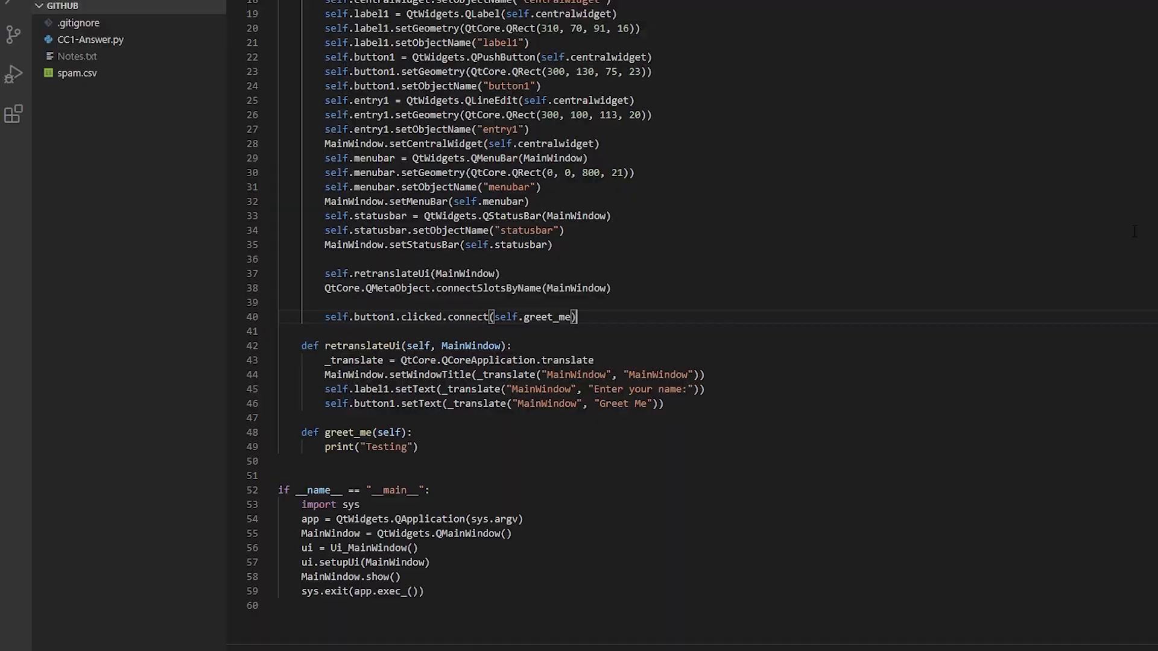
- Click Greet Me repeatedly so Testing prints in the terminal, then close the app window
{"action": "left_click", "coordinate": [1103, 28]}
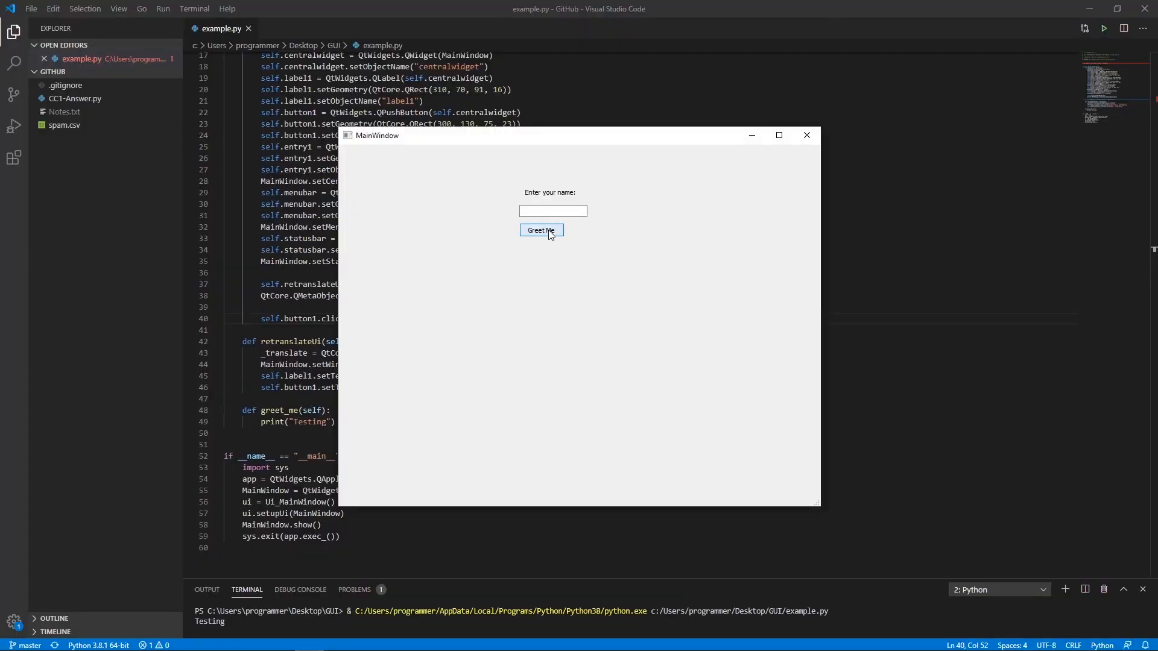
{"action": "left_click", "coordinate": [540, 229]}
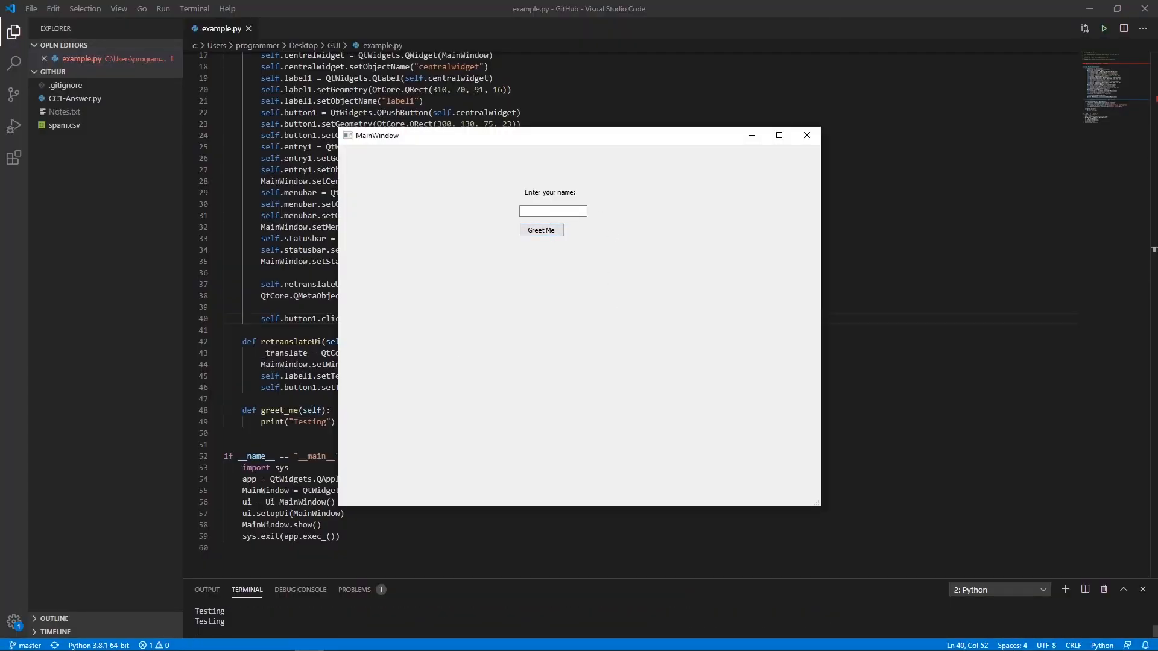
{"action": "mouse_move", "coordinate": [406, 586]}
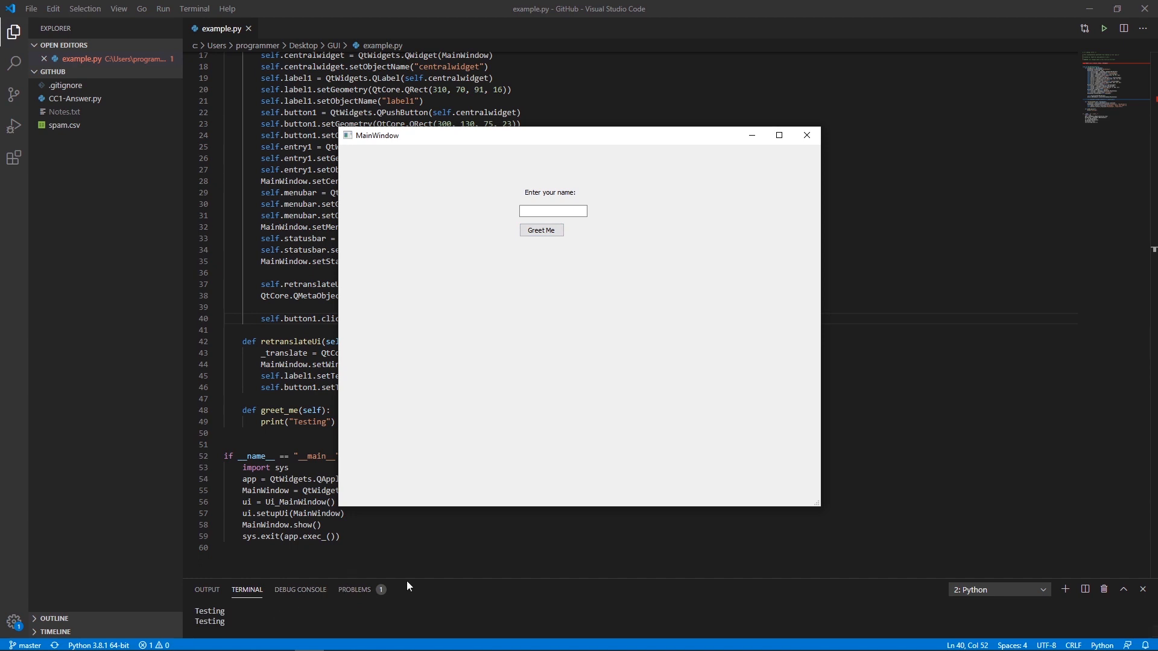
{"action": "left_click", "coordinate": [805, 135]}
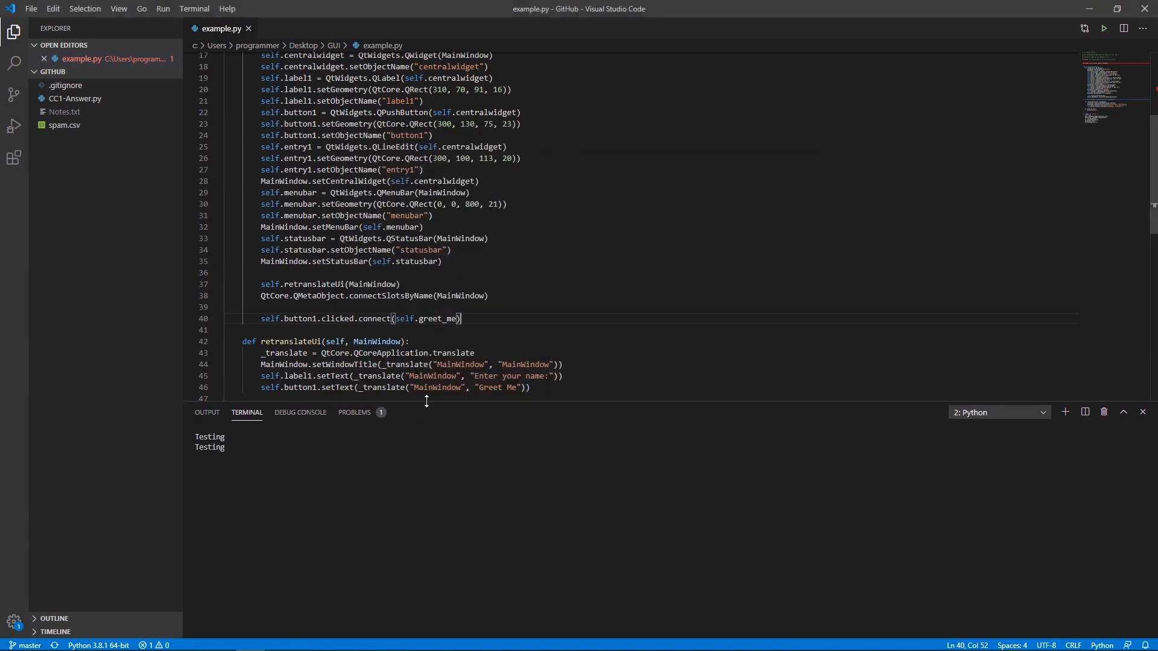
{"action": "left_click", "coordinate": [1103, 28]}
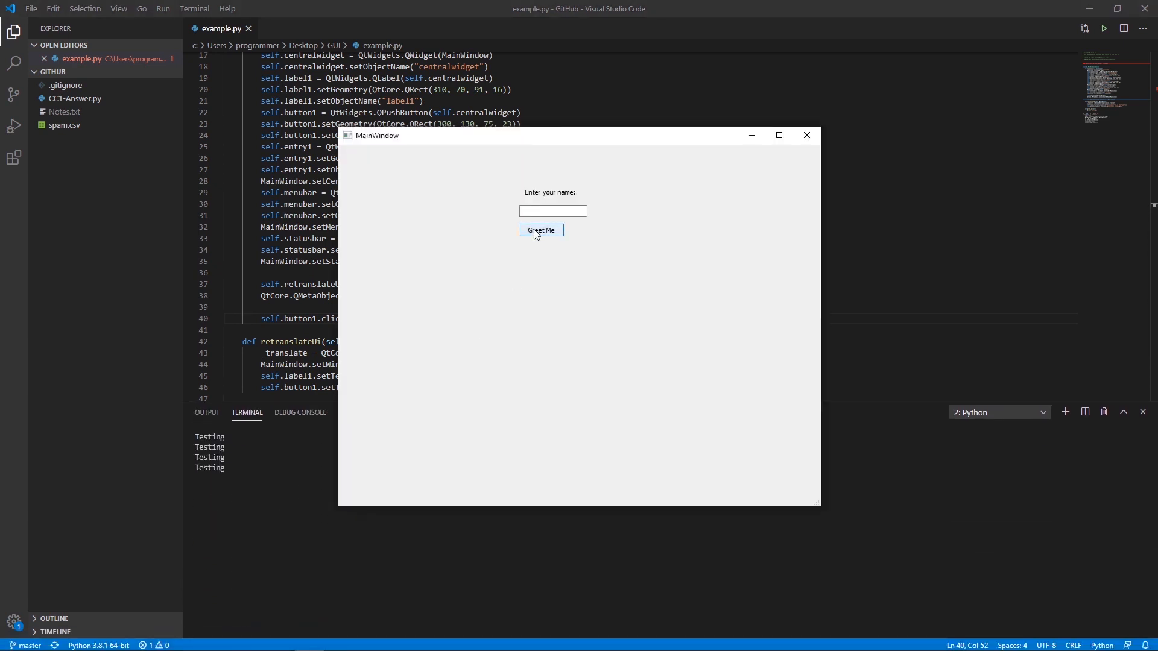
{"action": "left_click", "coordinate": [806, 135]}
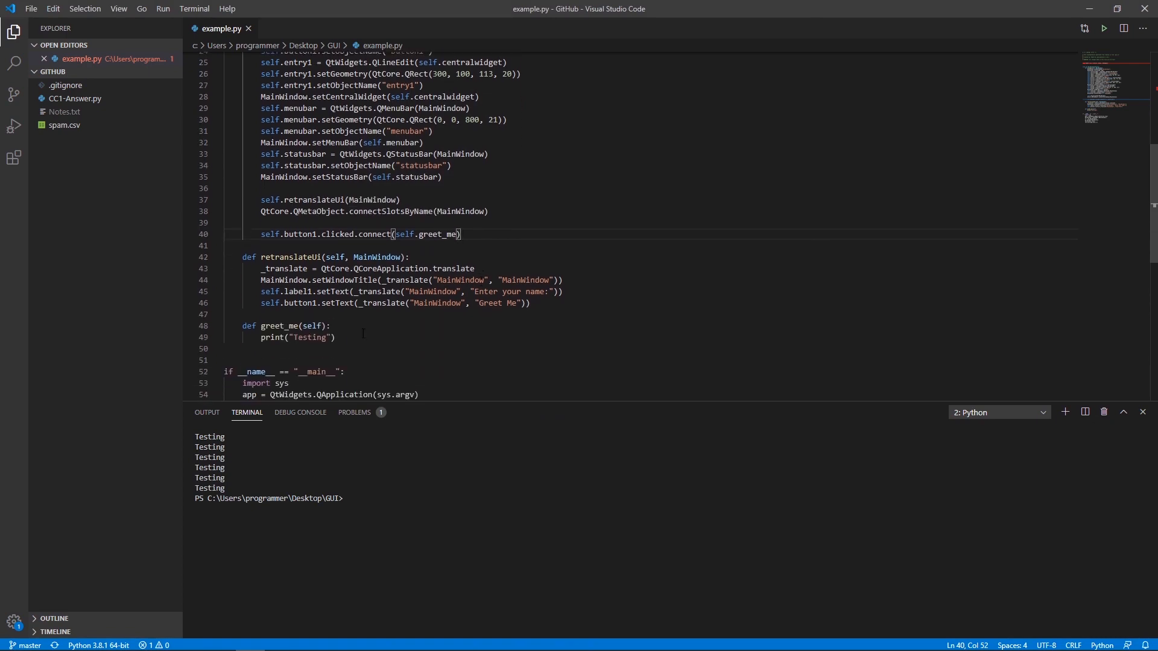
- Write nice_greeting = f"Hi {self.entry1.text()}! Welcome to my silly program." in greet_me
{"action": "type", "text": "nice"}
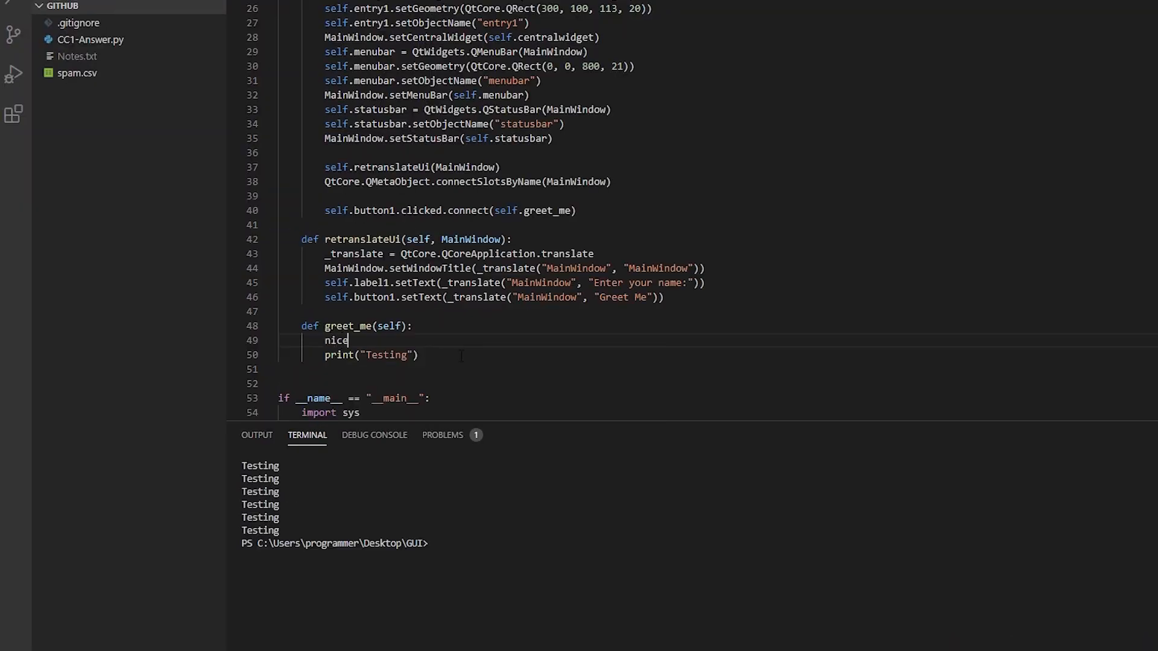
{"action": "type", "text": "_greeting = \""}
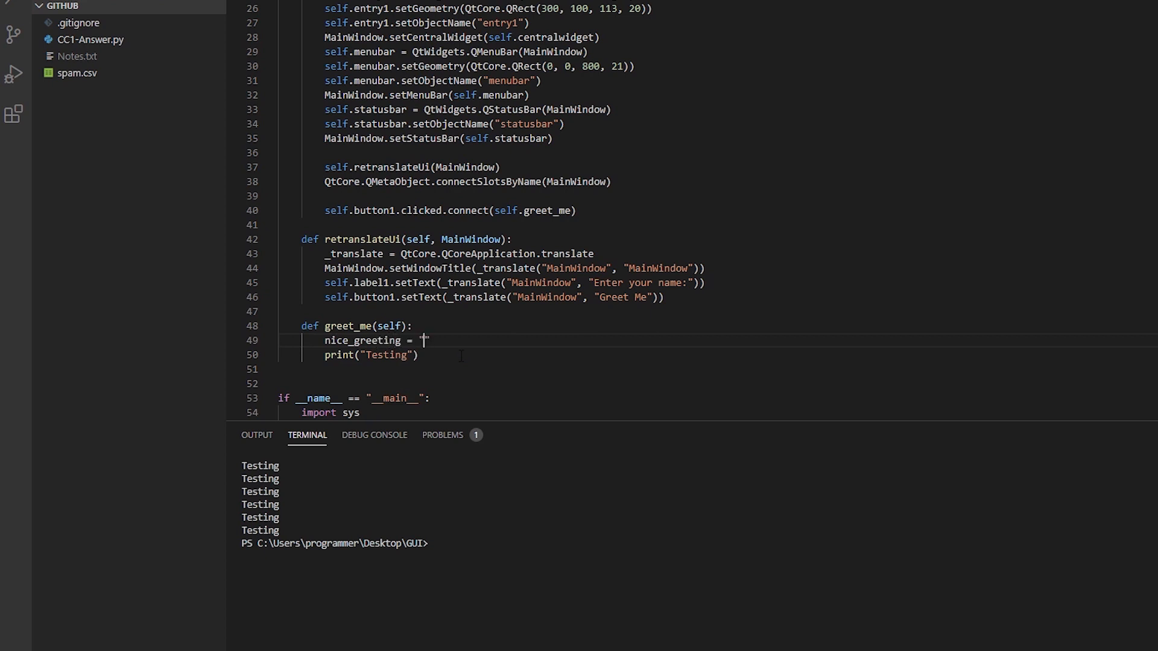
{"action": "type", "text": "f"}
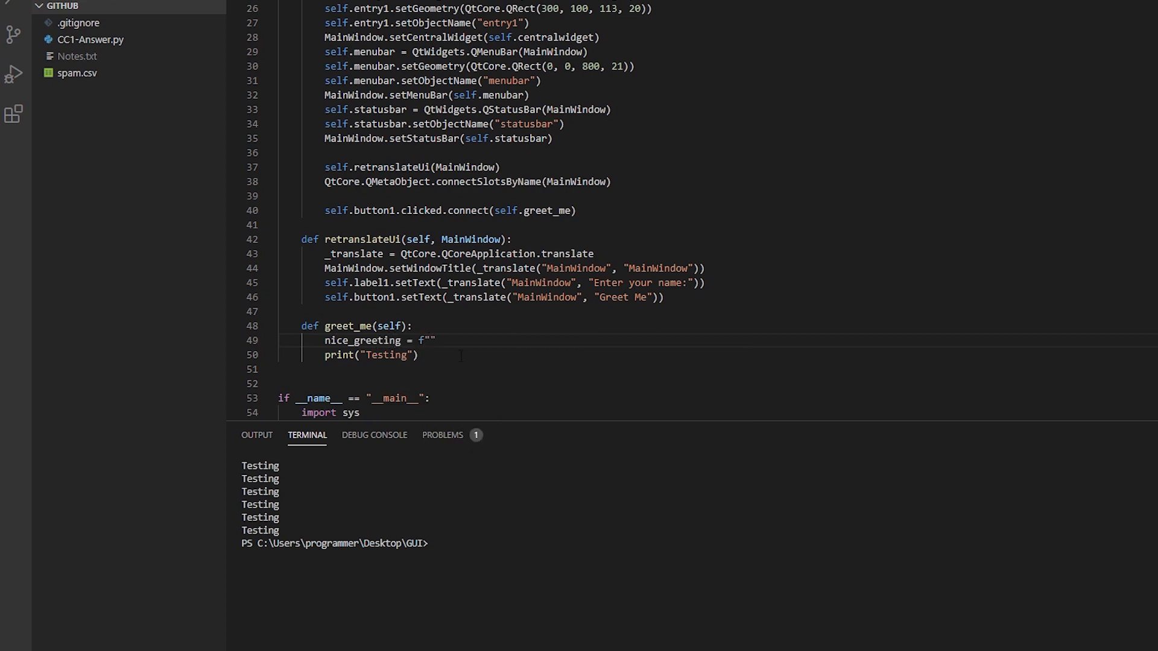
{"action": "type", "text": "hi"}
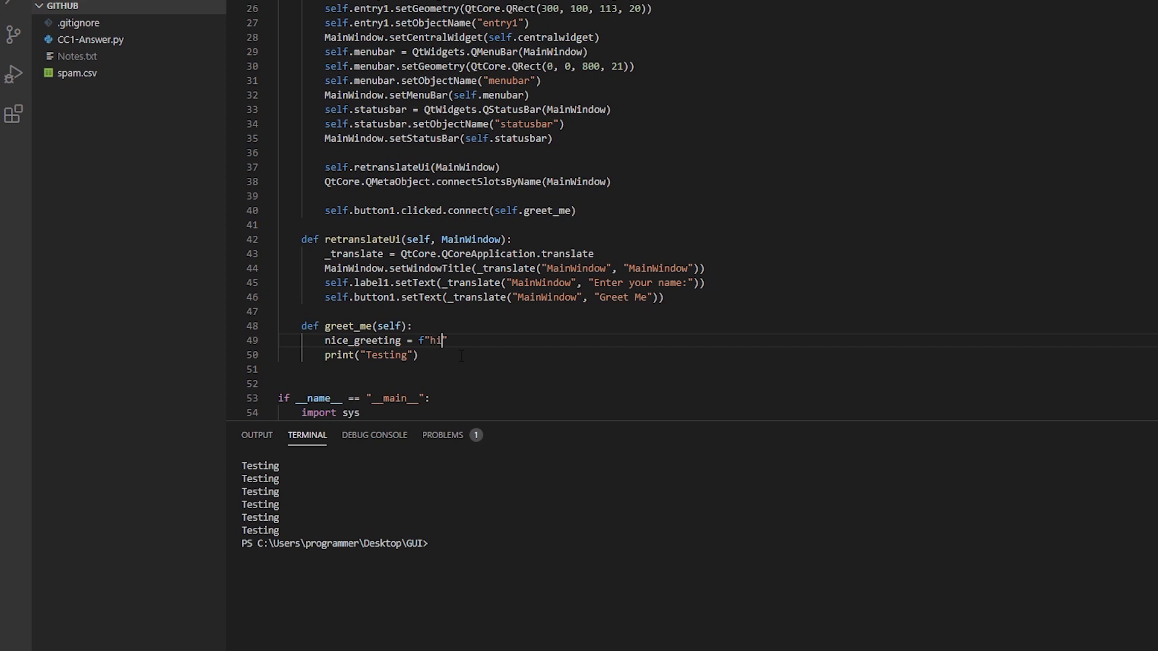
{"action": "type", "text": "Hi {"}
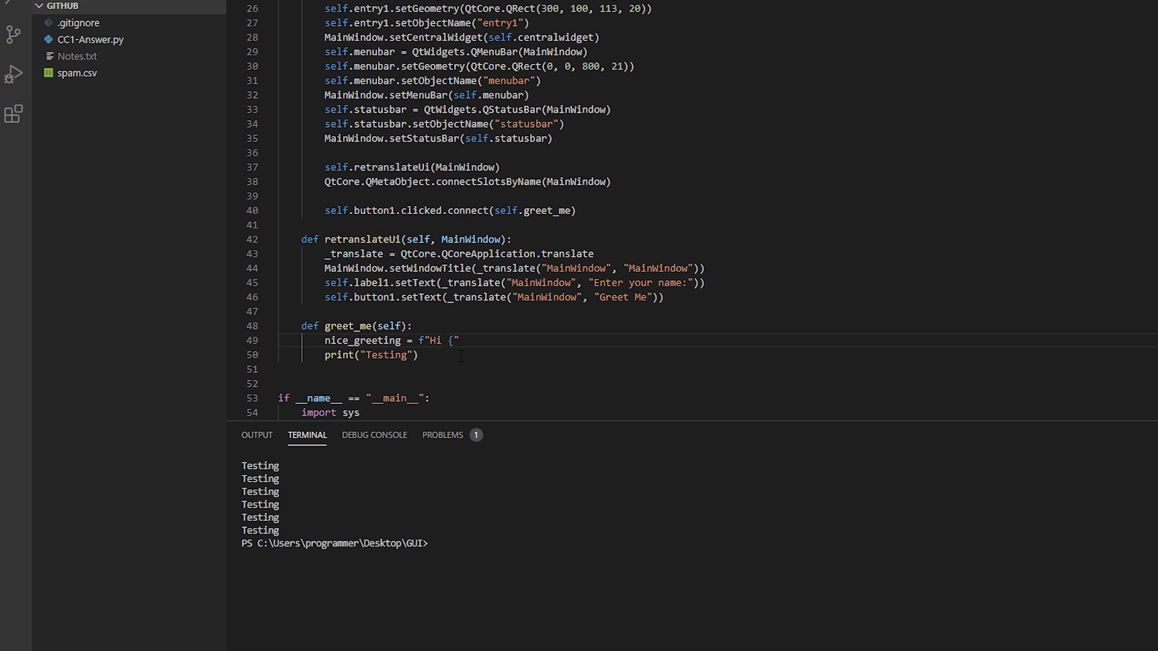
{"action": "type", "text": "}"}
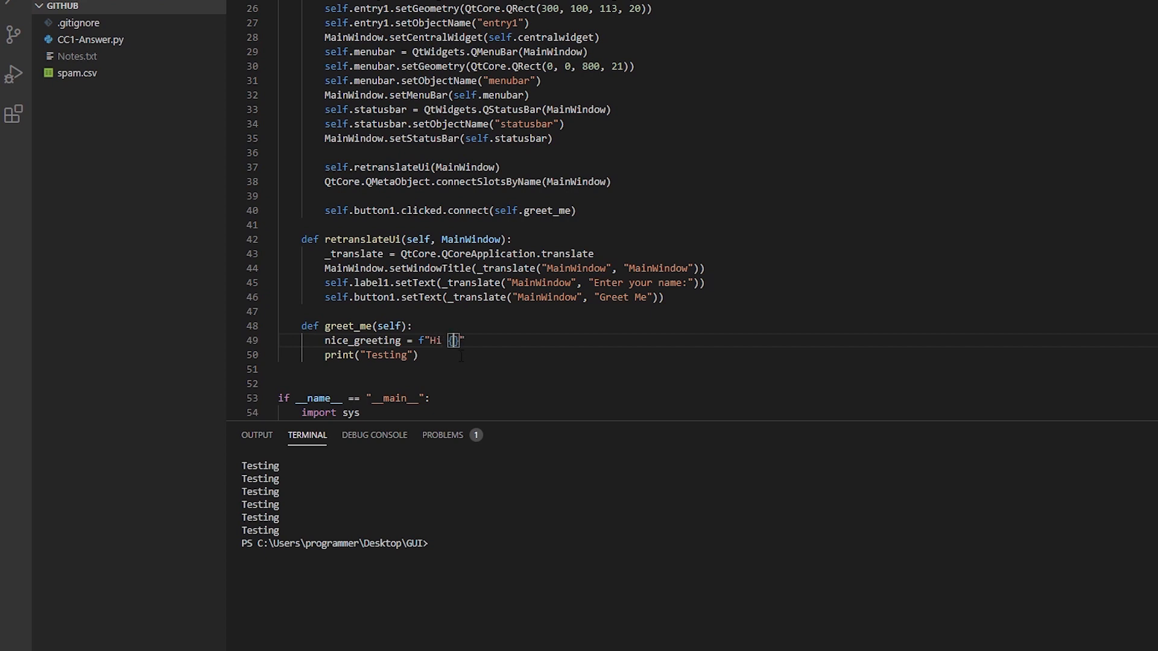
{"action": "type", "text": "self."}
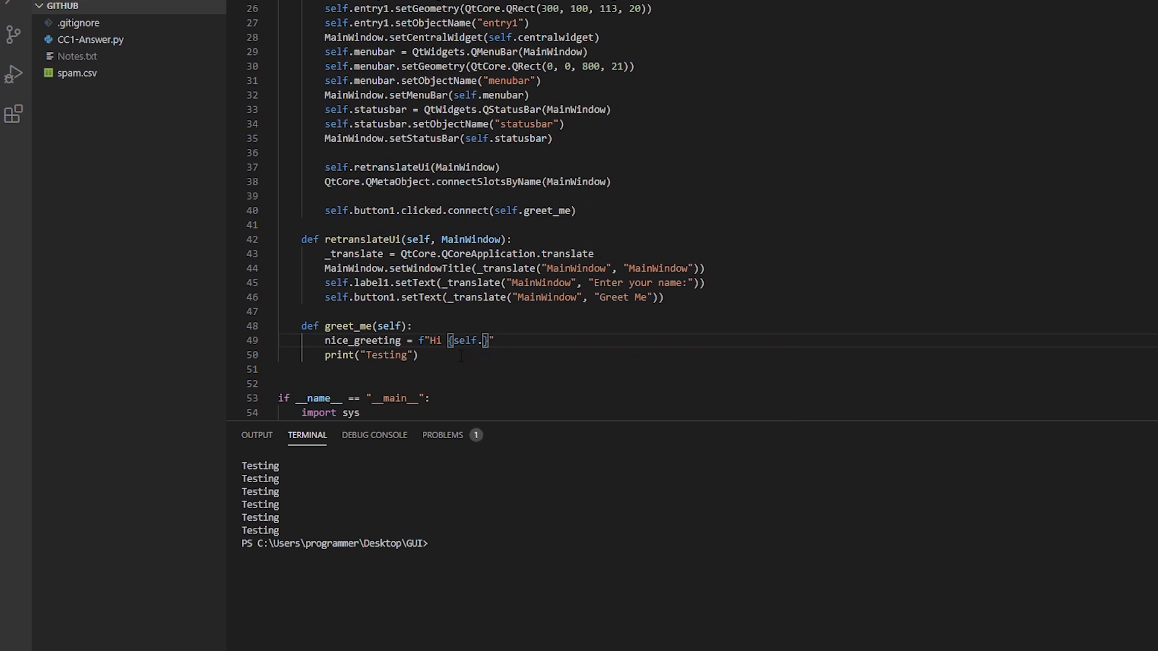
{"action": "type", "text": "entry1"}
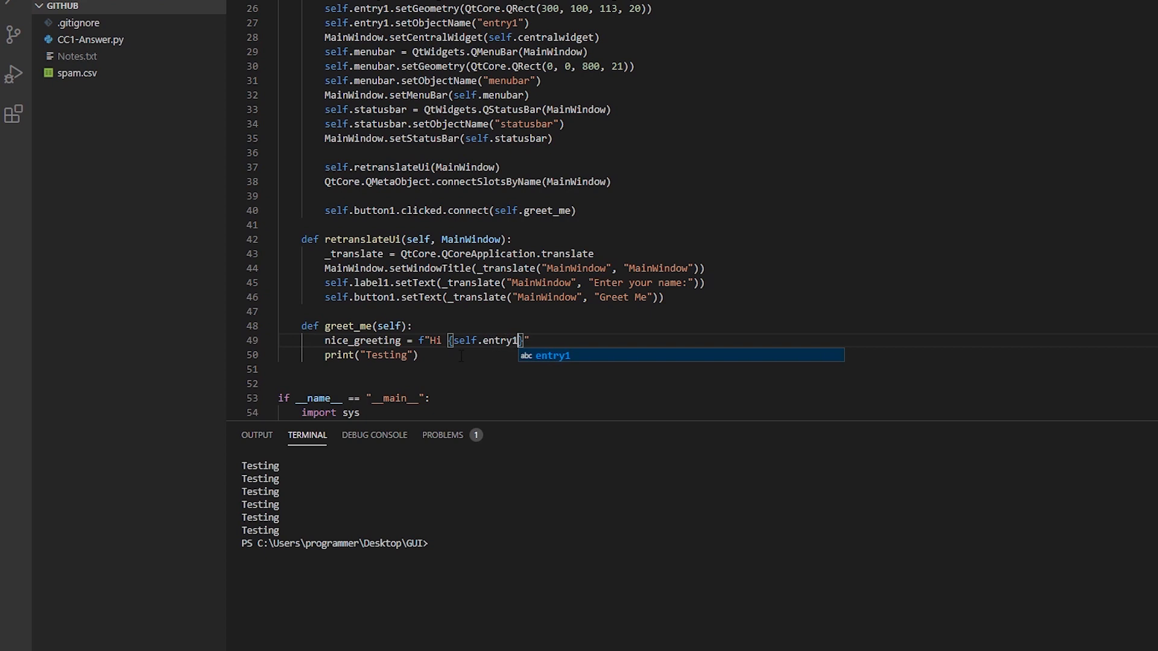
{"action": "type", "text": ".text("}
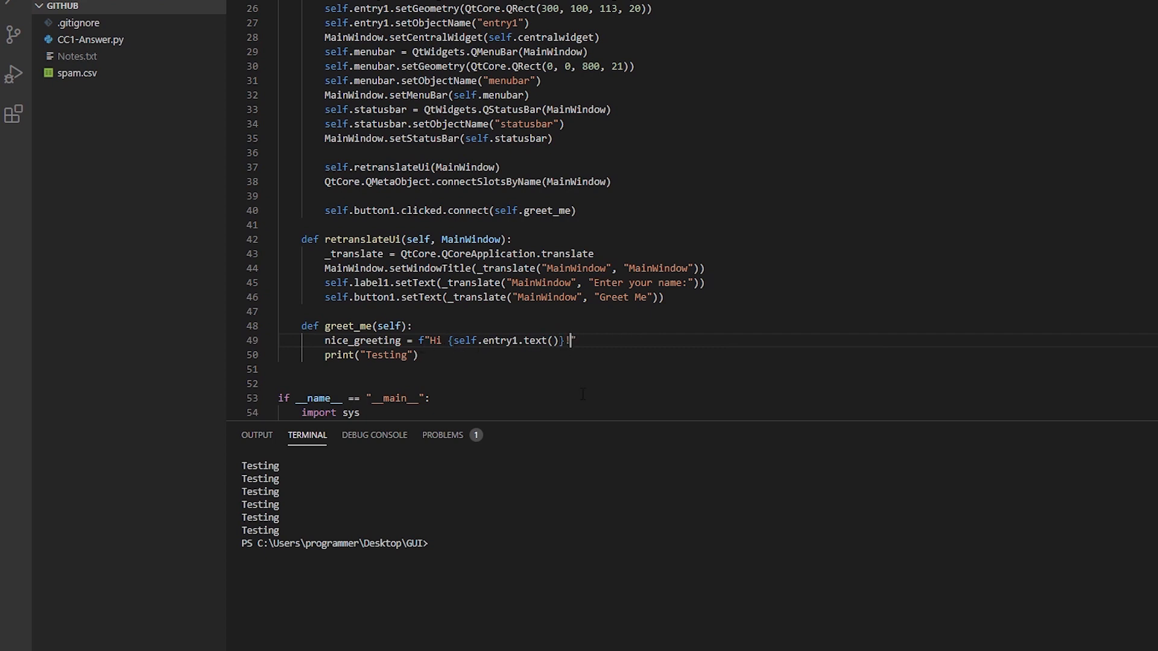
{"action": "type", "text": "! Welcome to my silly progr"}
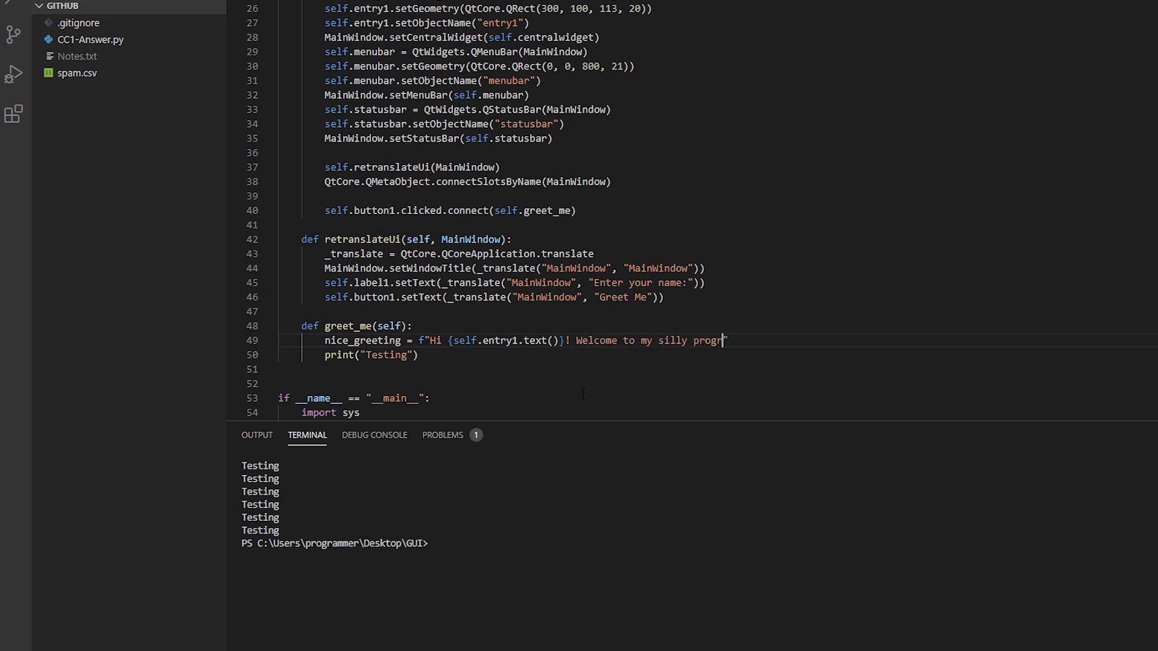
{"action": "type", "text": "am.\""}
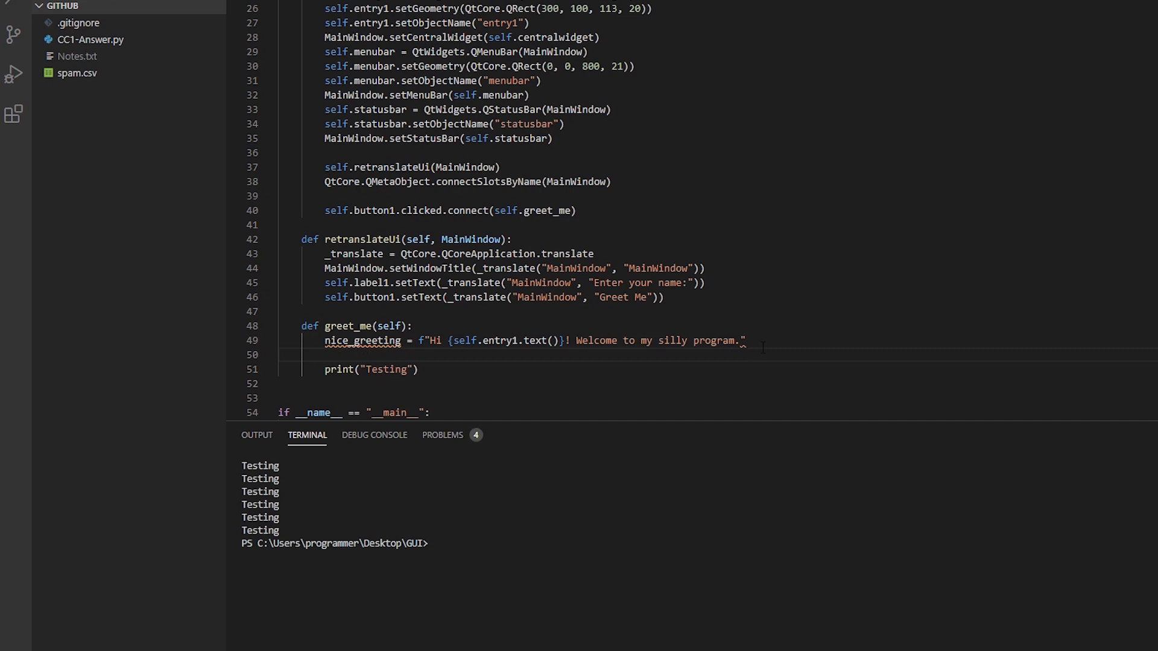
- Add self.label1.setText(nice_greeting) on the next line
{"action": "type", "text": "self."}
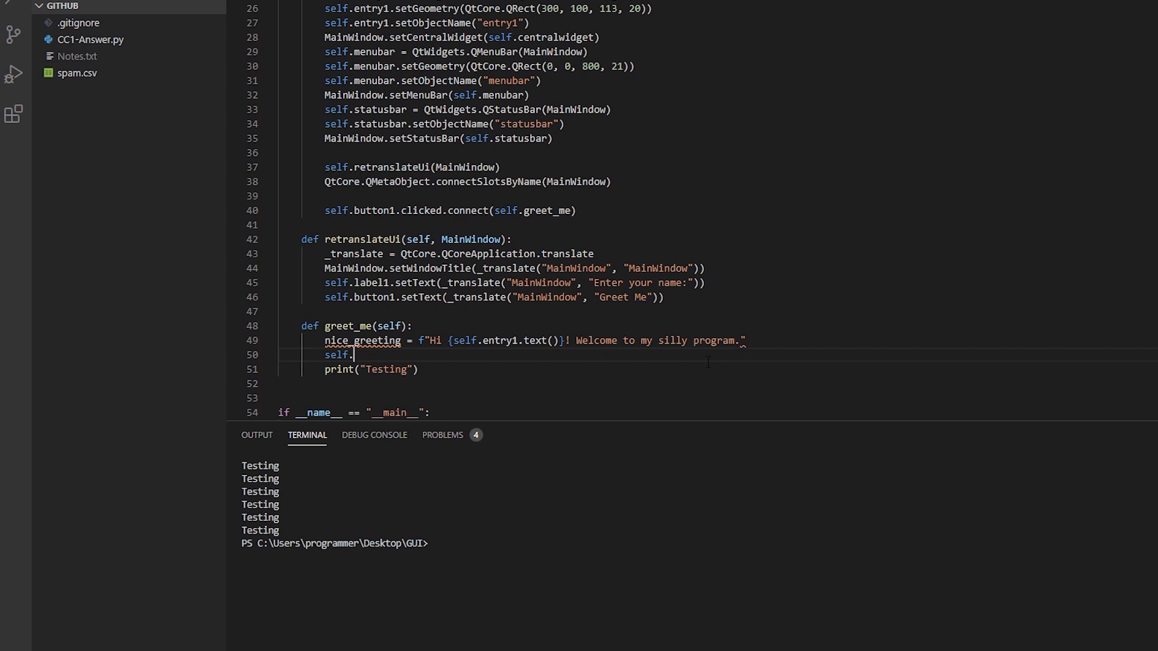
{"action": "type", "text": "label1.setText("}
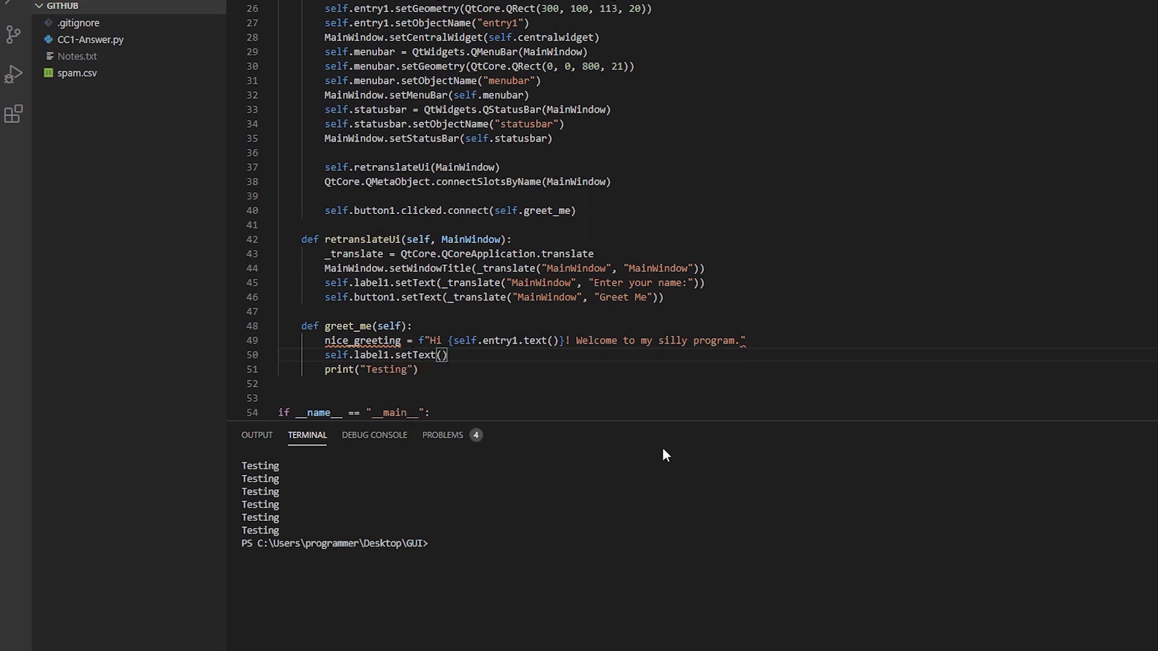
{"action": "type", "text": "nice_greeting"}
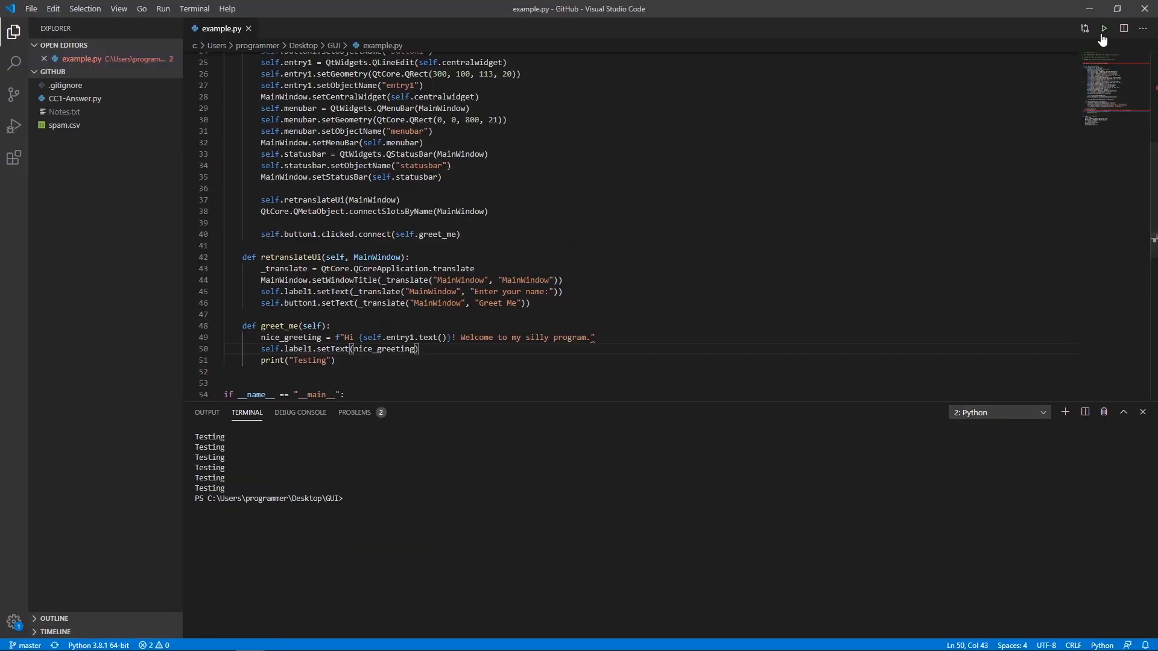
- Run the script and try Greet Me with no name entered
{"action": "left_click", "coordinate": [1103, 28]}
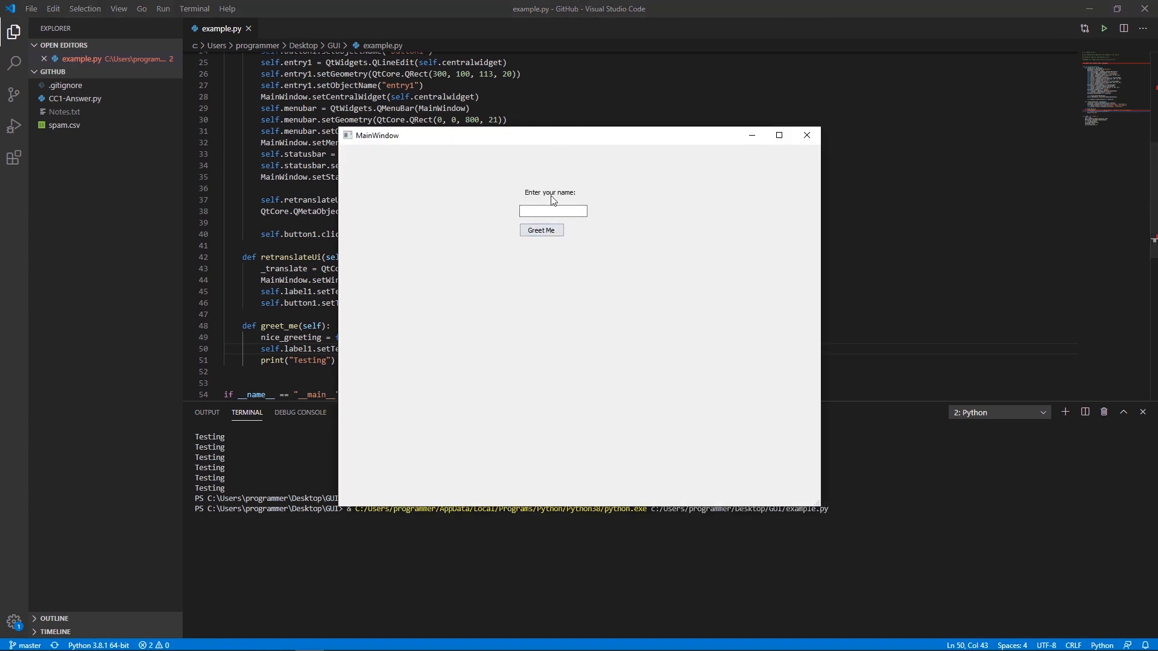
{"action": "left_click", "coordinate": [540, 229]}
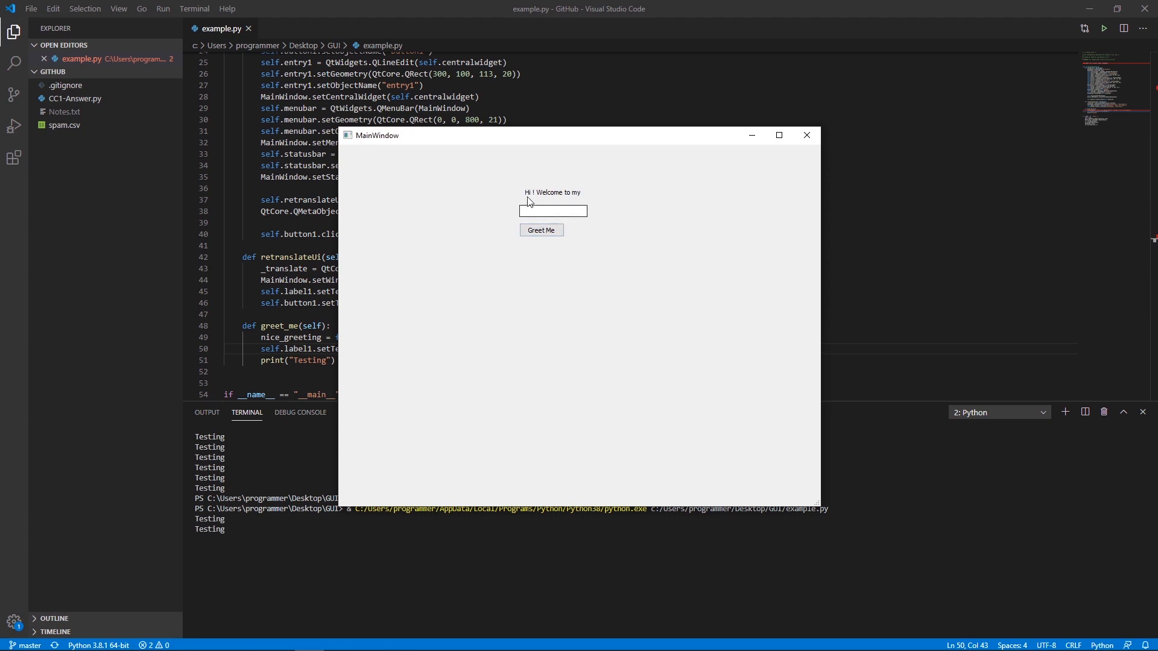
{"action": "mouse_move", "coordinate": [604, 193]}
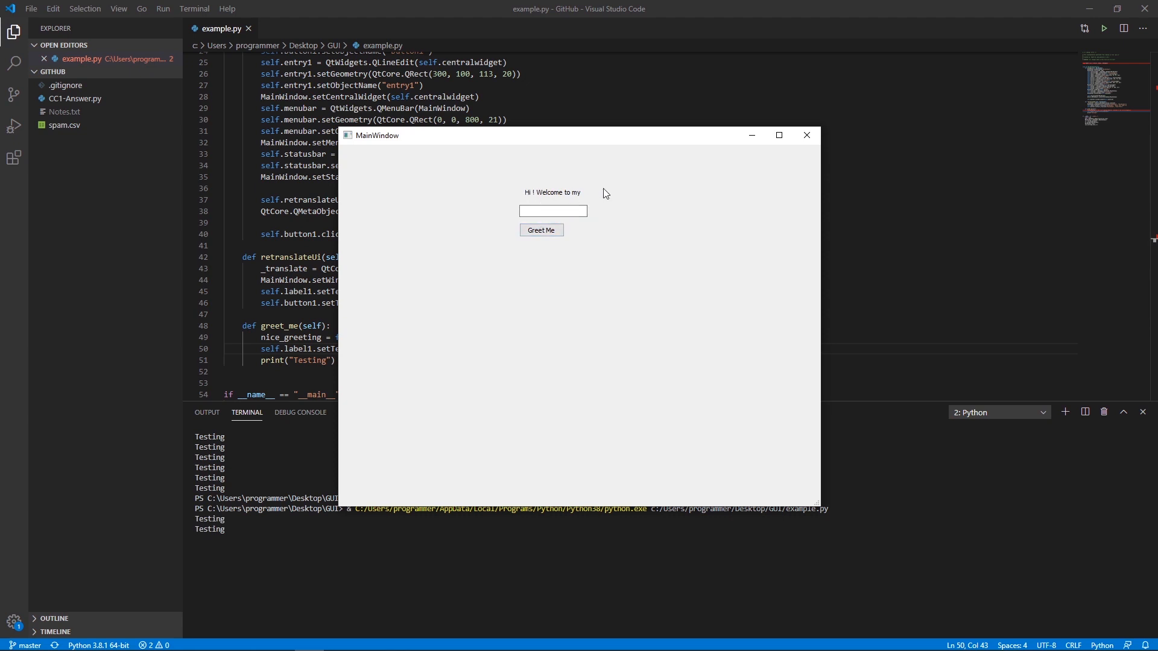
- Enter the name 'Jake', greet again to see the cut-off message, and close the app
{"action": "left_click", "coordinate": [551, 209]}
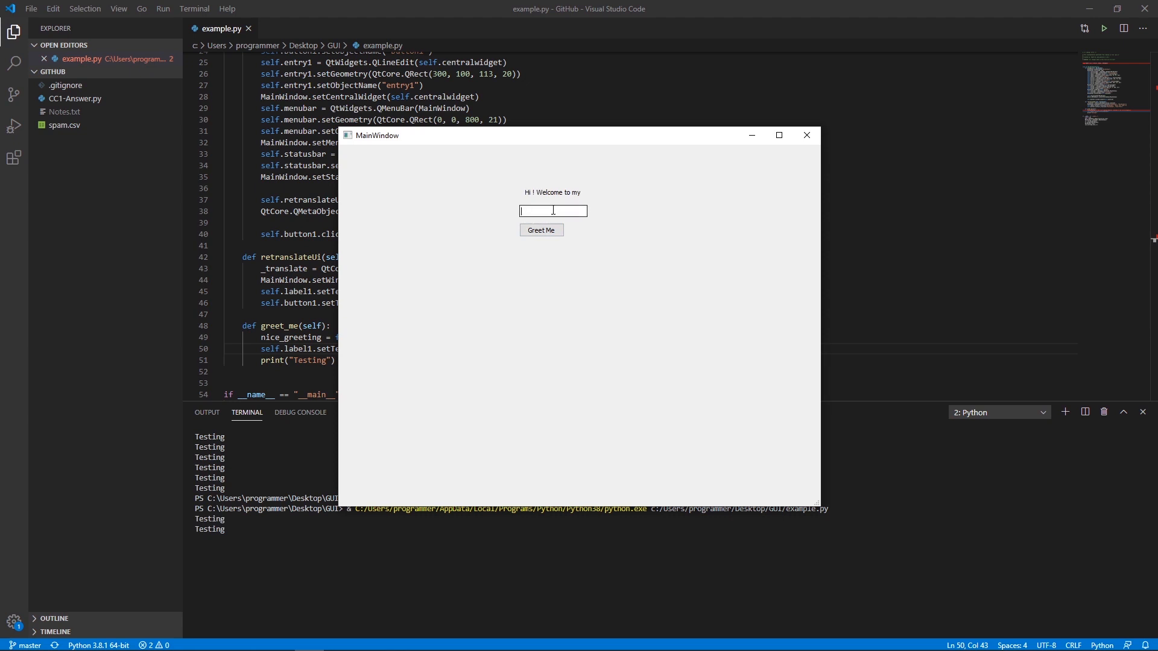
{"action": "type", "text": "Jake"}
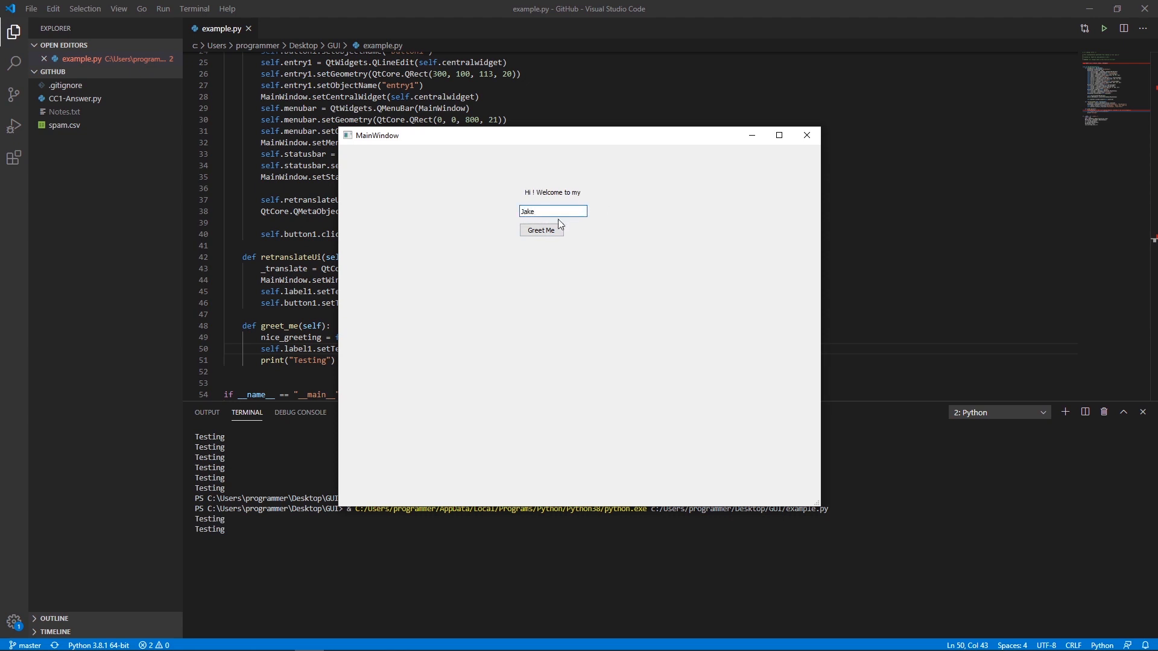
{"action": "left_click", "coordinate": [541, 229]}
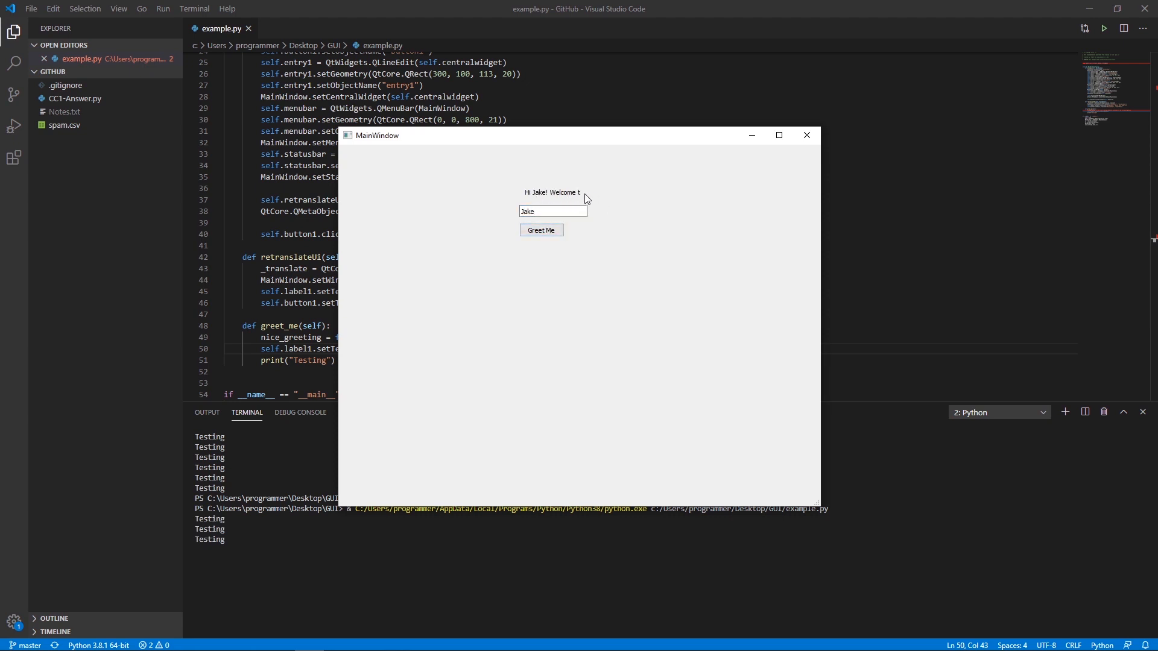
{"action": "mouse_move", "coordinate": [619, 195]}
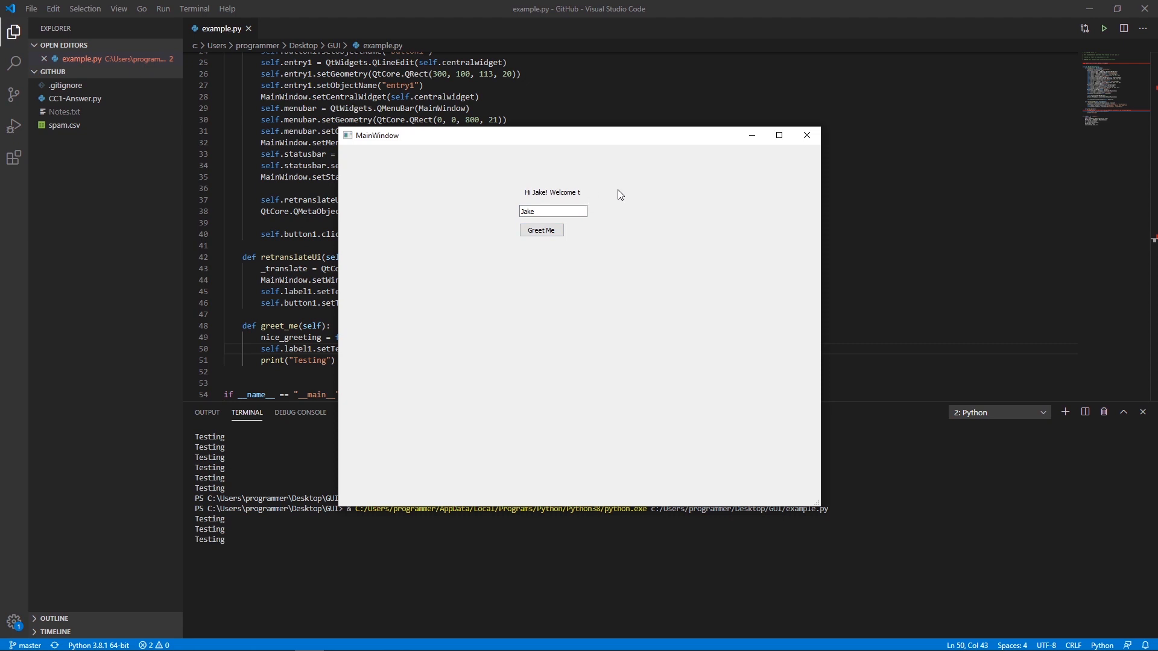
{"action": "left_click", "coordinate": [805, 134]}
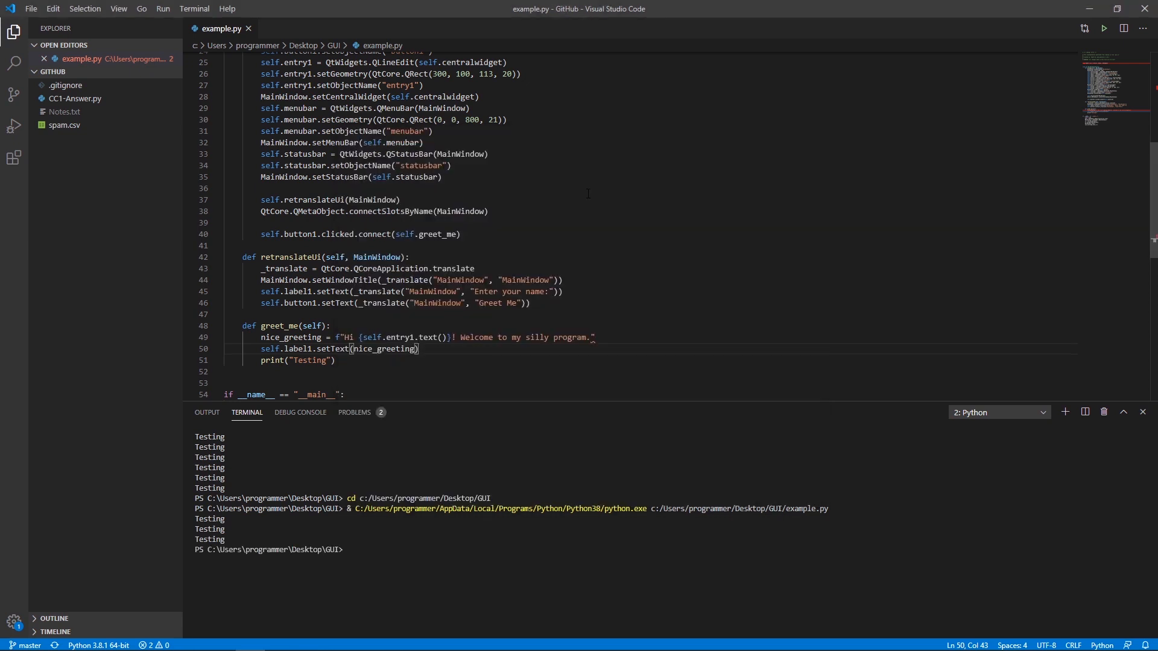
- Widen label1's setGeometry width from 91 to 200
{"action": "scroll", "scroll_direction": "up", "scroll_amount": 3}
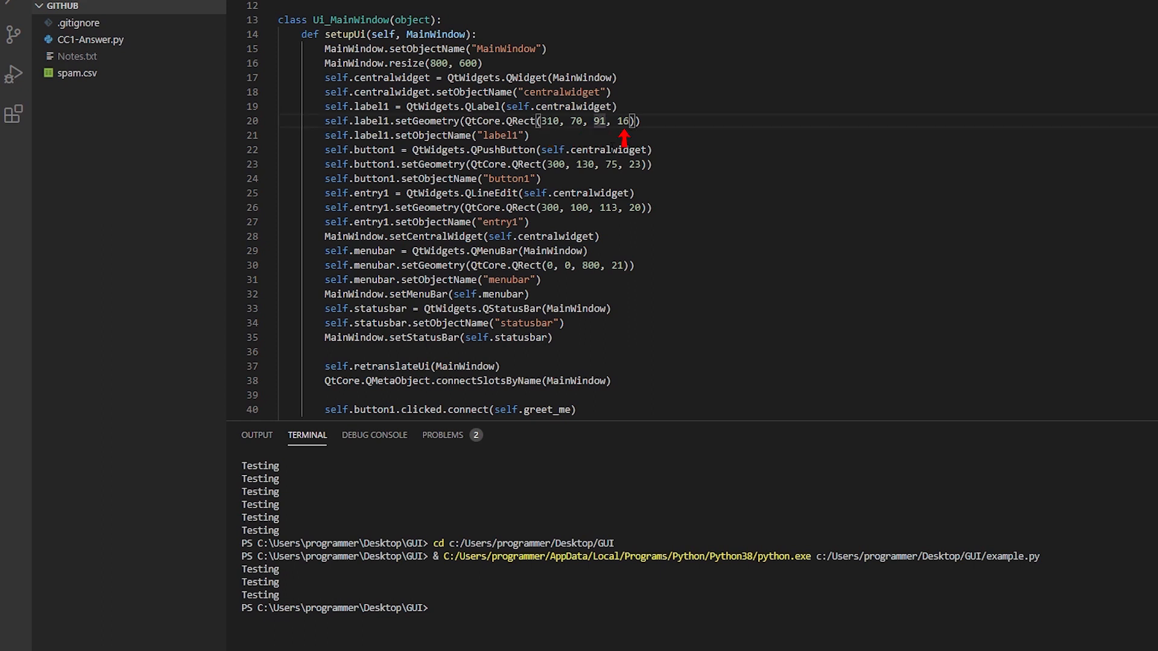
{"action": "type", "text": "29"}
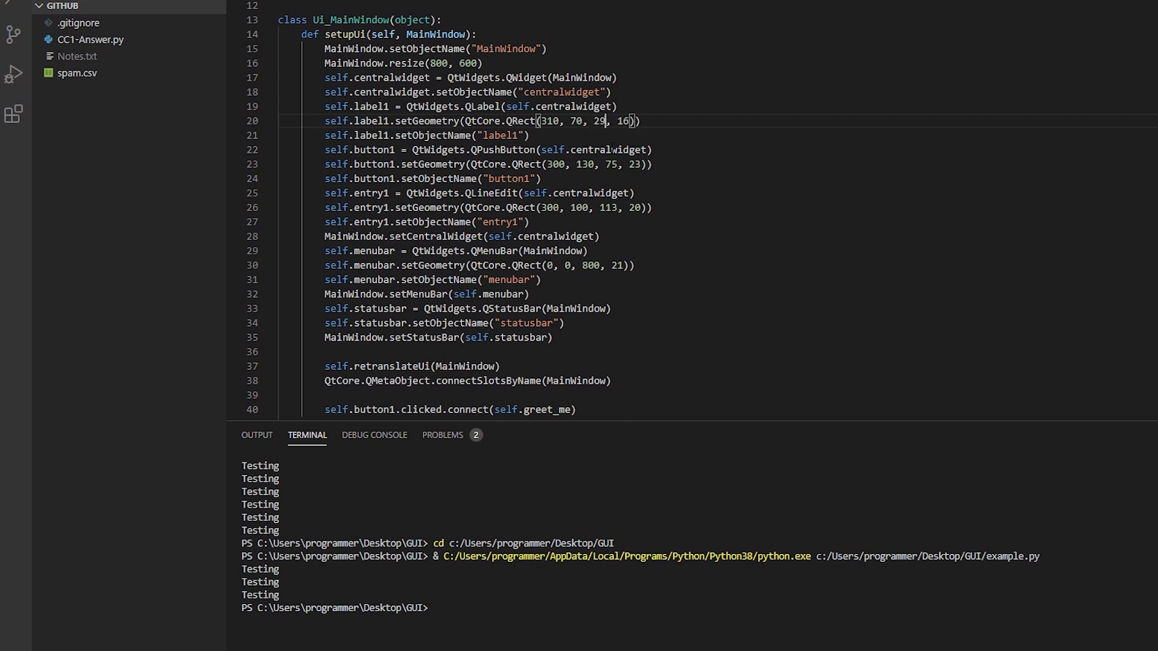
{"action": "type", "text": "200"}
{"action": "type", "text": "Jake"}
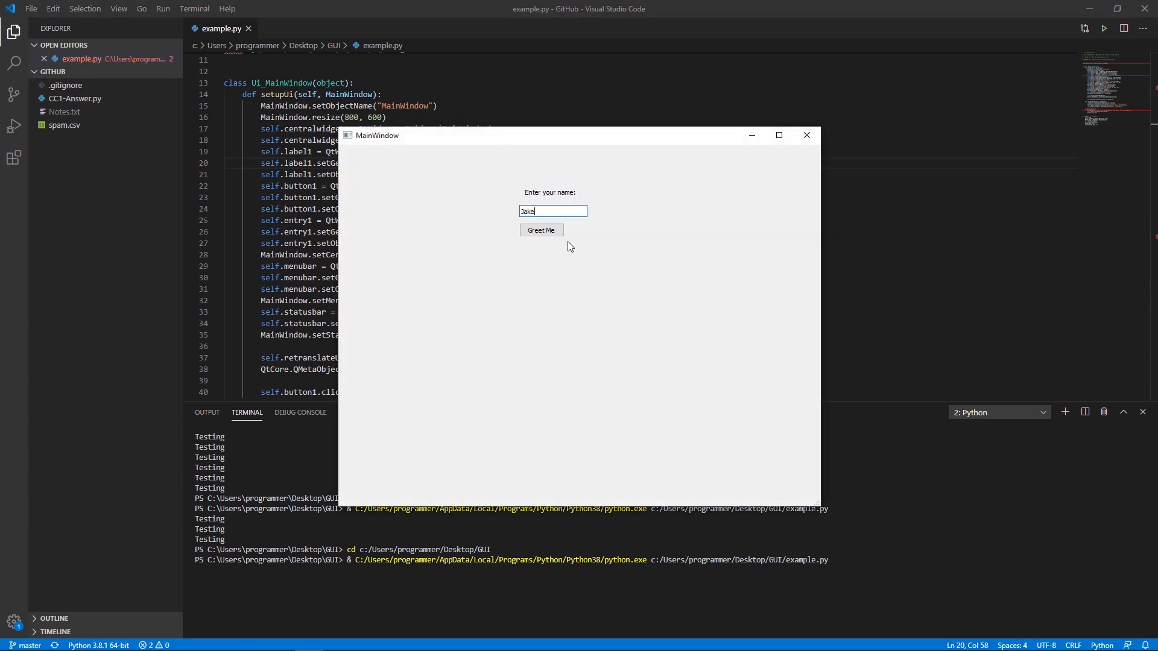
- Rerun the app to confirm the full greeting shows, then close it
{"action": "left_click", "coordinate": [540, 229]}
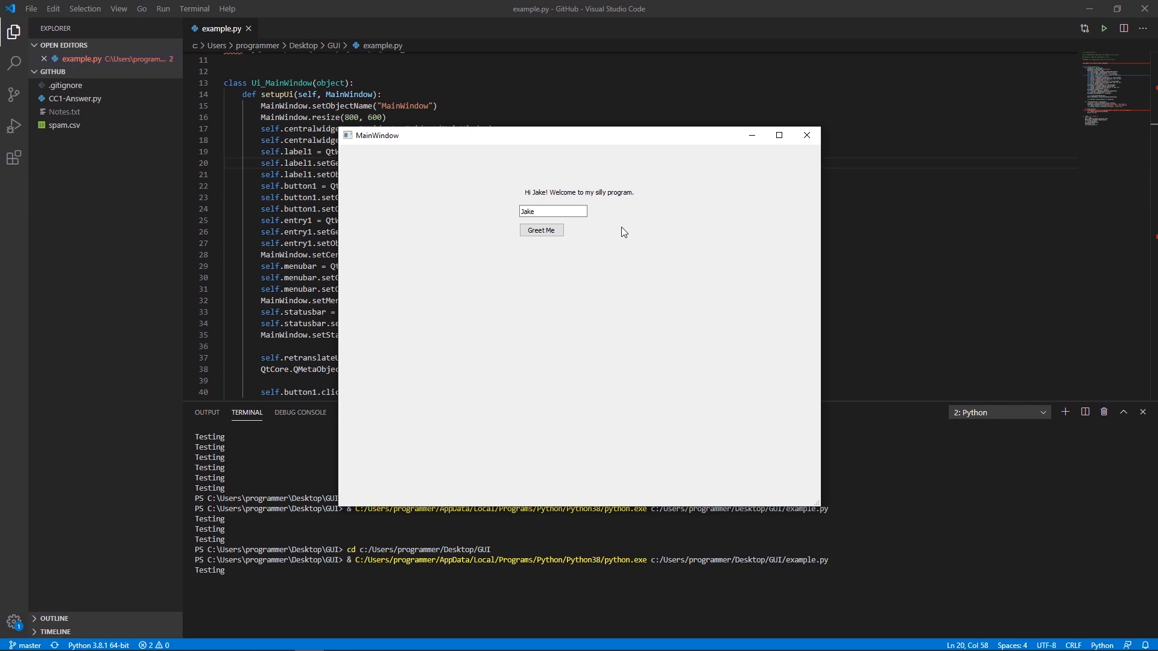
{"action": "mouse_move", "coordinate": [811, 155]}
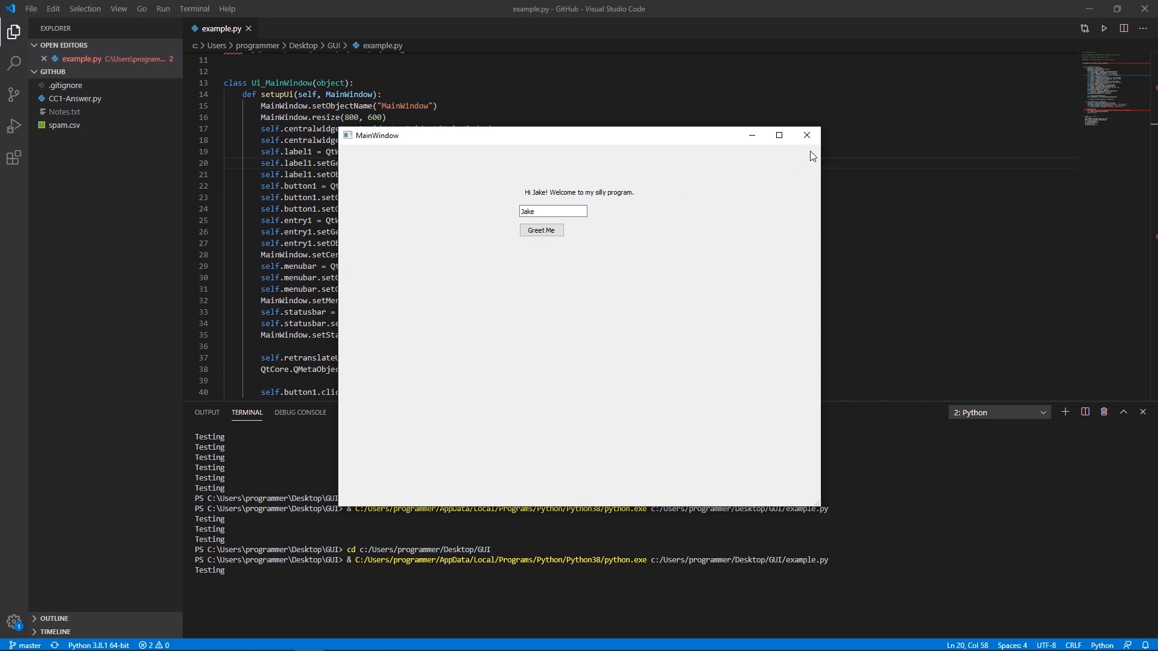
{"action": "left_click", "coordinate": [806, 135]}
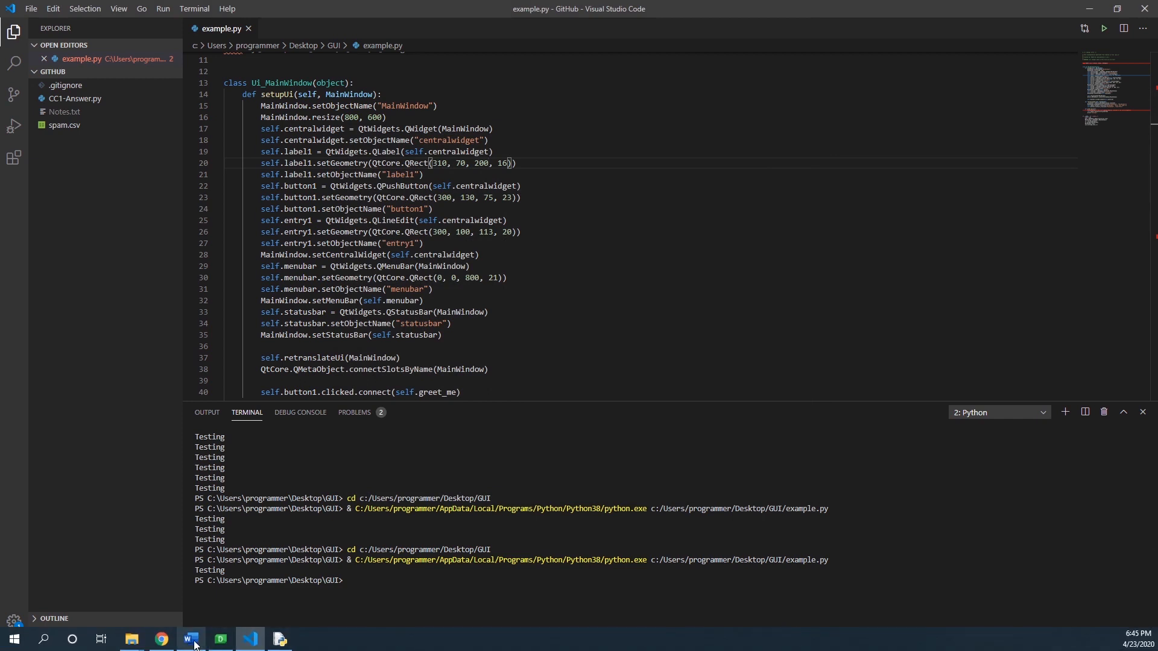
- In the GUI folder's cmd, run pyuic5 -x gui.ui -o example.py to regenerate example.py
{"action": "left_click", "coordinate": [130, 639]}
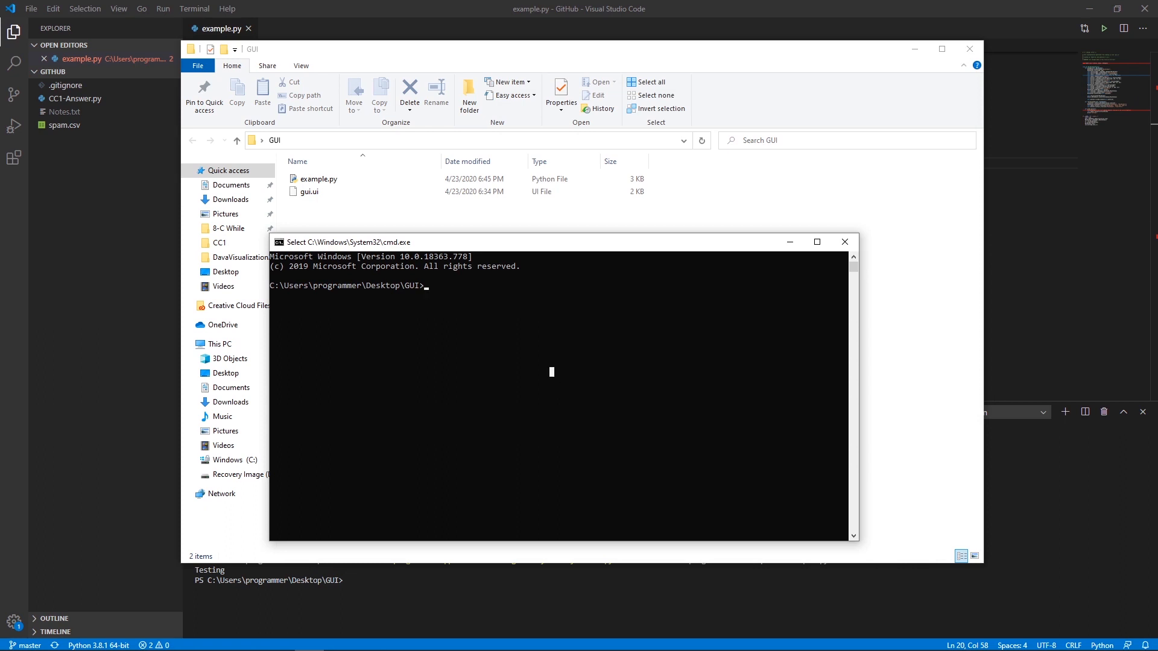
{"action": "type", "text": "pyuic5"}
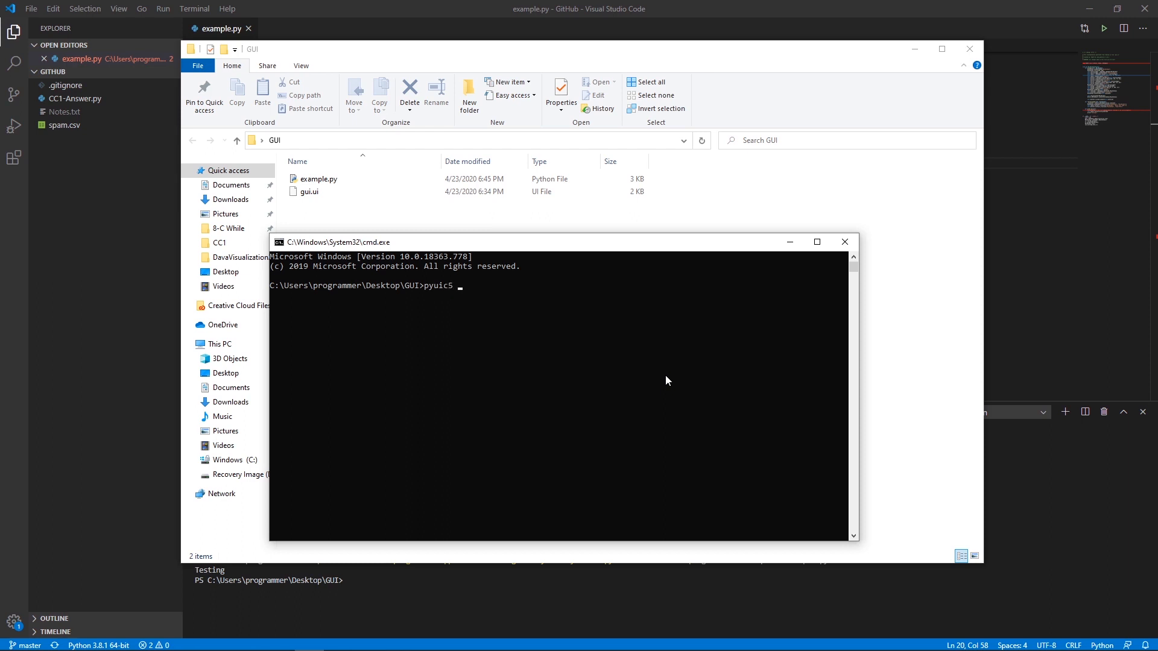
{"action": "type", "text": "-x gui"}
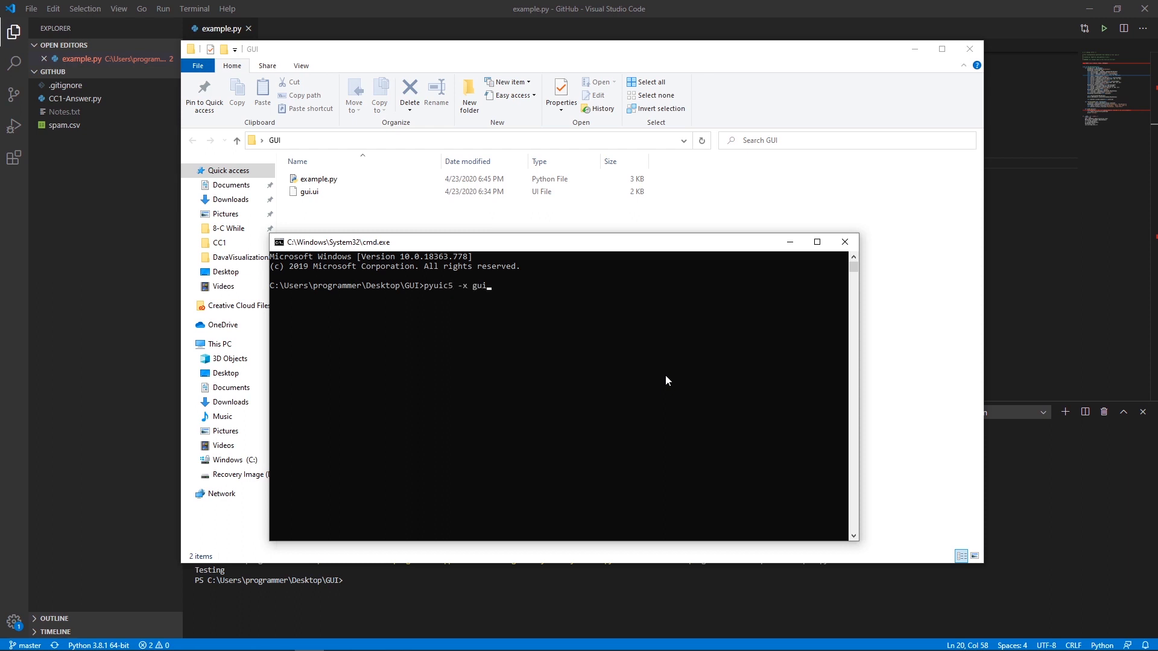
{"action": "type", "text": ".ui -o"}
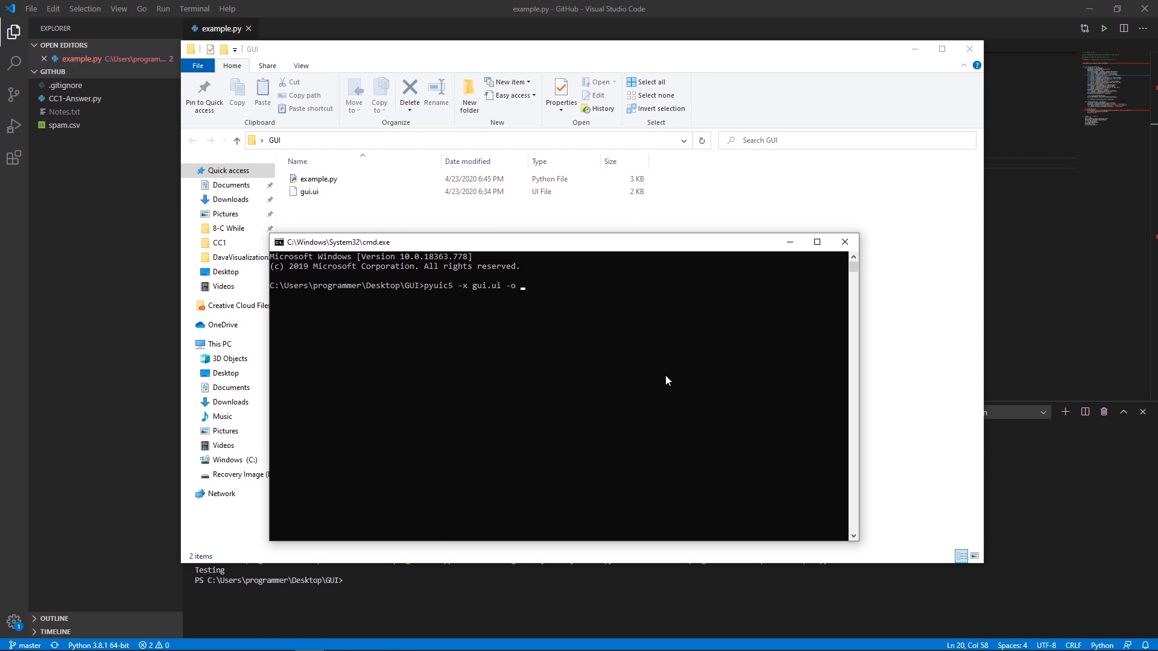
{"action": "type", "text": "example.py"}
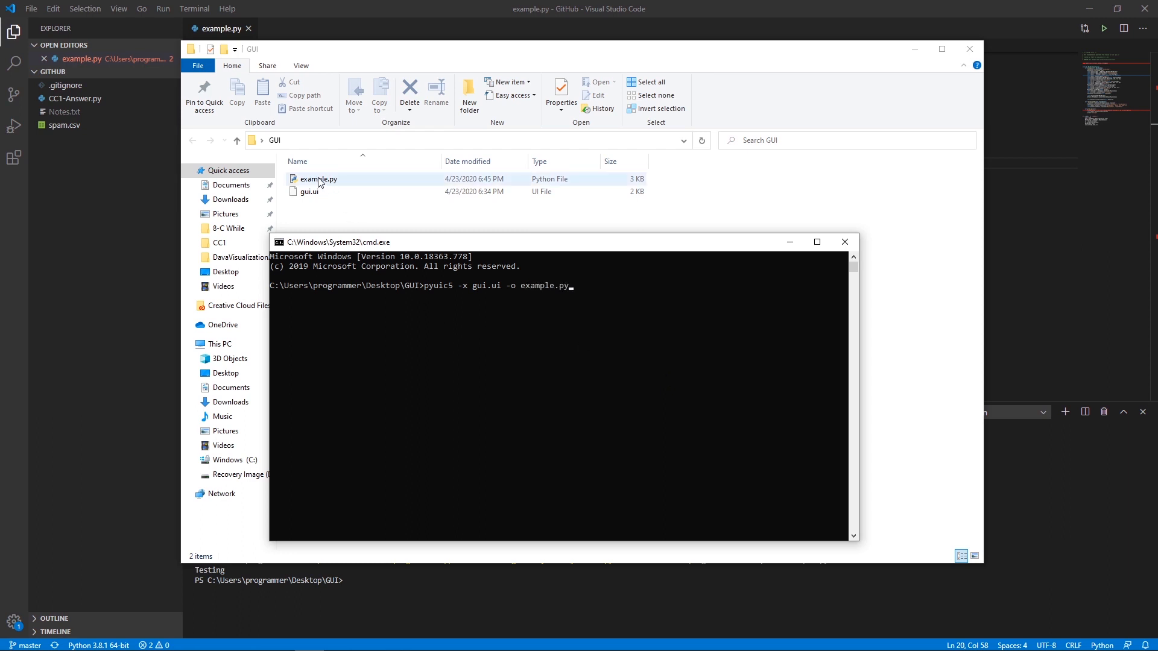
{"action": "key", "text": "Return"}
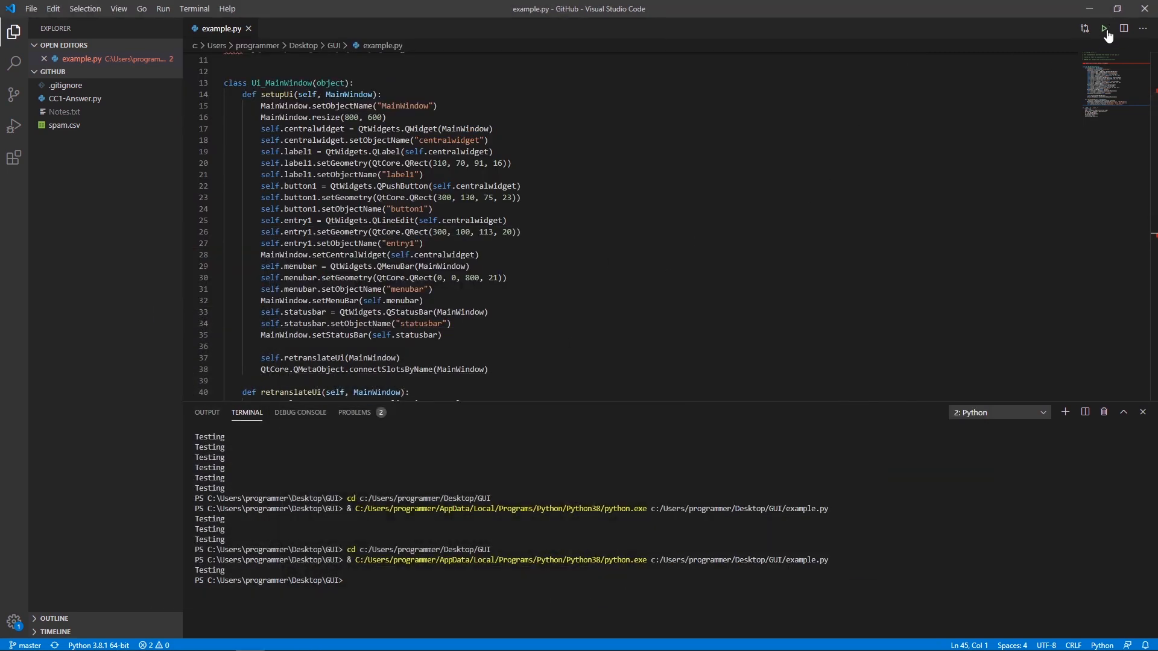
- Run the regenerated script, restore and save the edited code, and rerun to show the full greeting
{"action": "left_click", "coordinate": [1103, 27]}
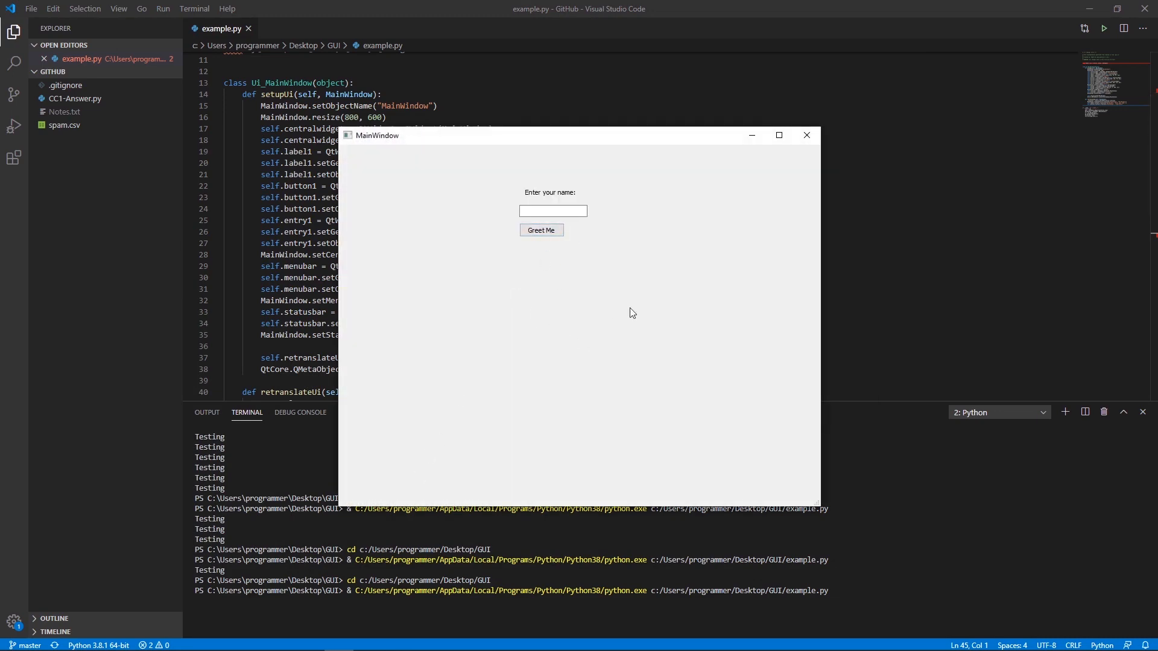
{"action": "left_click", "coordinate": [805, 135]}
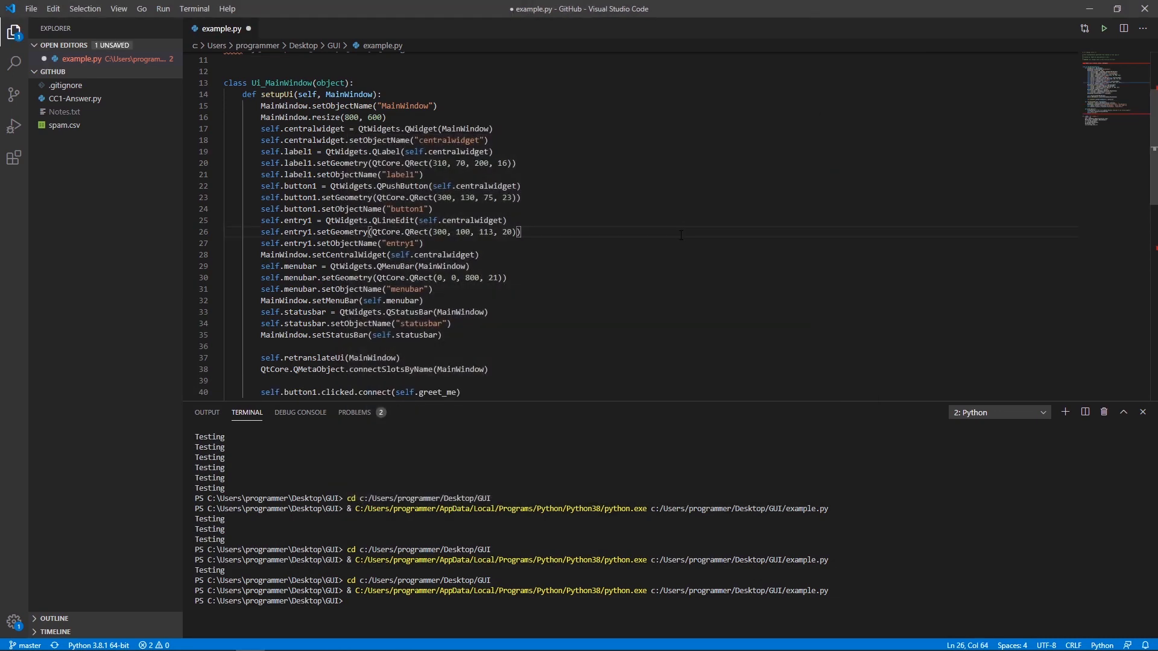
{"action": "key", "text": "ctrl+s"}
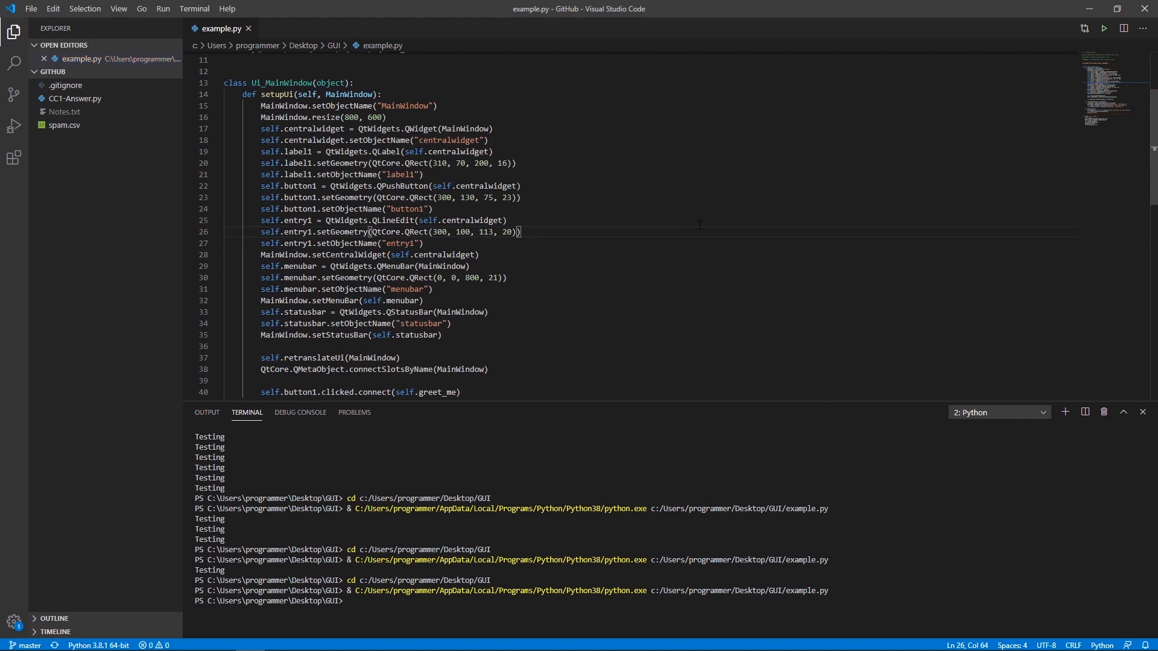
{"action": "left_click", "coordinate": [1104, 27]}
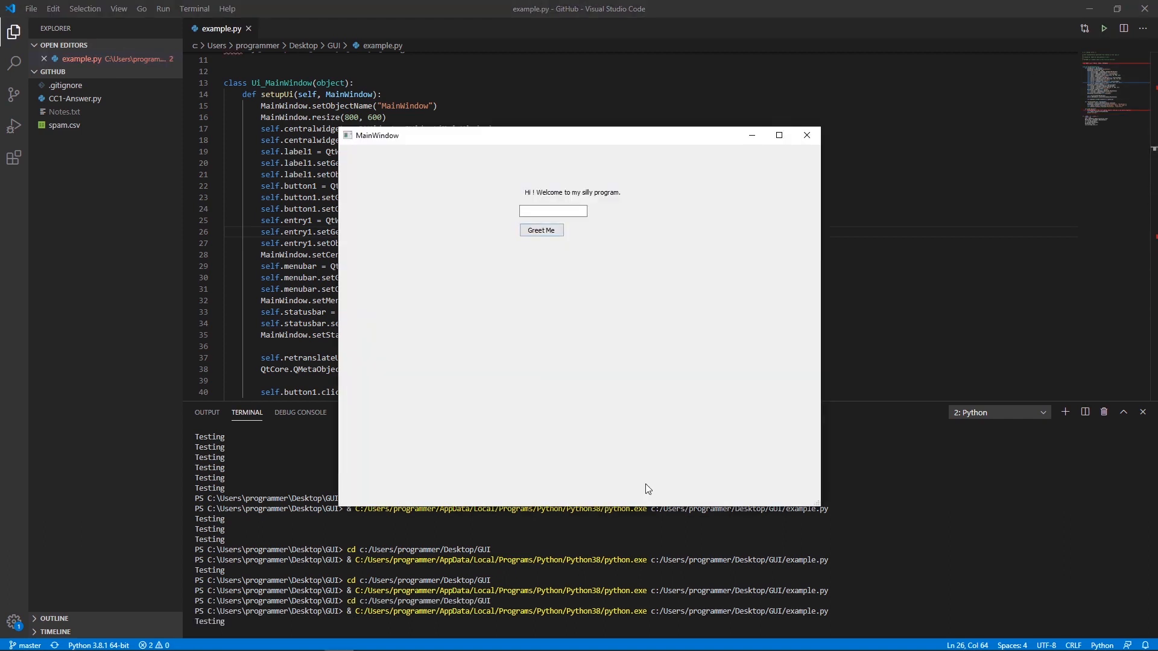